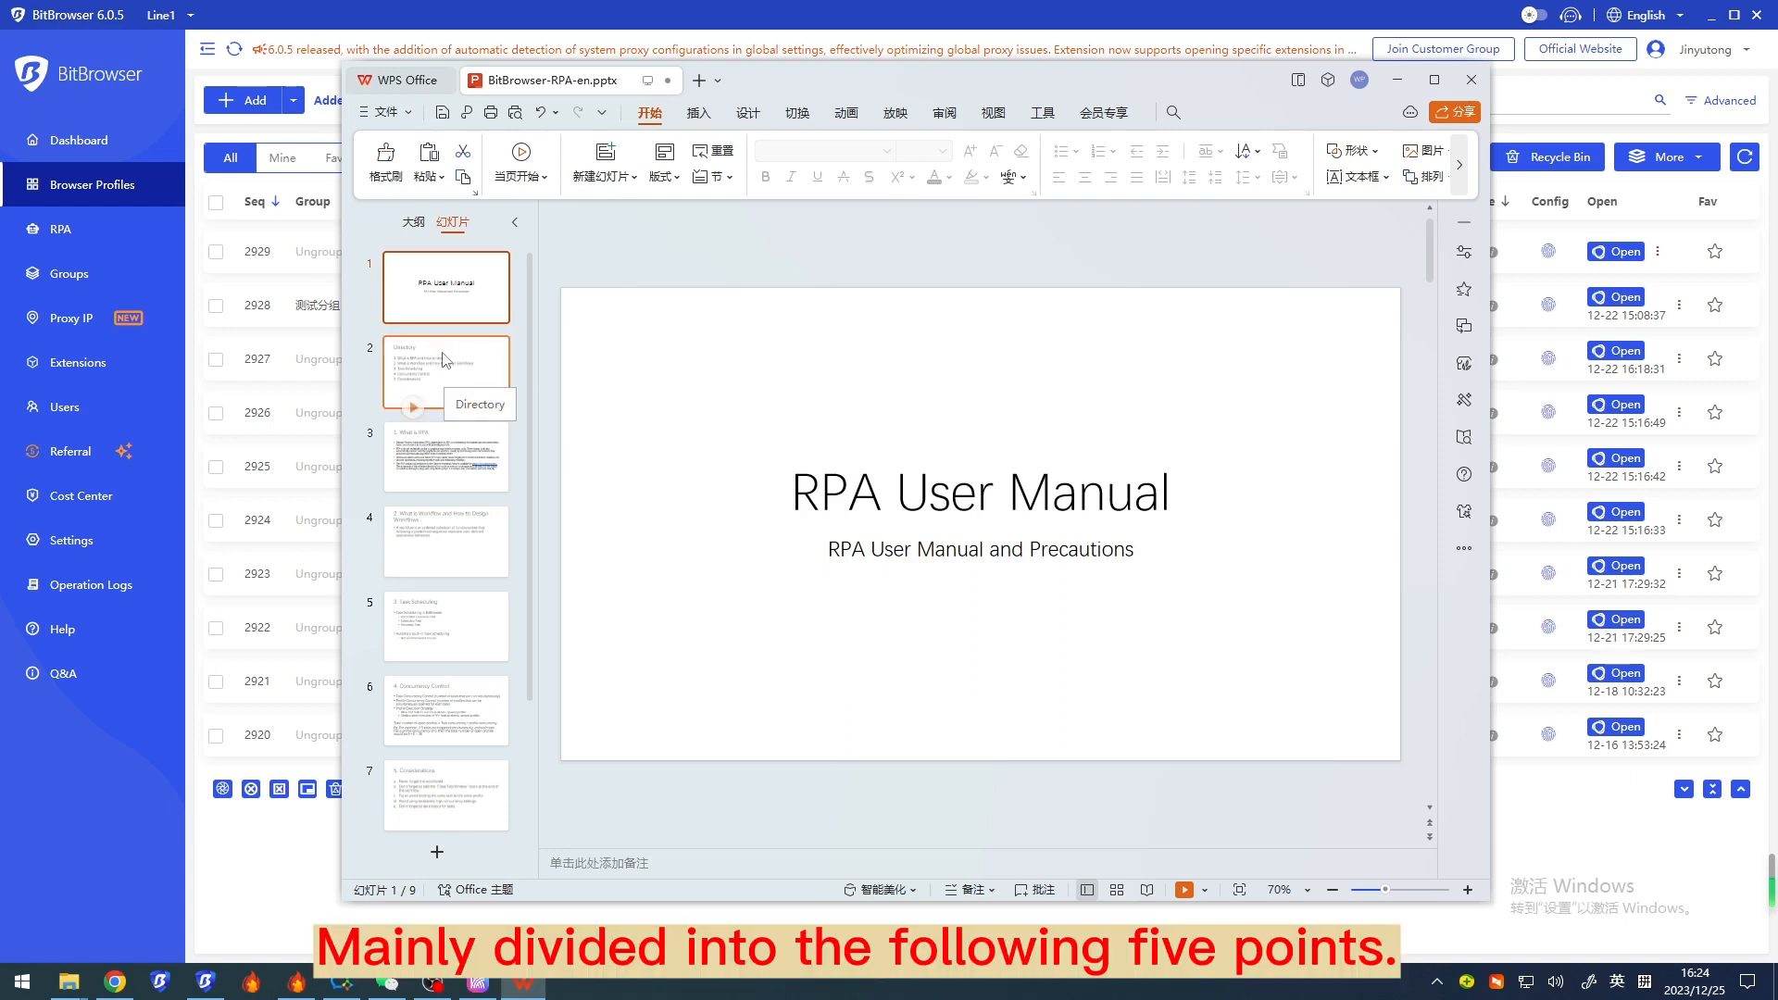
Step: Show the Directory slide listing the manual's five RPA topics
left_click(446, 372)
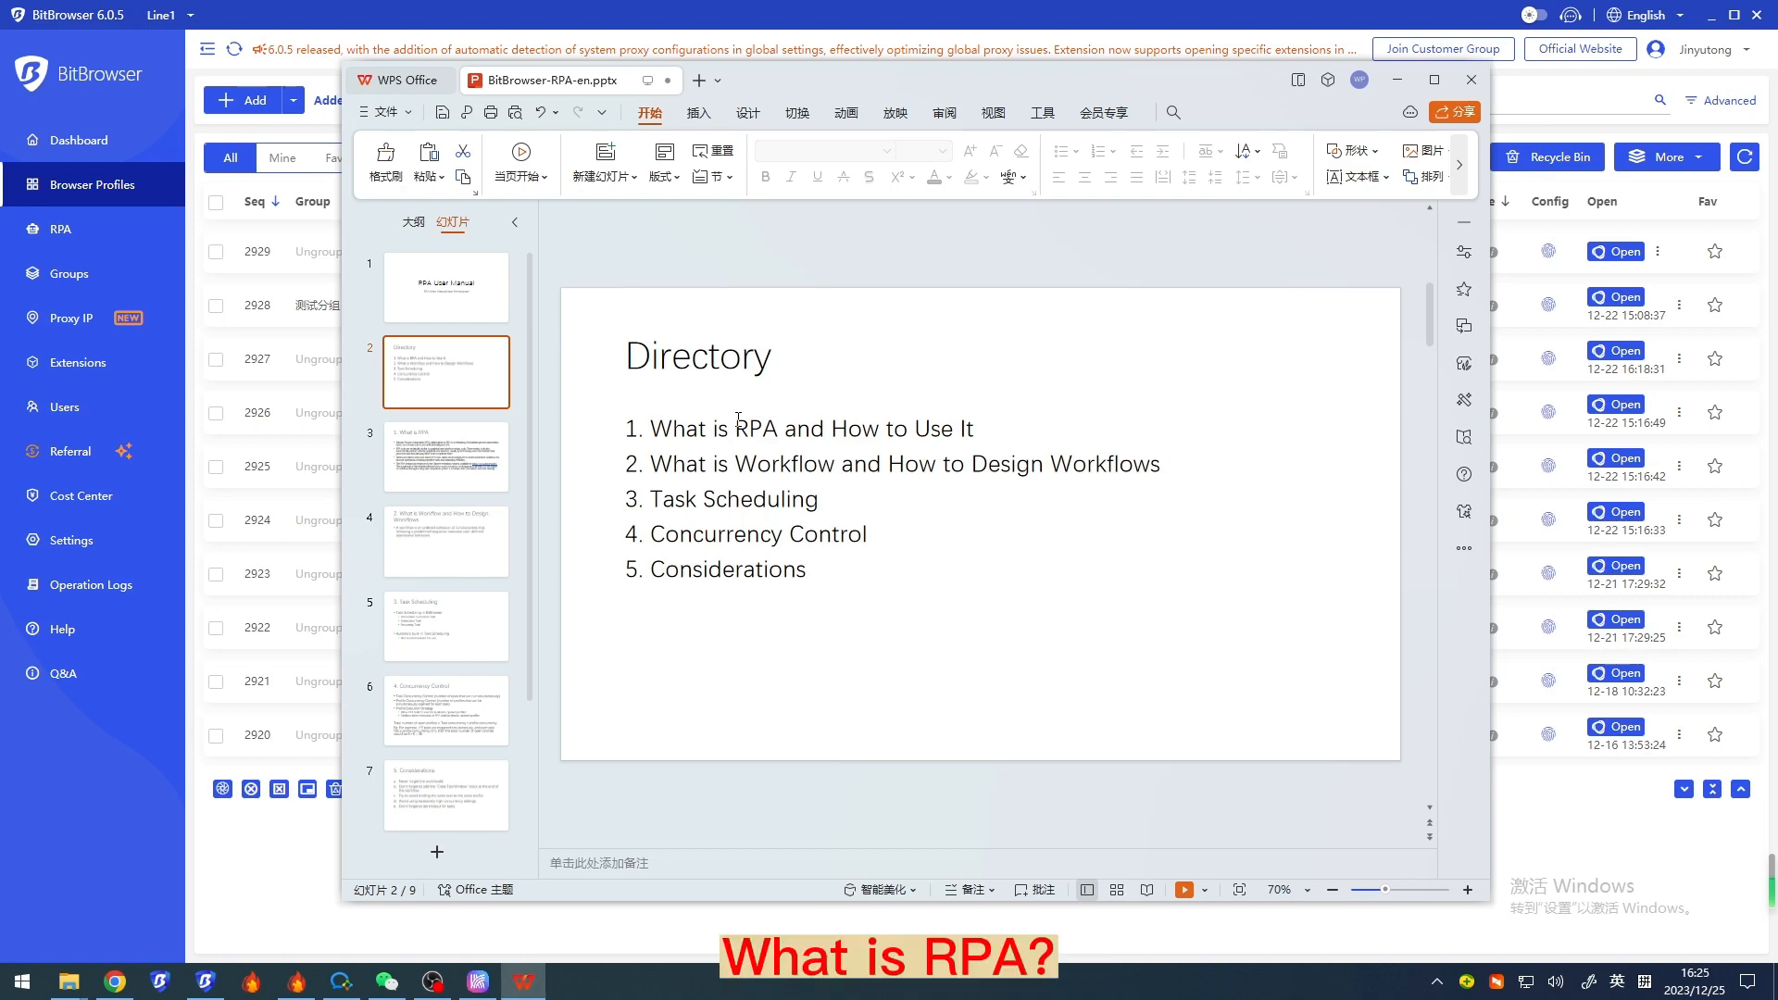
Step: Show the 'What is RPA' slide defining RPA and the Automa design tool
left_click(446, 457)
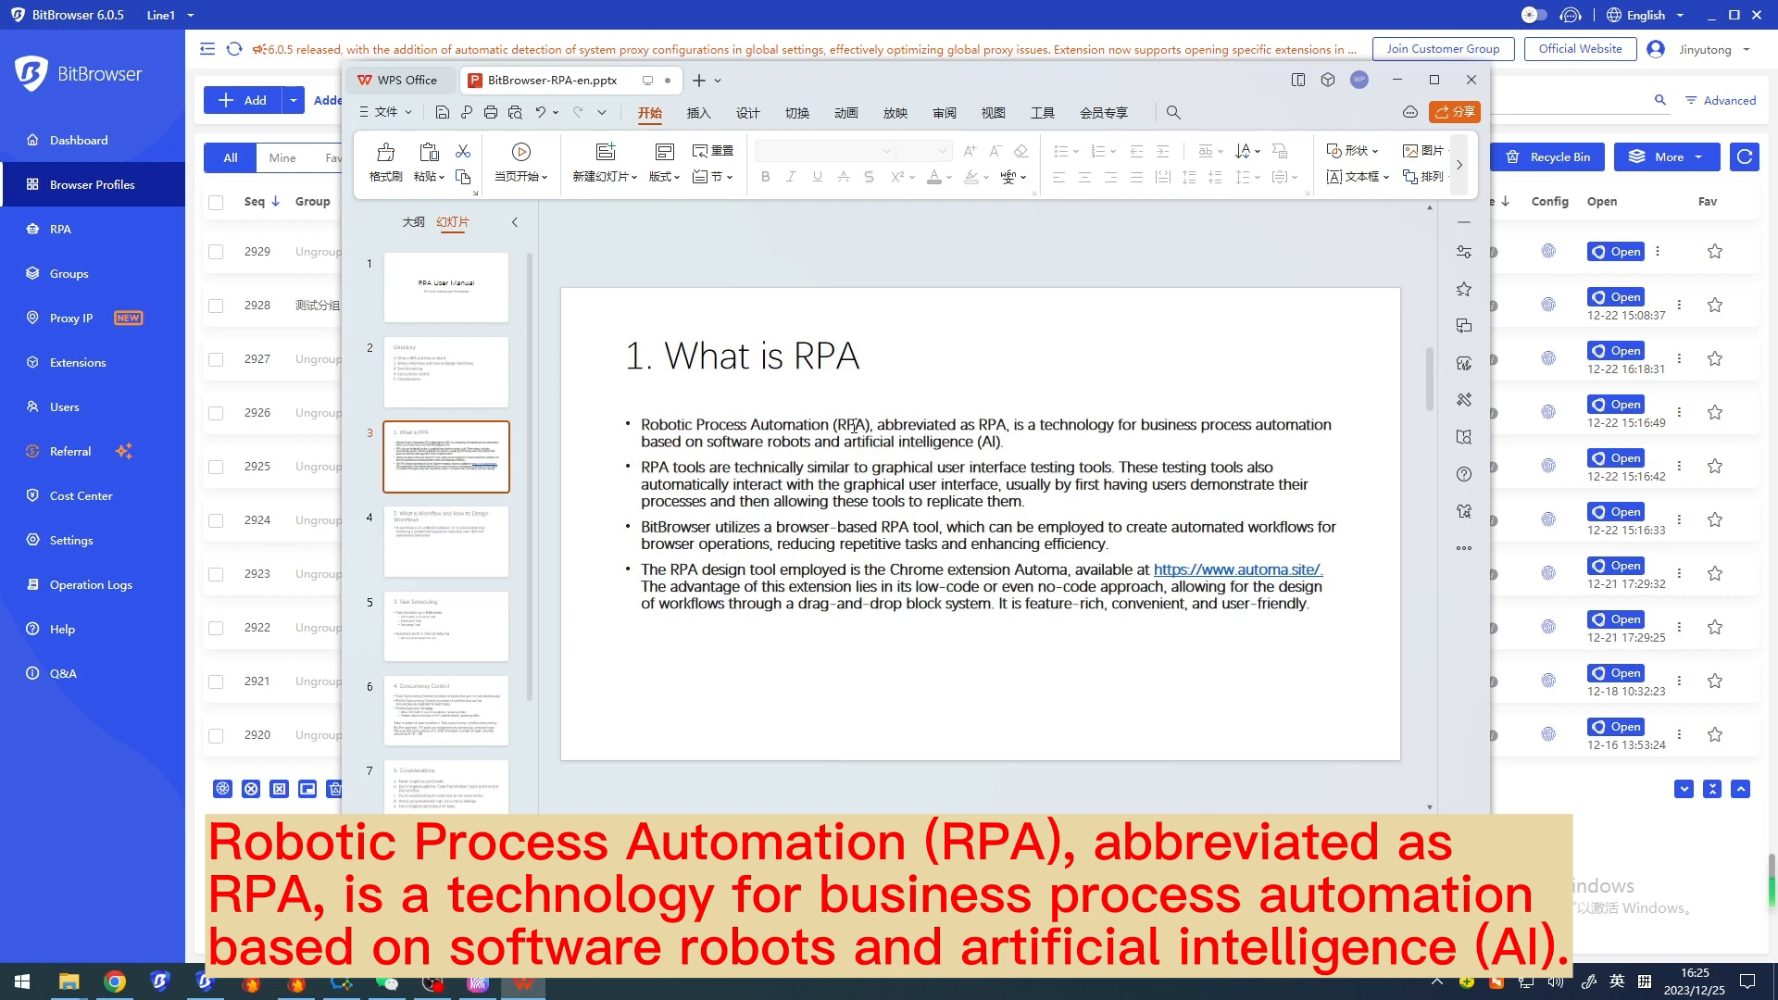
mouse_move(969, 415)
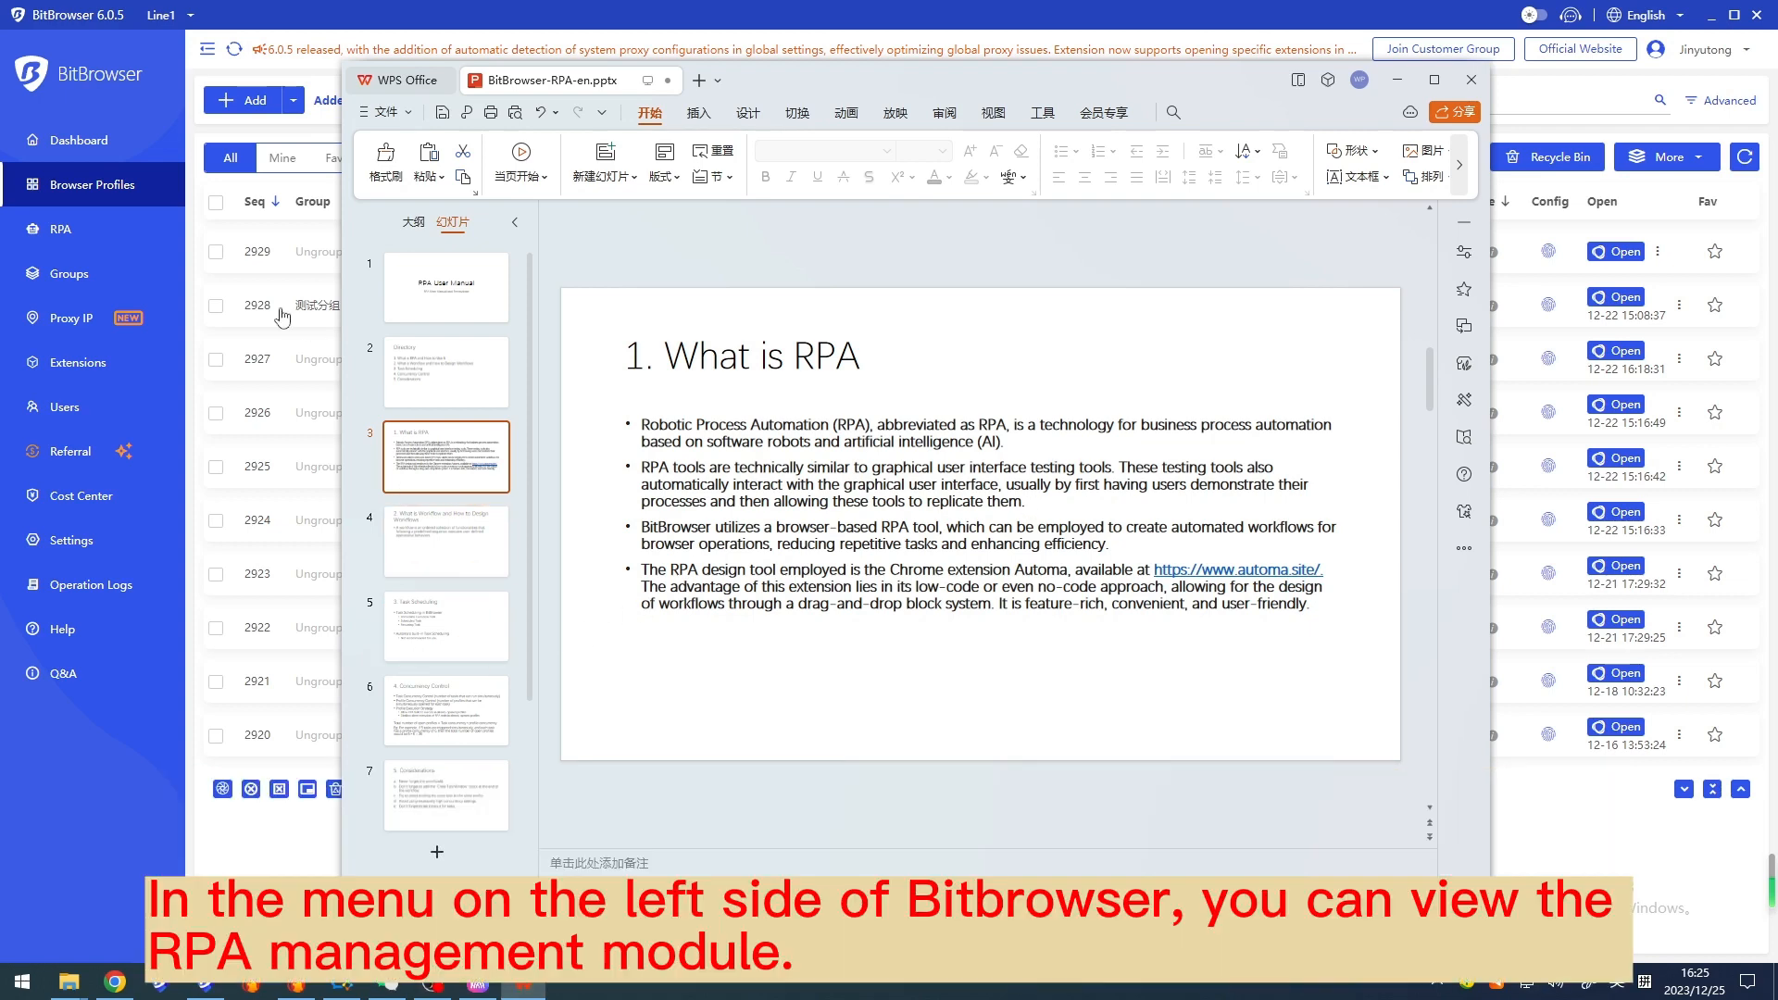
Step: Switch to BitBrowser's RPA management module listing the tasks
left_click(60, 229)
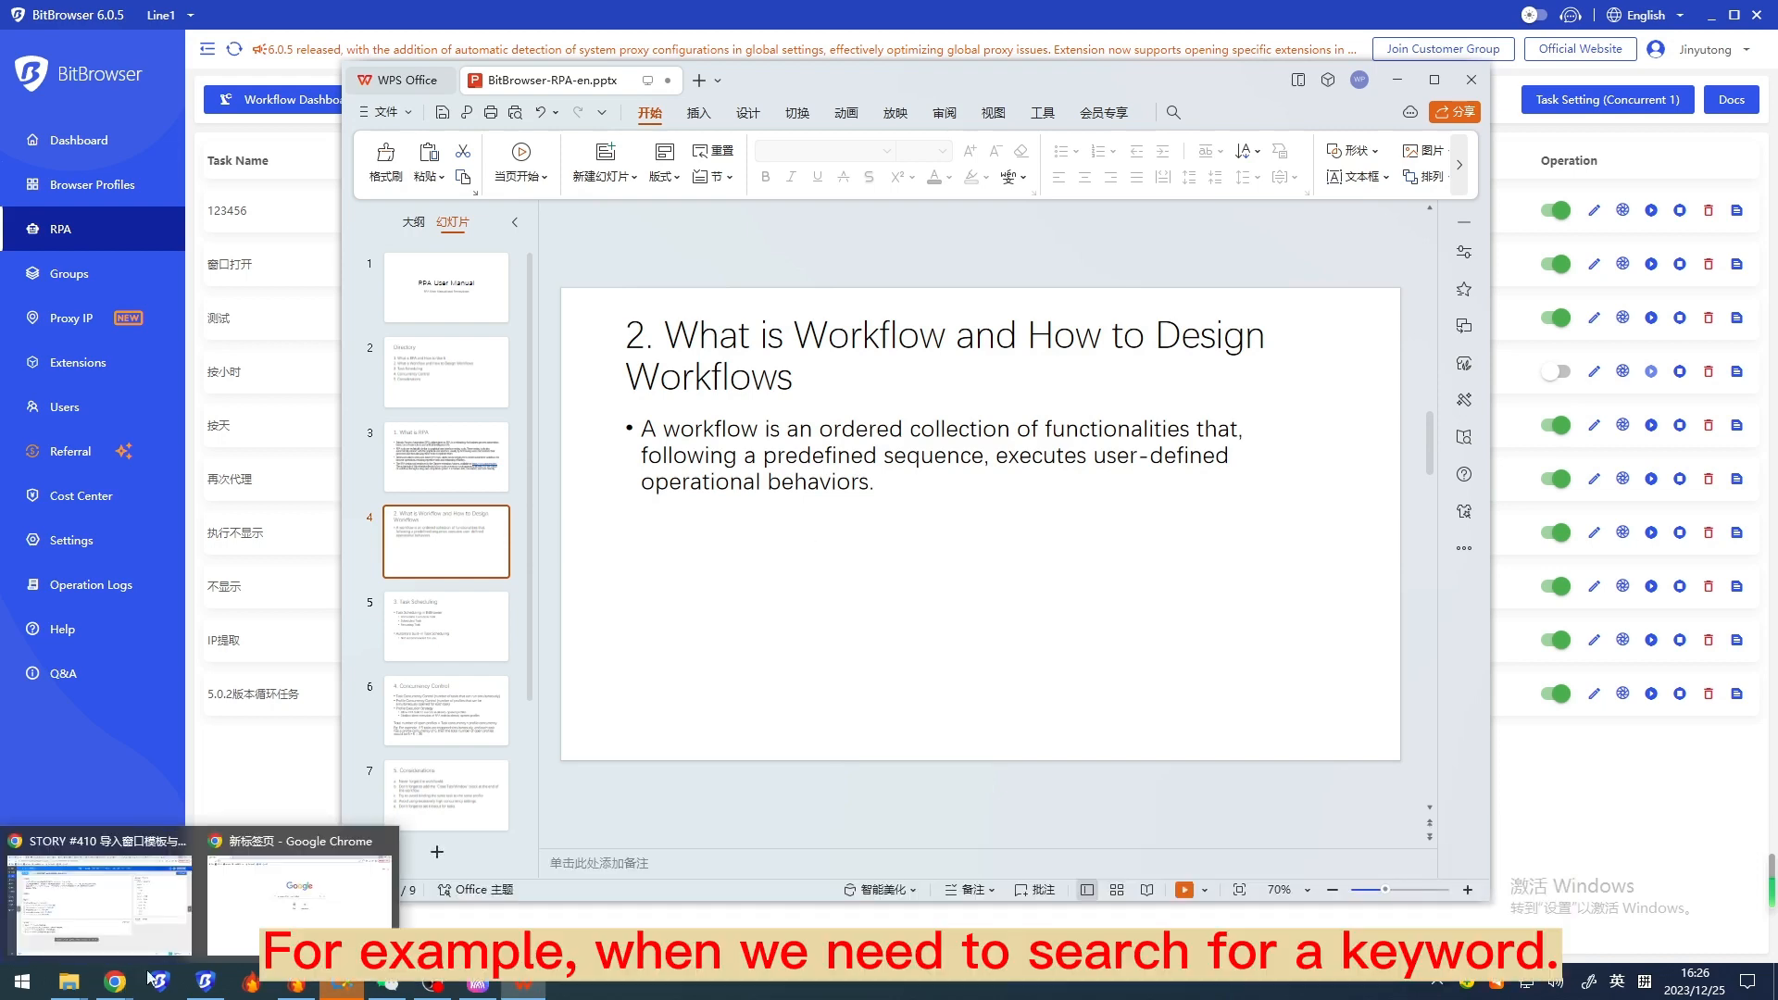
Step: Search Google for 'bitbrowser' in Chrome and look through the results as a workflow example
left_click(113, 982)
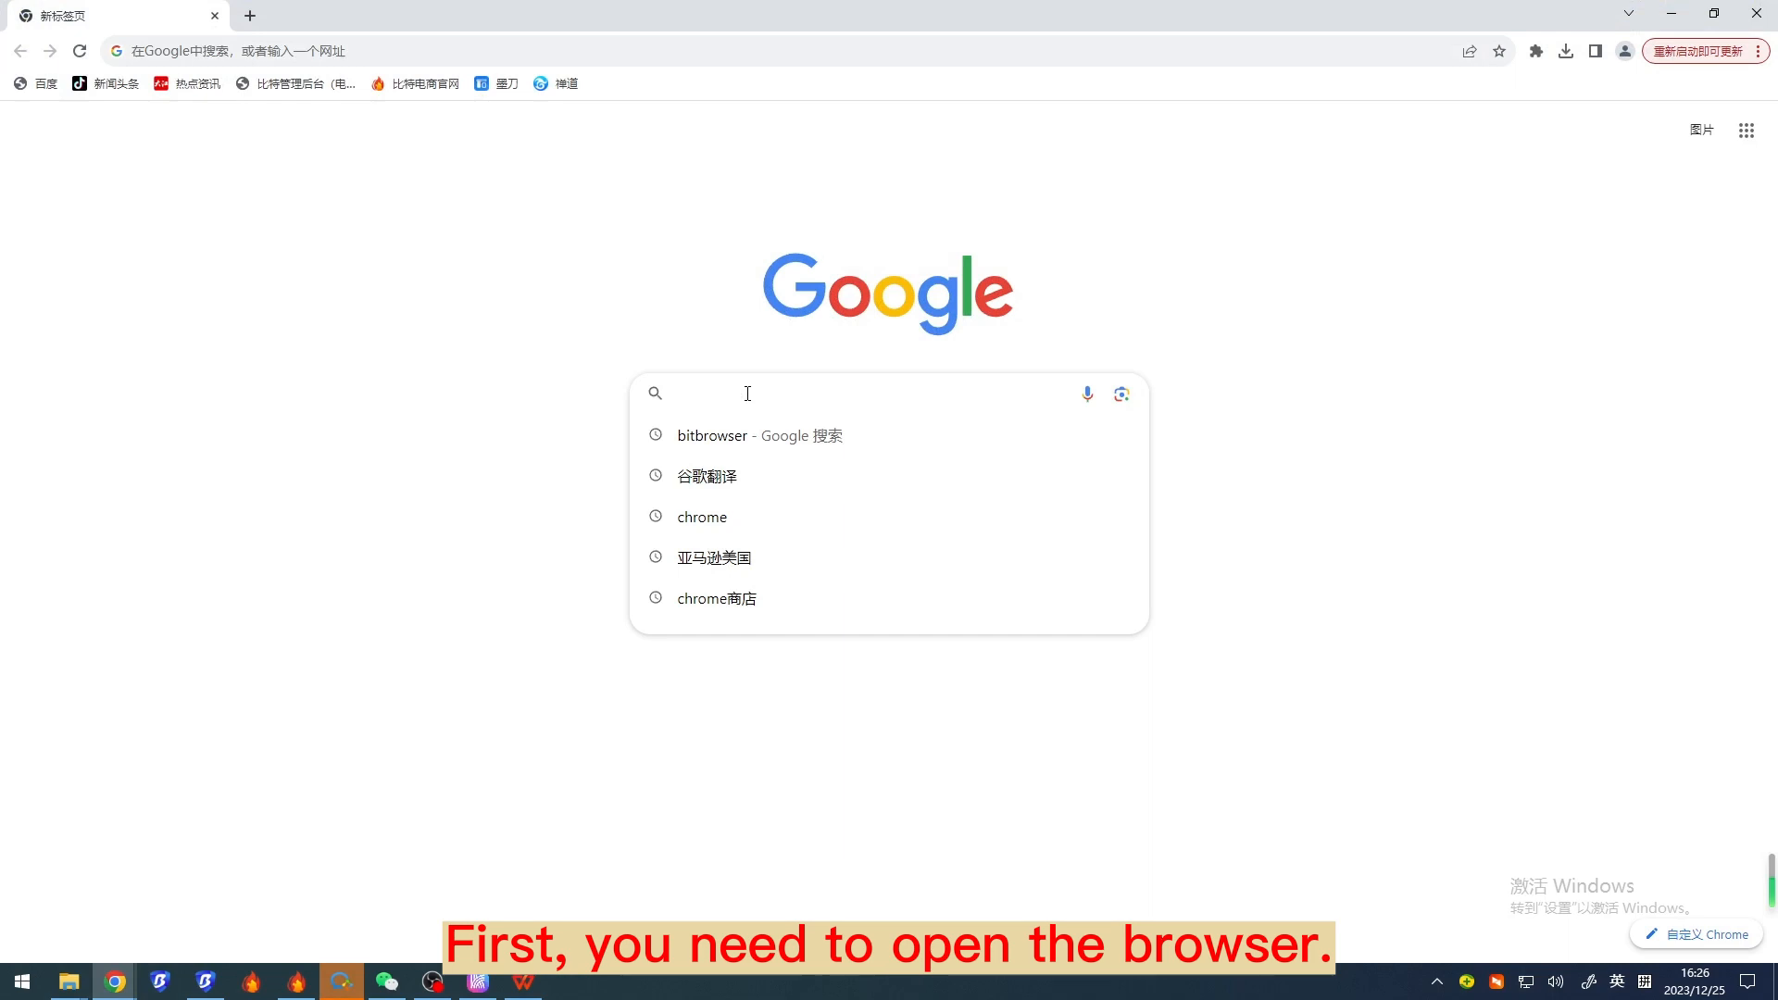
type("bitbrowser")
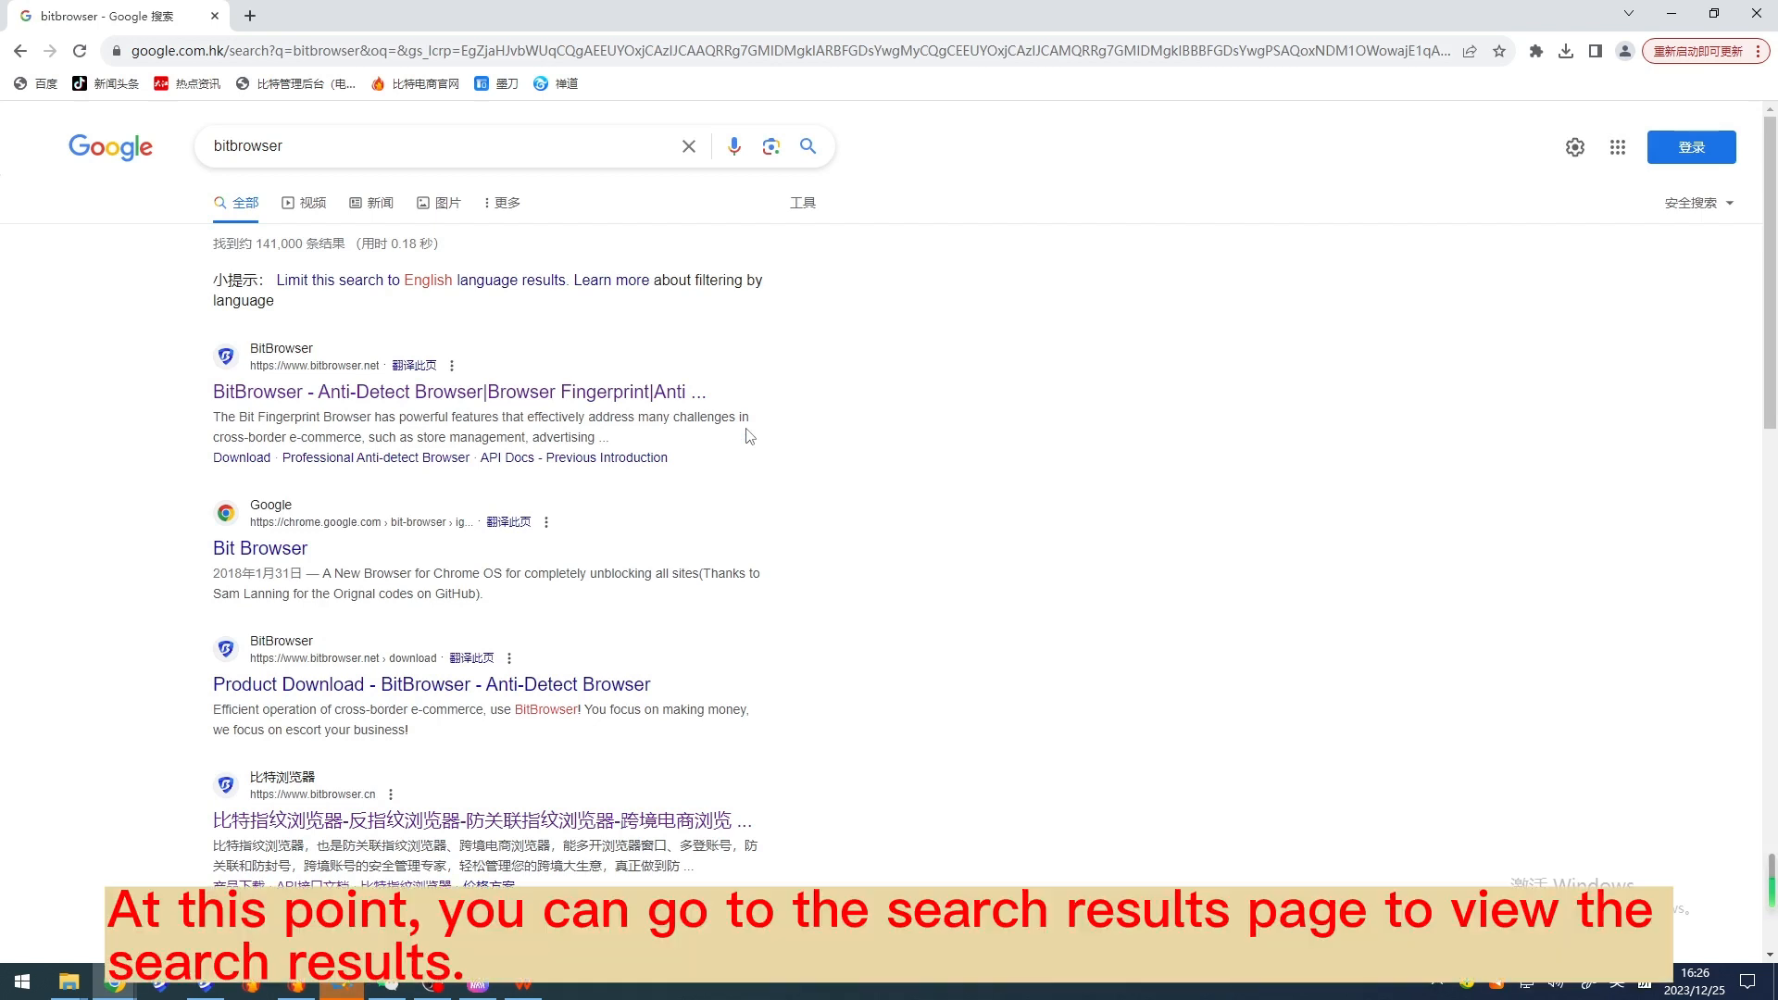
scroll("down", 3)
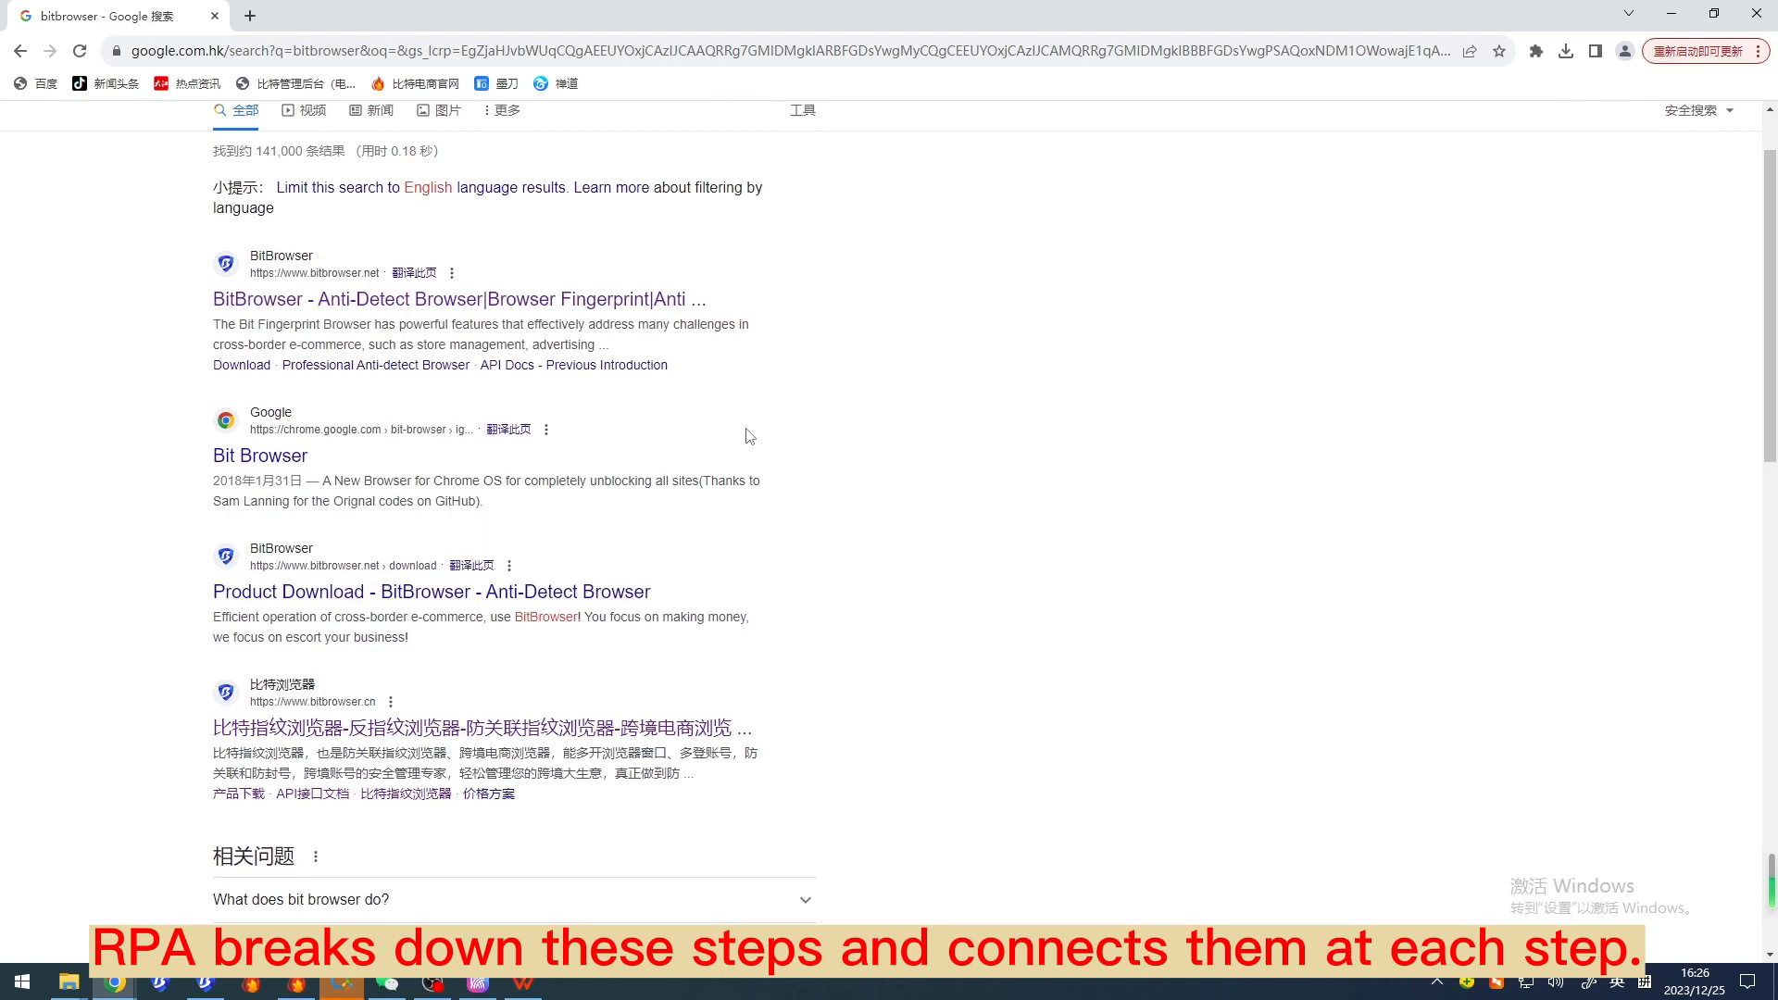
scroll("down", 3)
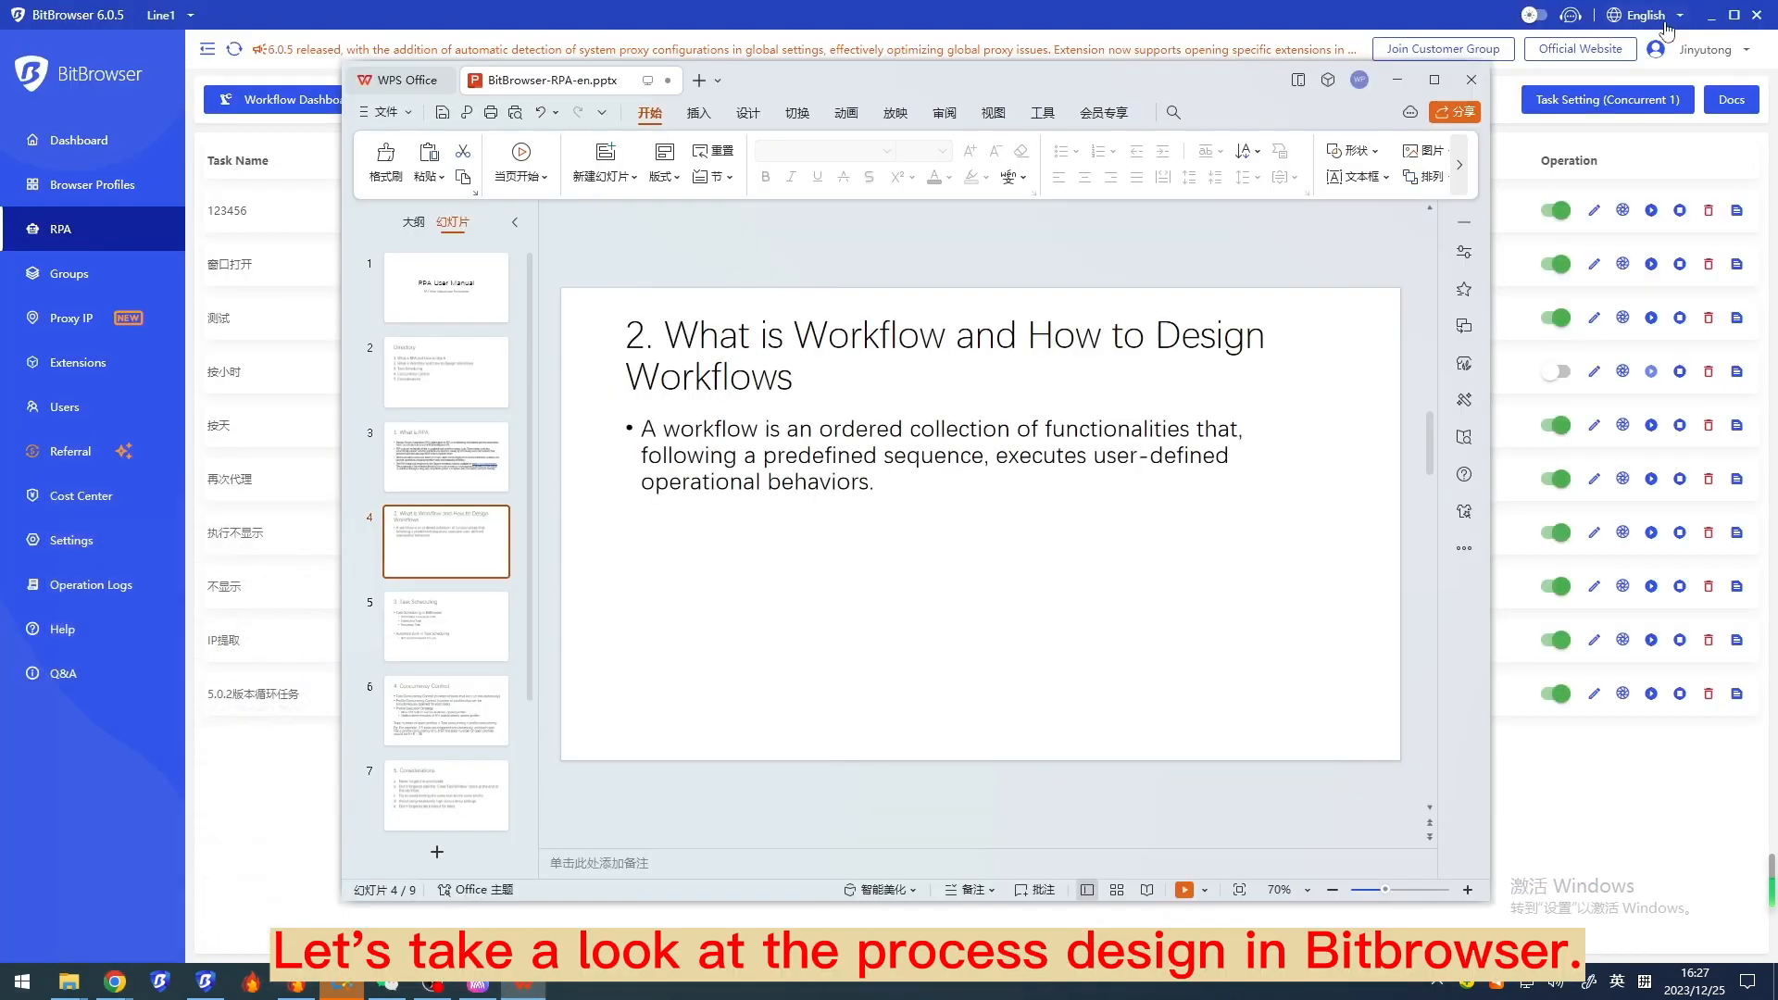
mouse_move(203, 130)
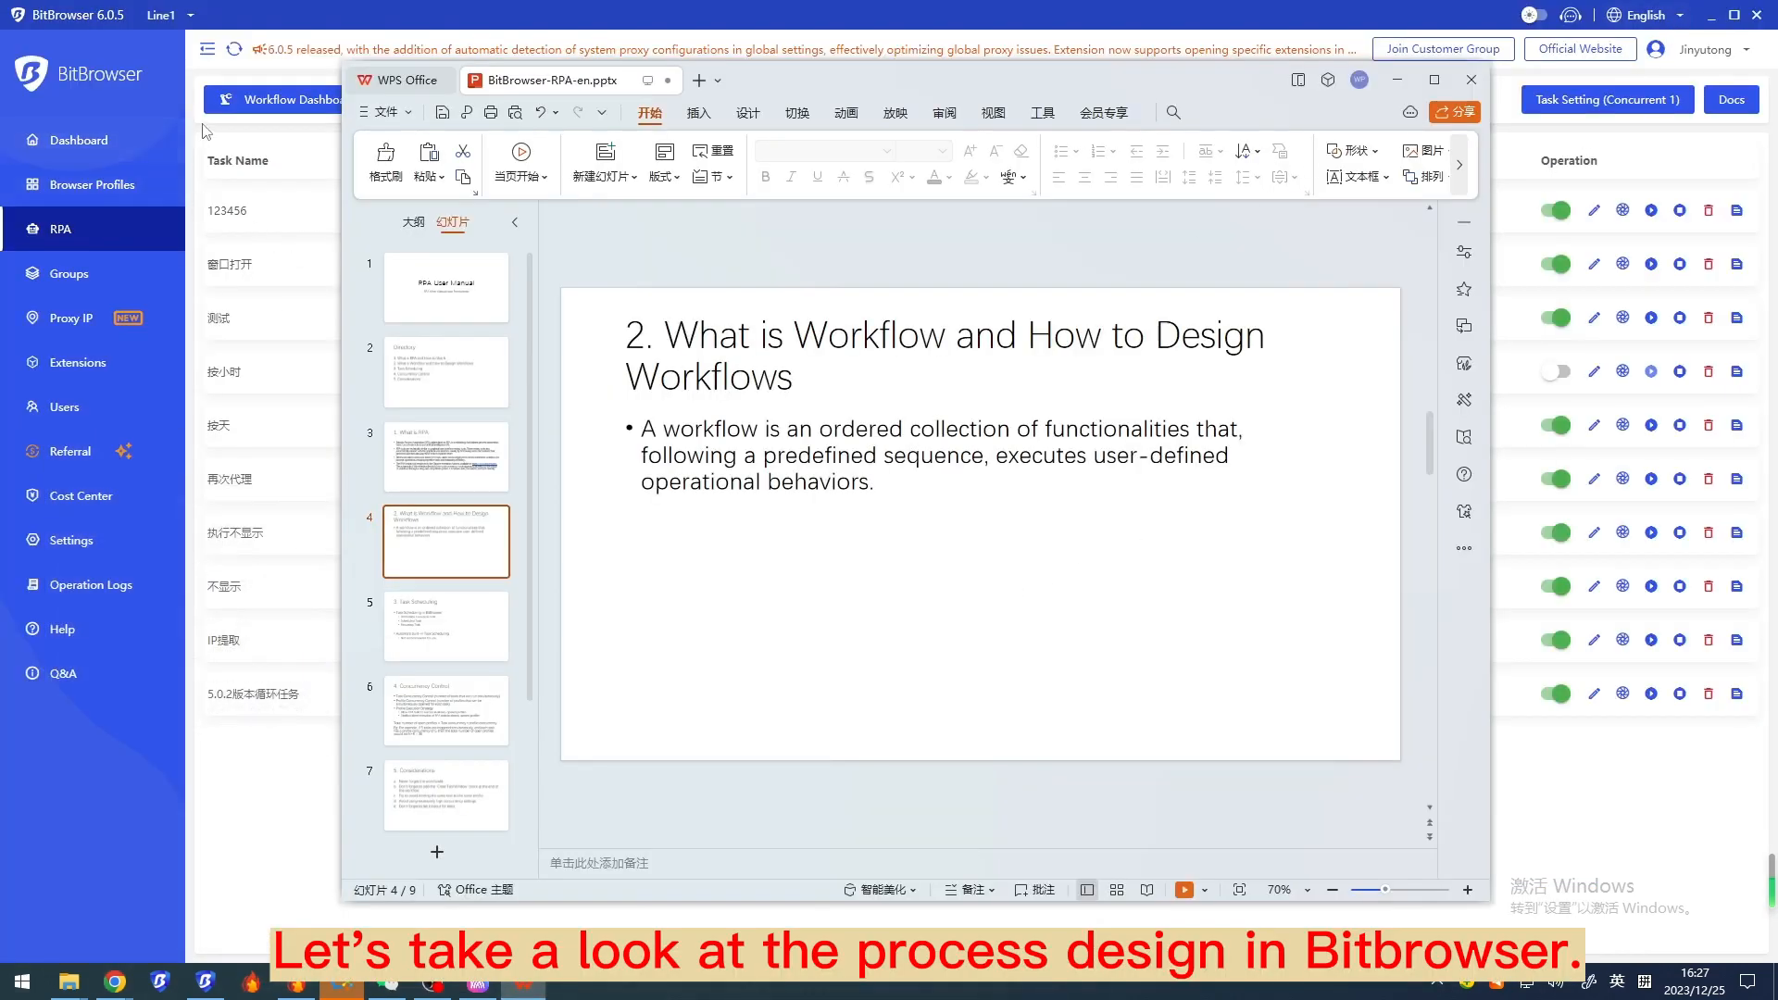
Step: Show Automa's Workflows dashboard with samples like test1 and Google search
left_click(1469, 80)
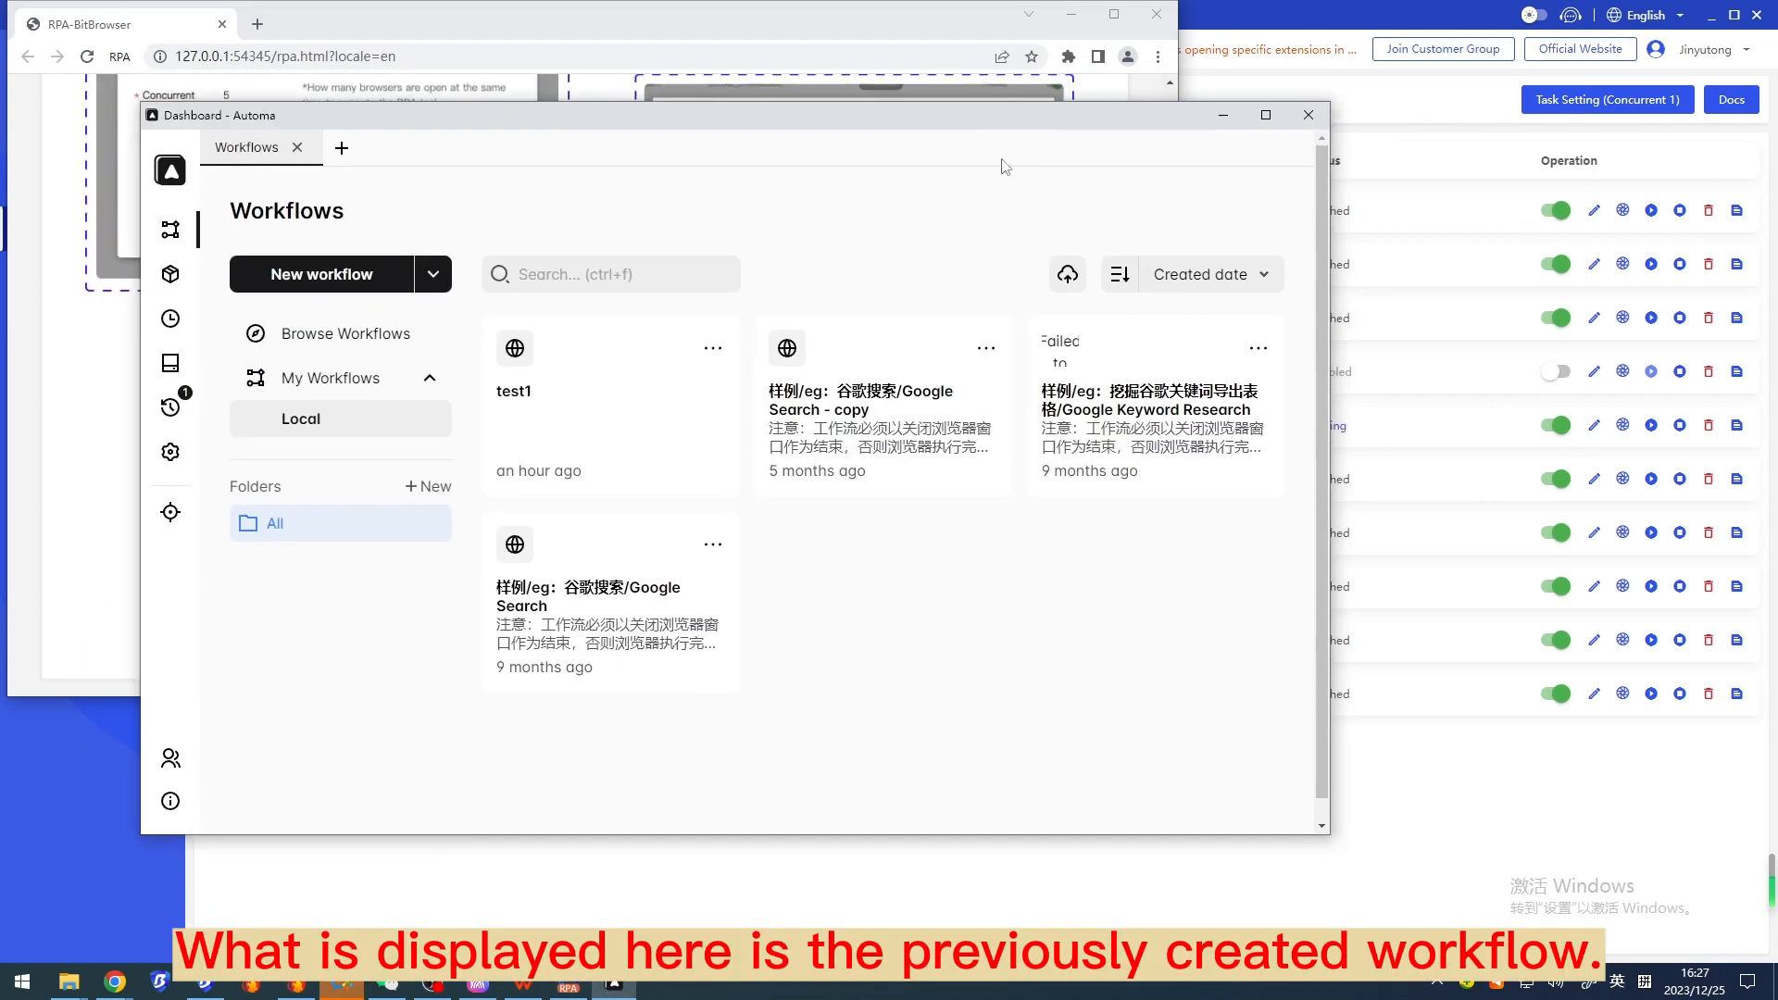
mouse_move(1067, 448)
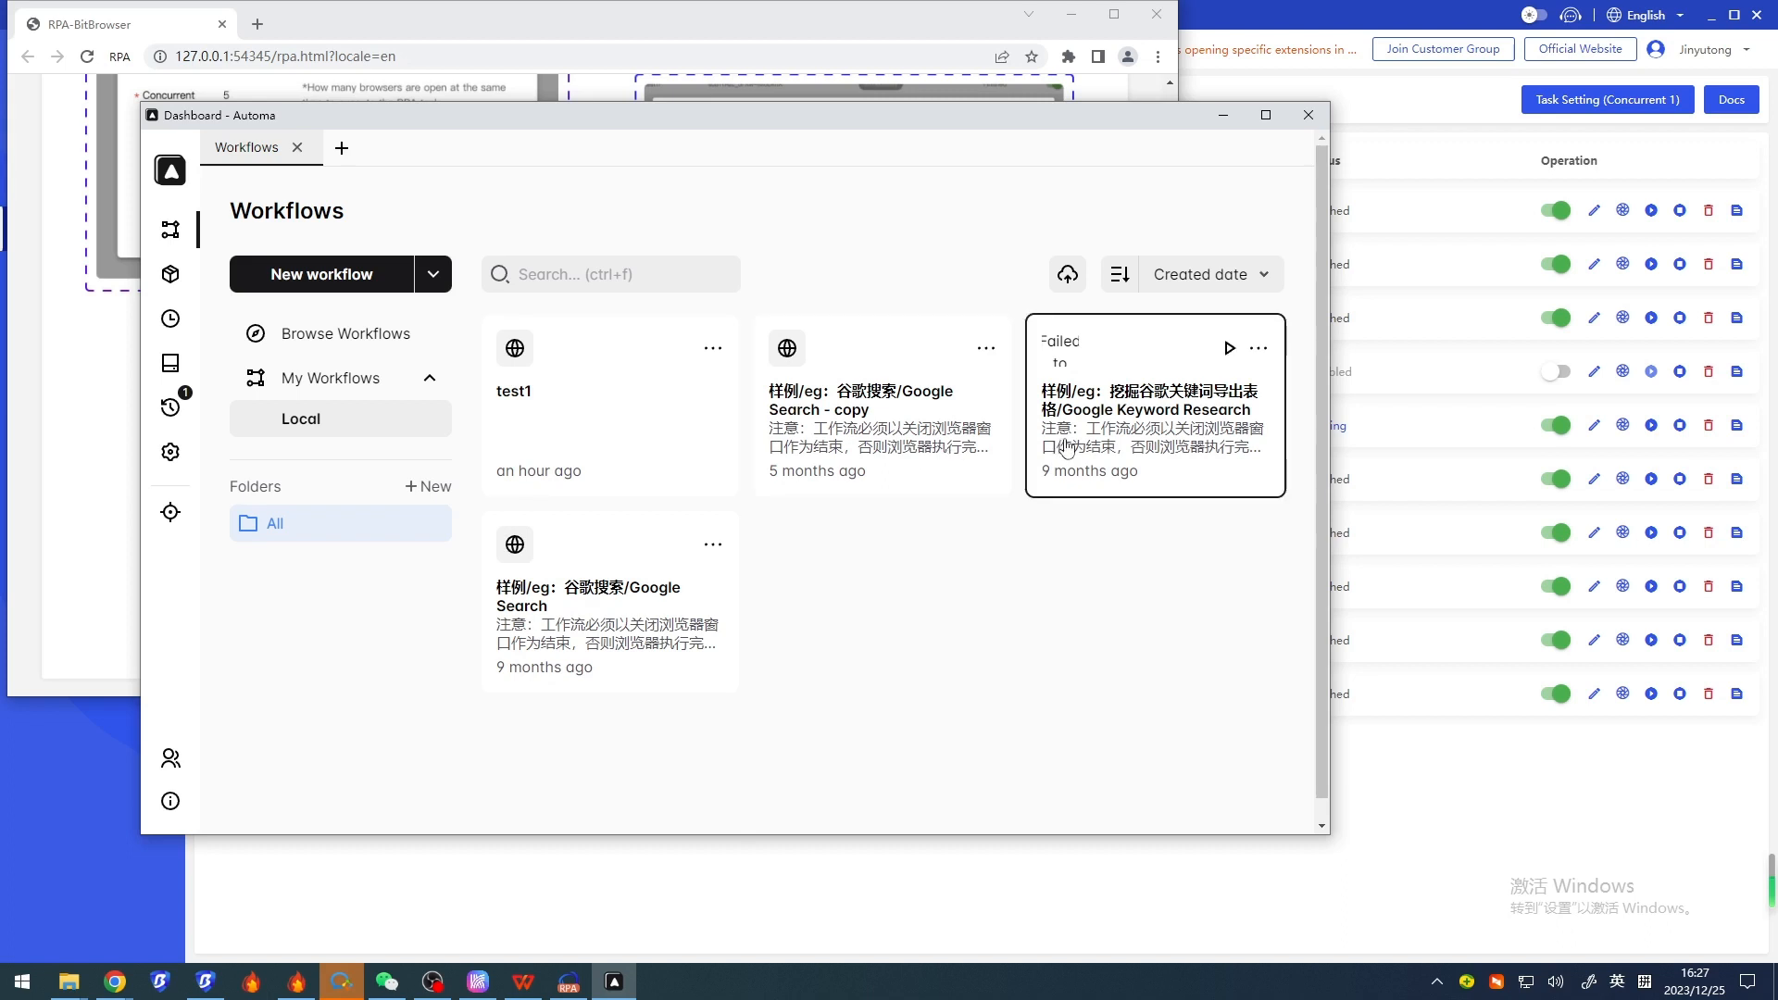
Step: Create a new Automa workflow named 'test' so it heads the Workflows list
left_click(322, 274)
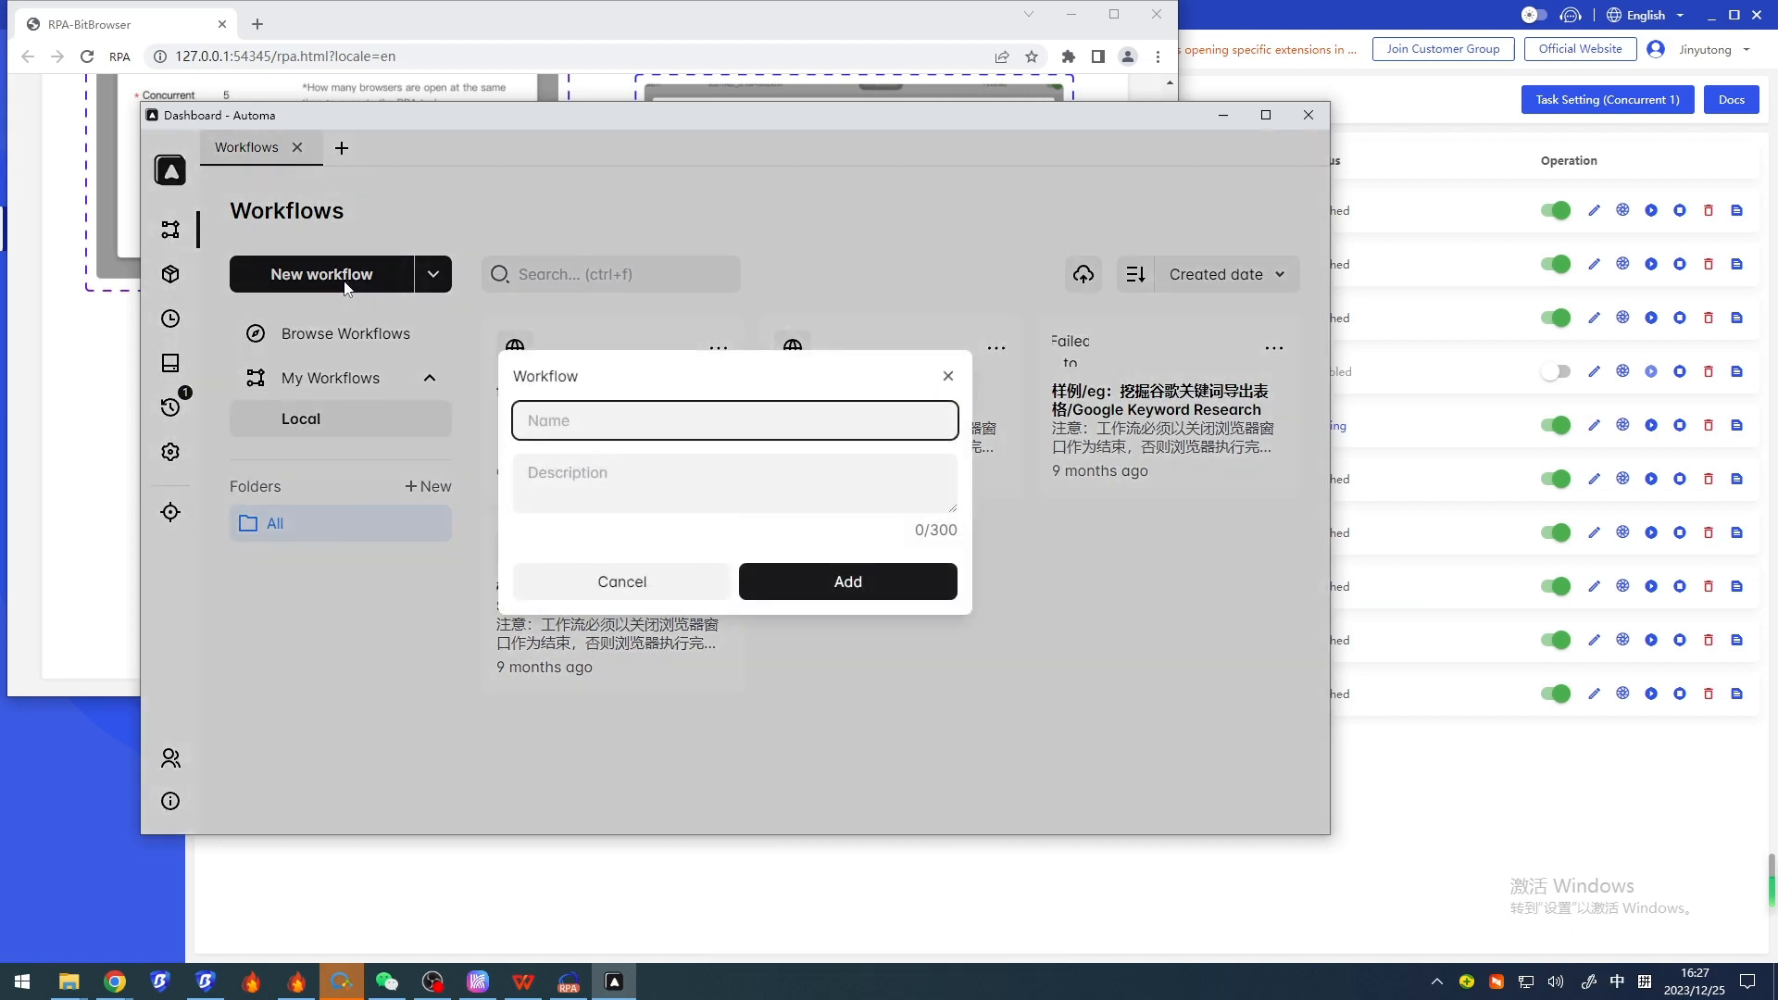
type("test2")
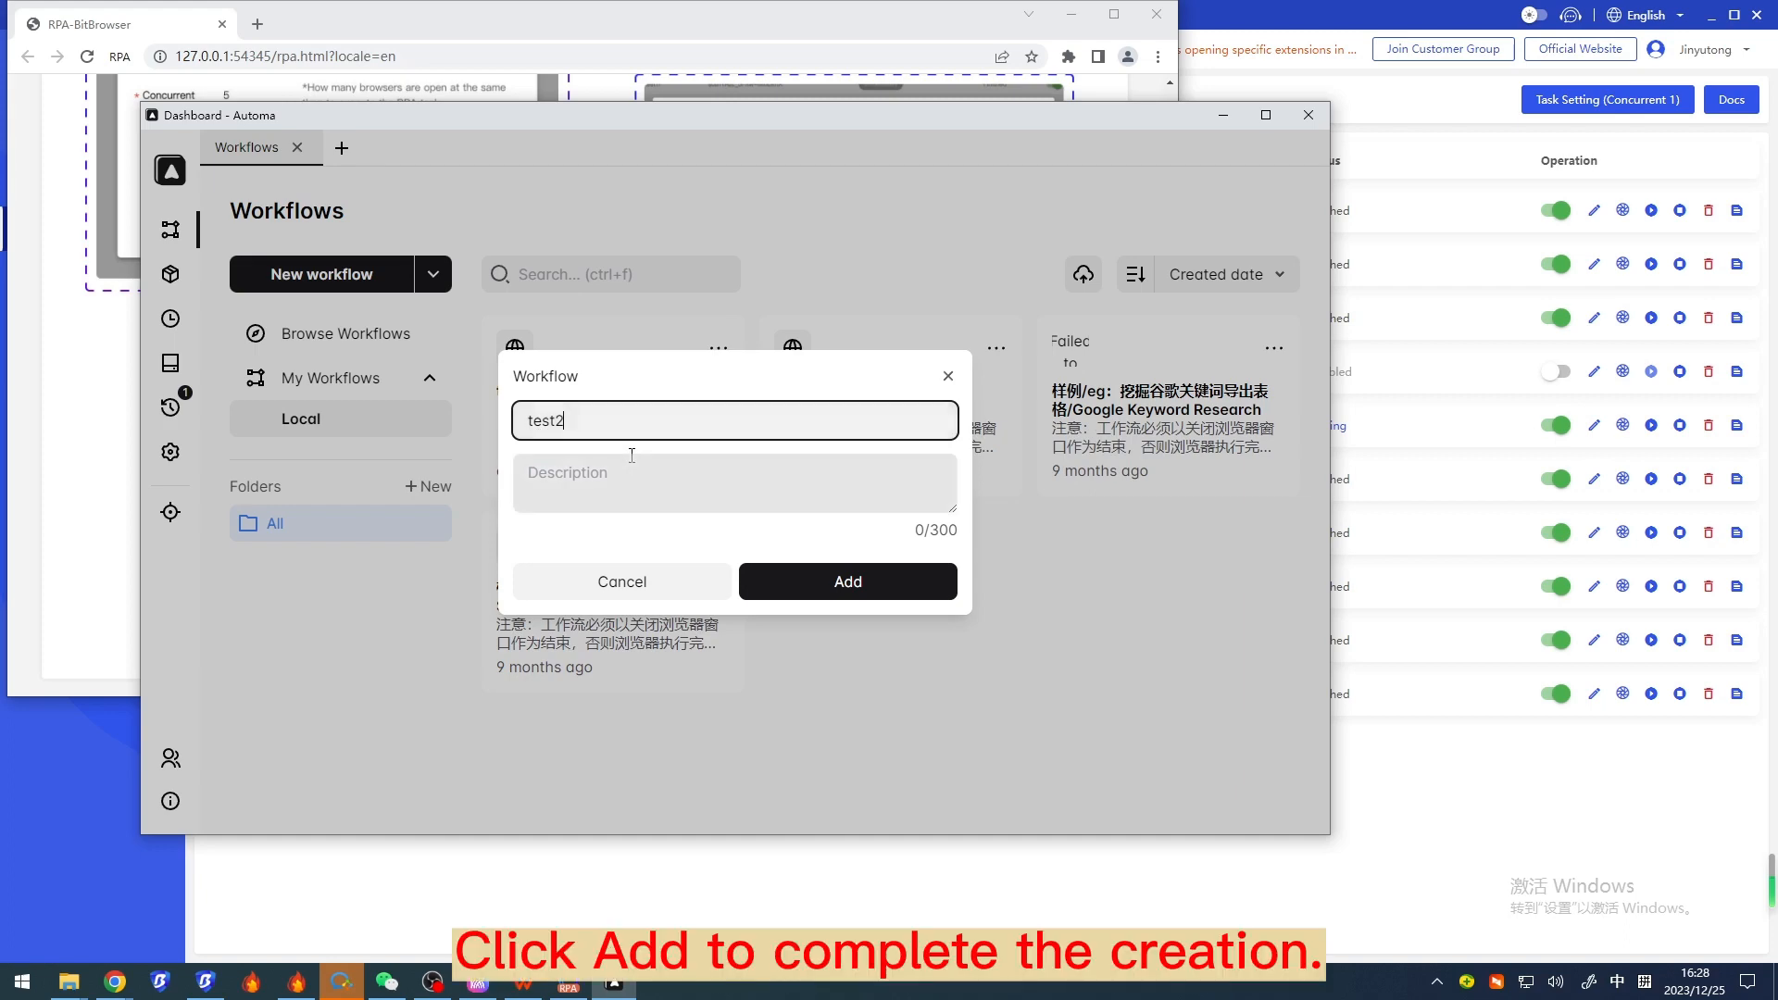
left_click(846, 579)
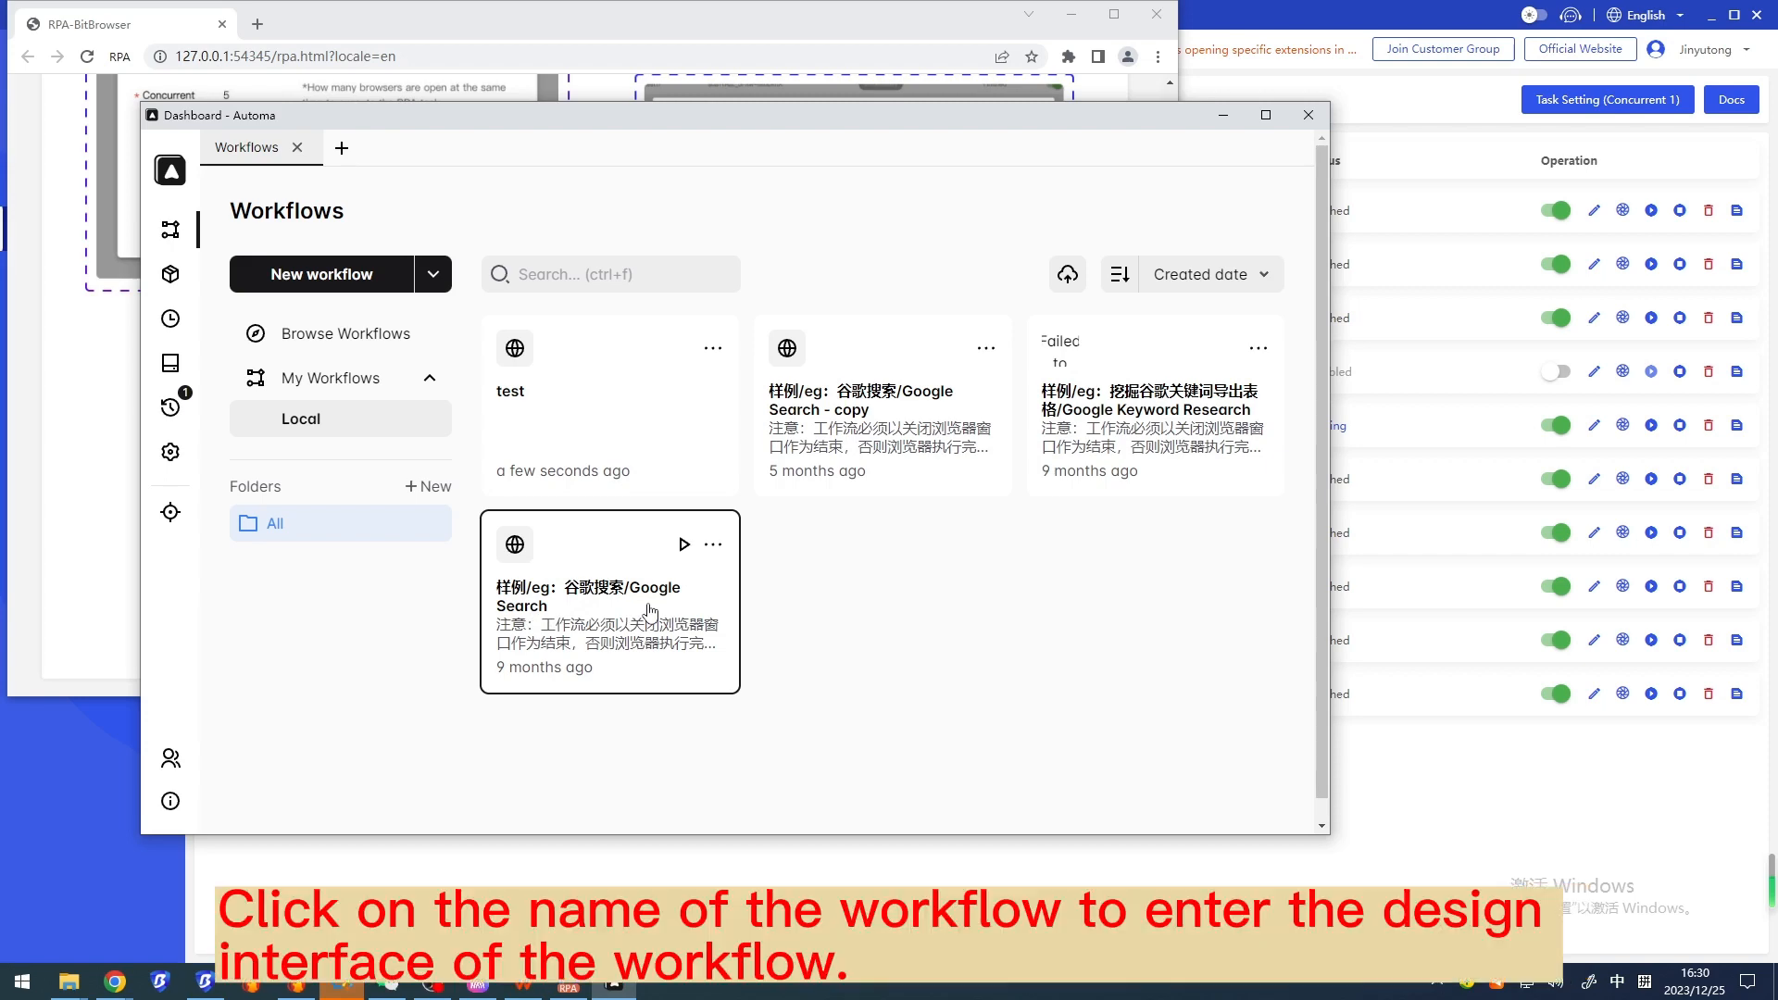
Step: Edit the Google Search sample and review its Trigger, New tab, Forms and Click element blocks
left_click(587, 596)
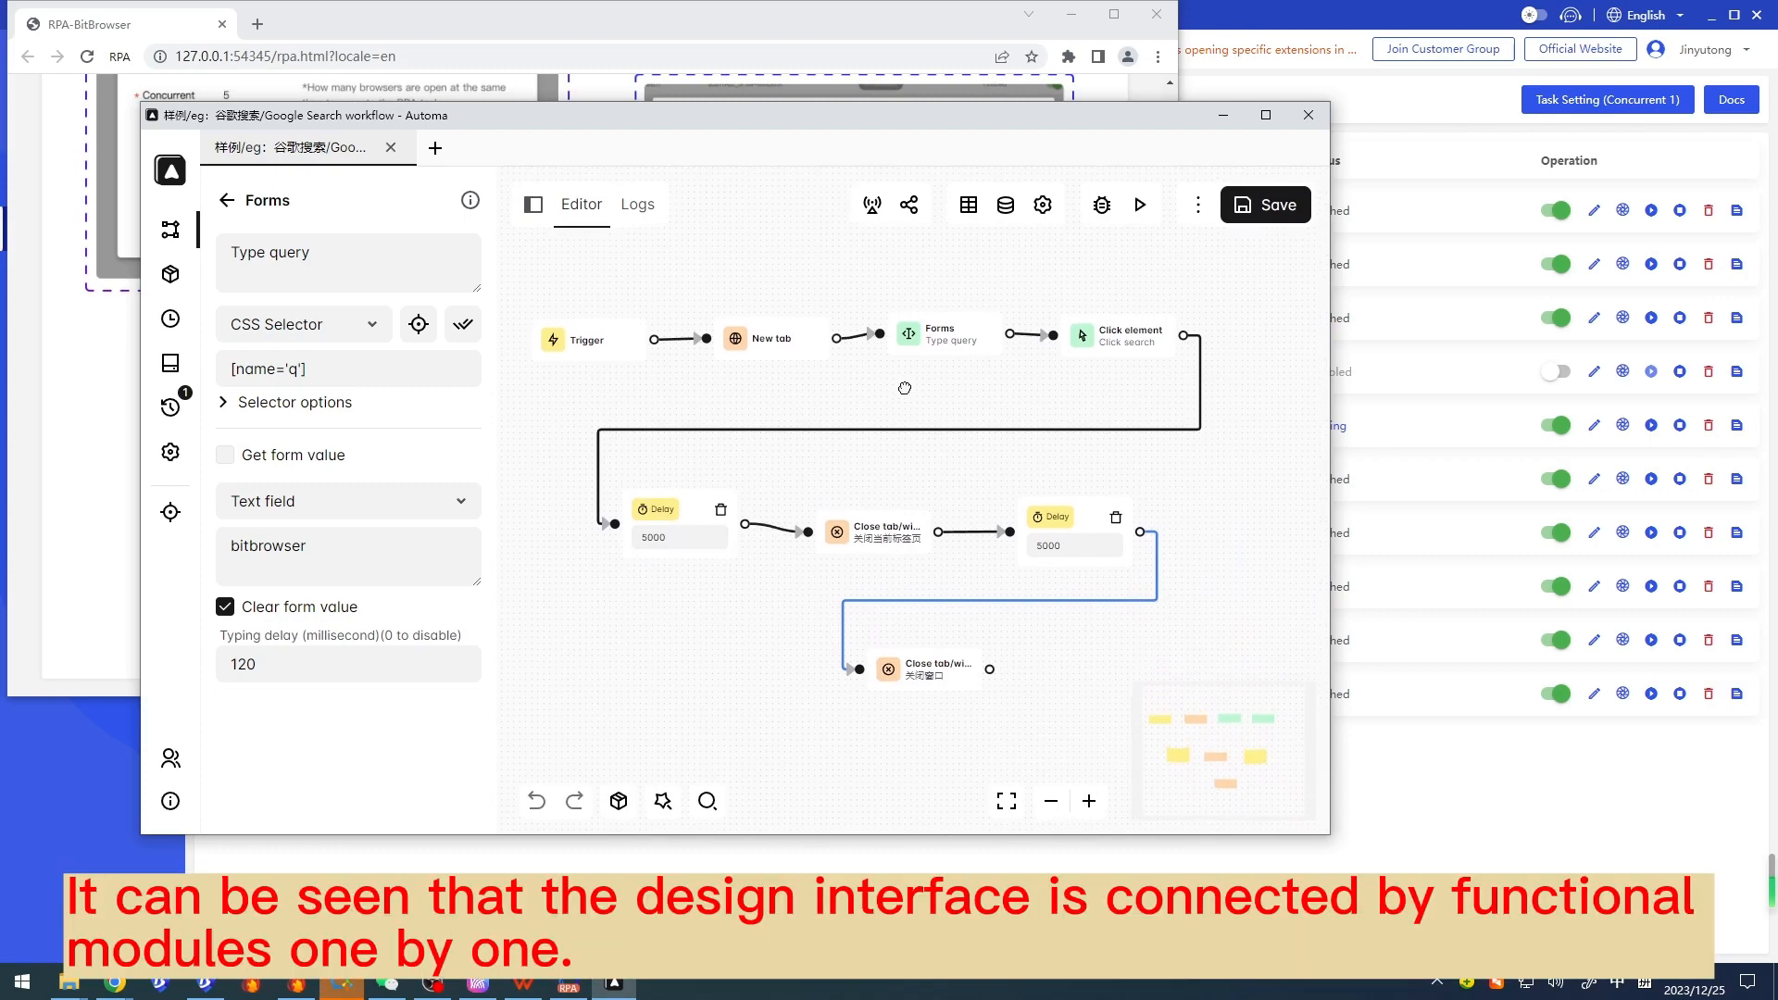
left_click(567, 338)
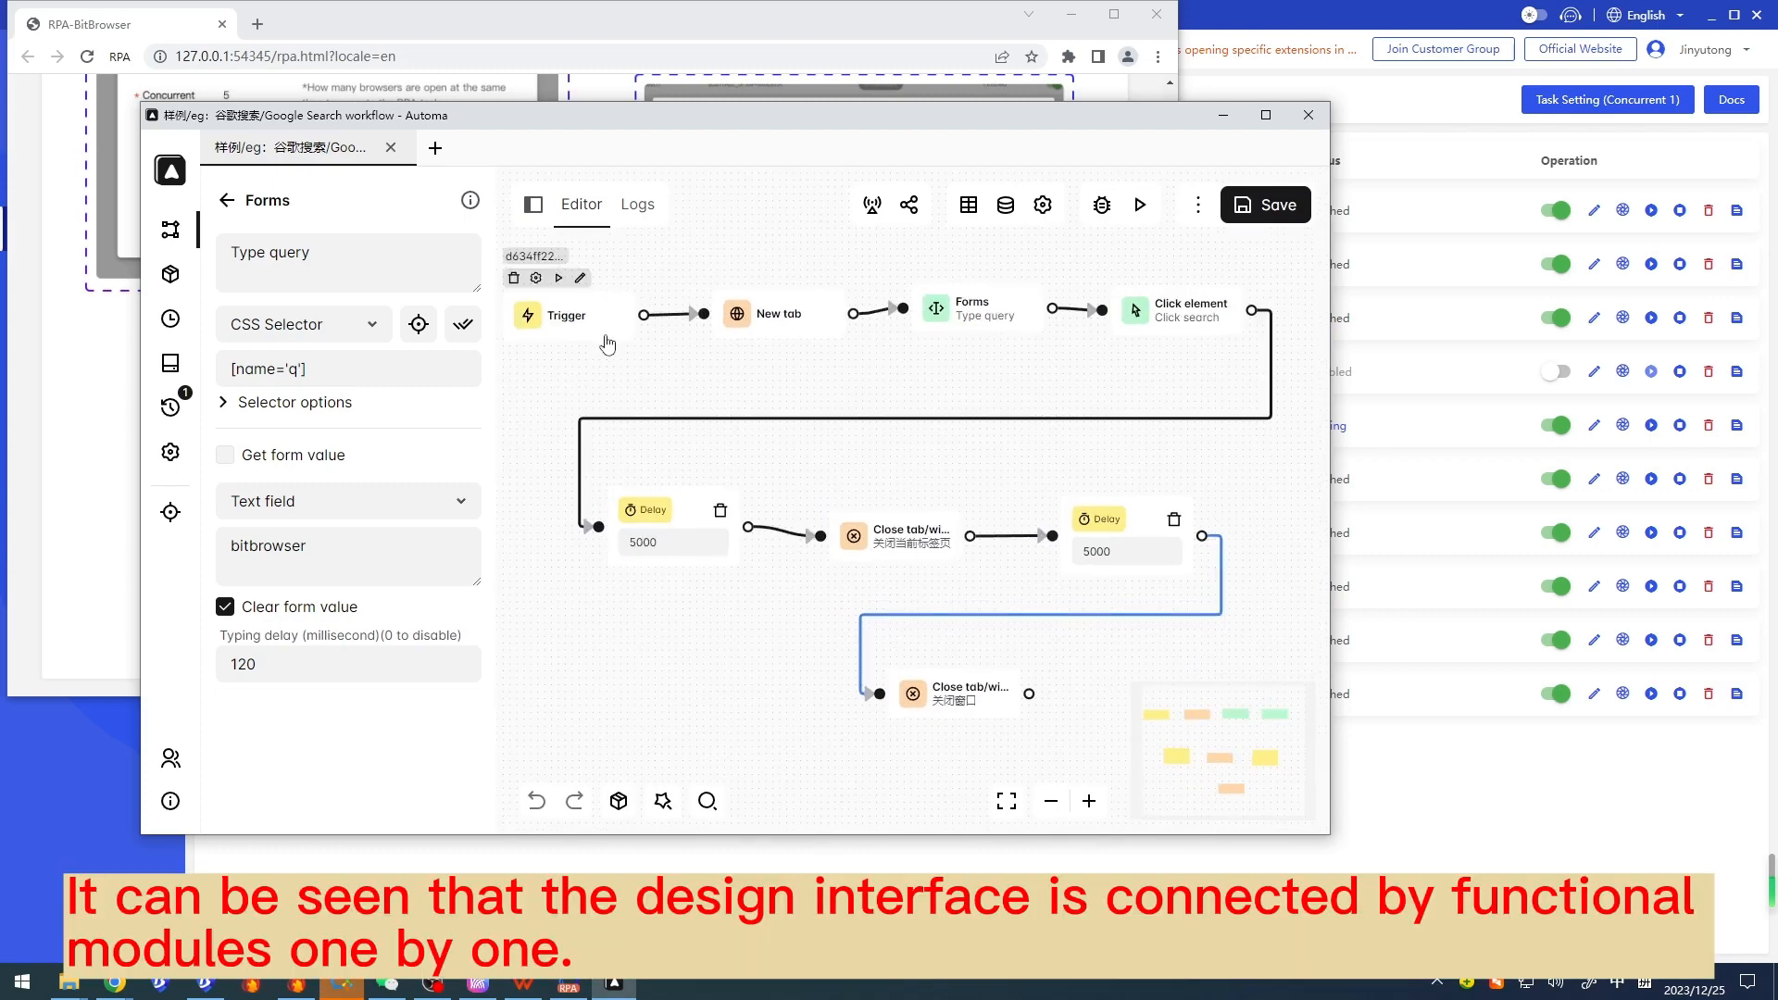
left_click(567, 315)
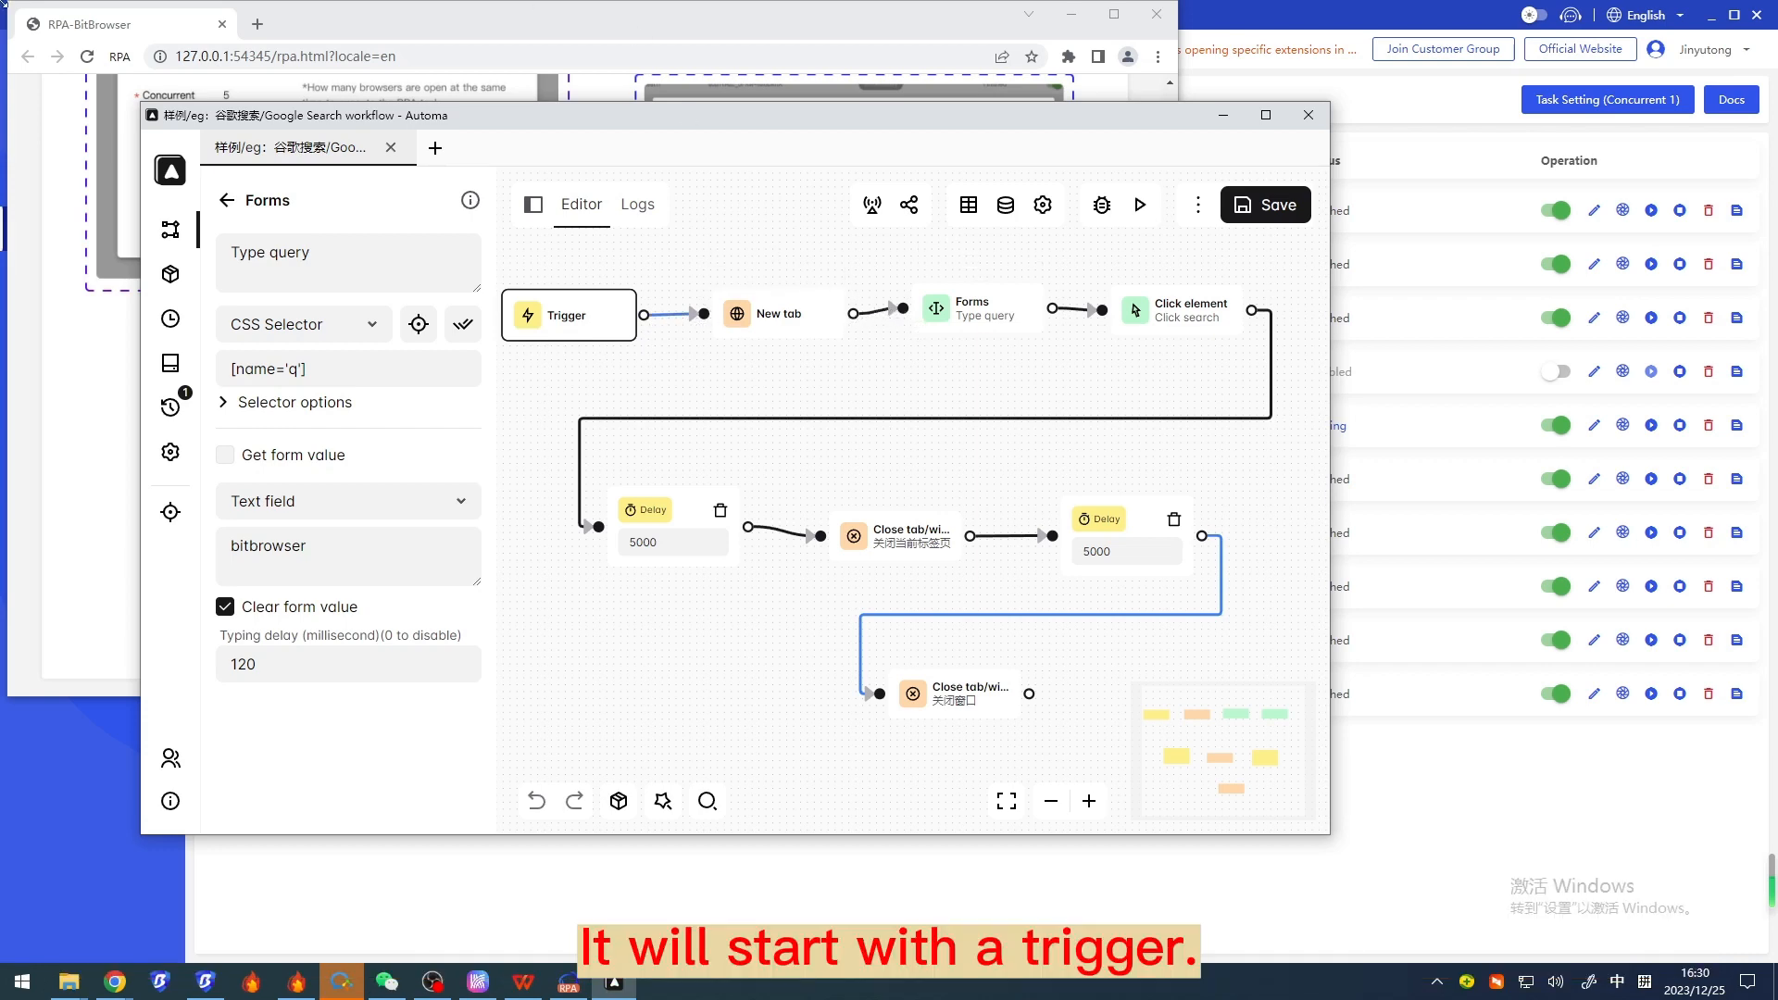
left_click(779, 315)
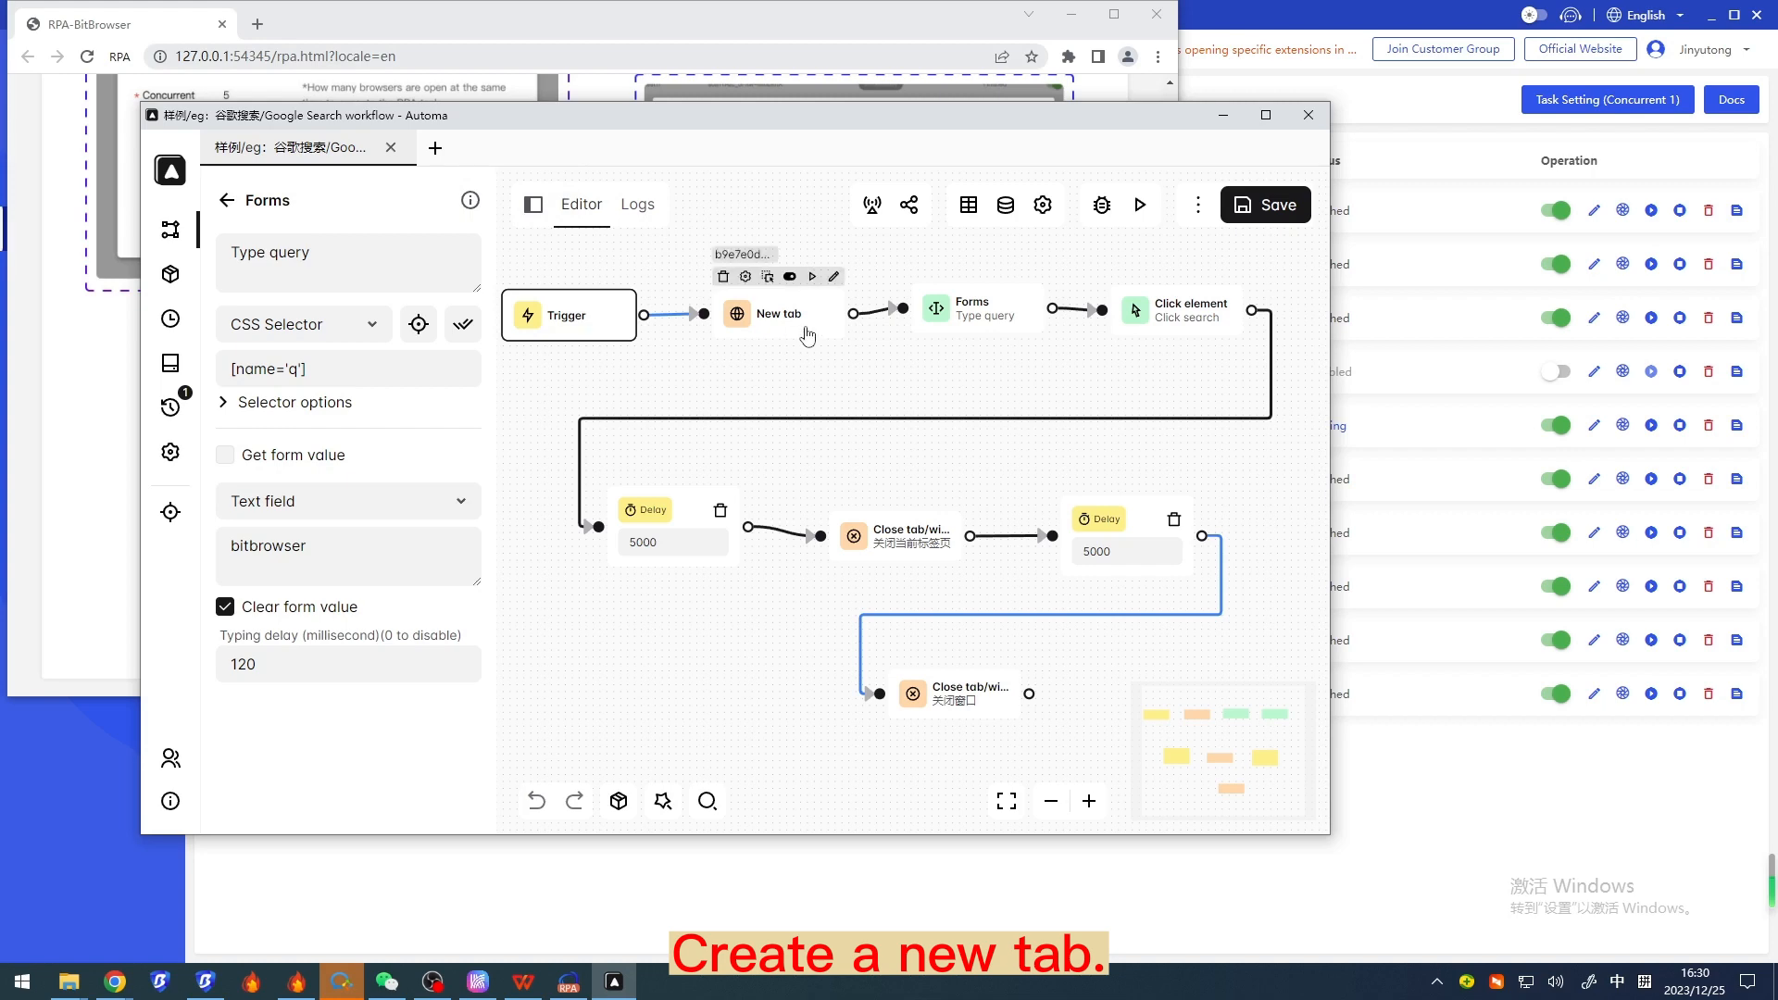
left_click(778, 315)
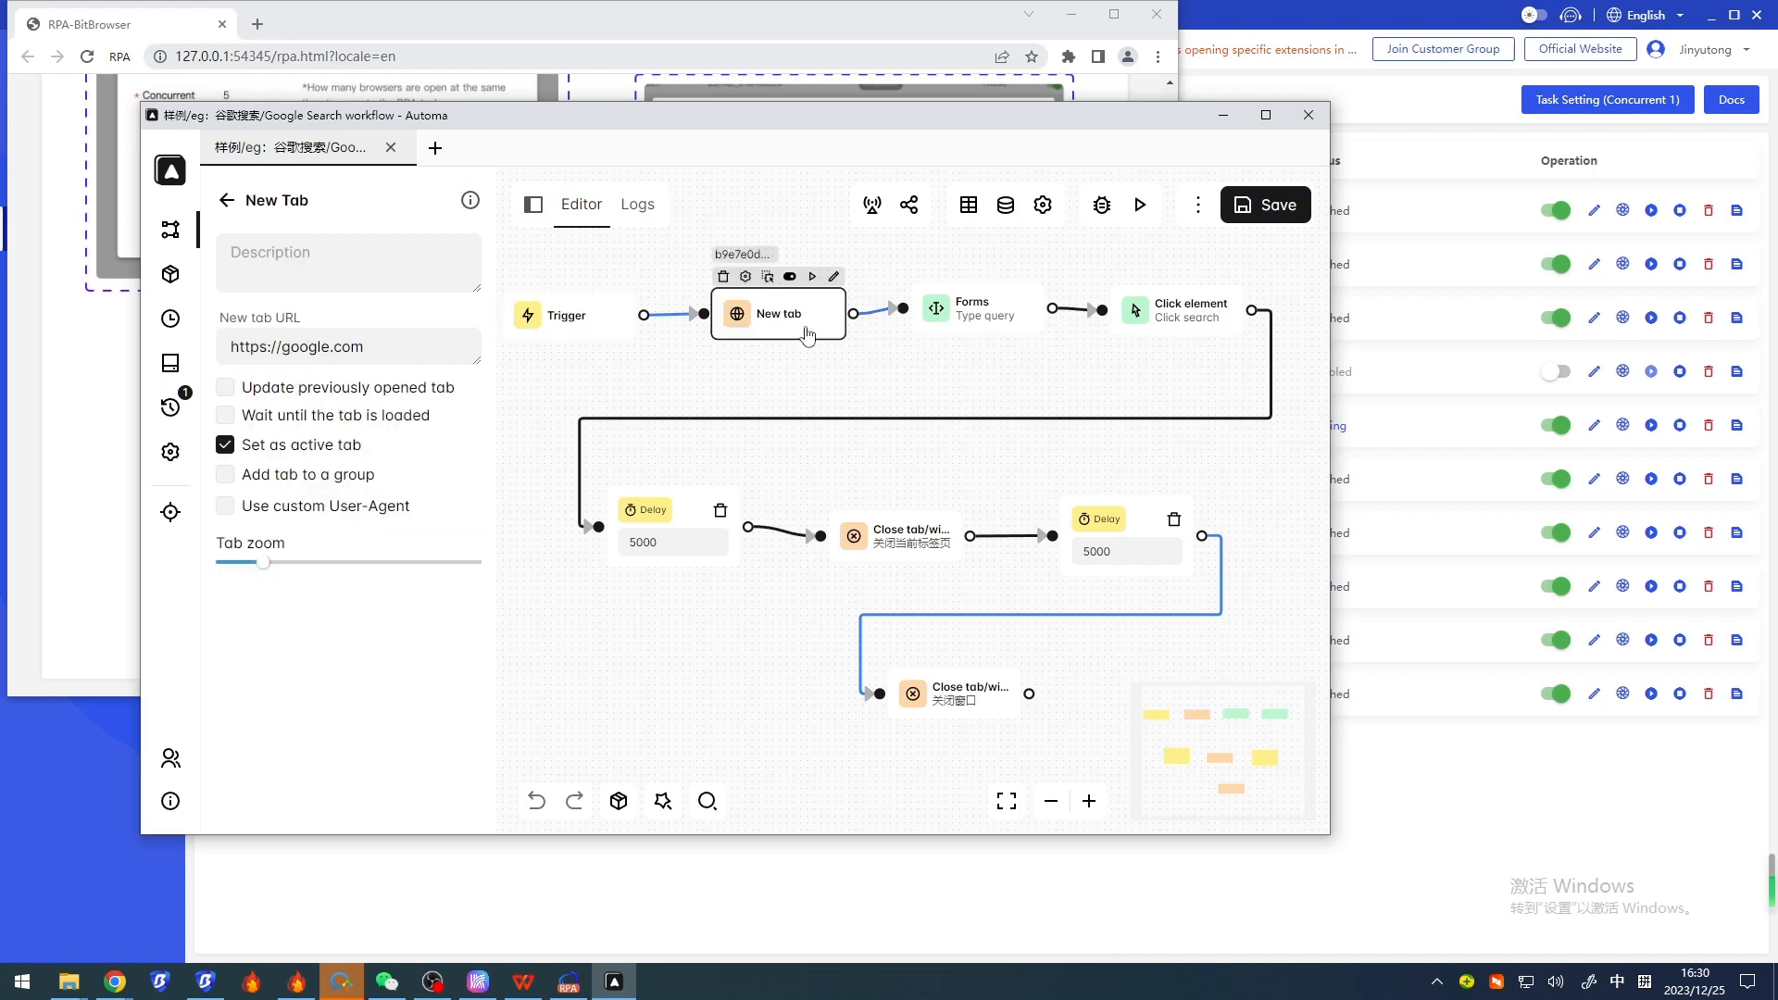
left_click(976, 309)
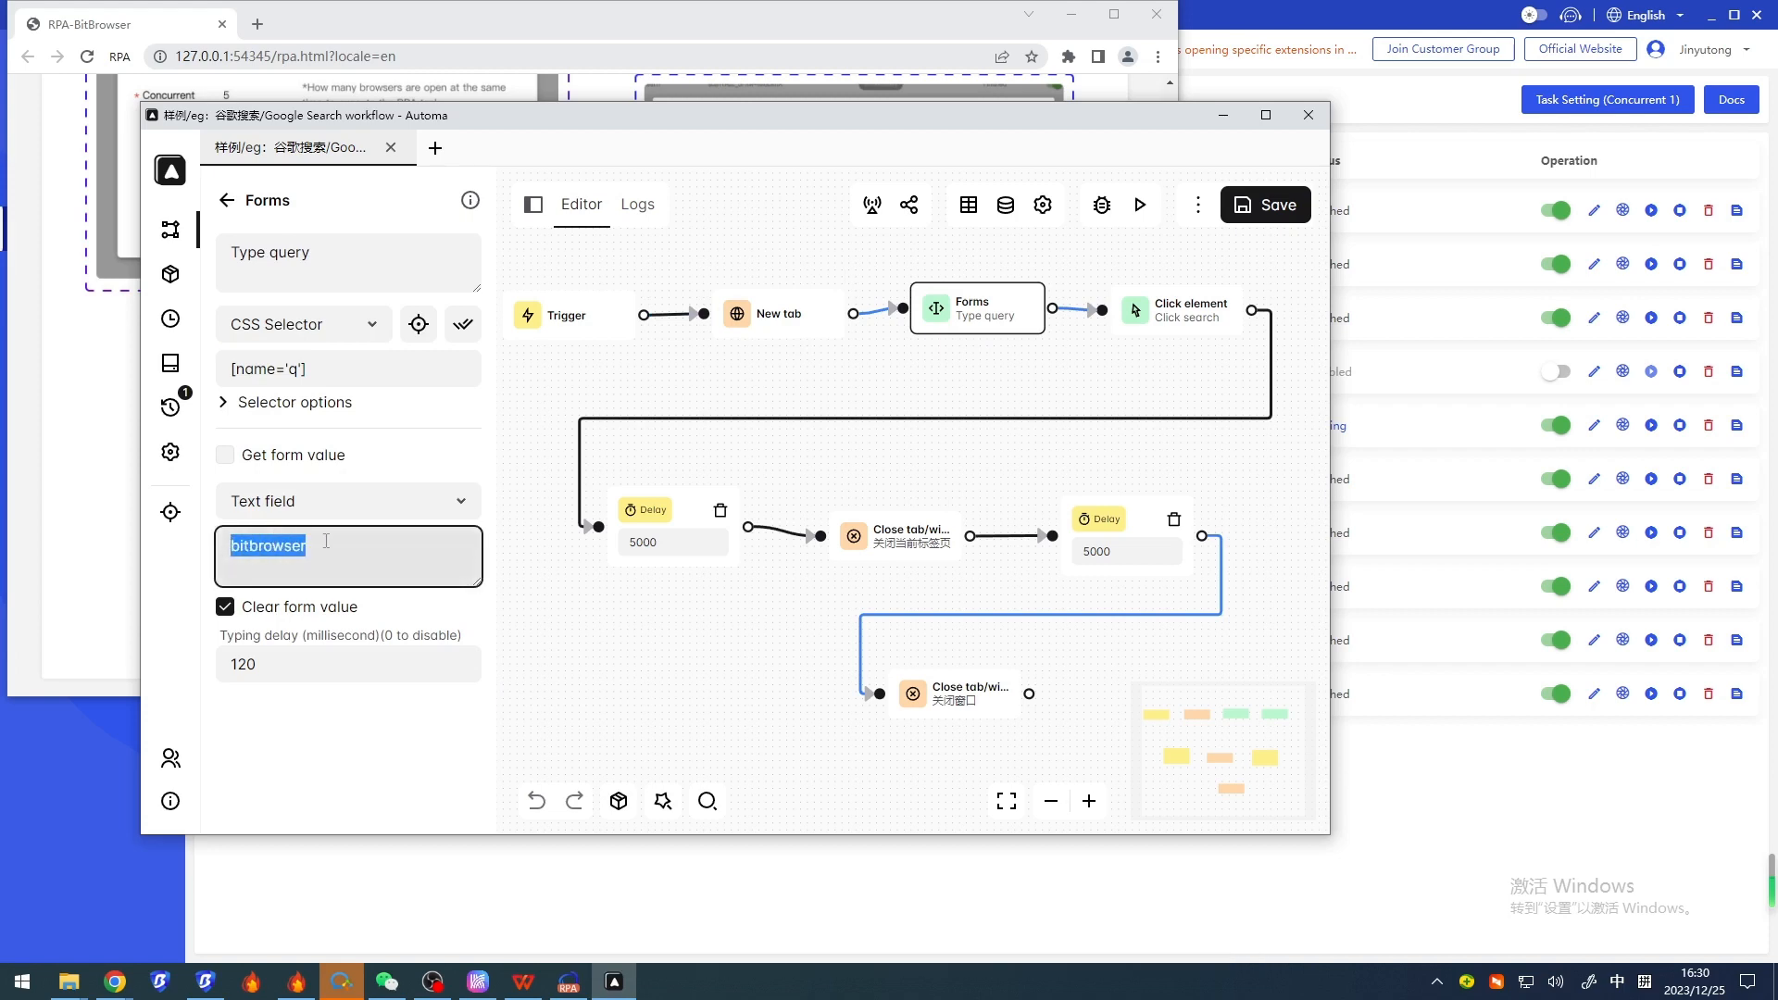
left_click(1174, 310)
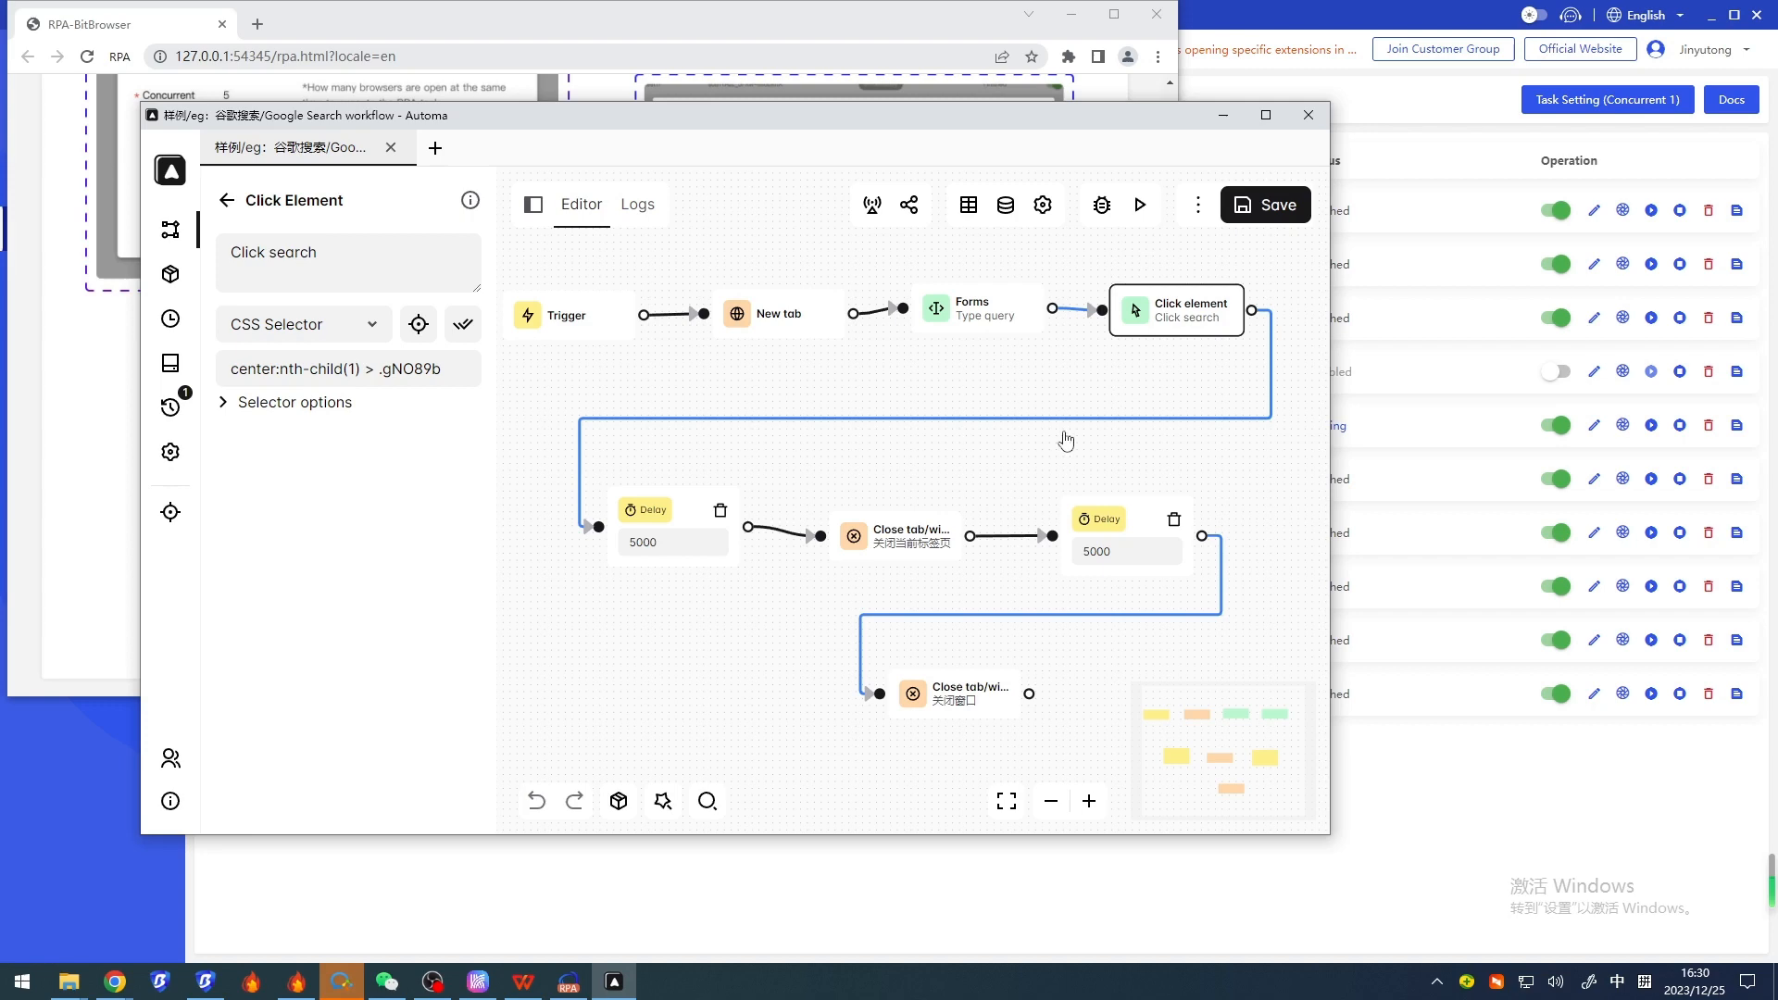
Step: Review the remaining blocks: first delay, Close tab and the second 5000 ms delay
left_click(671, 528)
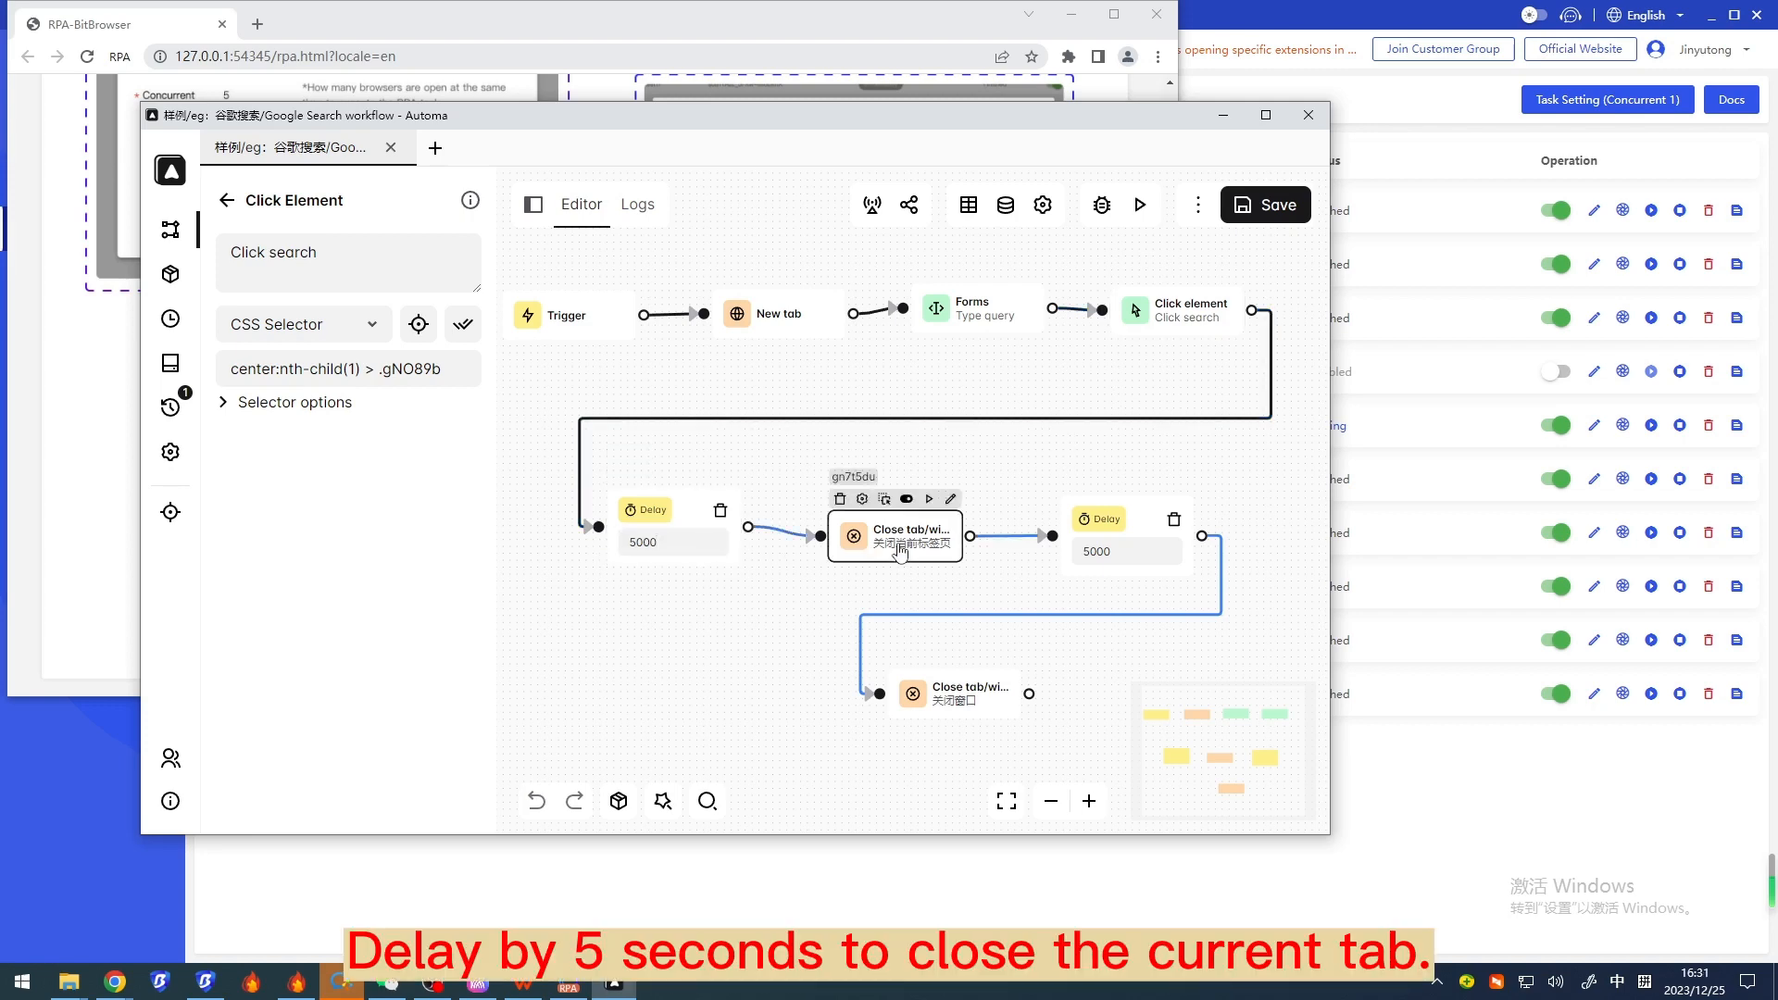
left_click(893, 536)
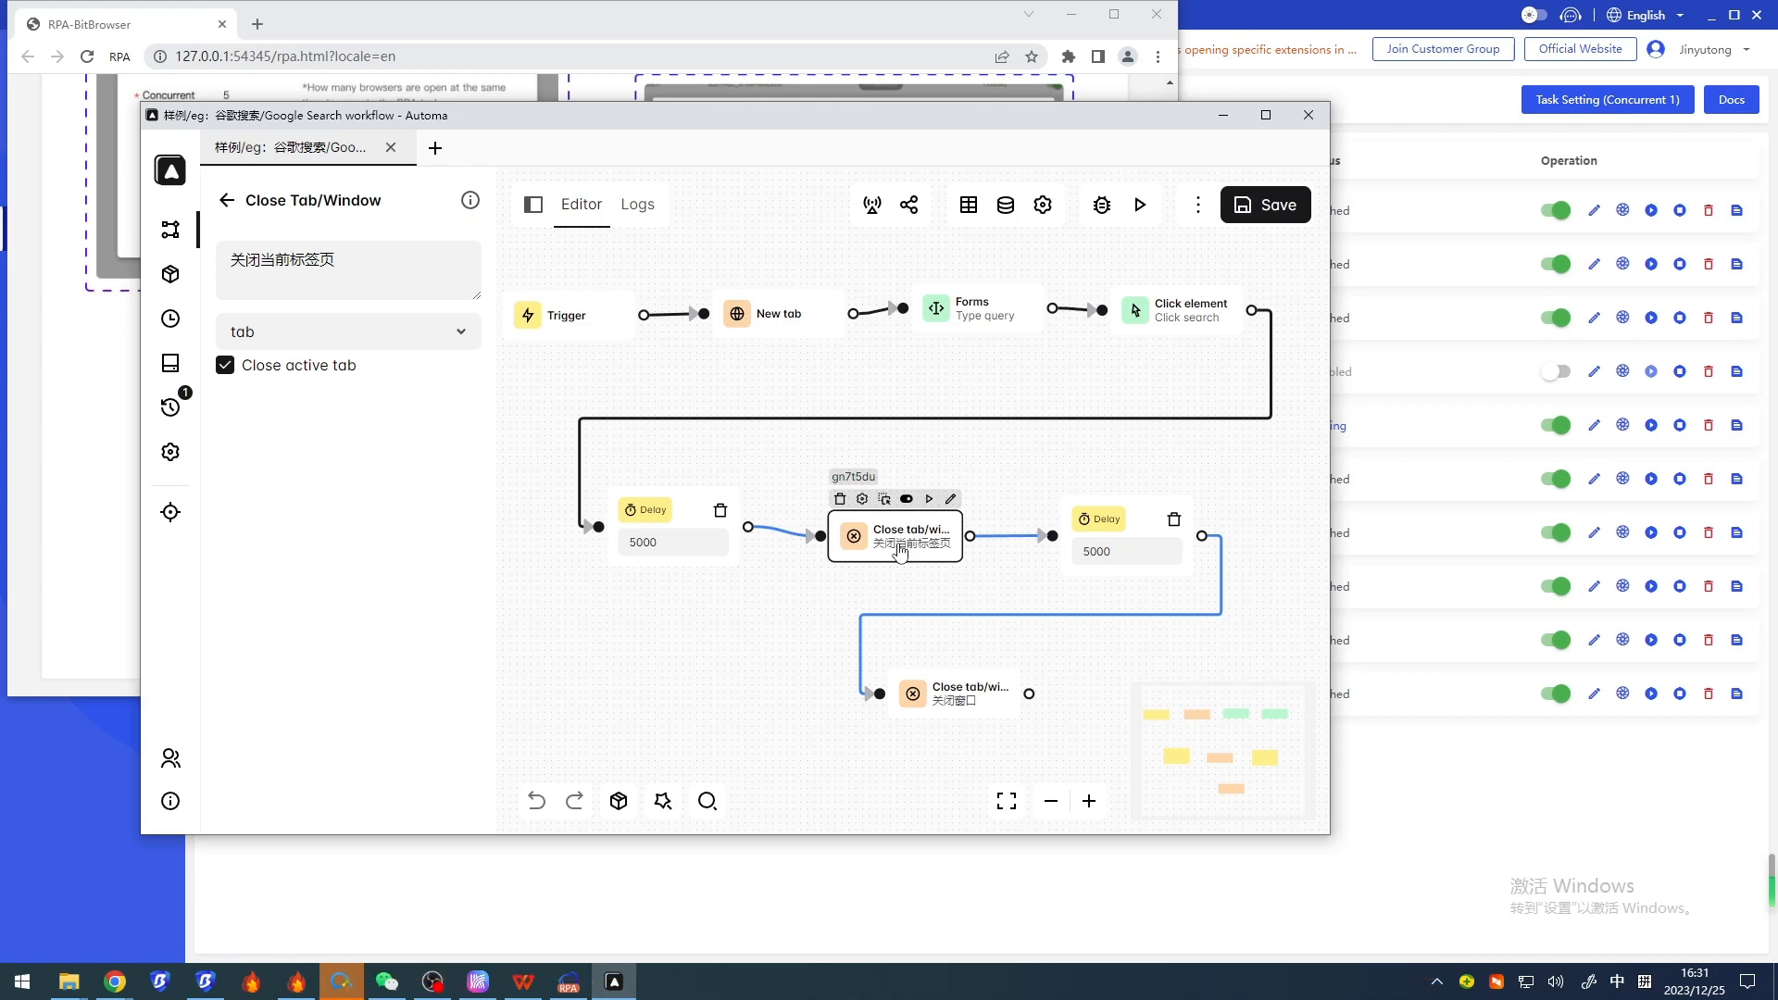
left_click(1124, 535)
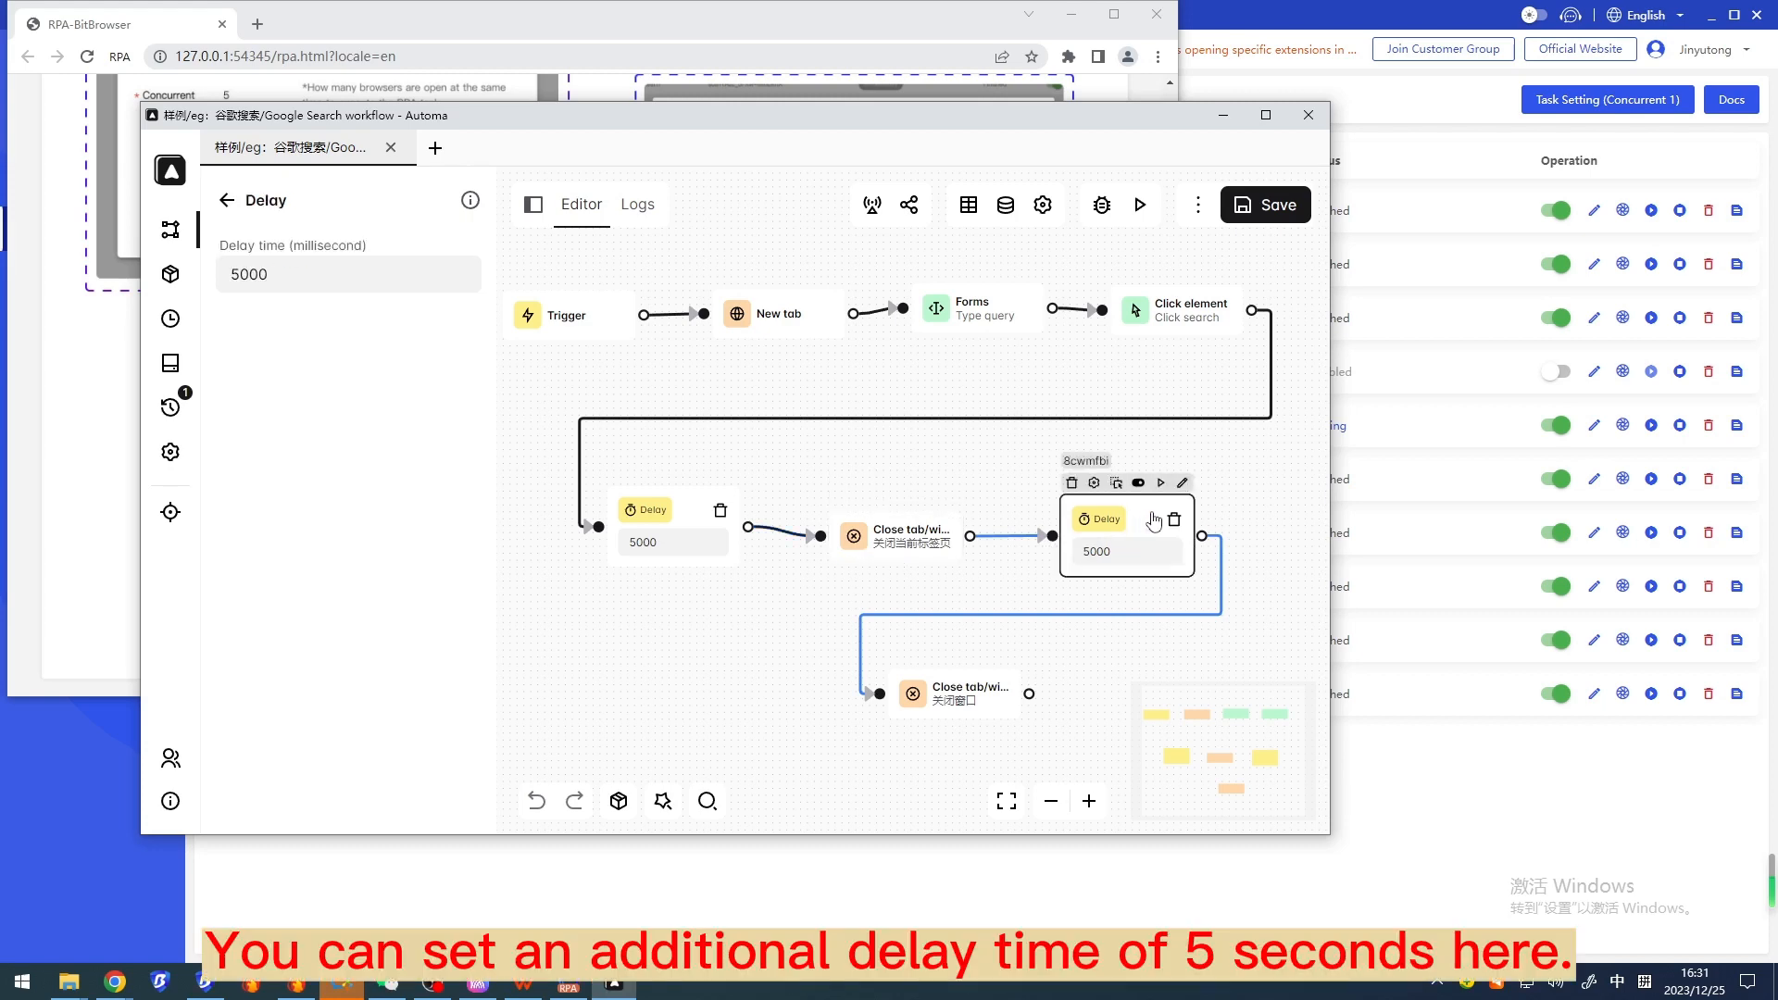
left_click(1124, 552)
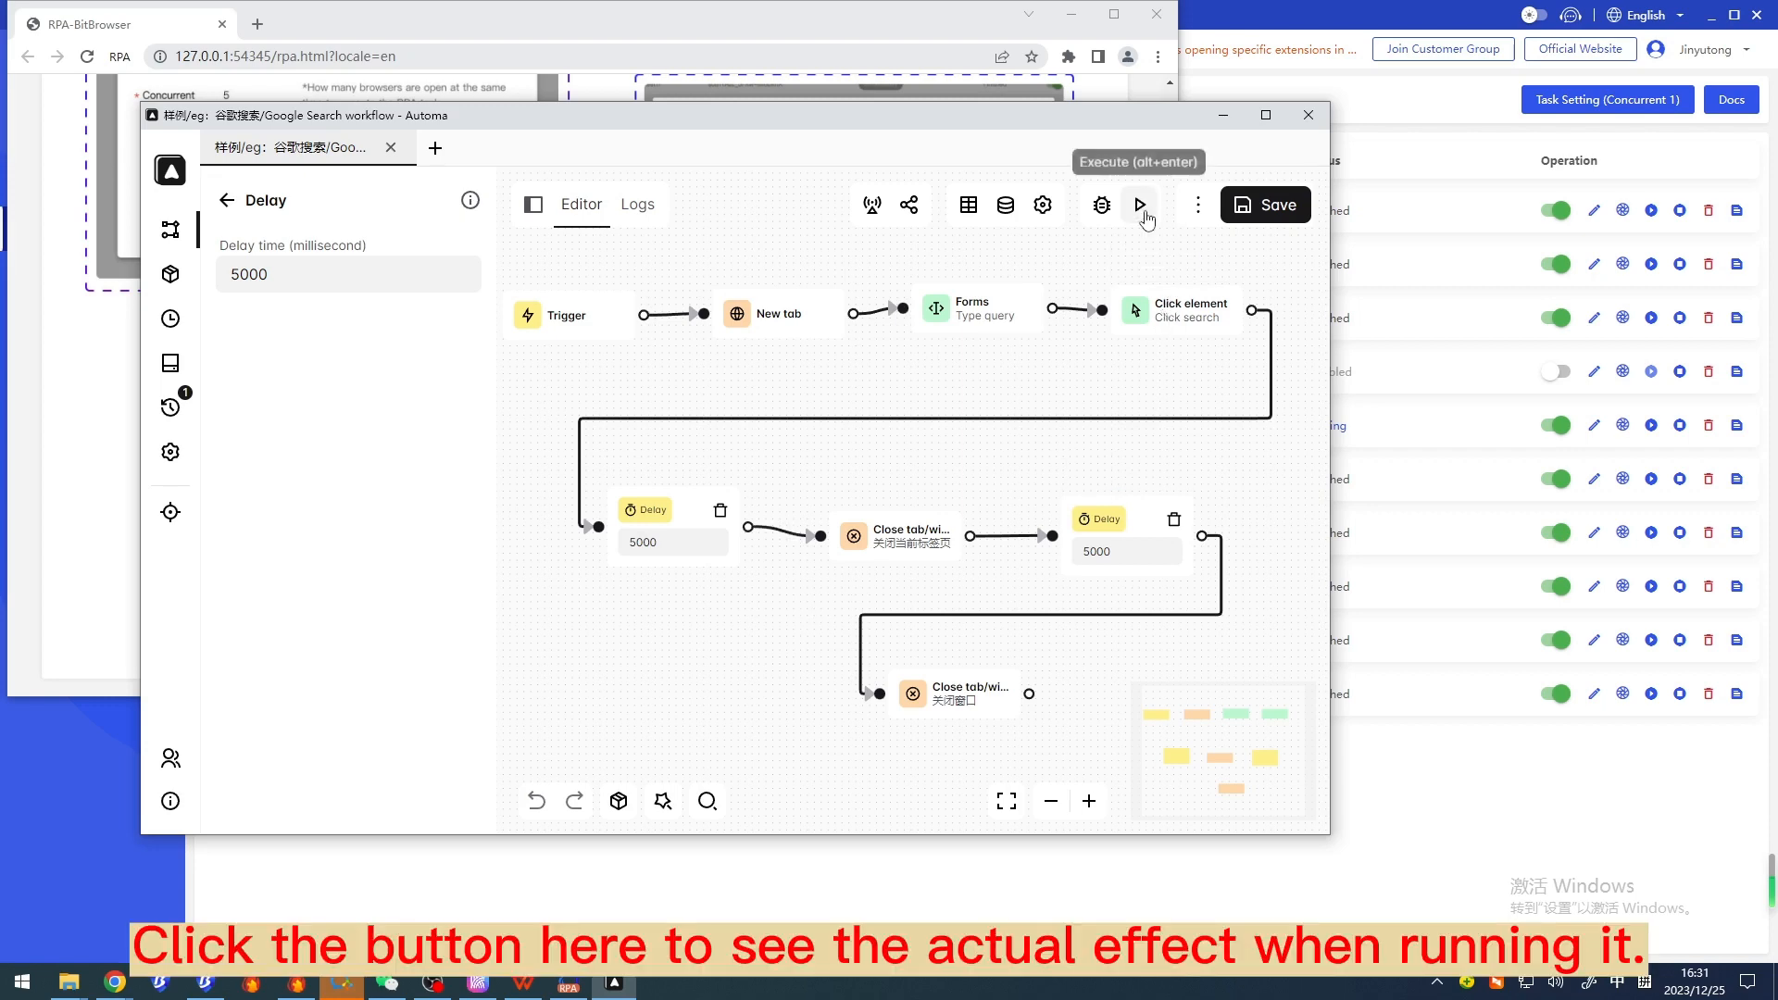
Step: Run the Google Search workflow once so it opens Google and enters the search
left_click(1143, 206)
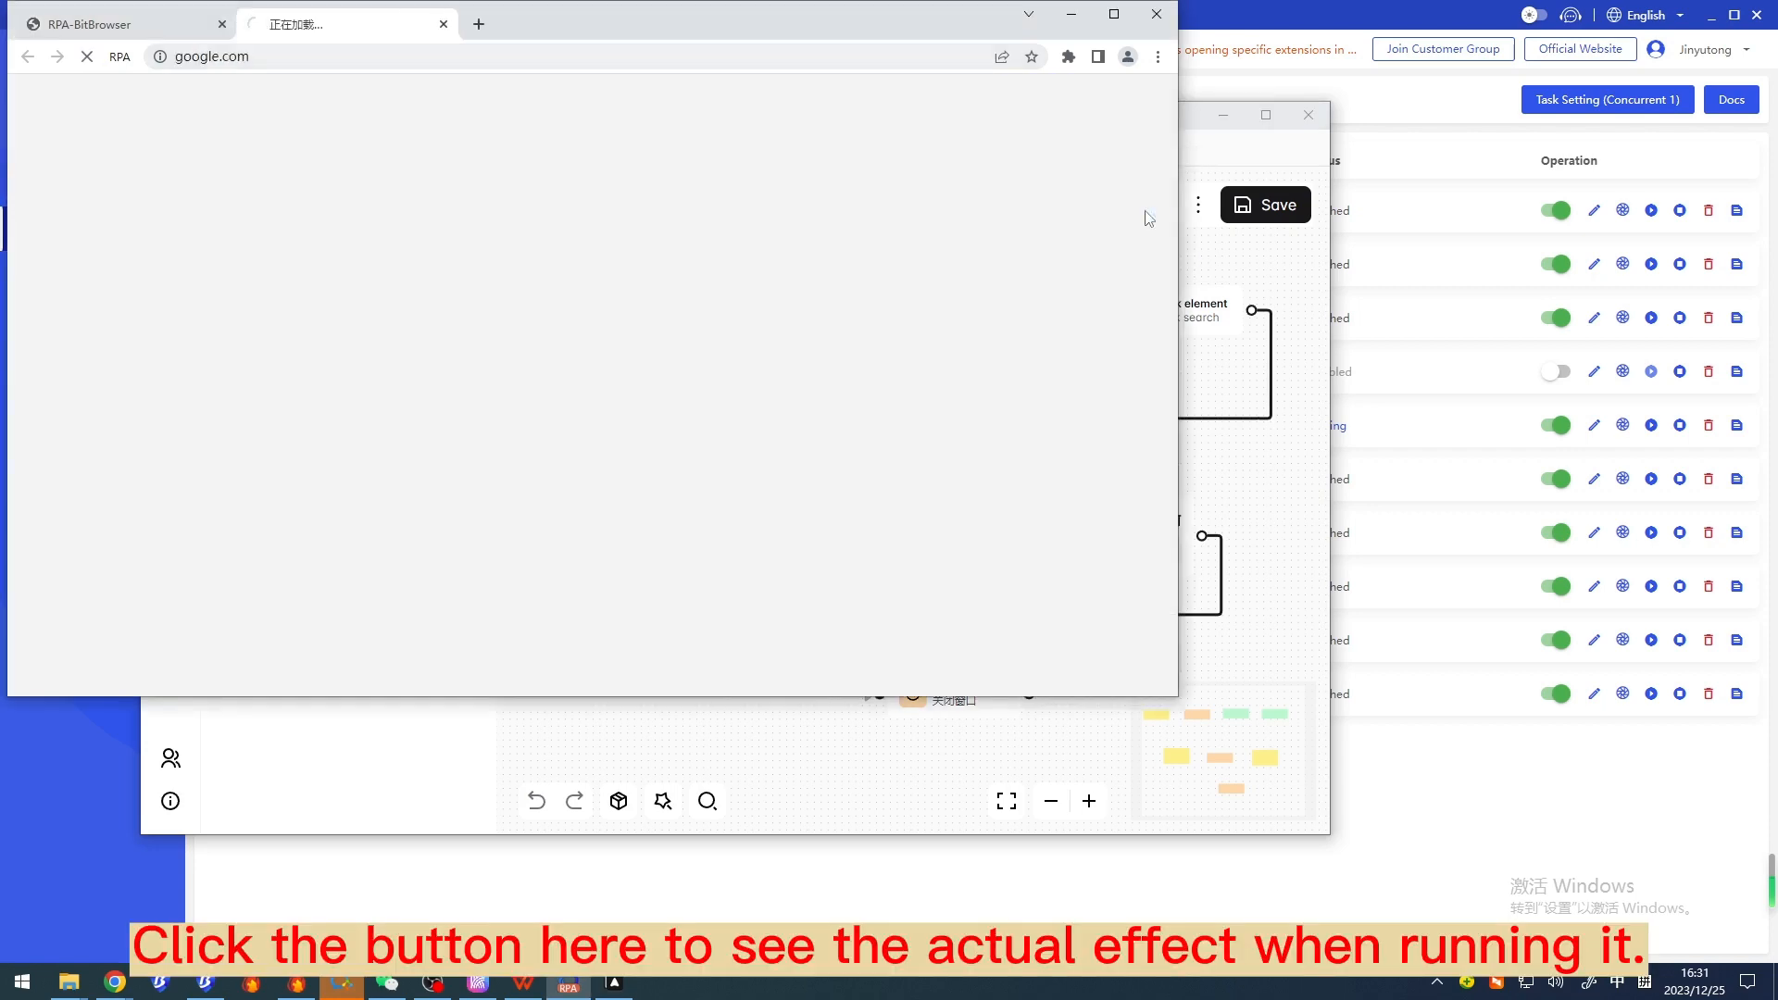
type("bitb")
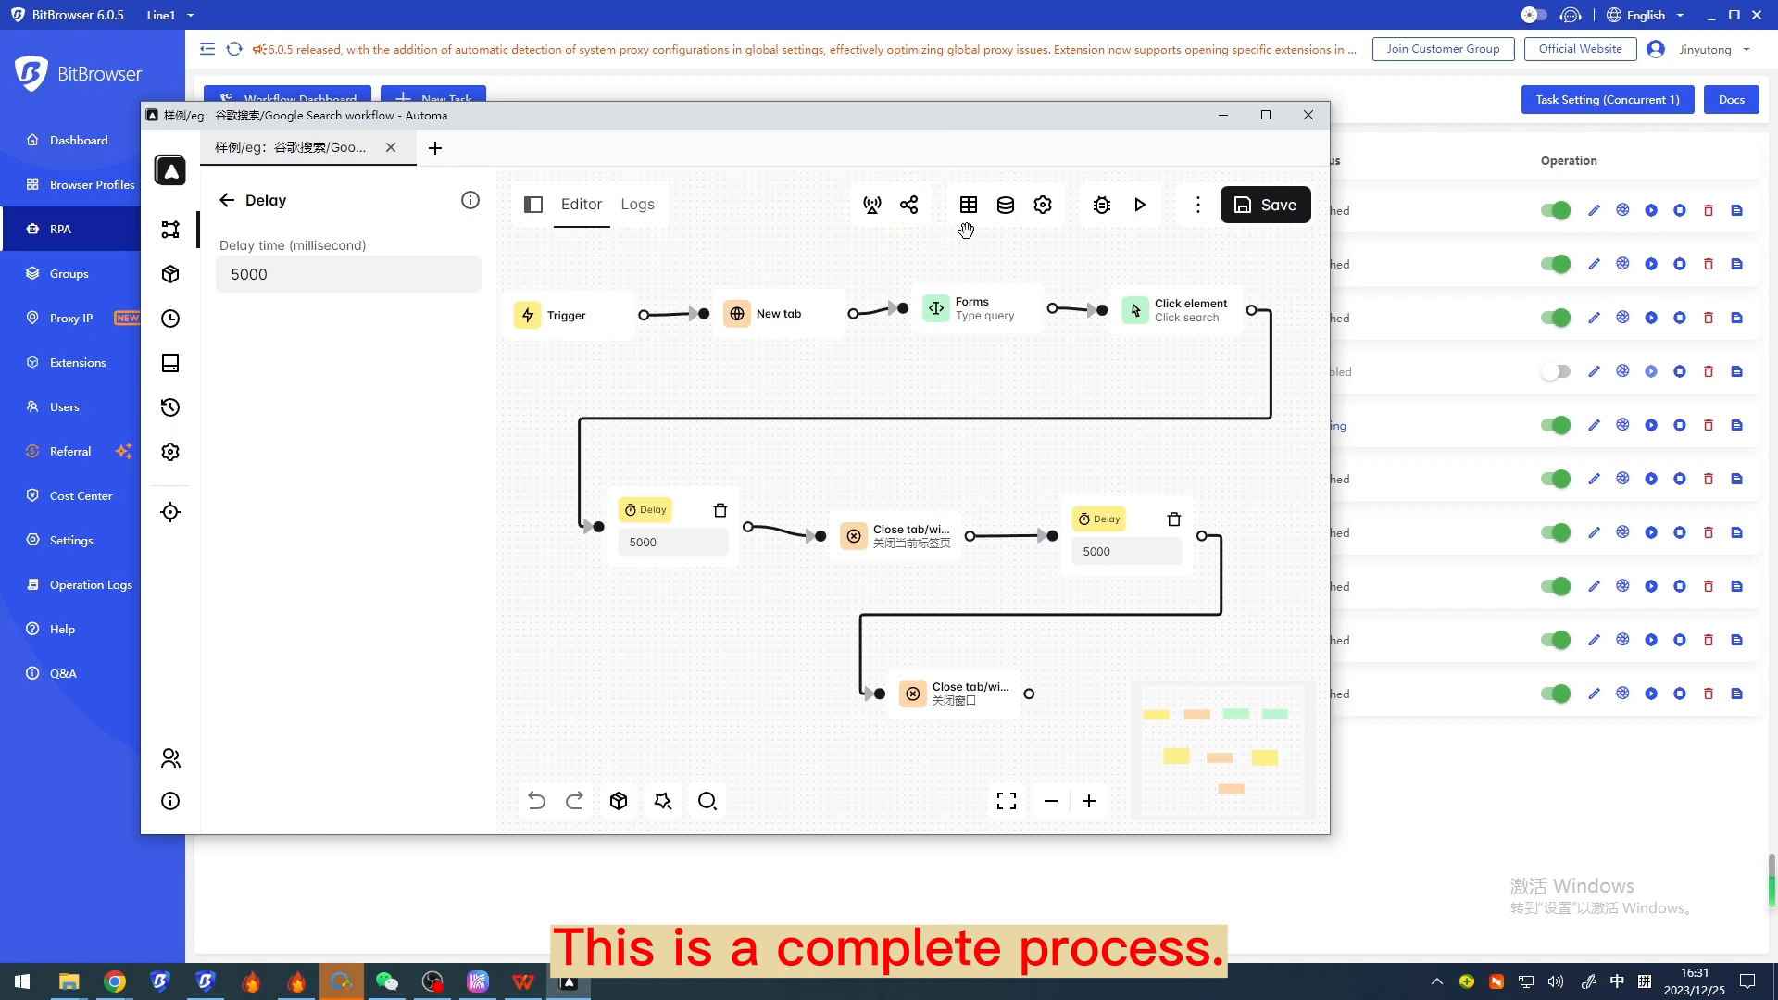
Step: Add an Execute Workflow block from the block library, then delete it and browse the categories
left_click(569, 315)
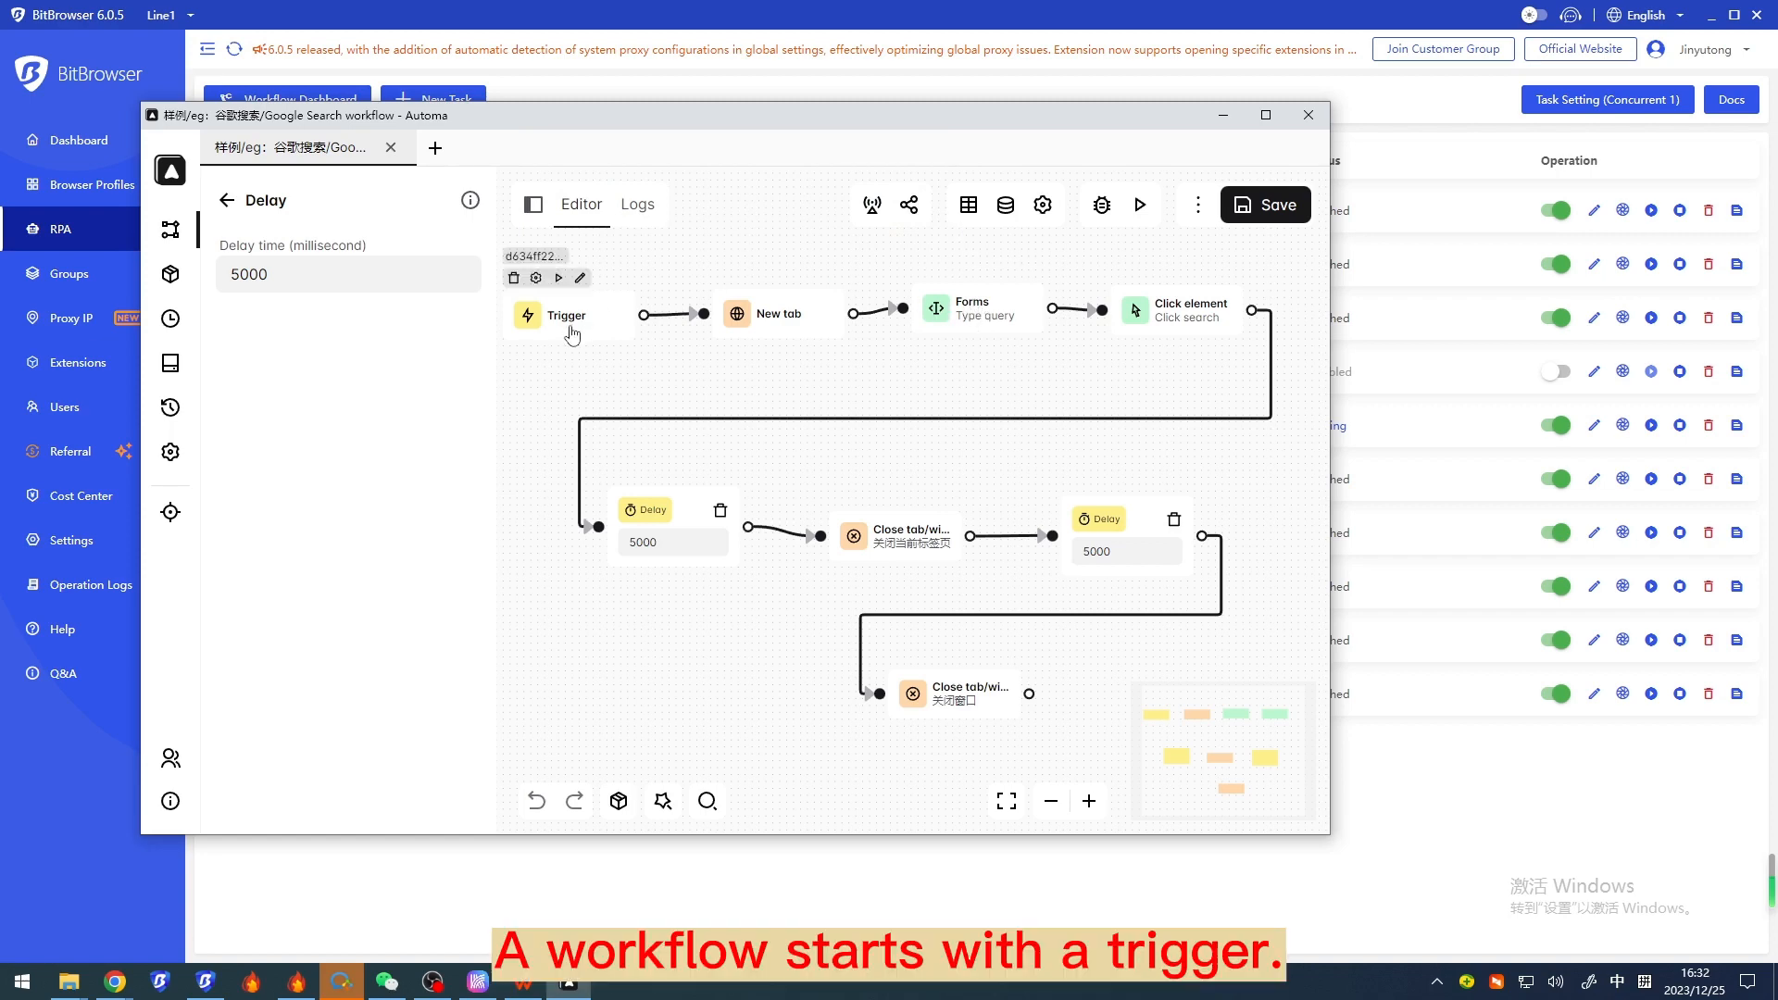
left_click(567, 315)
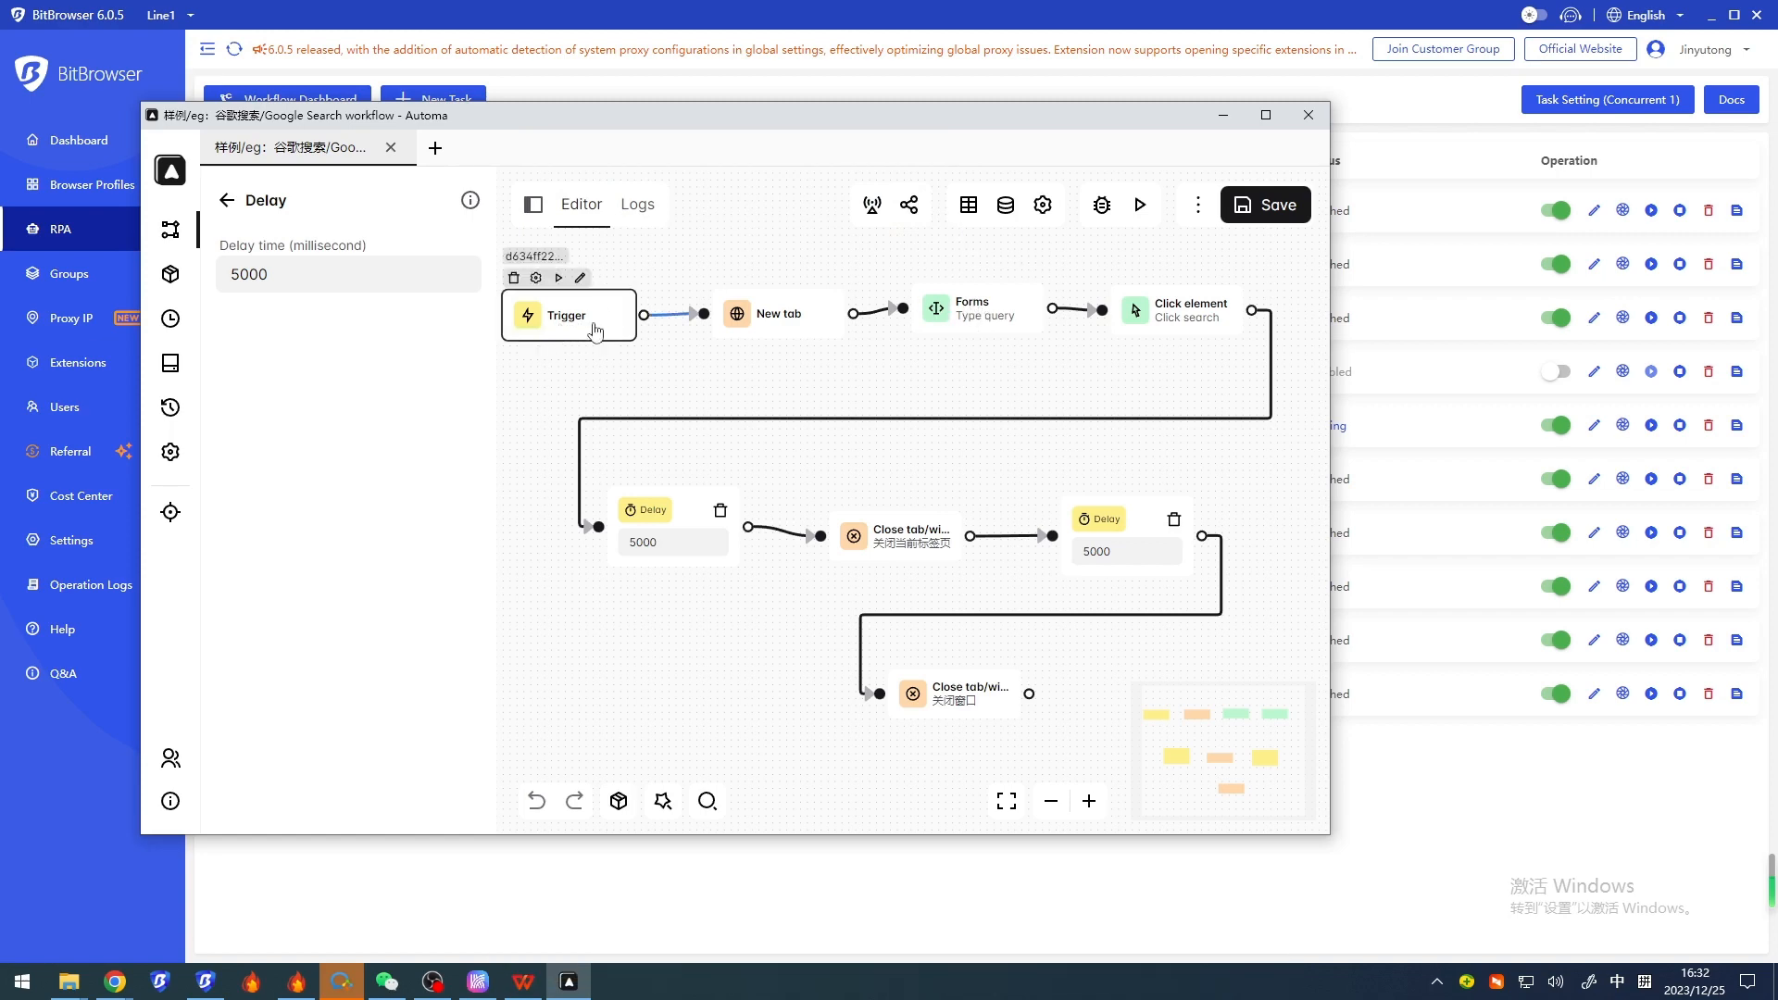
left_click(226, 200)
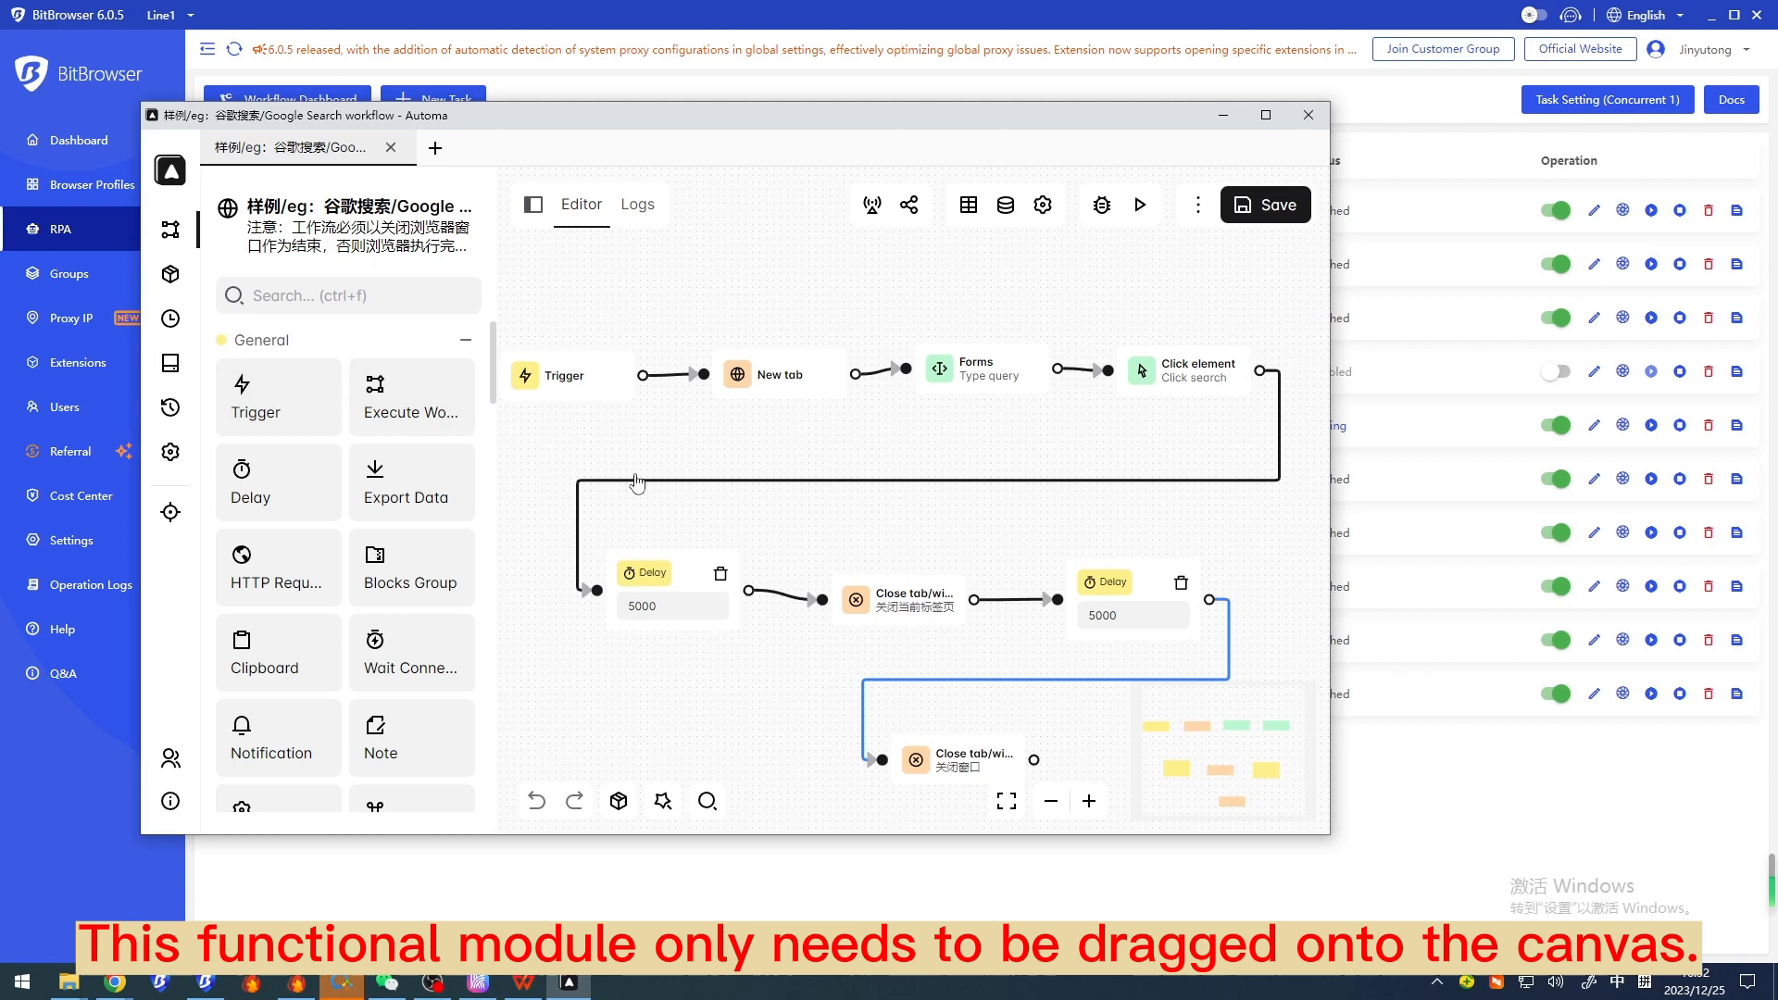
left_click_drag(411, 397, 812, 315)
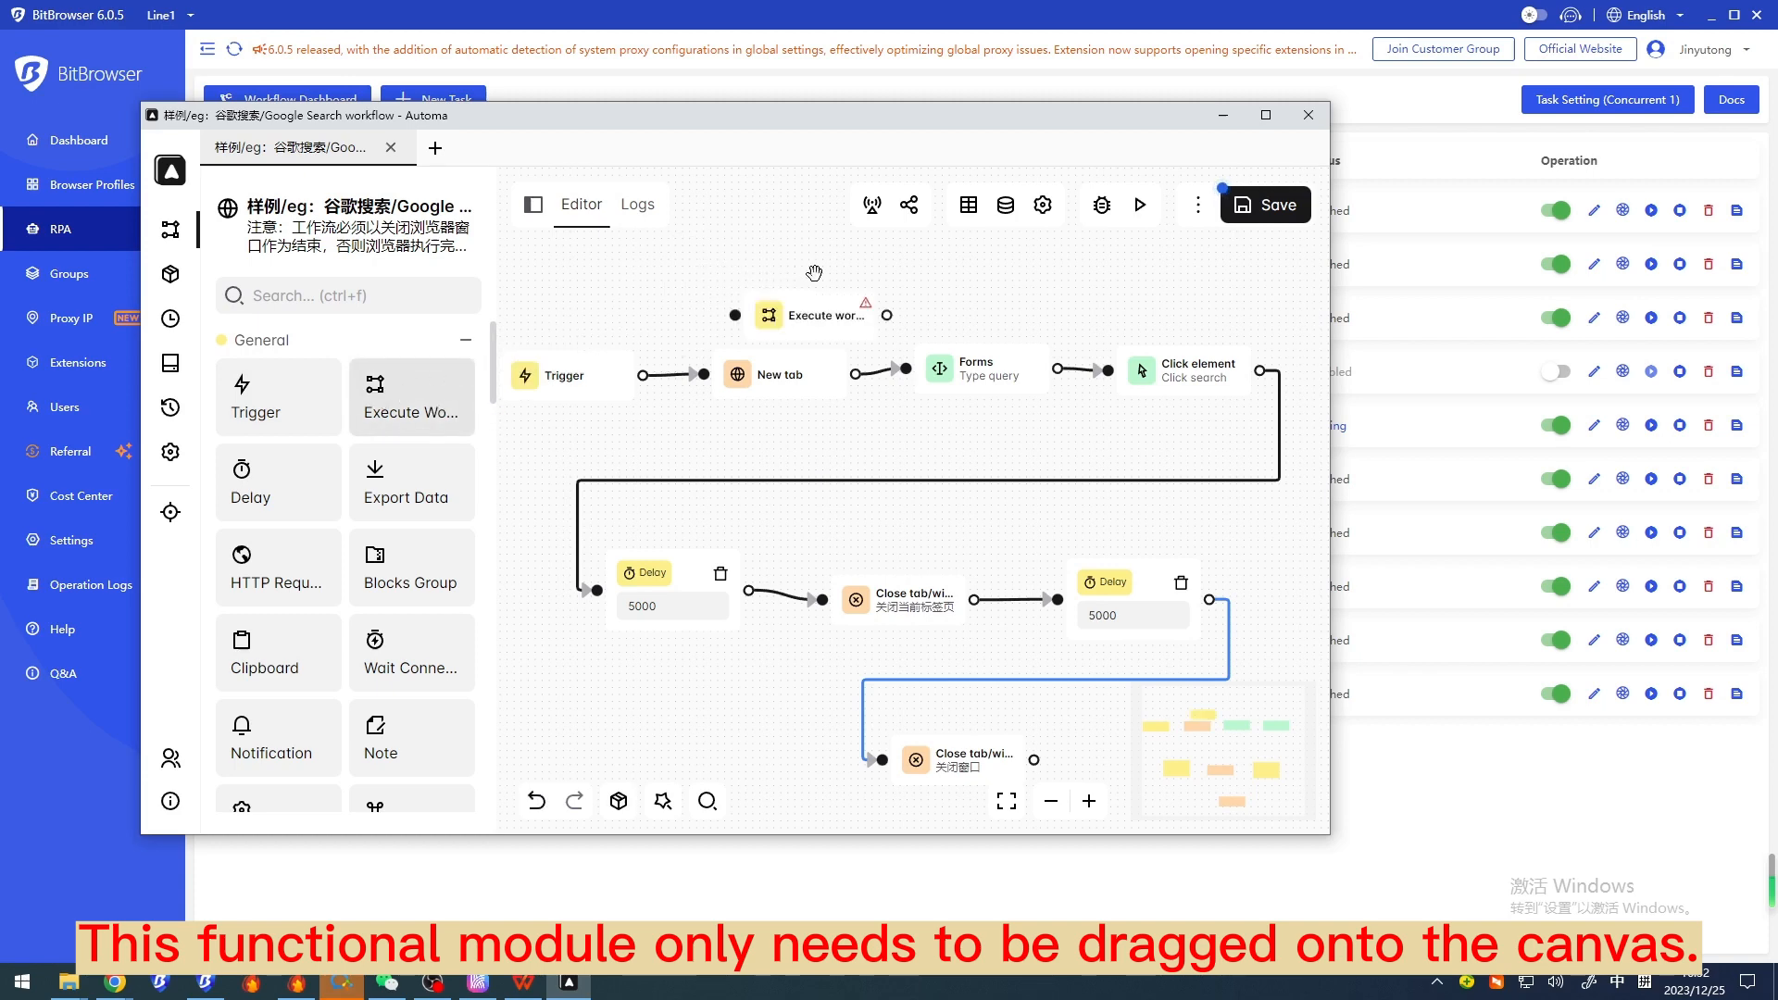
left_click(812, 315)
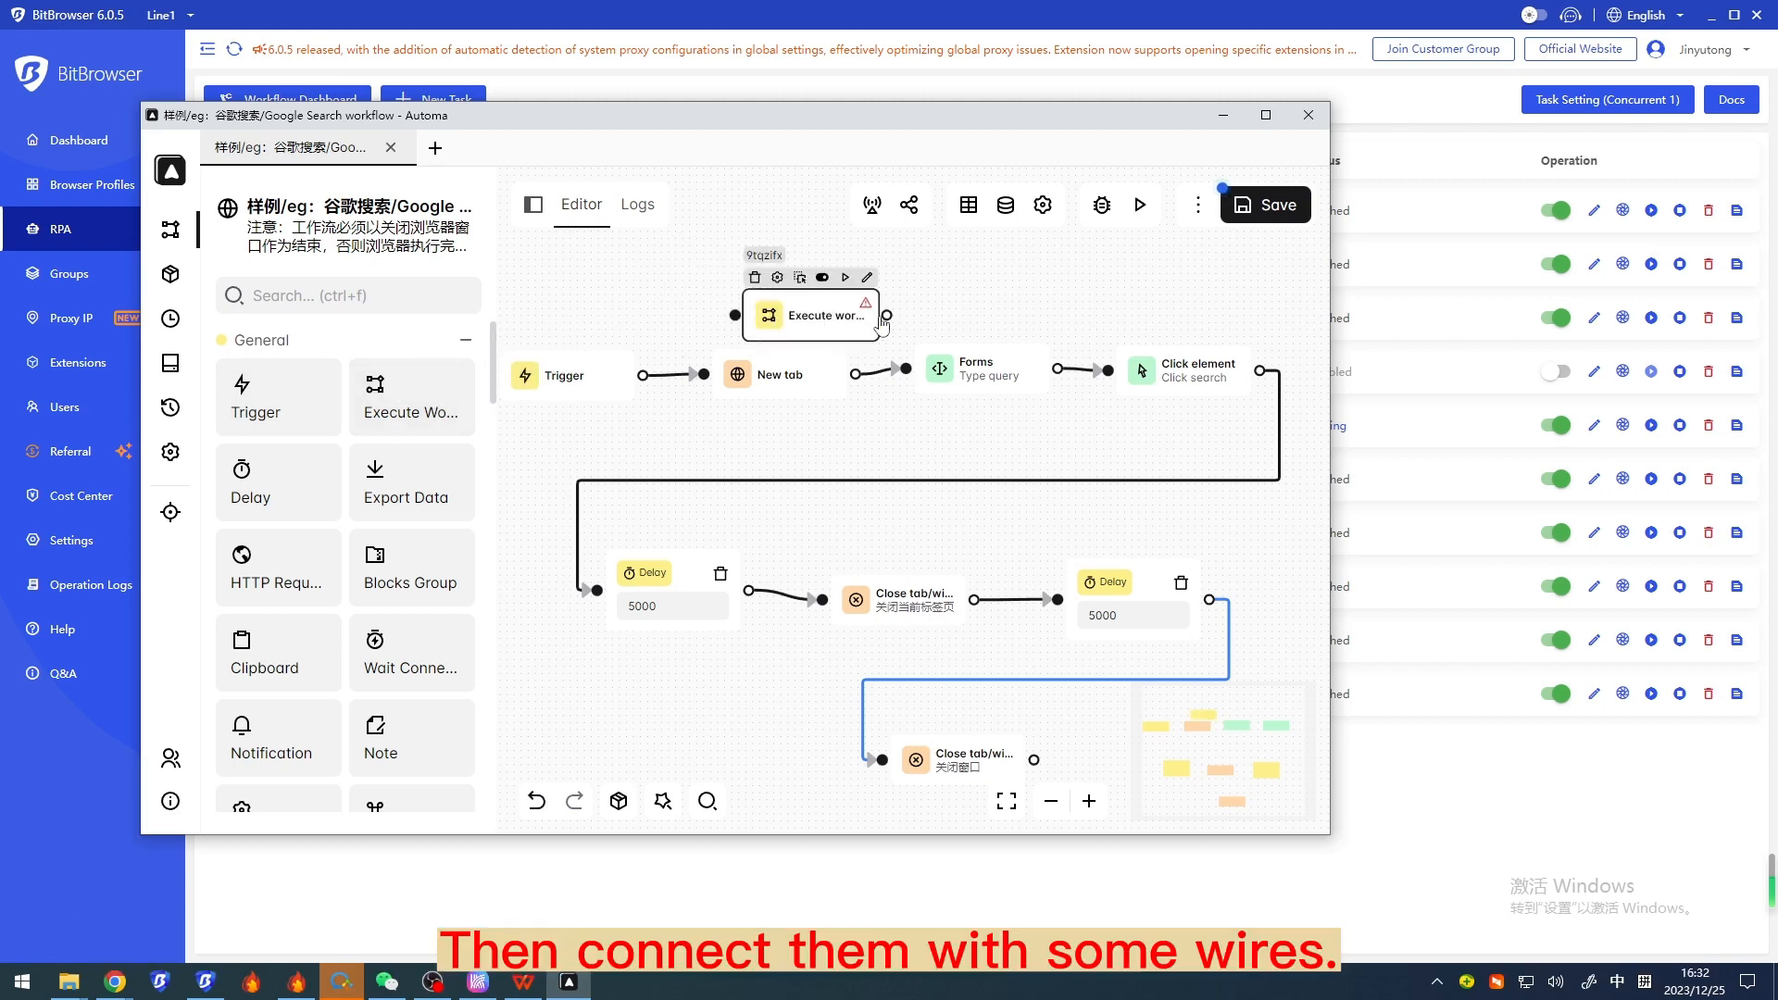
mouse_move(754, 278)
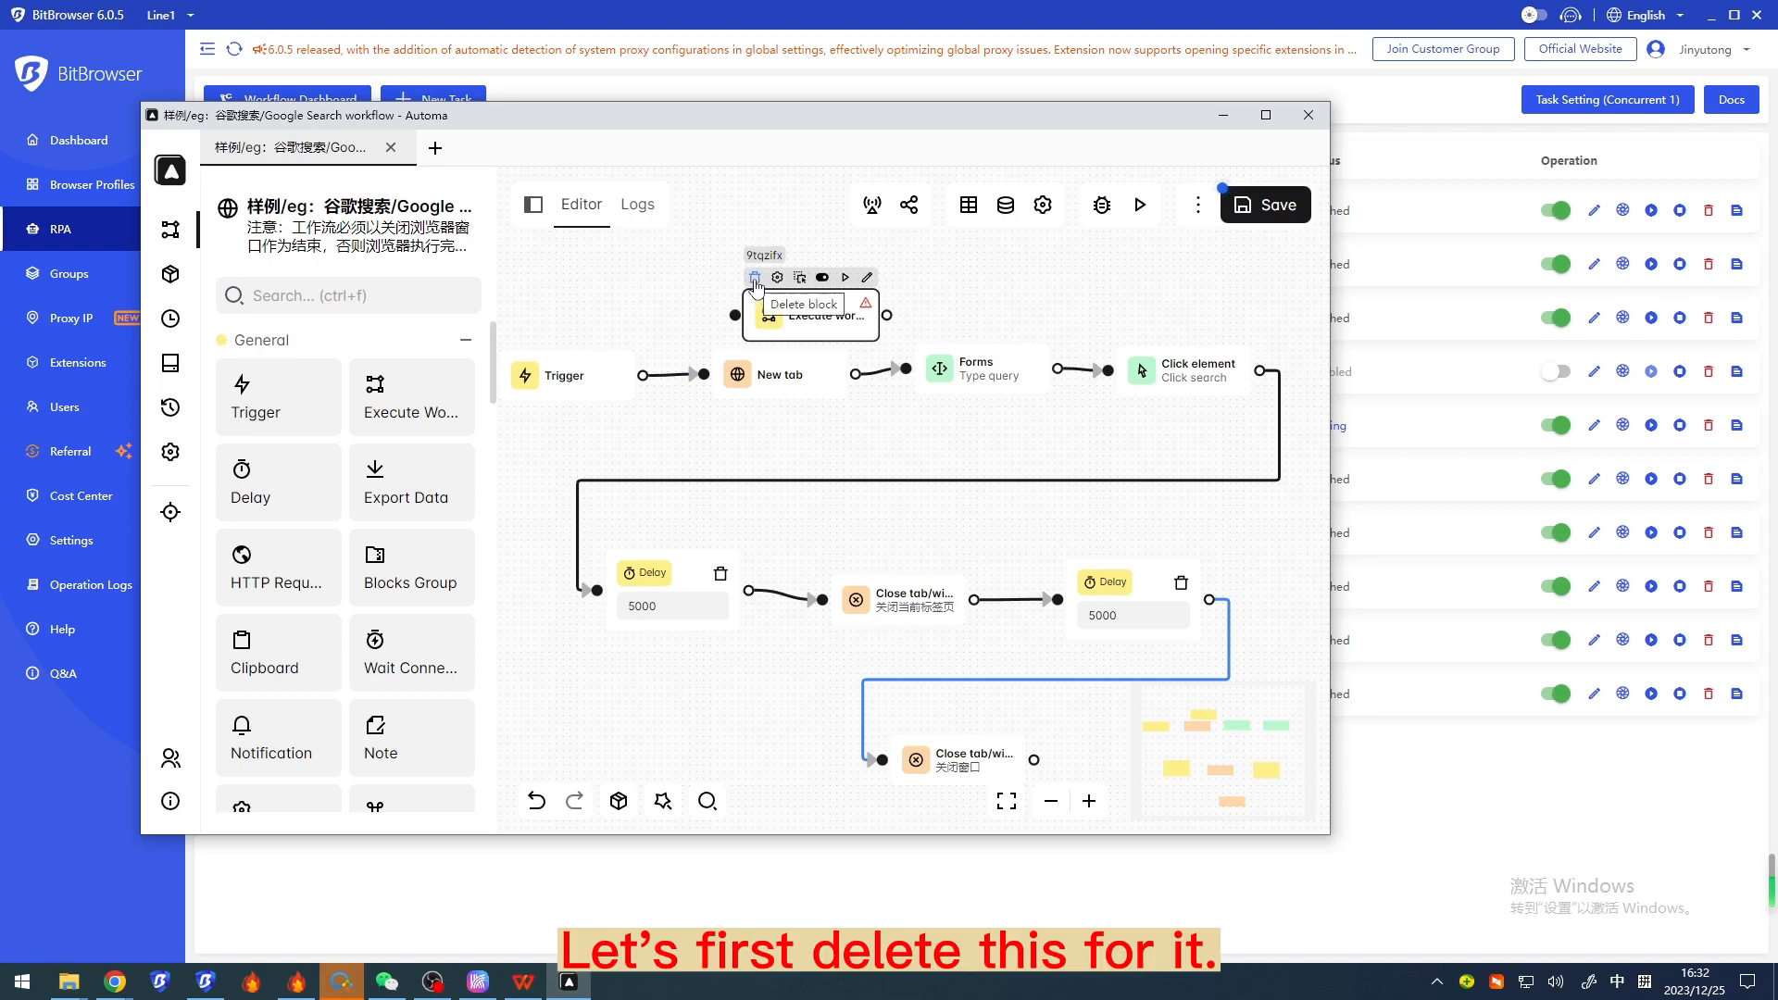
left_click(754, 278)
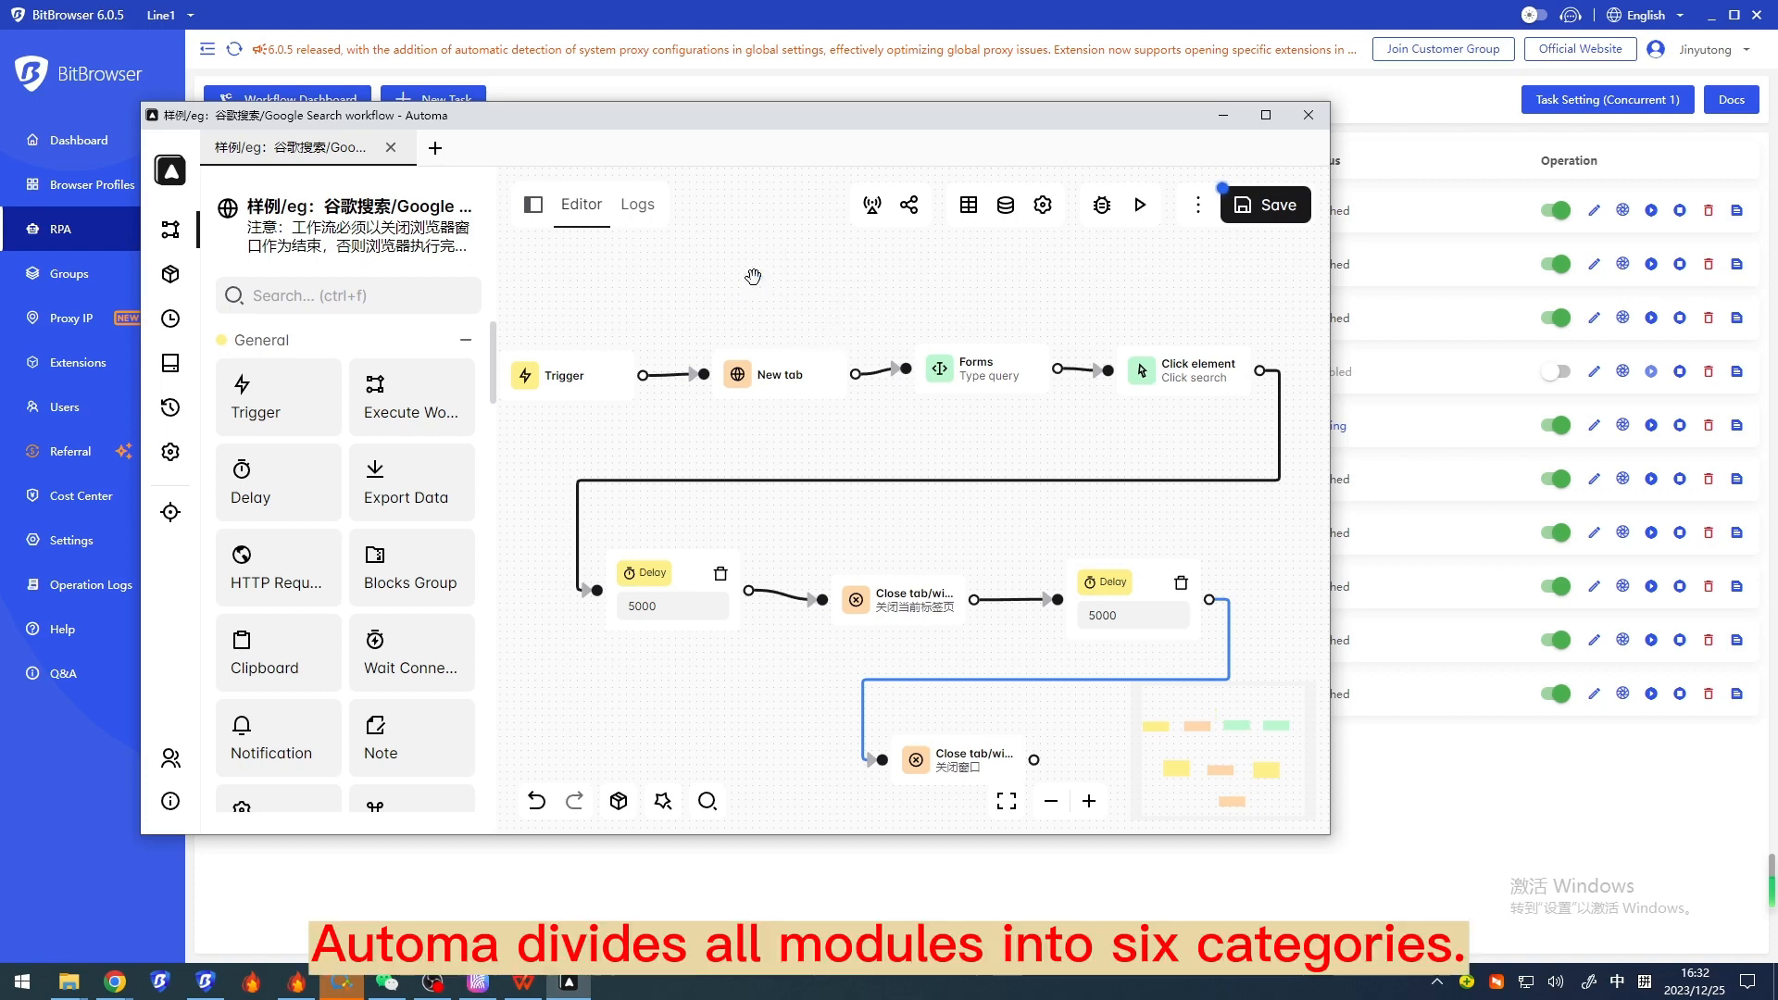
mouse_move(374, 422)
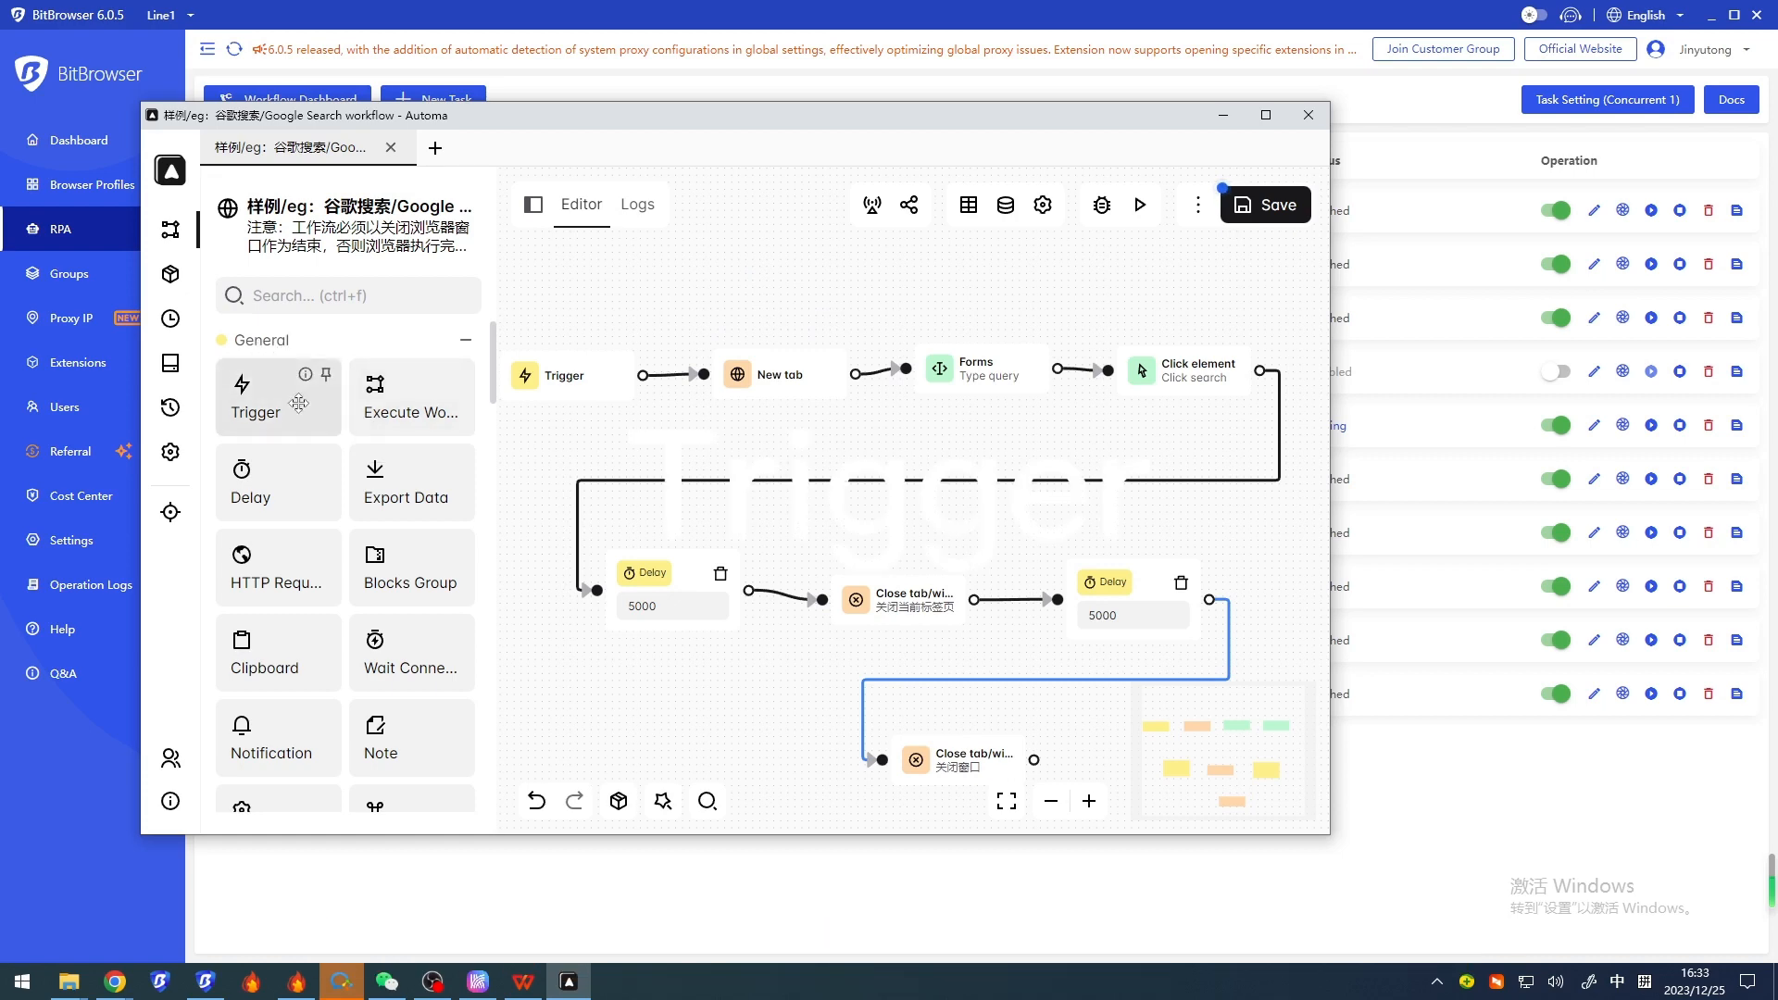
mouse_move(250, 481)
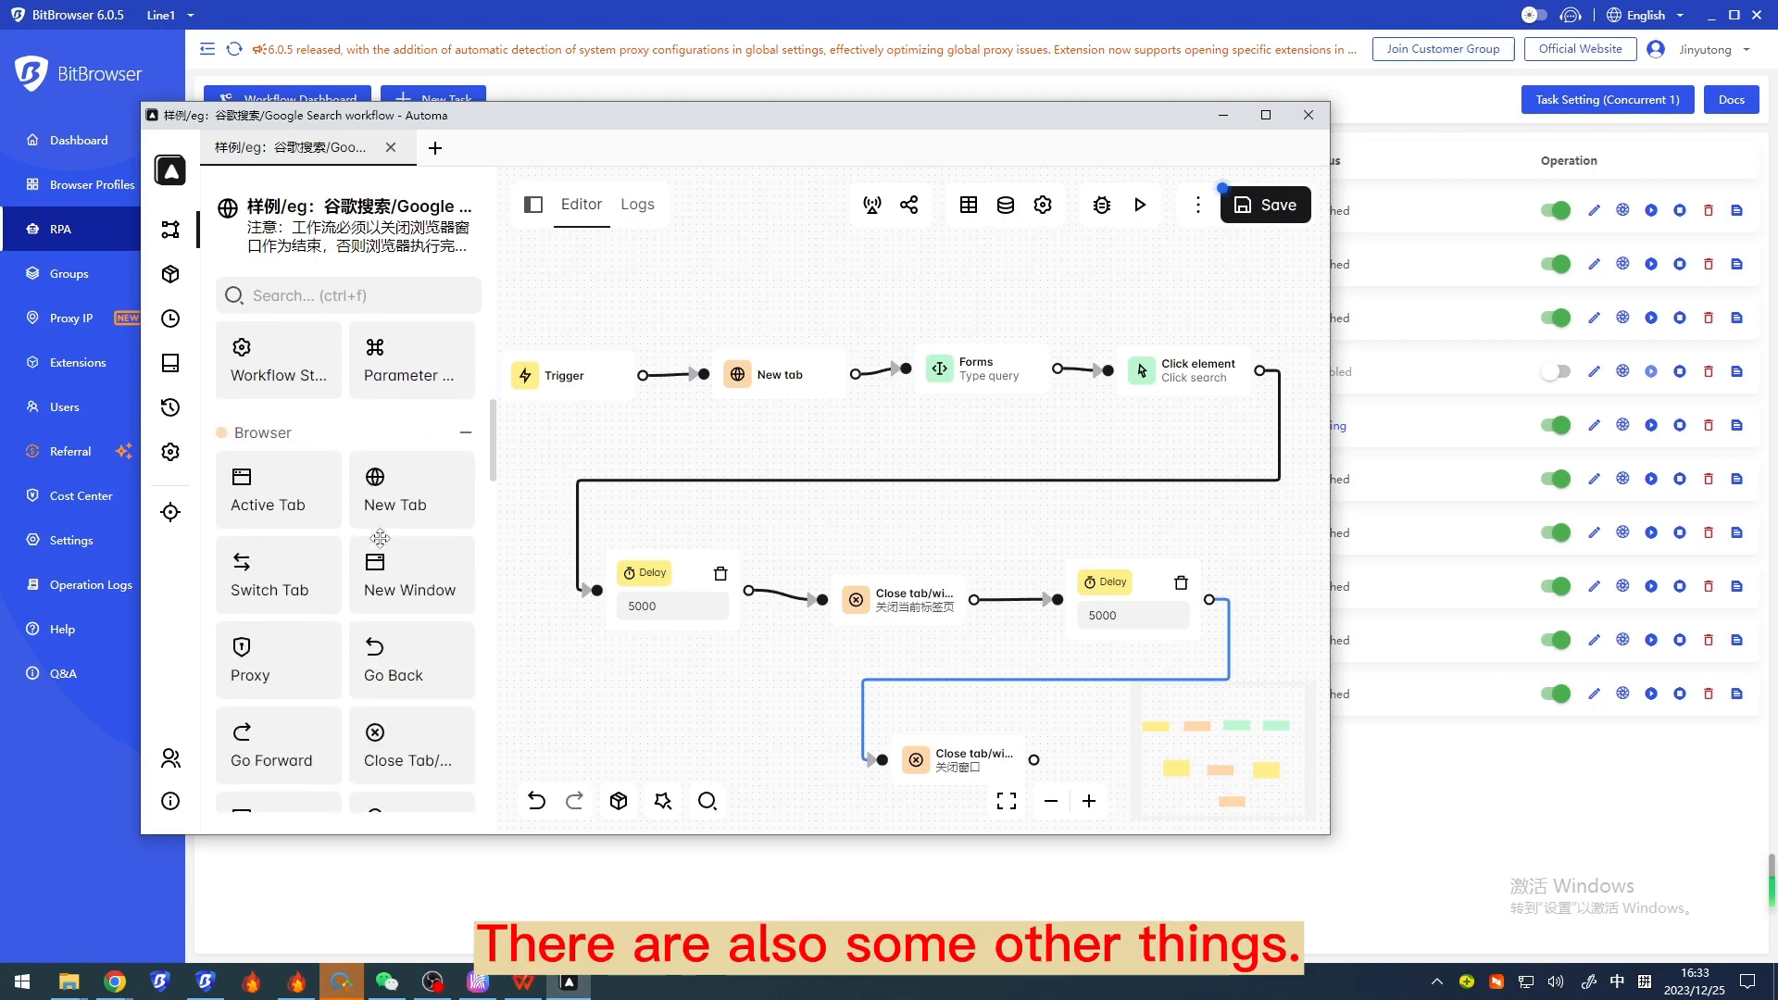
mouse_move(277, 489)
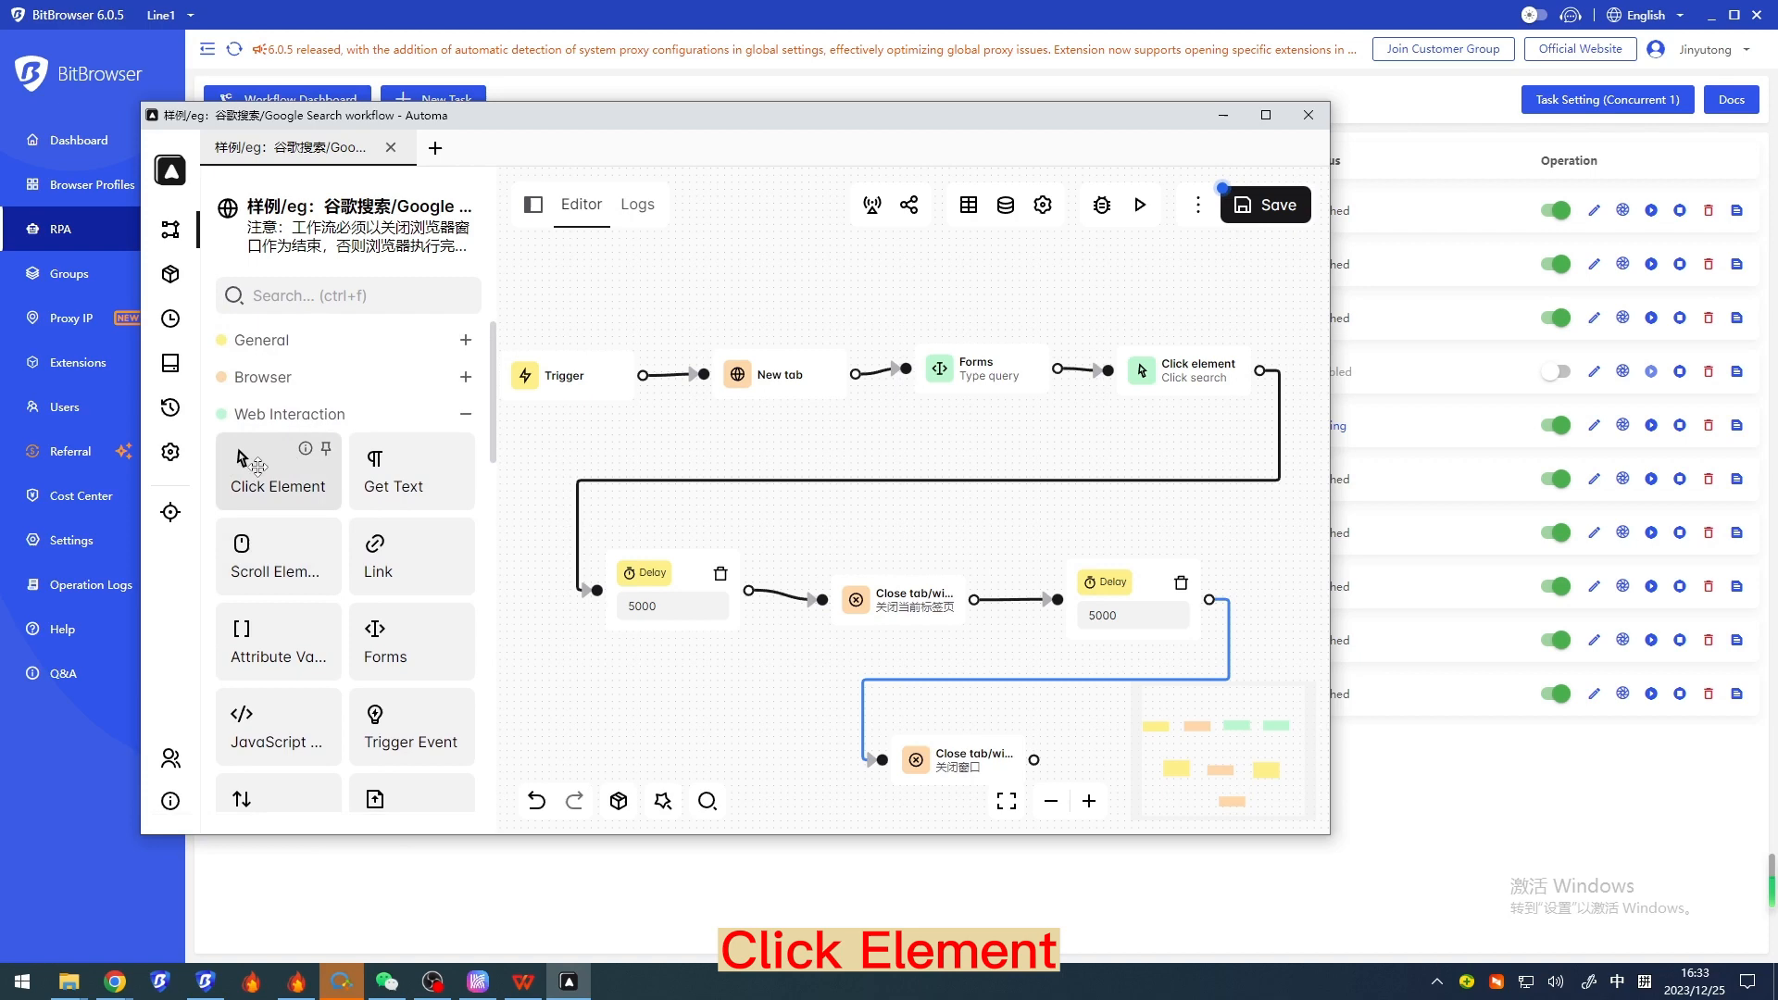
mouse_move(278, 558)
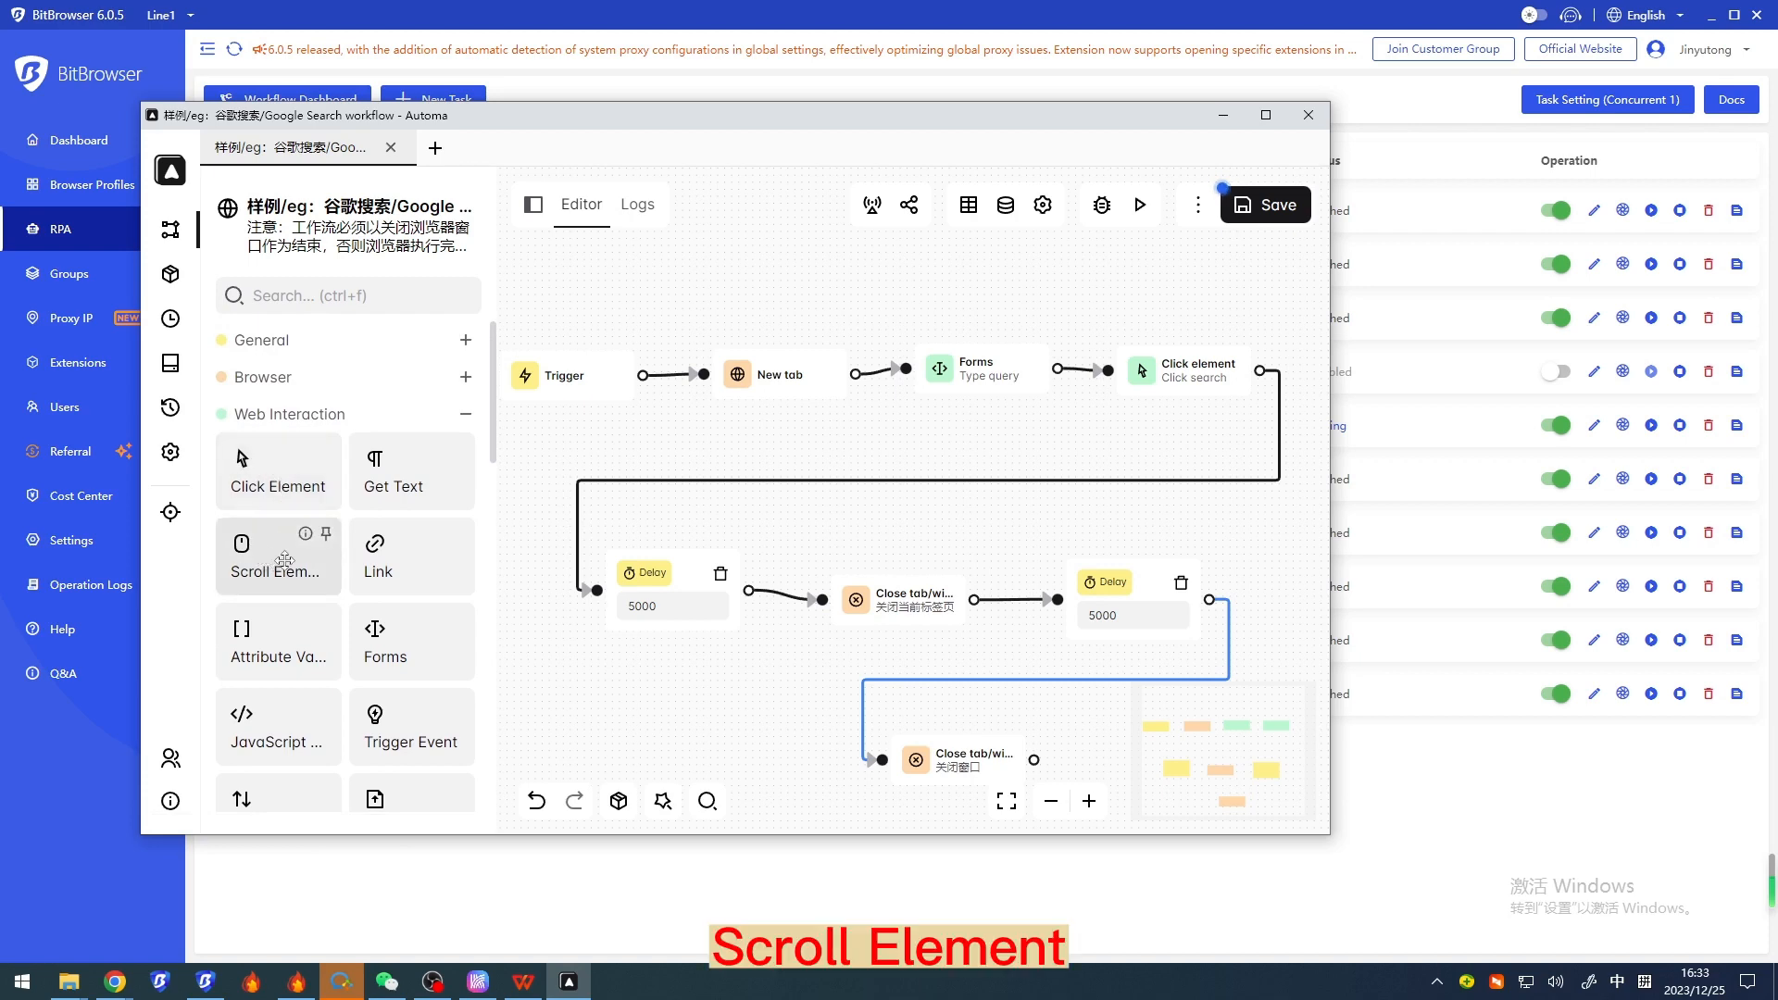
scroll("down", 3)
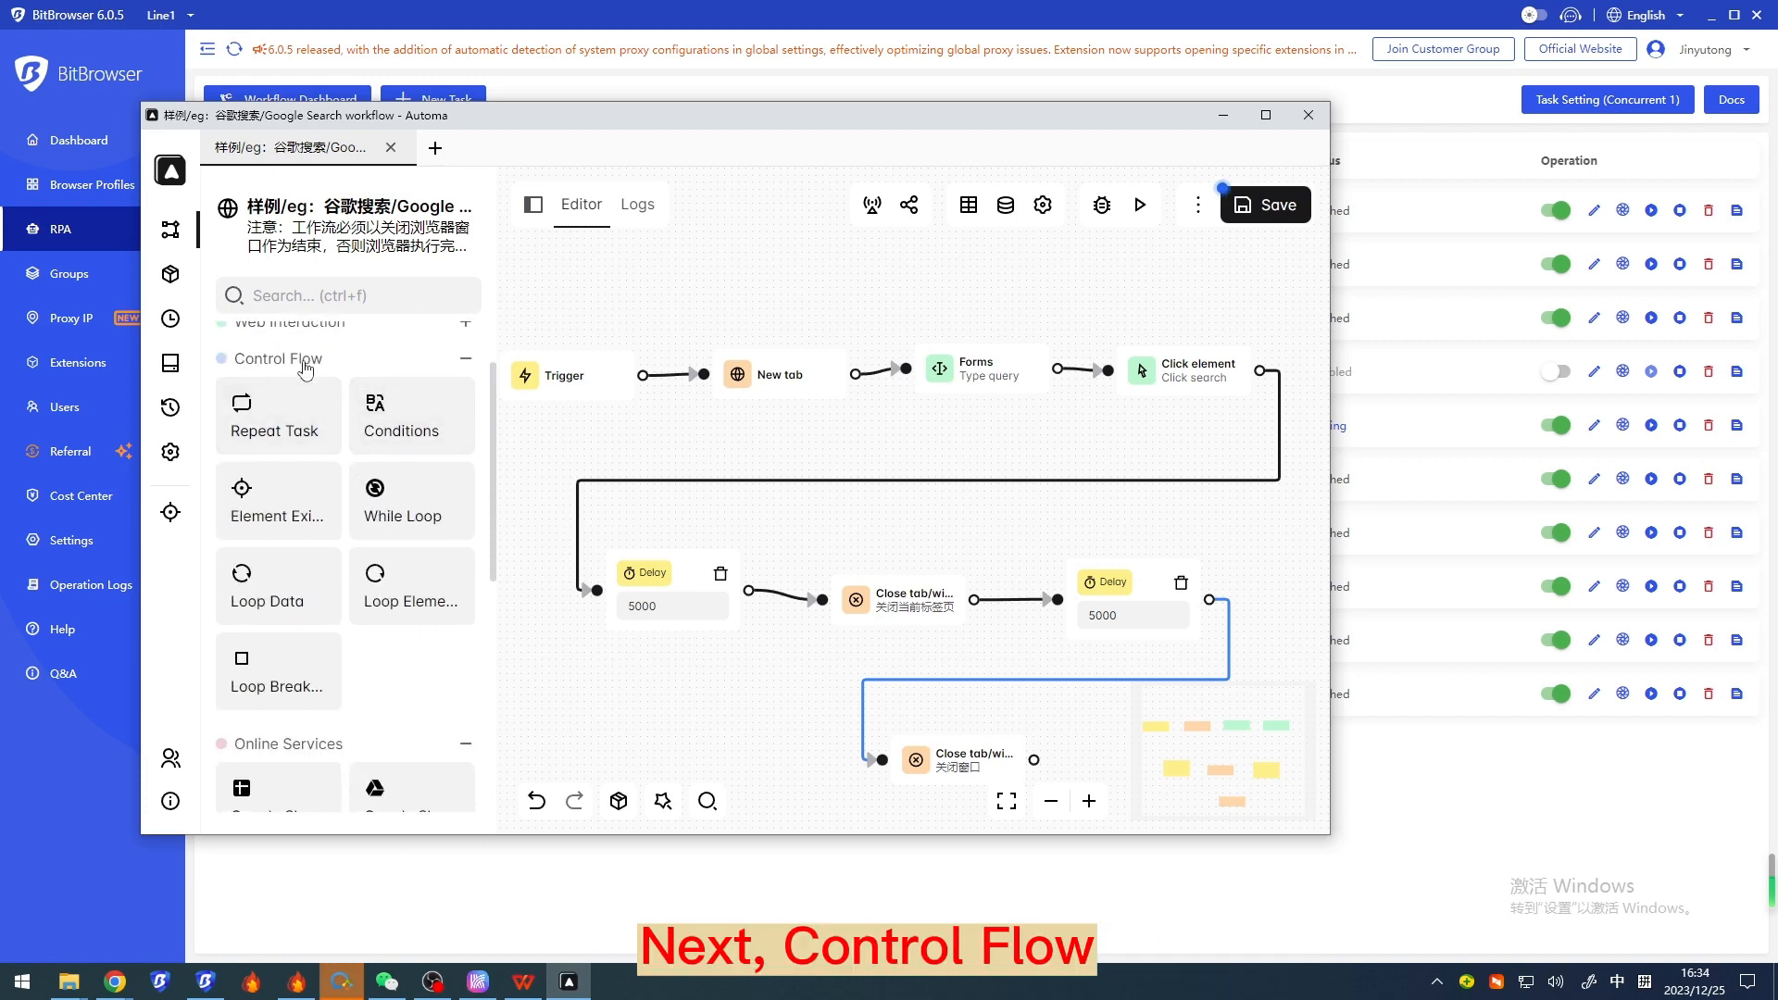
mouse_move(277, 413)
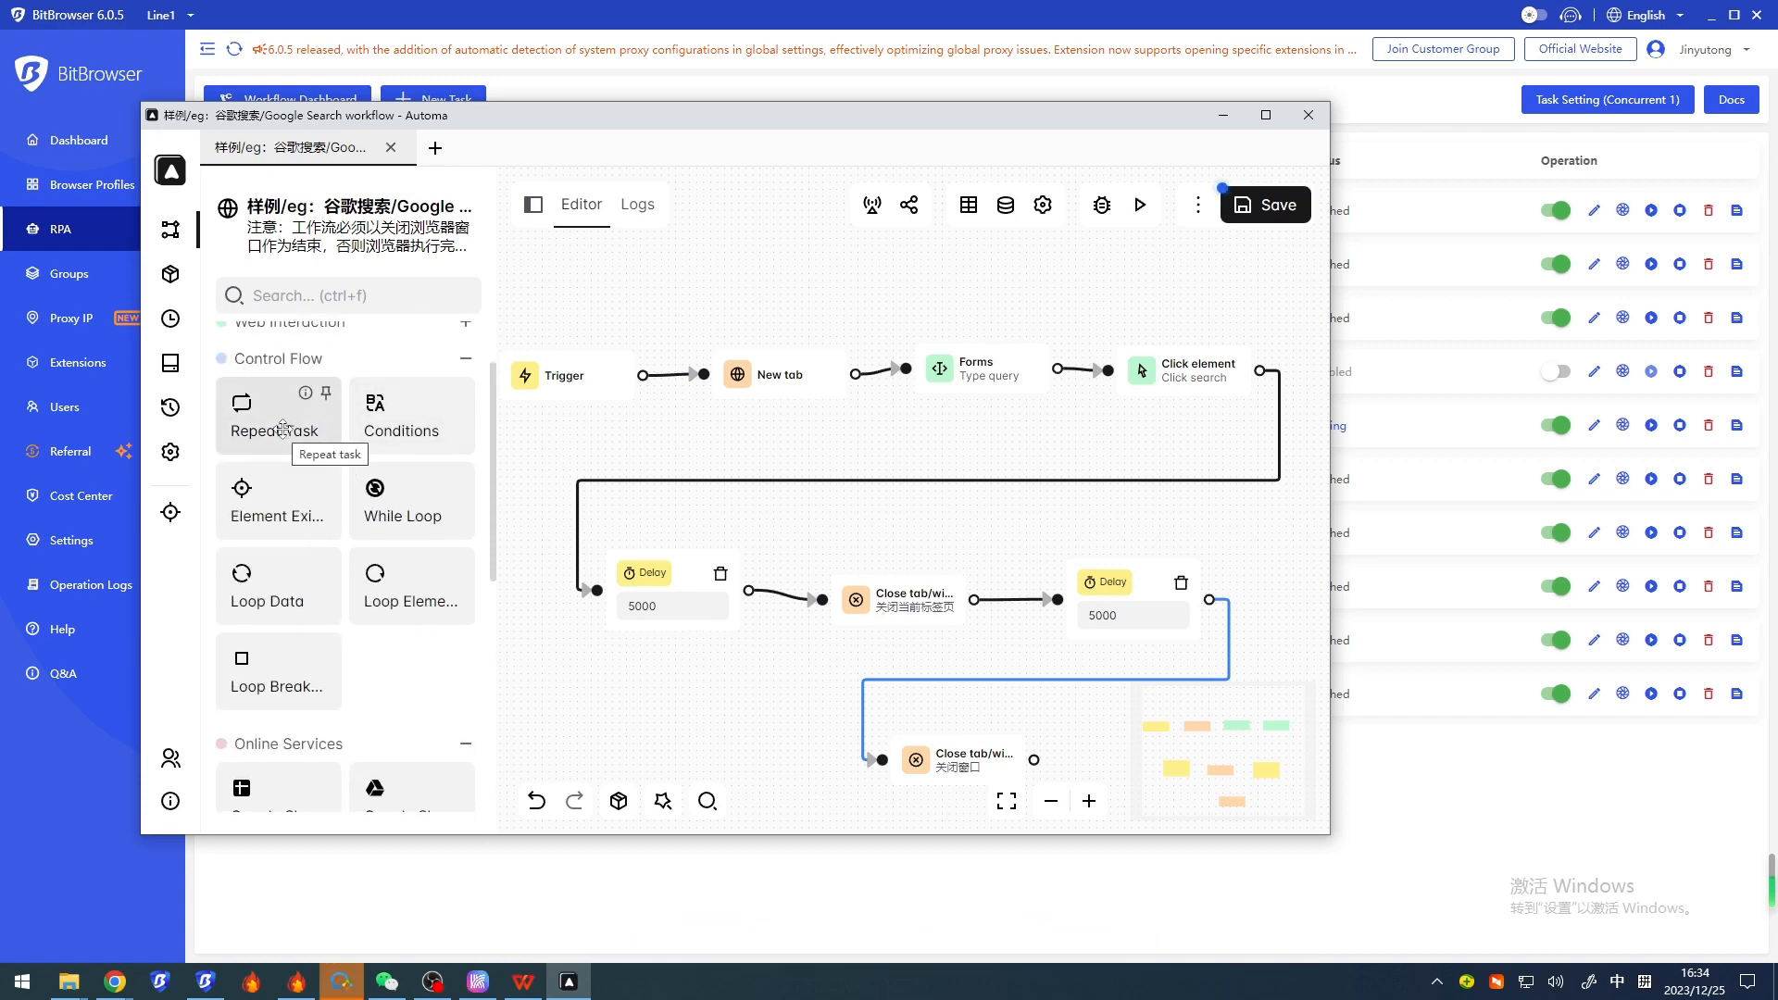
mouse_move(278, 498)
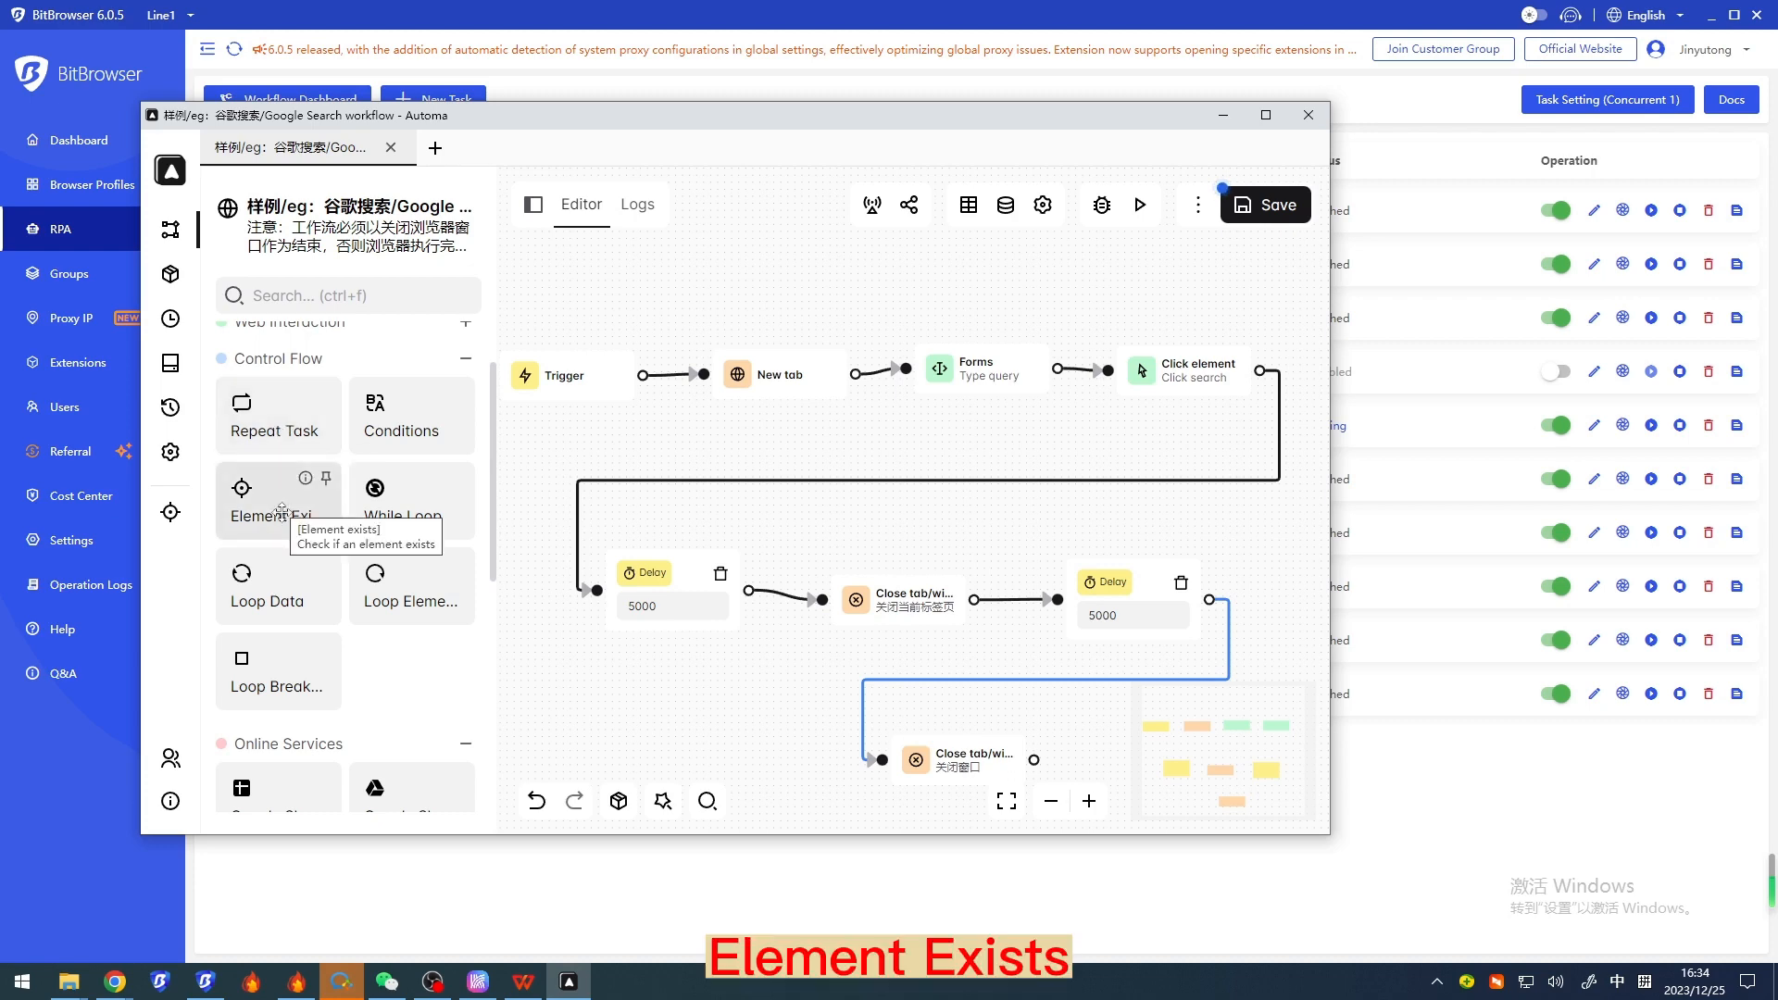
mouse_move(465, 368)
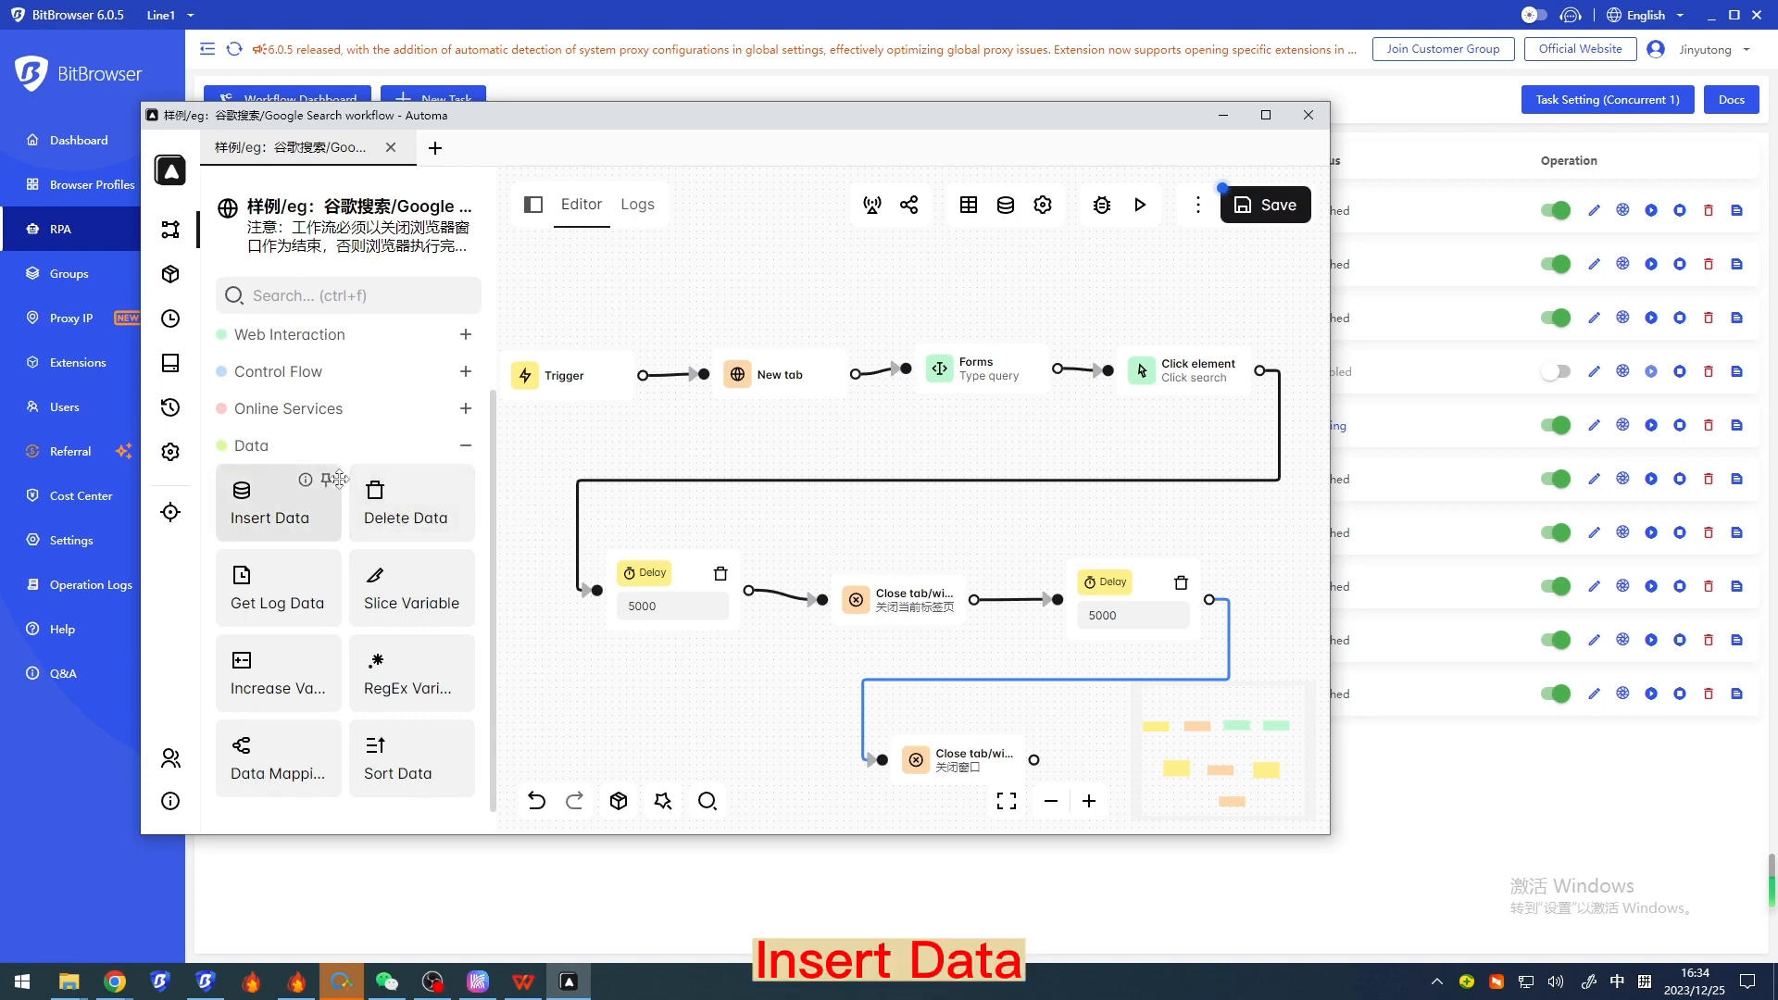
mouse_move(278, 672)
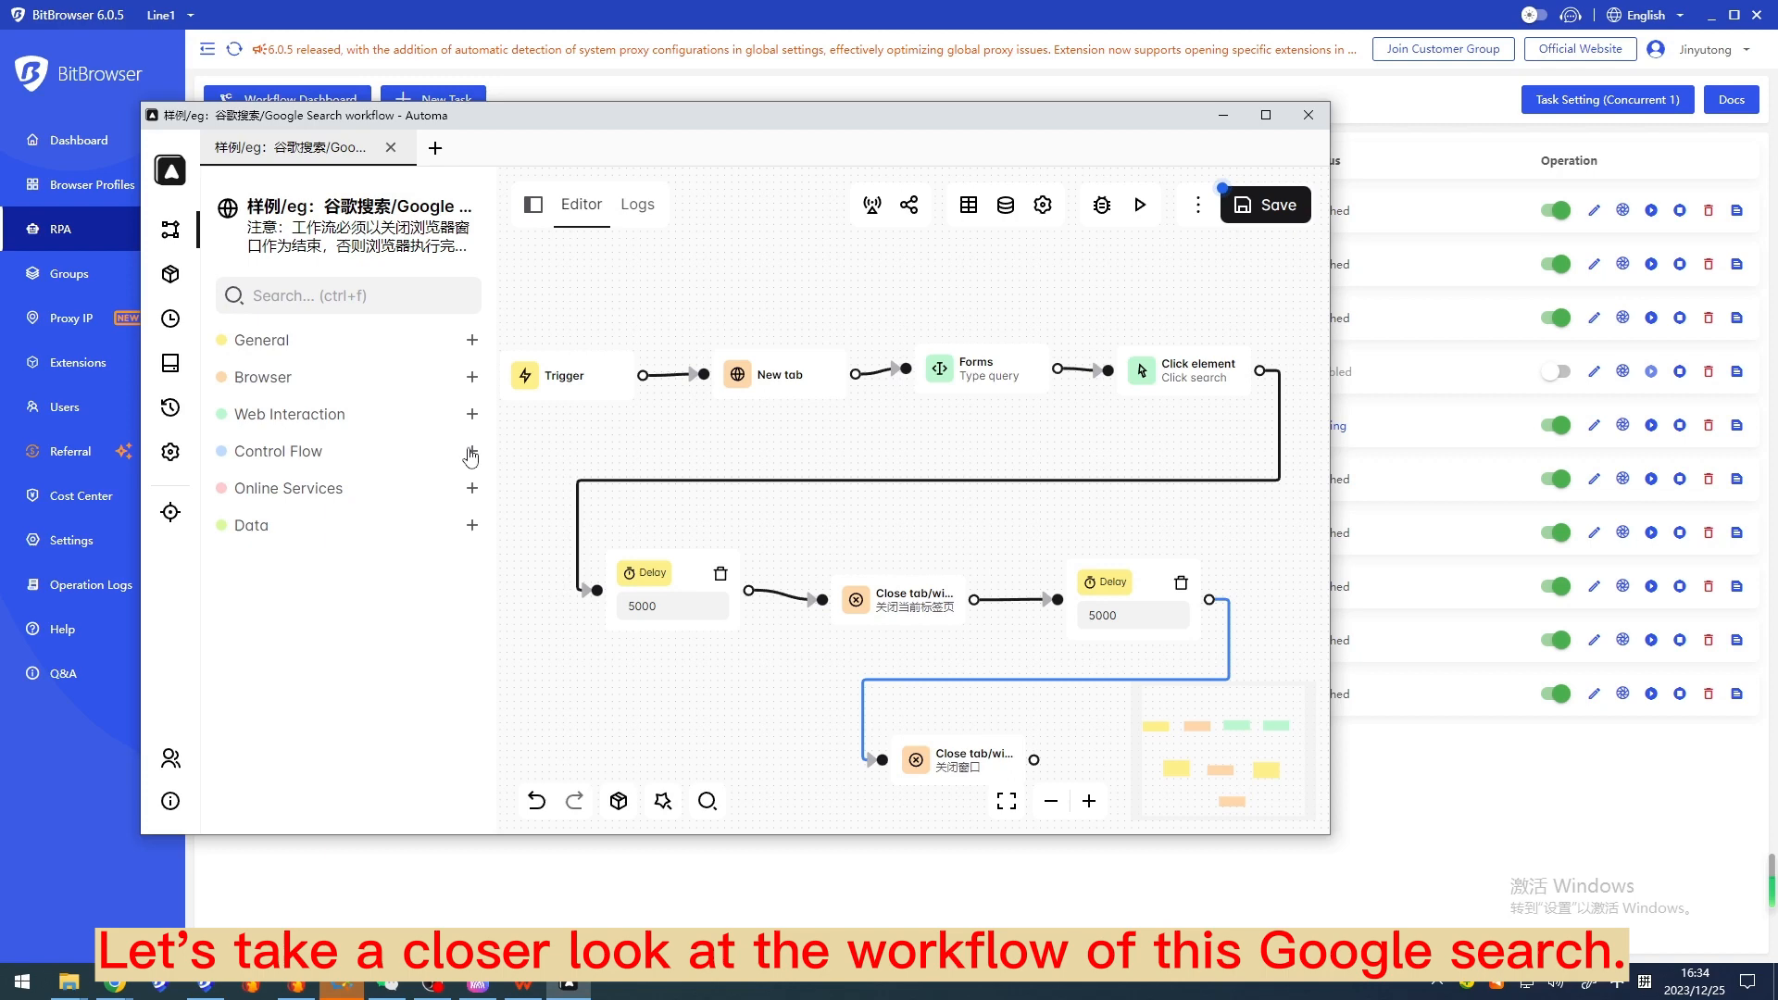
mouse_move(782, 150)
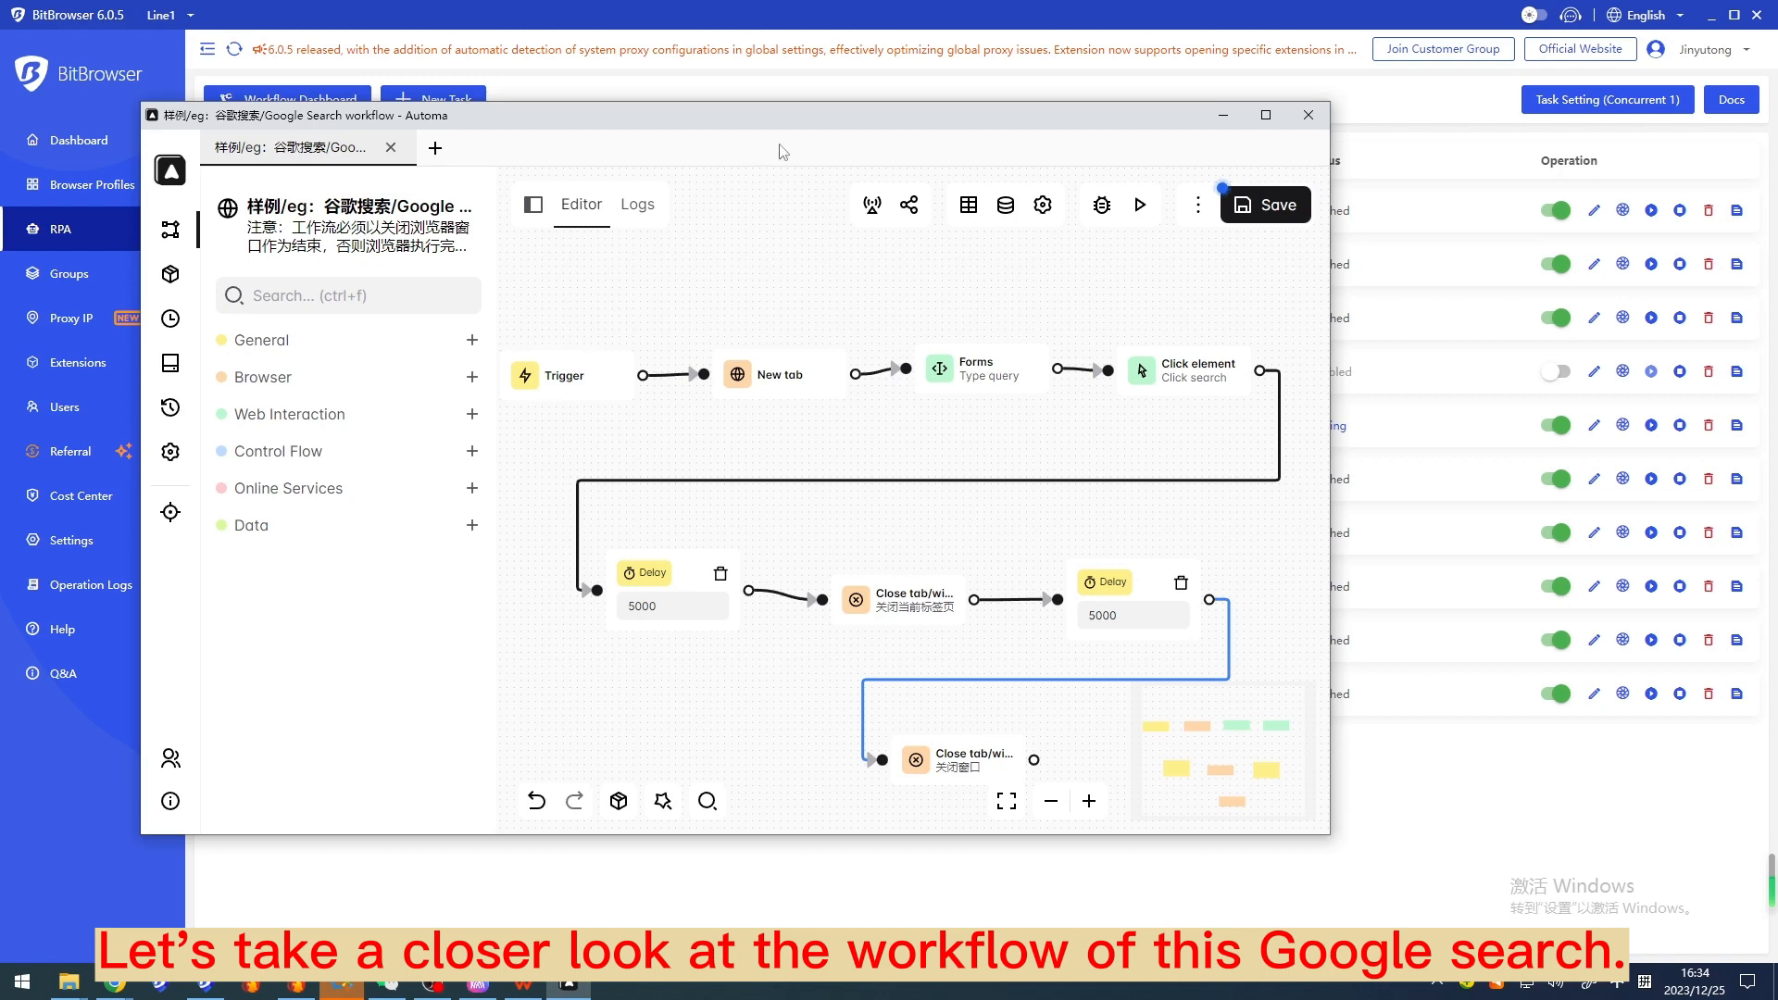
Step: Review the New tab block's google.com URL and the Forms block typing 'bitbrowser' into [name='q']
left_click(545, 376)
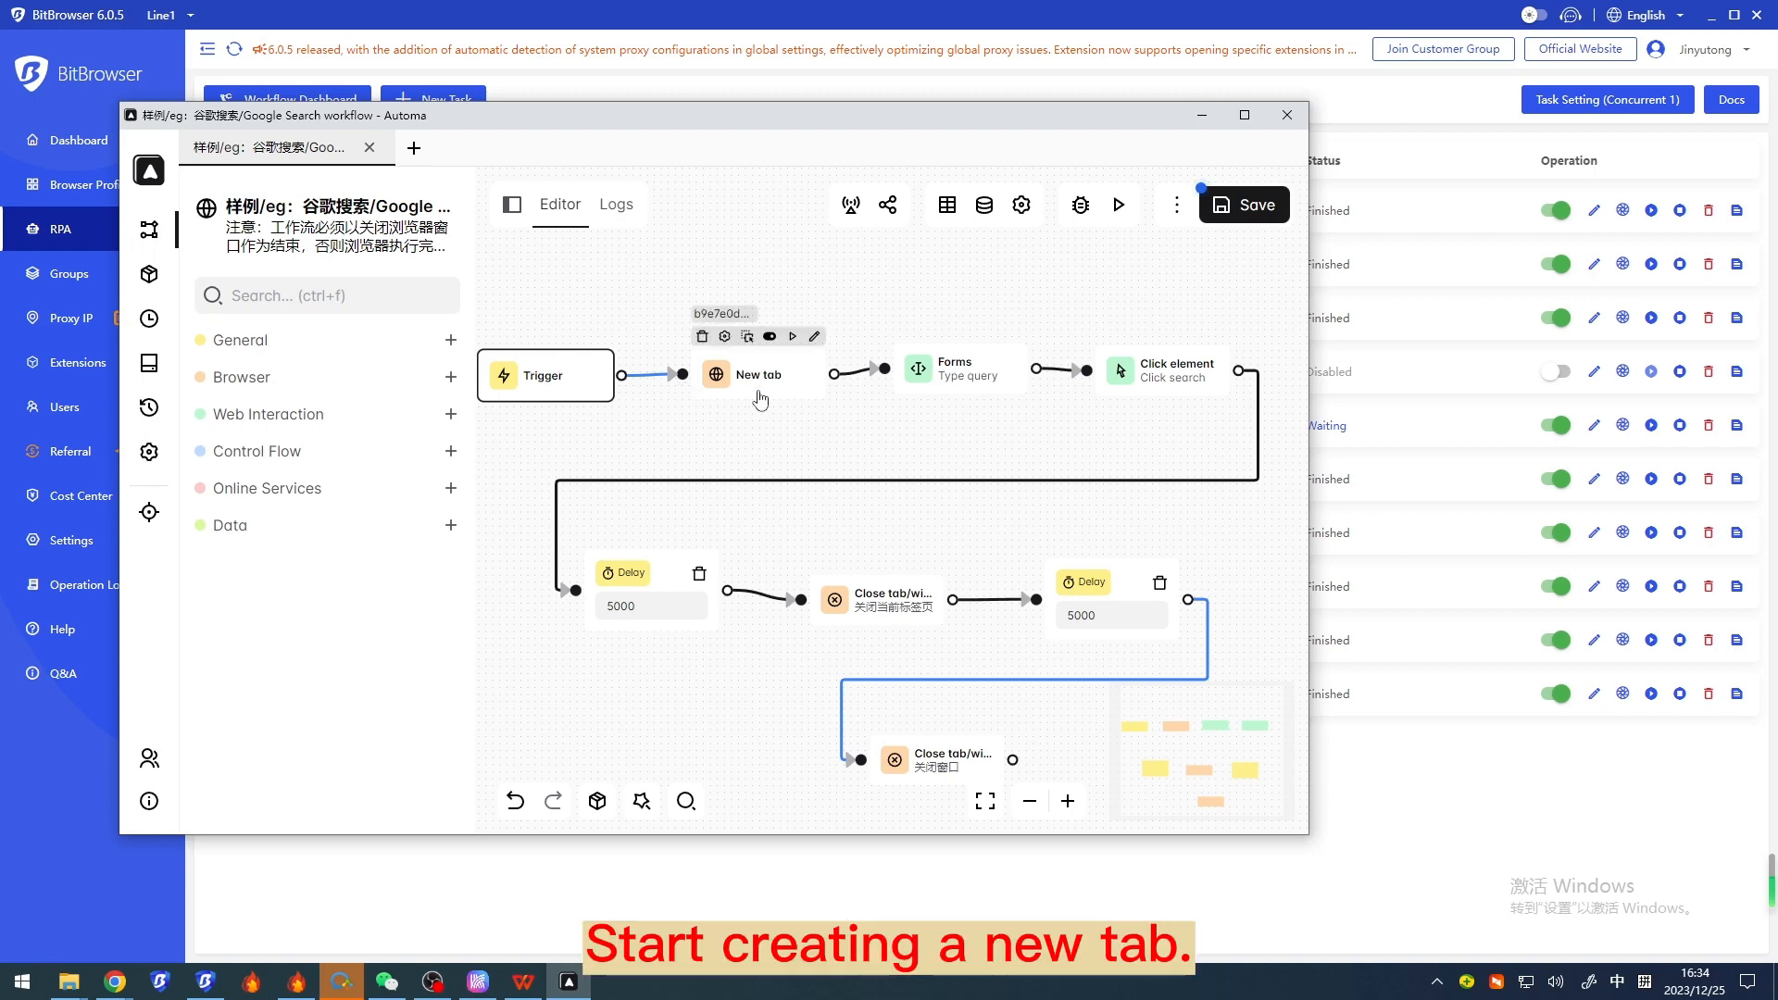
left_click(757, 375)
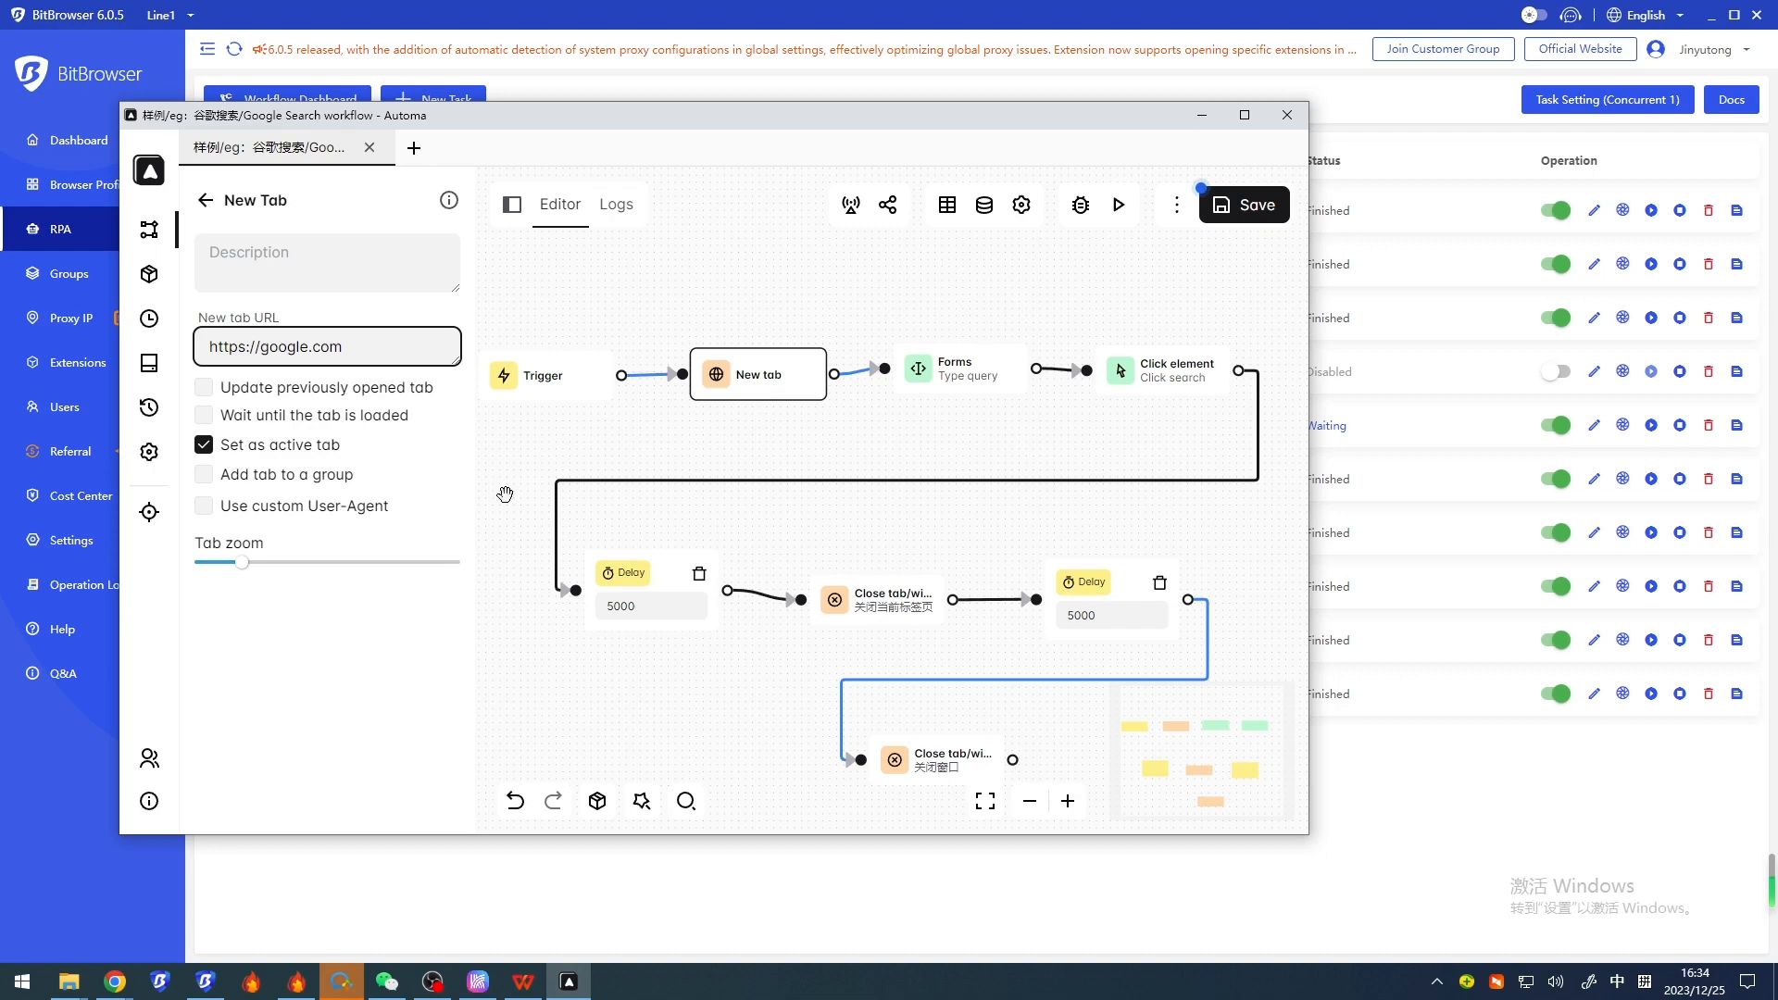
double_click(961, 372)
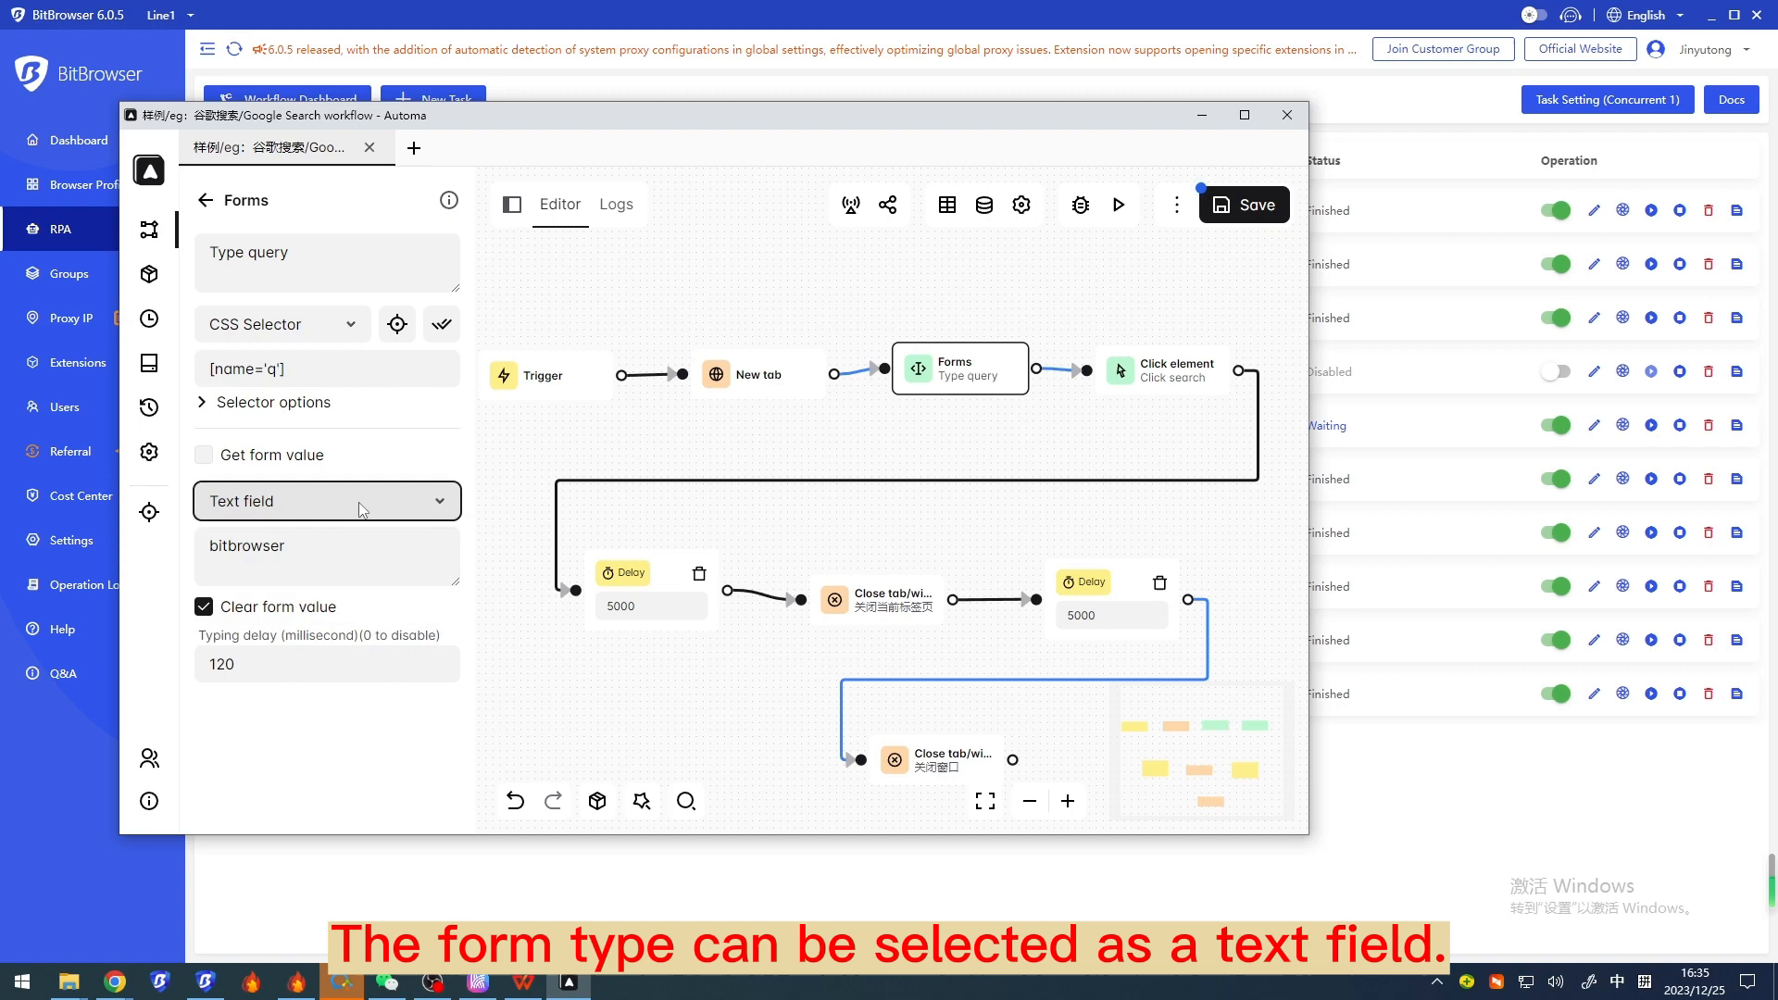
double_click(246, 545)
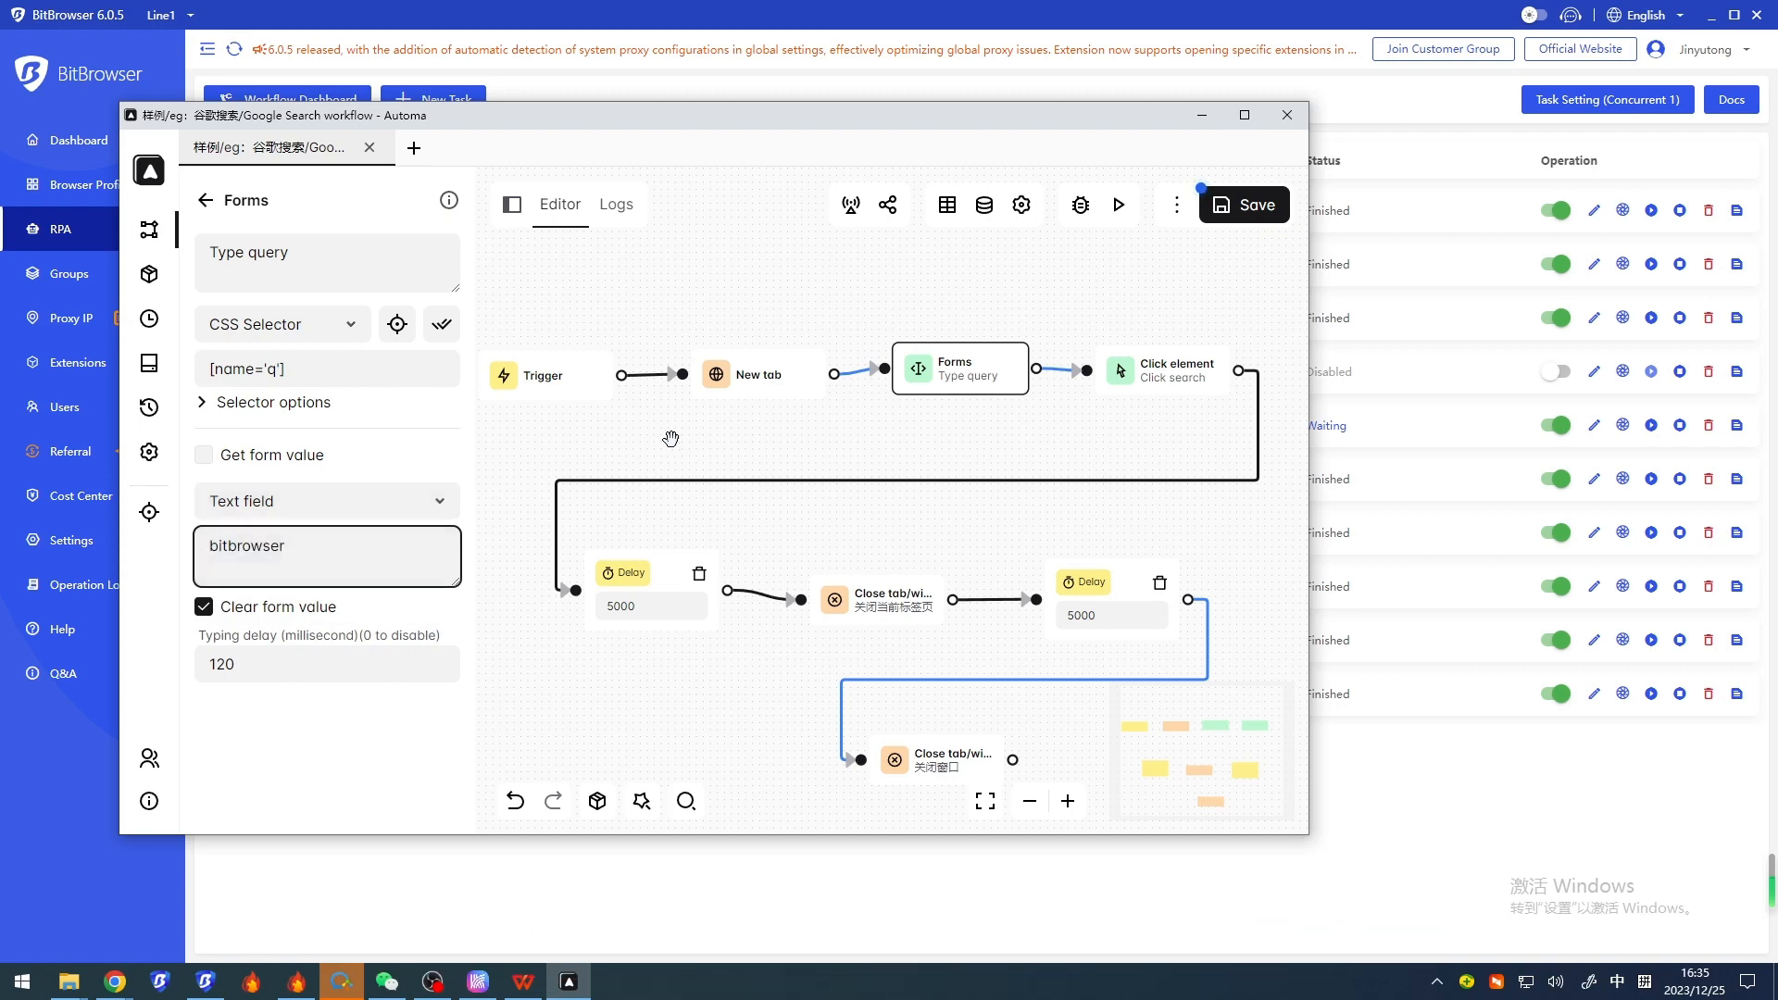
Step: Review the Click element block's CSS Selector find method and its selector text for the search button
left_click(1175, 371)
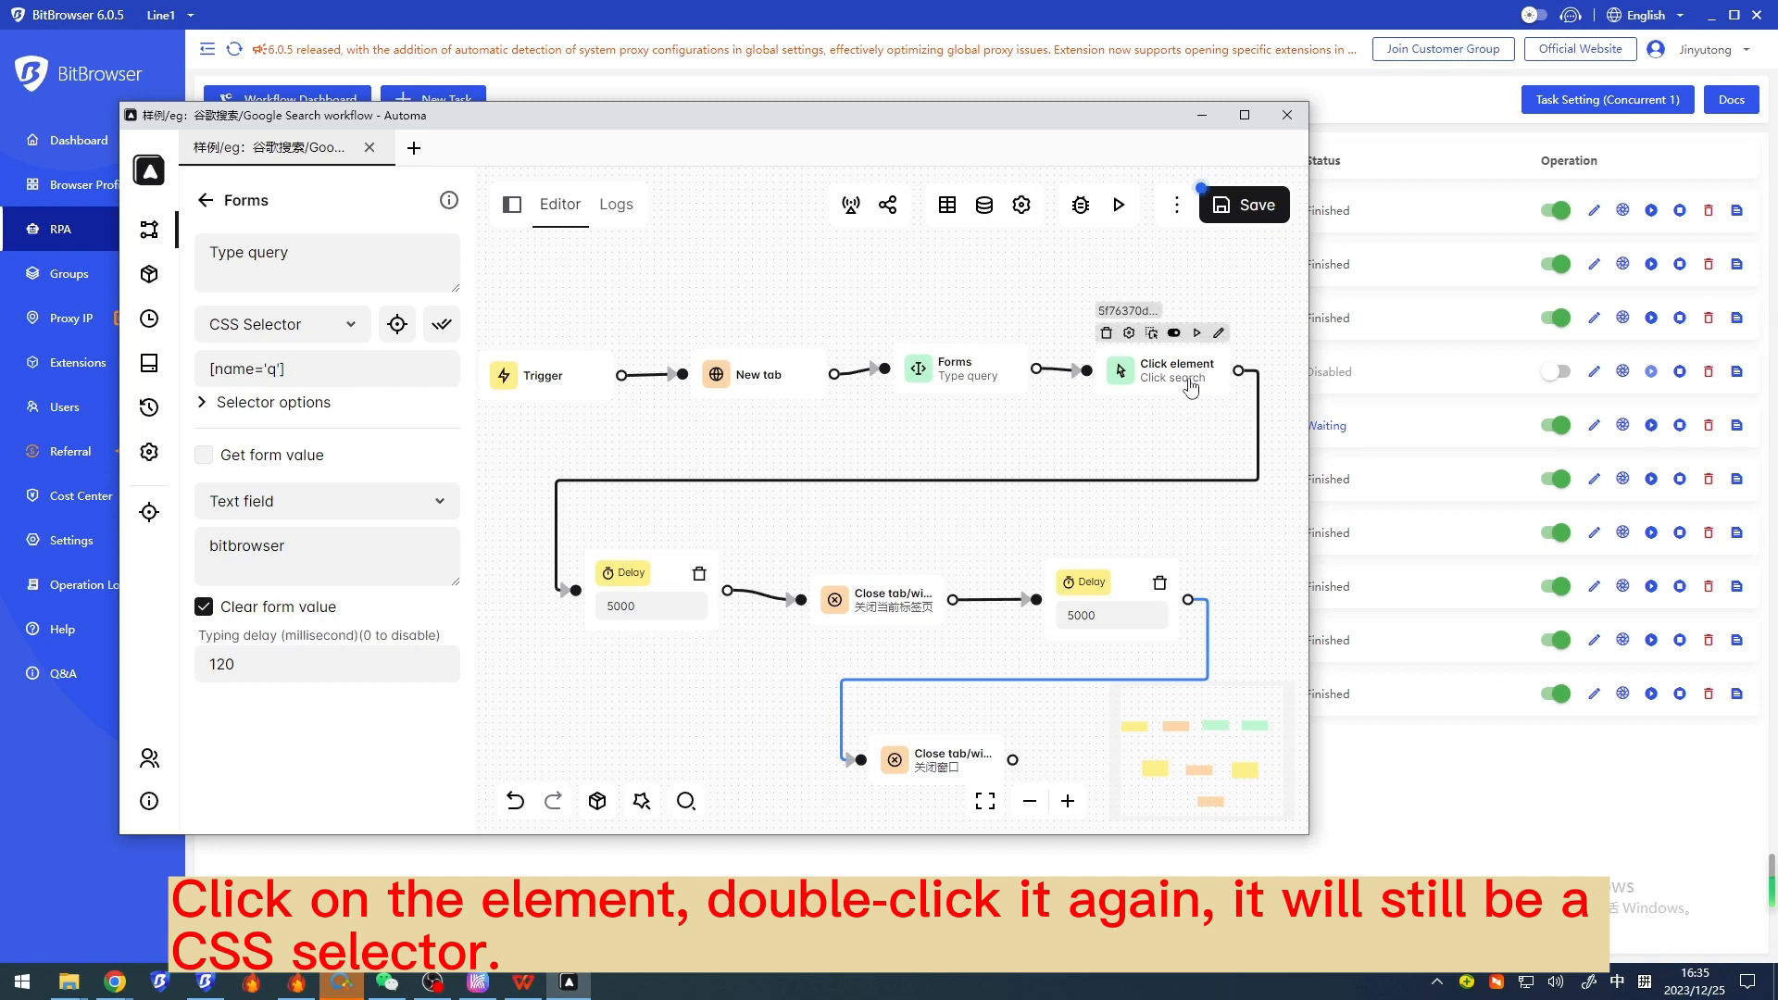
left_click(1177, 371)
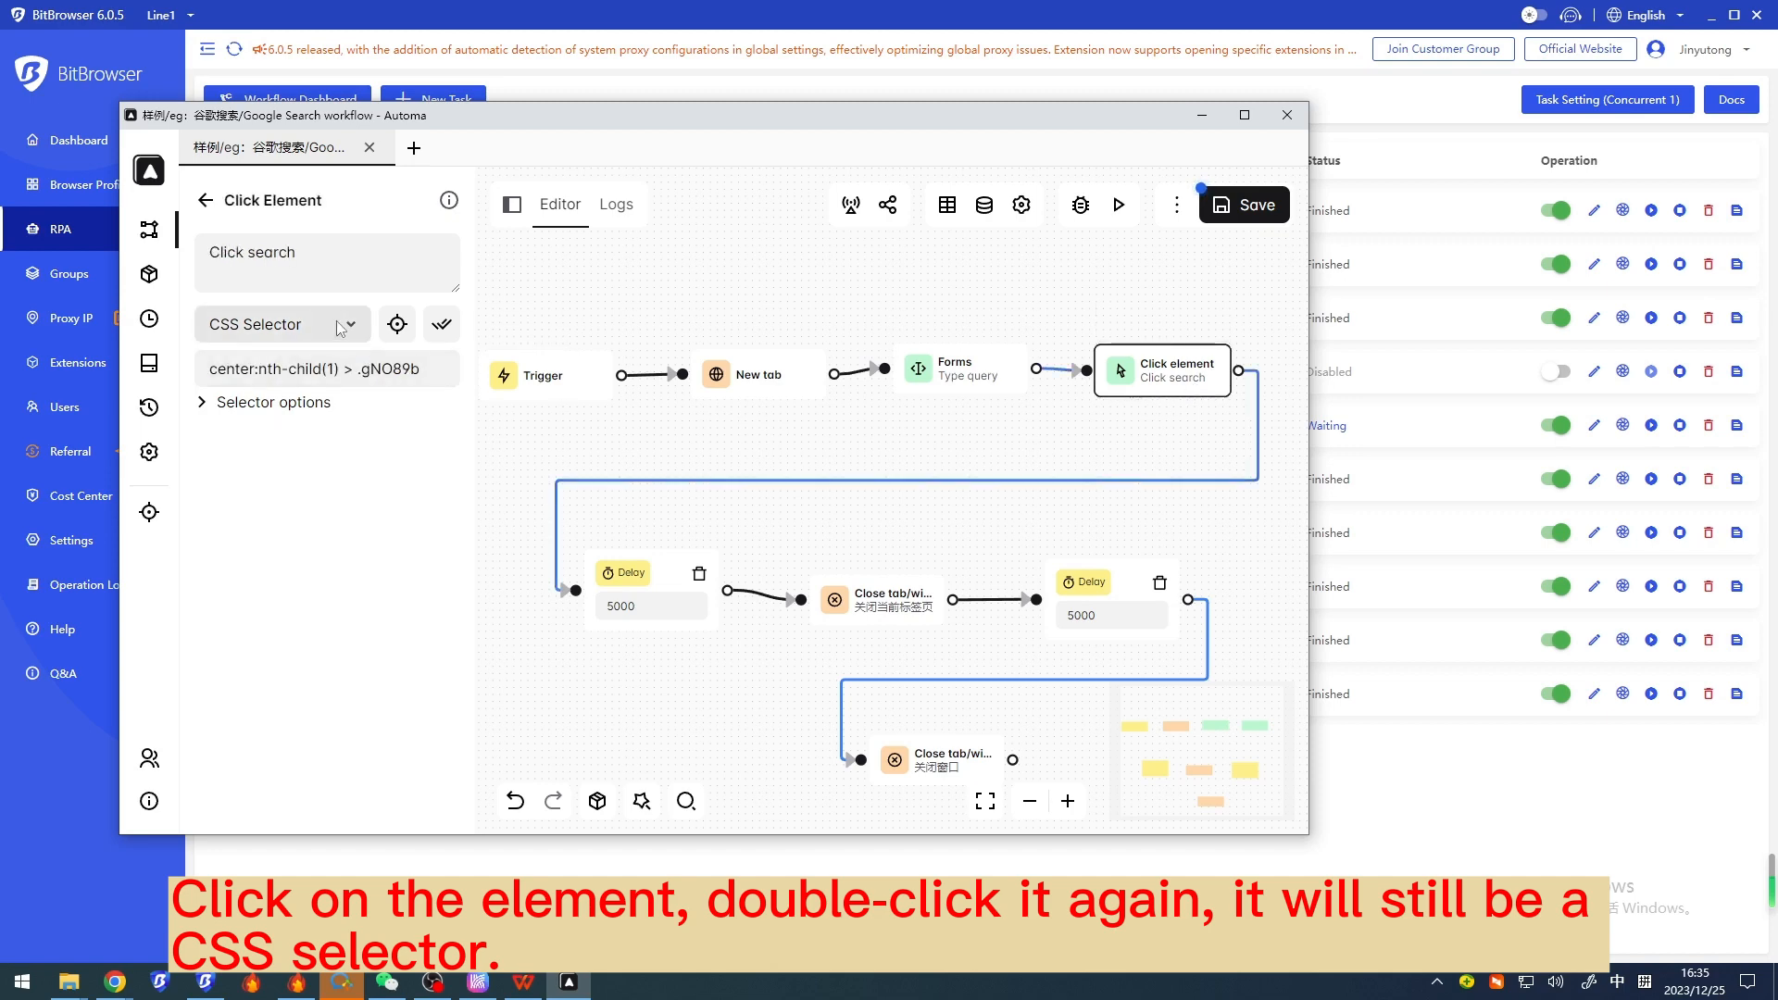
left_click(278, 322)
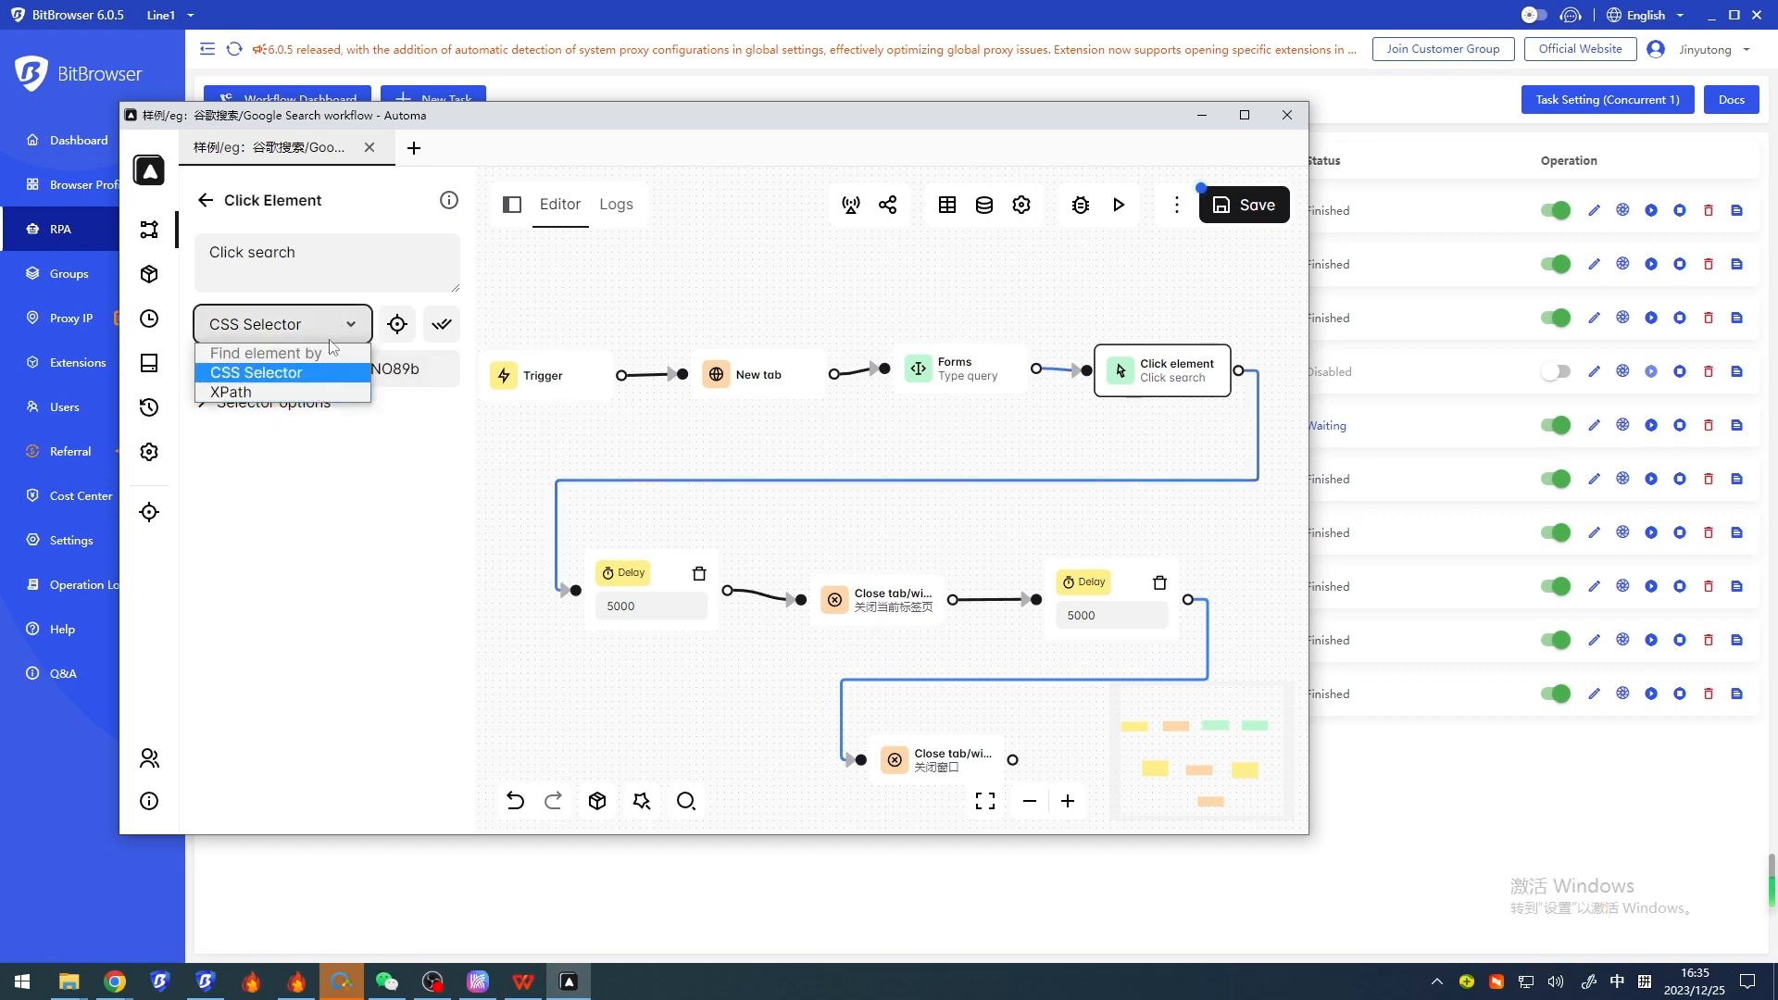
left_click(256, 372)
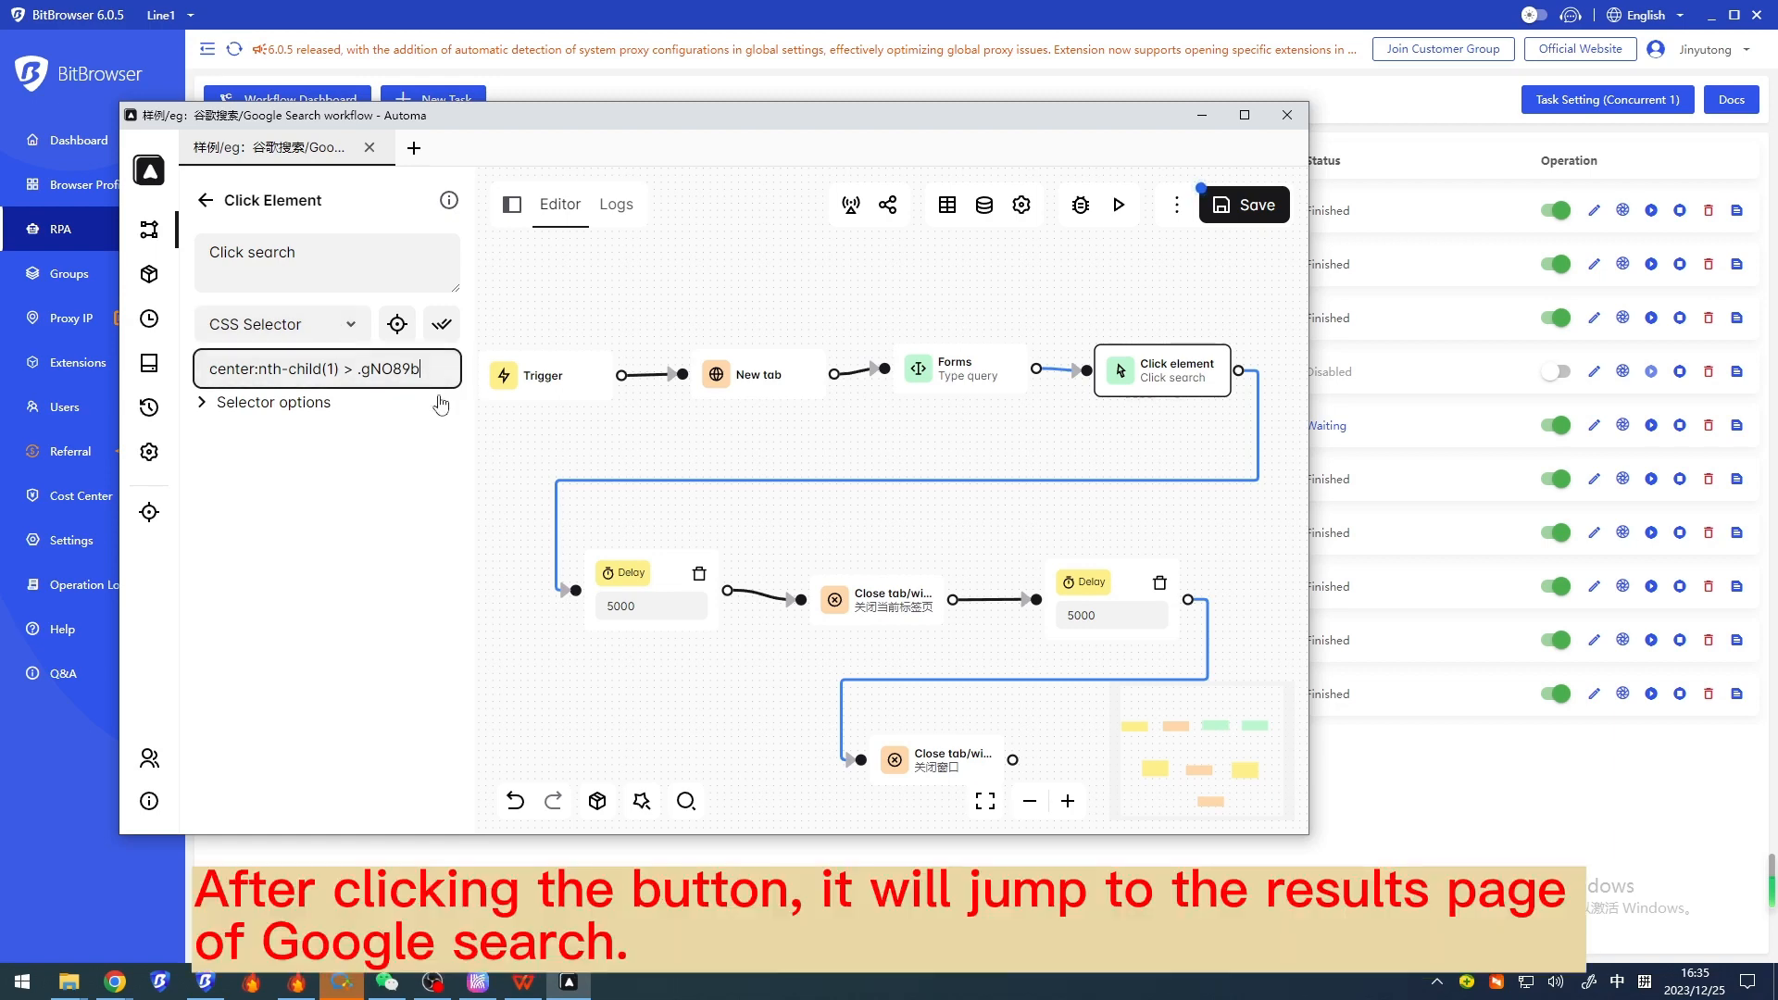
triple_click(326, 369)
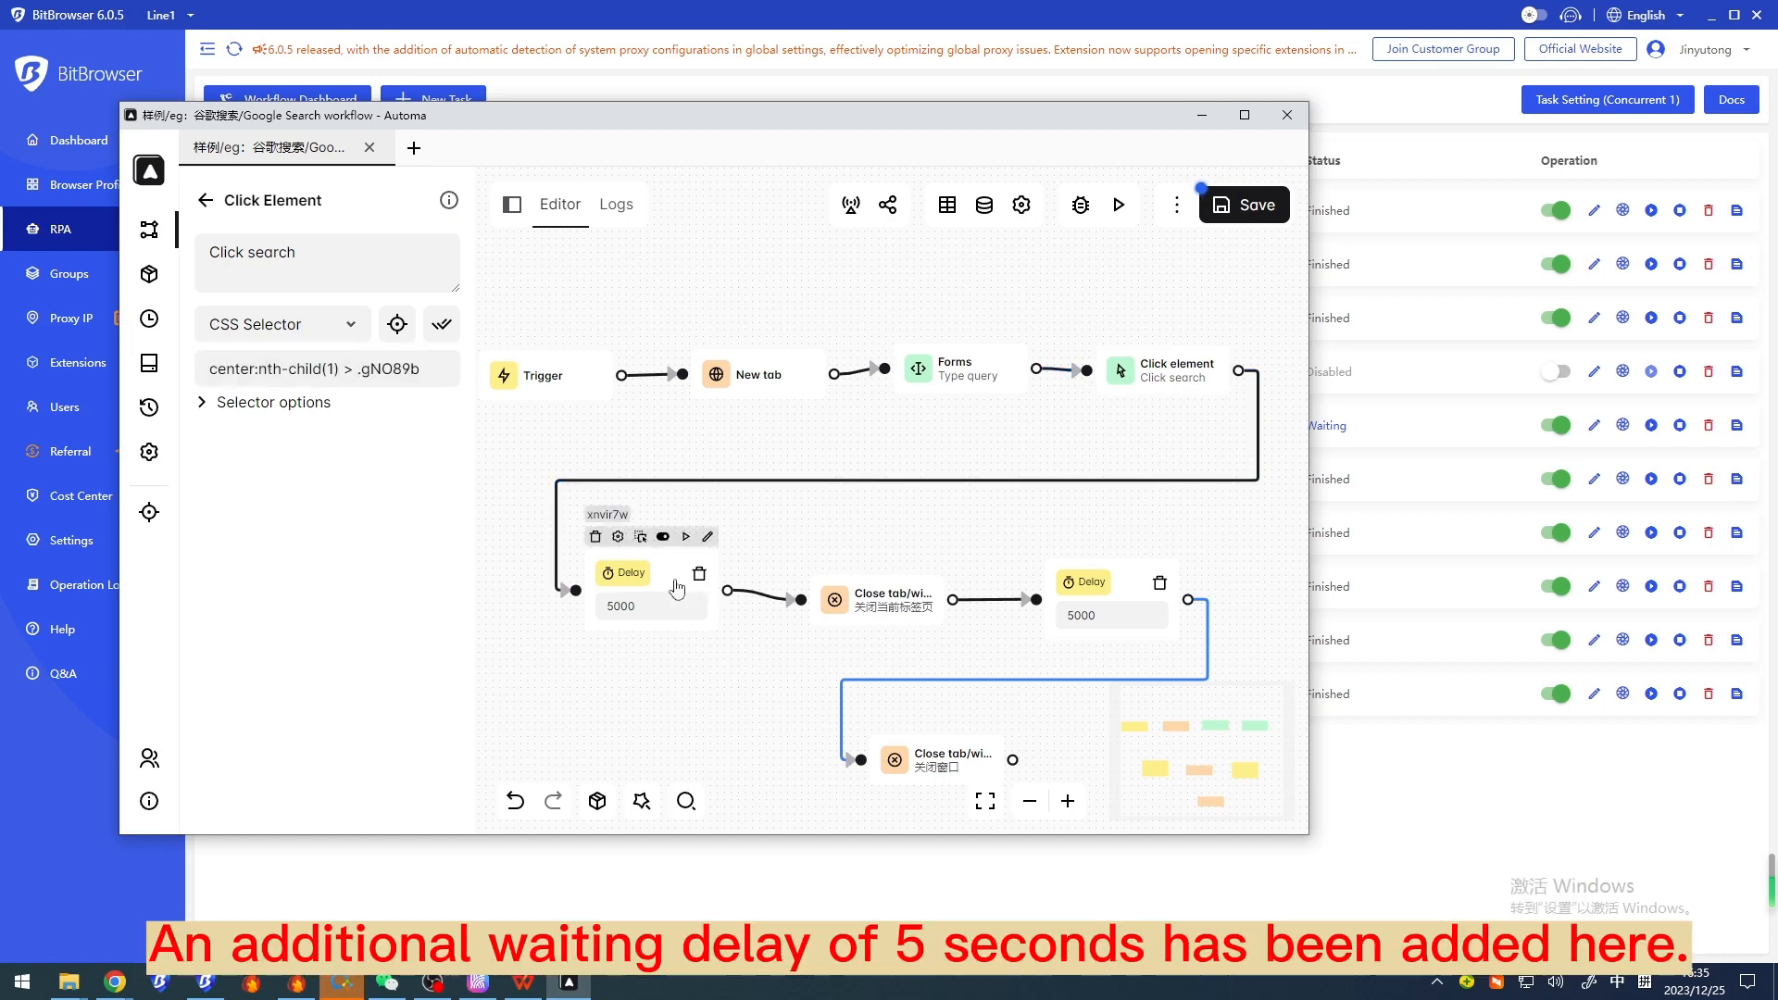
Step: Bring up the first Delay block's 5000 ms wait settings
left_click(622, 573)
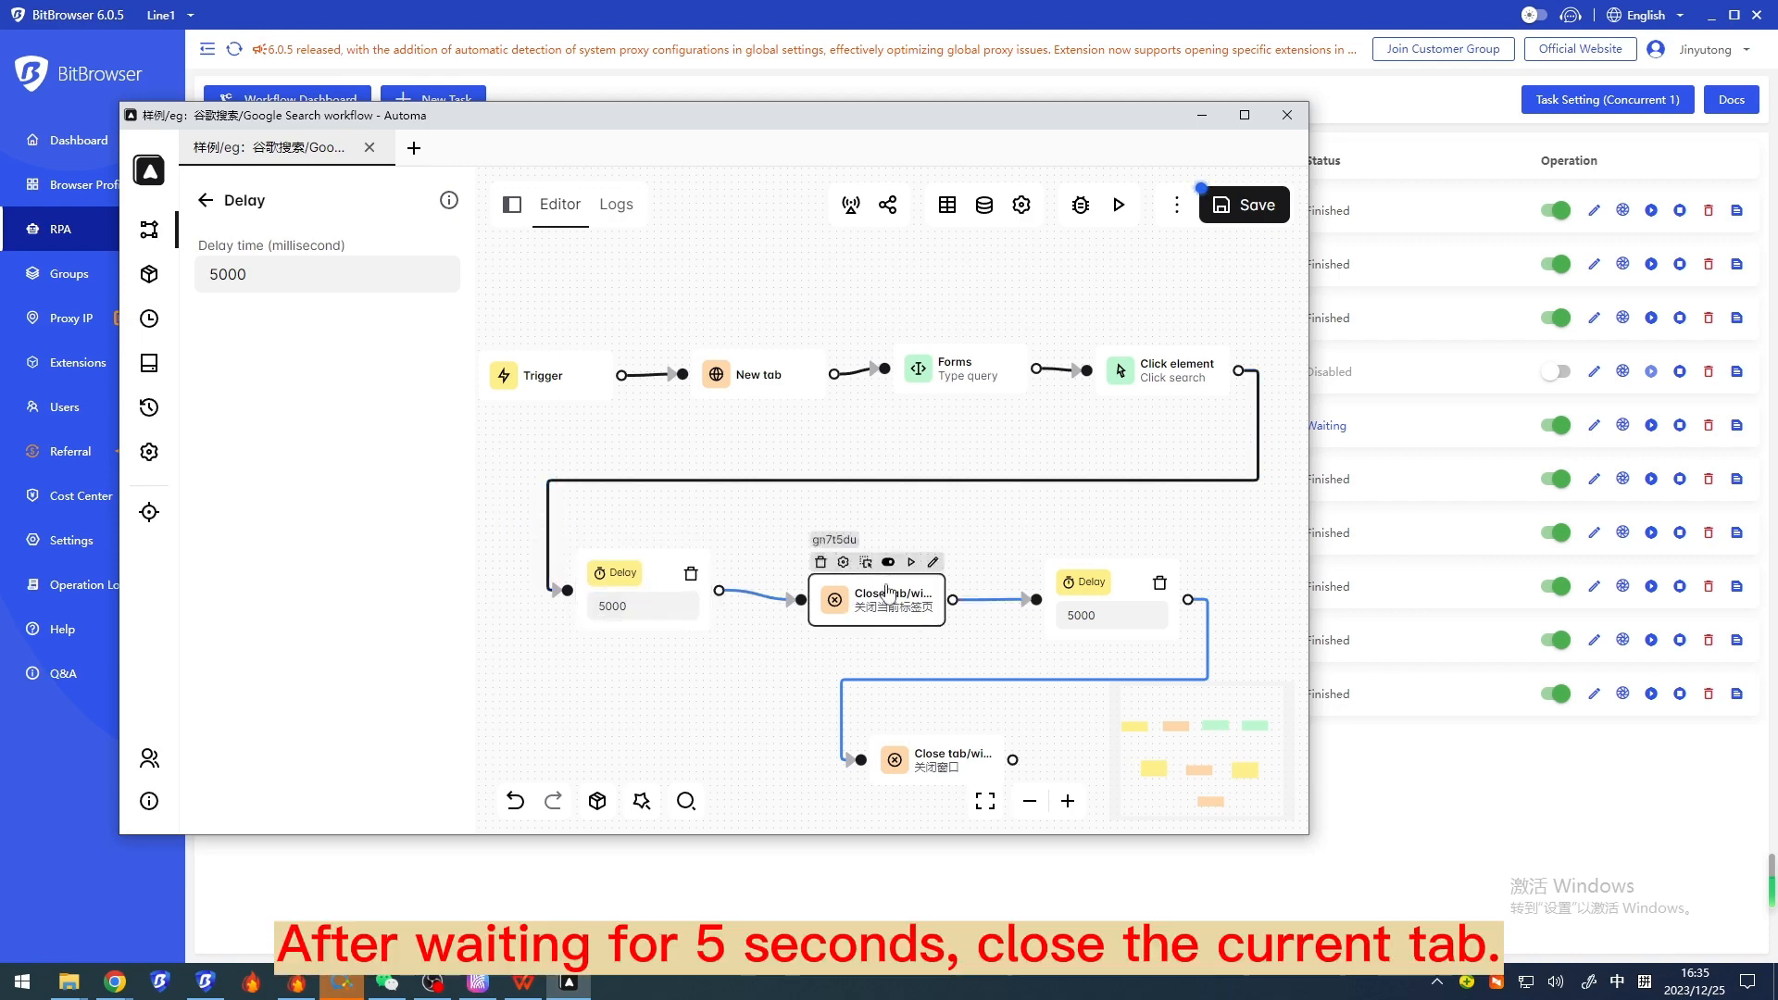
Step: Review the tab-closing block and keep its type set to Tab
left_click(876, 599)
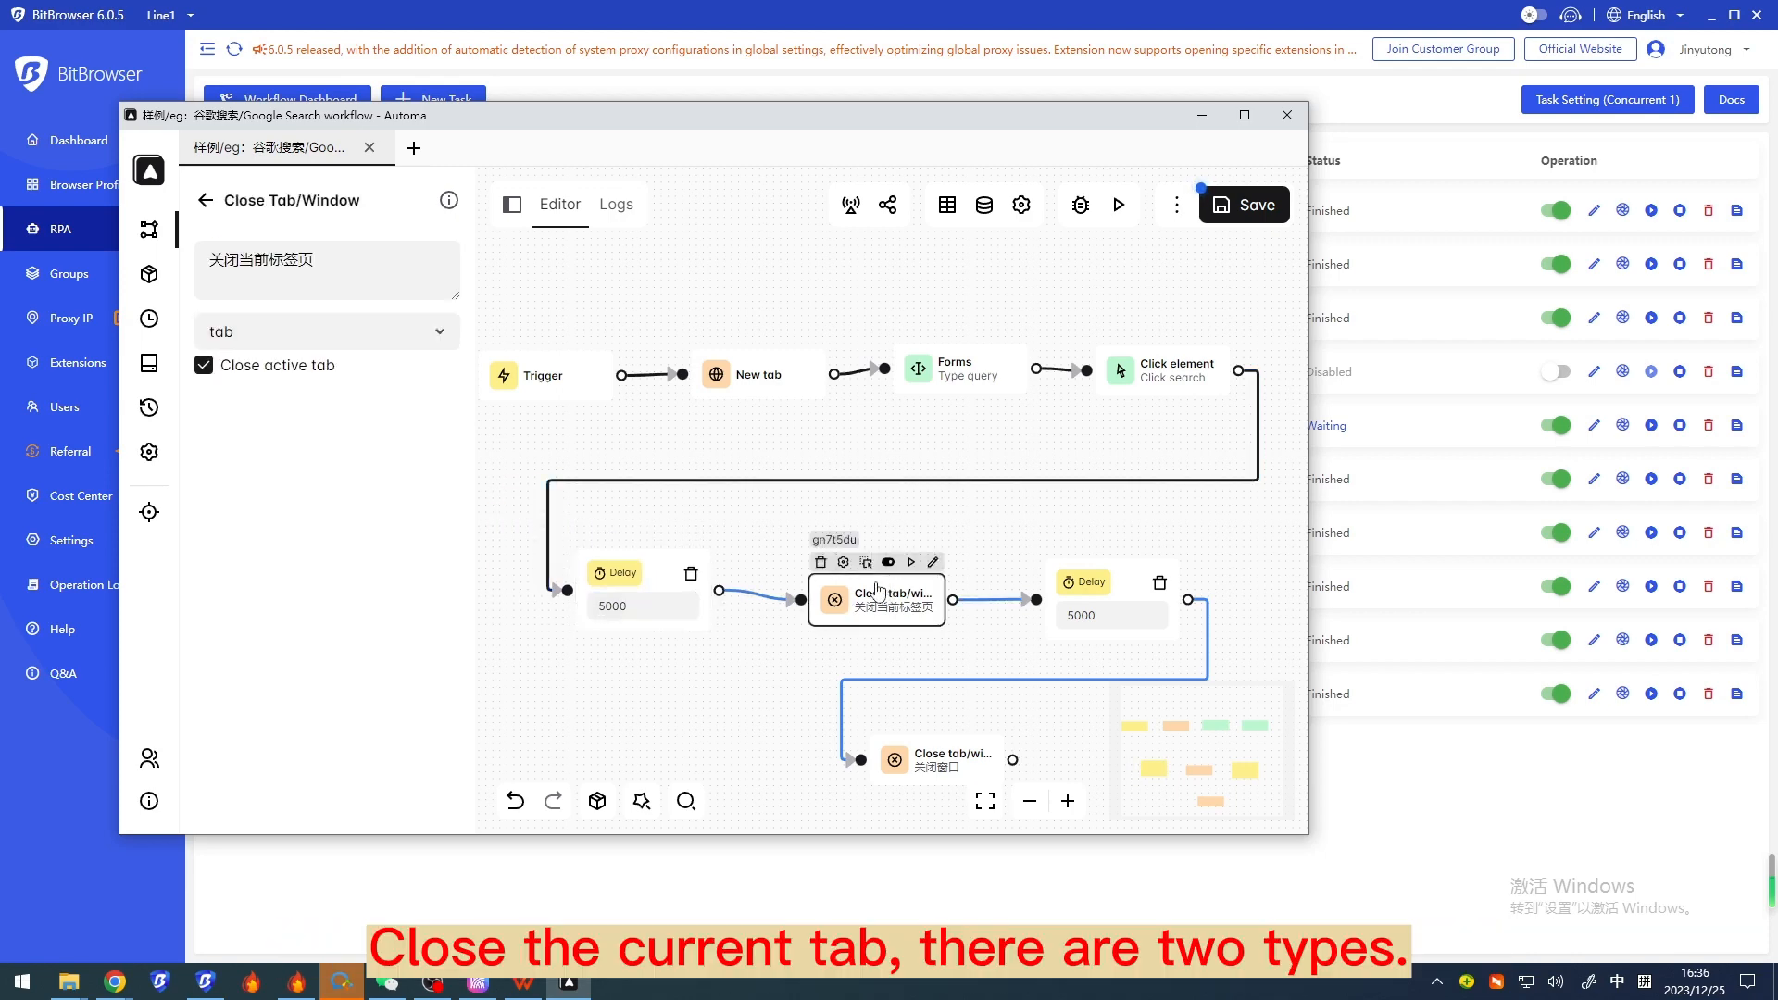
left_click(326, 329)
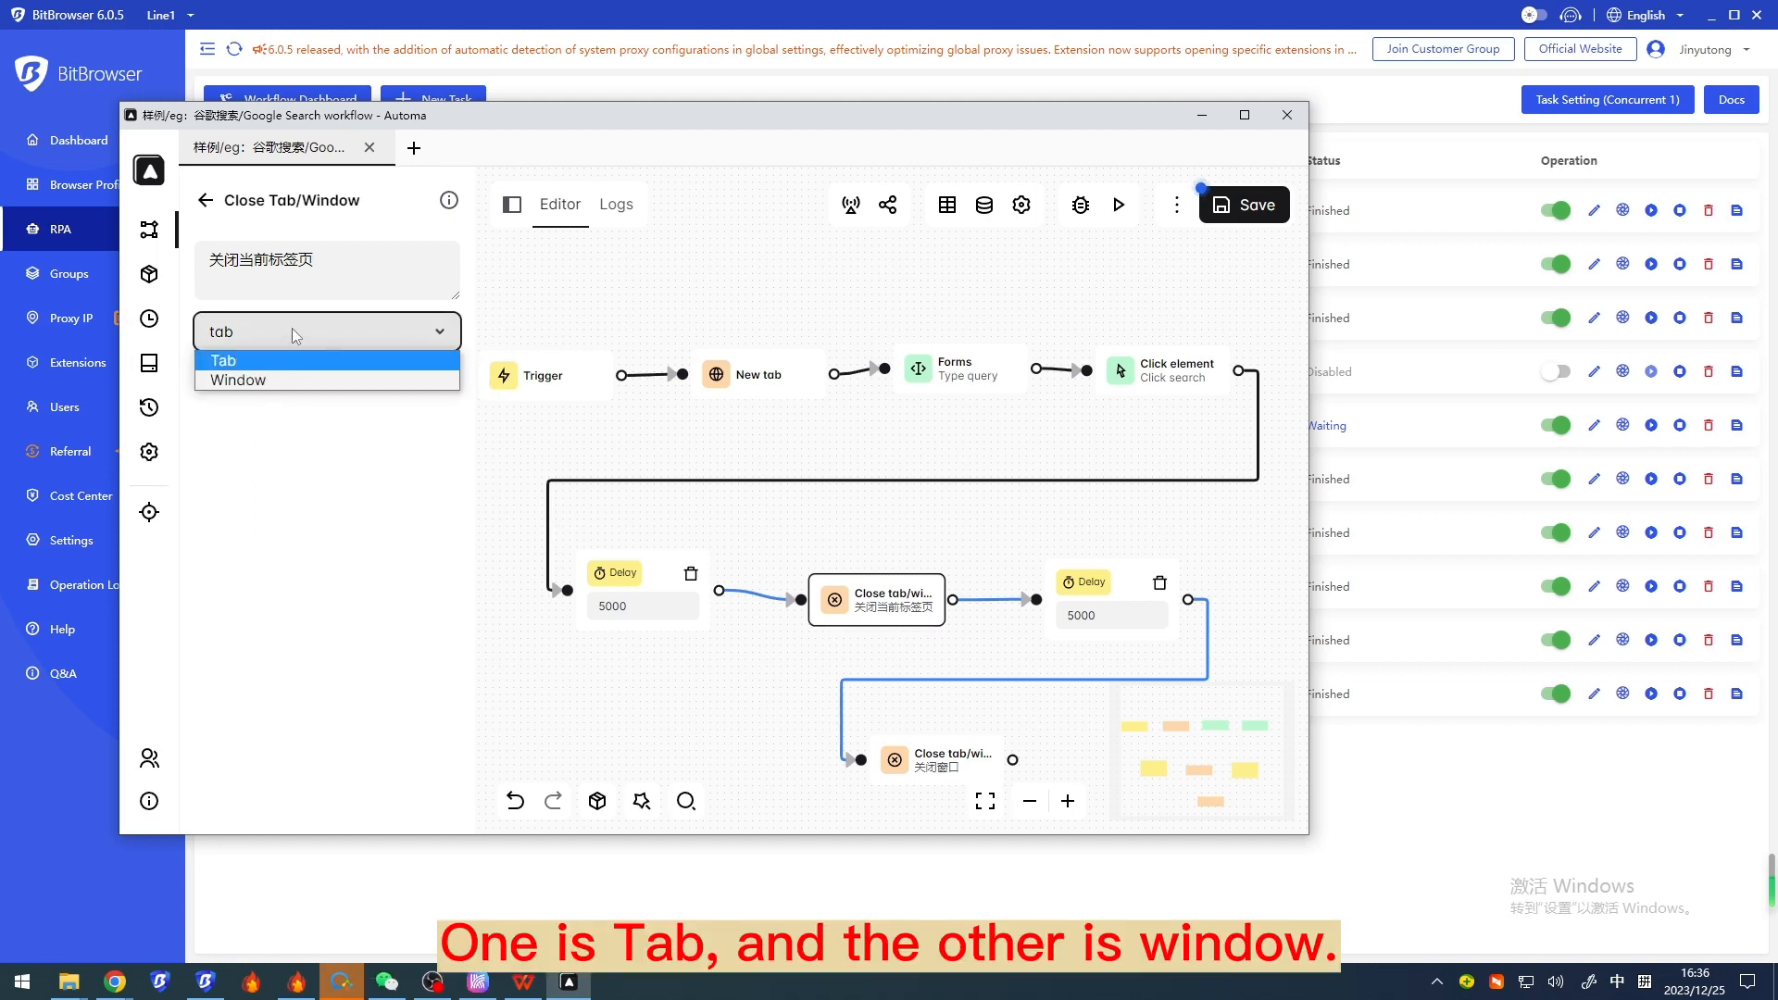
left_click(224, 359)
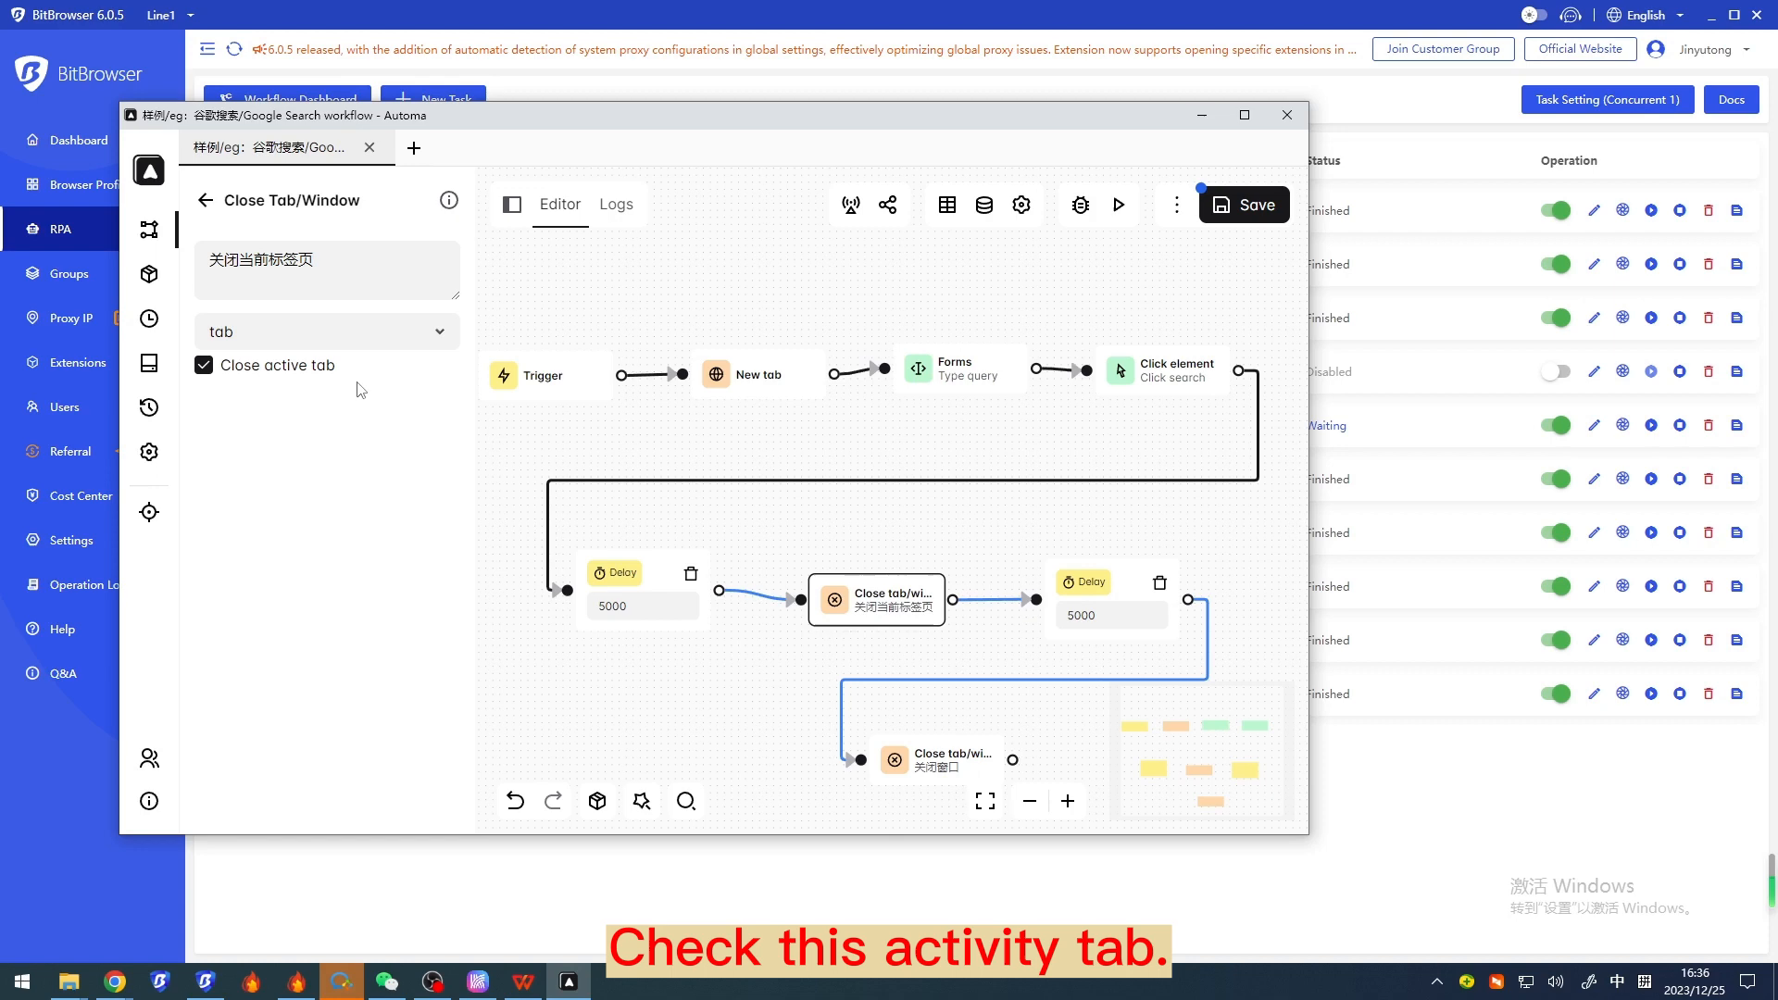
double_click(281, 365)
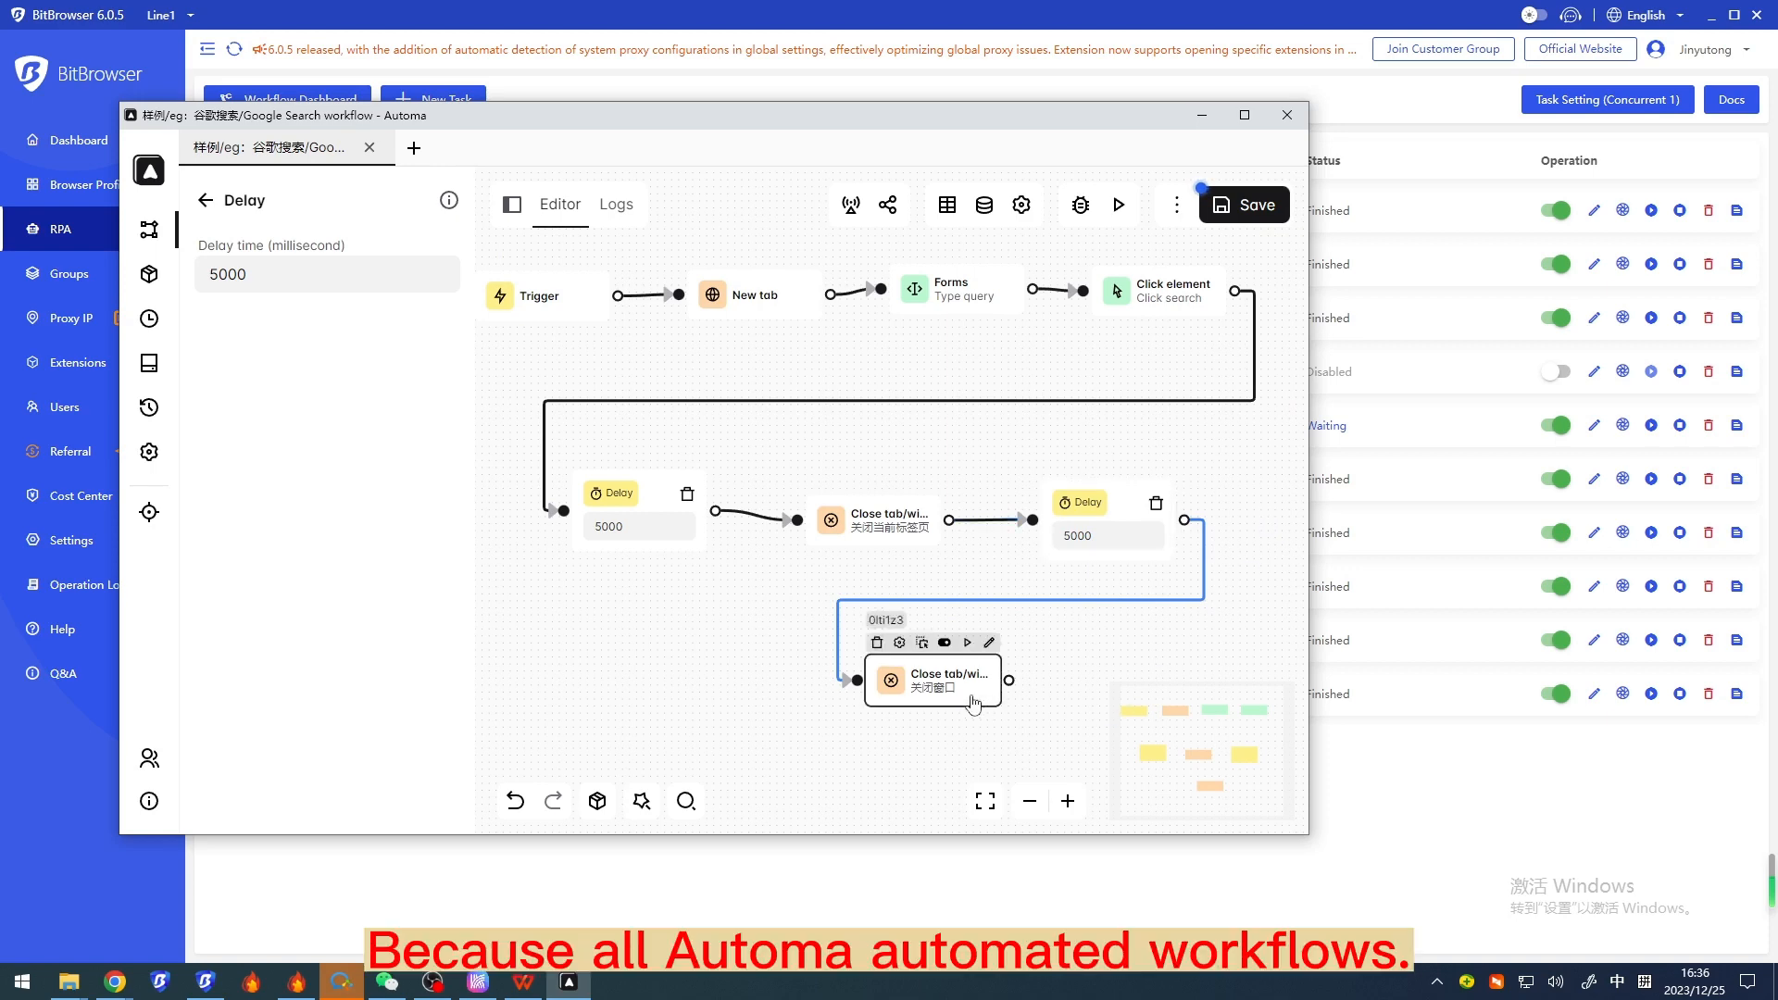
Step: Set the final close step to close the whole Window, keeping Close all windows checked
left_click(931, 680)
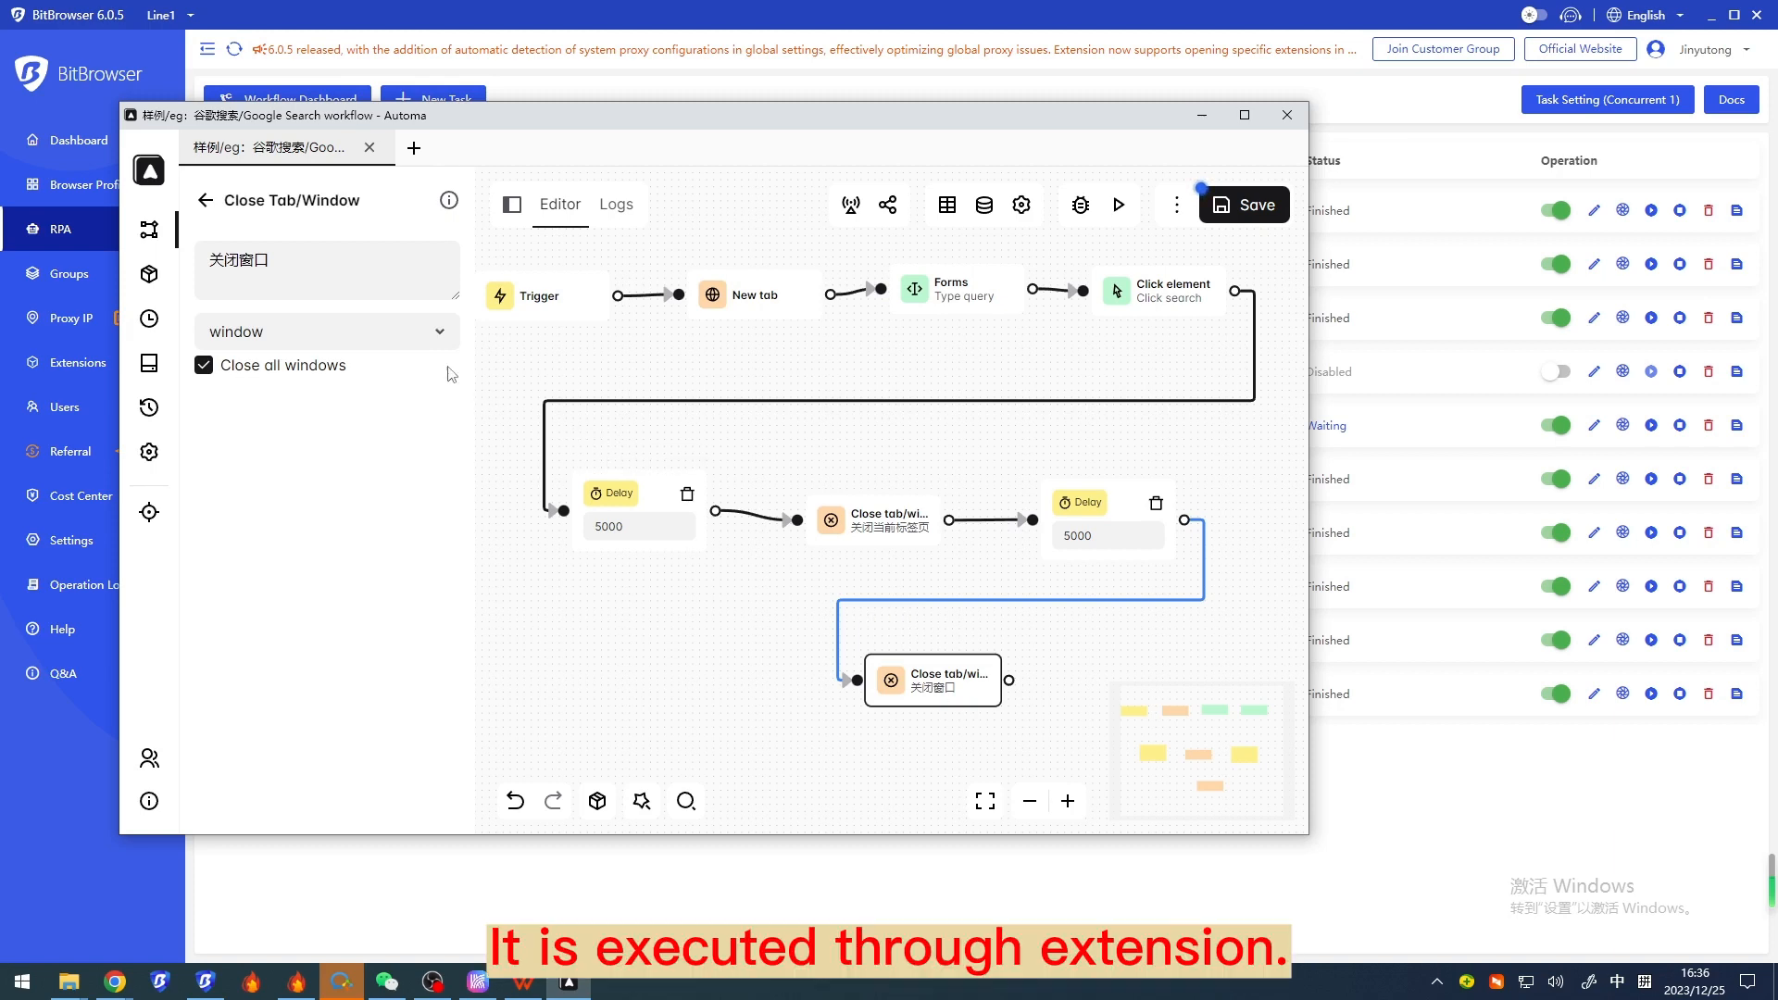
left_click(326, 332)
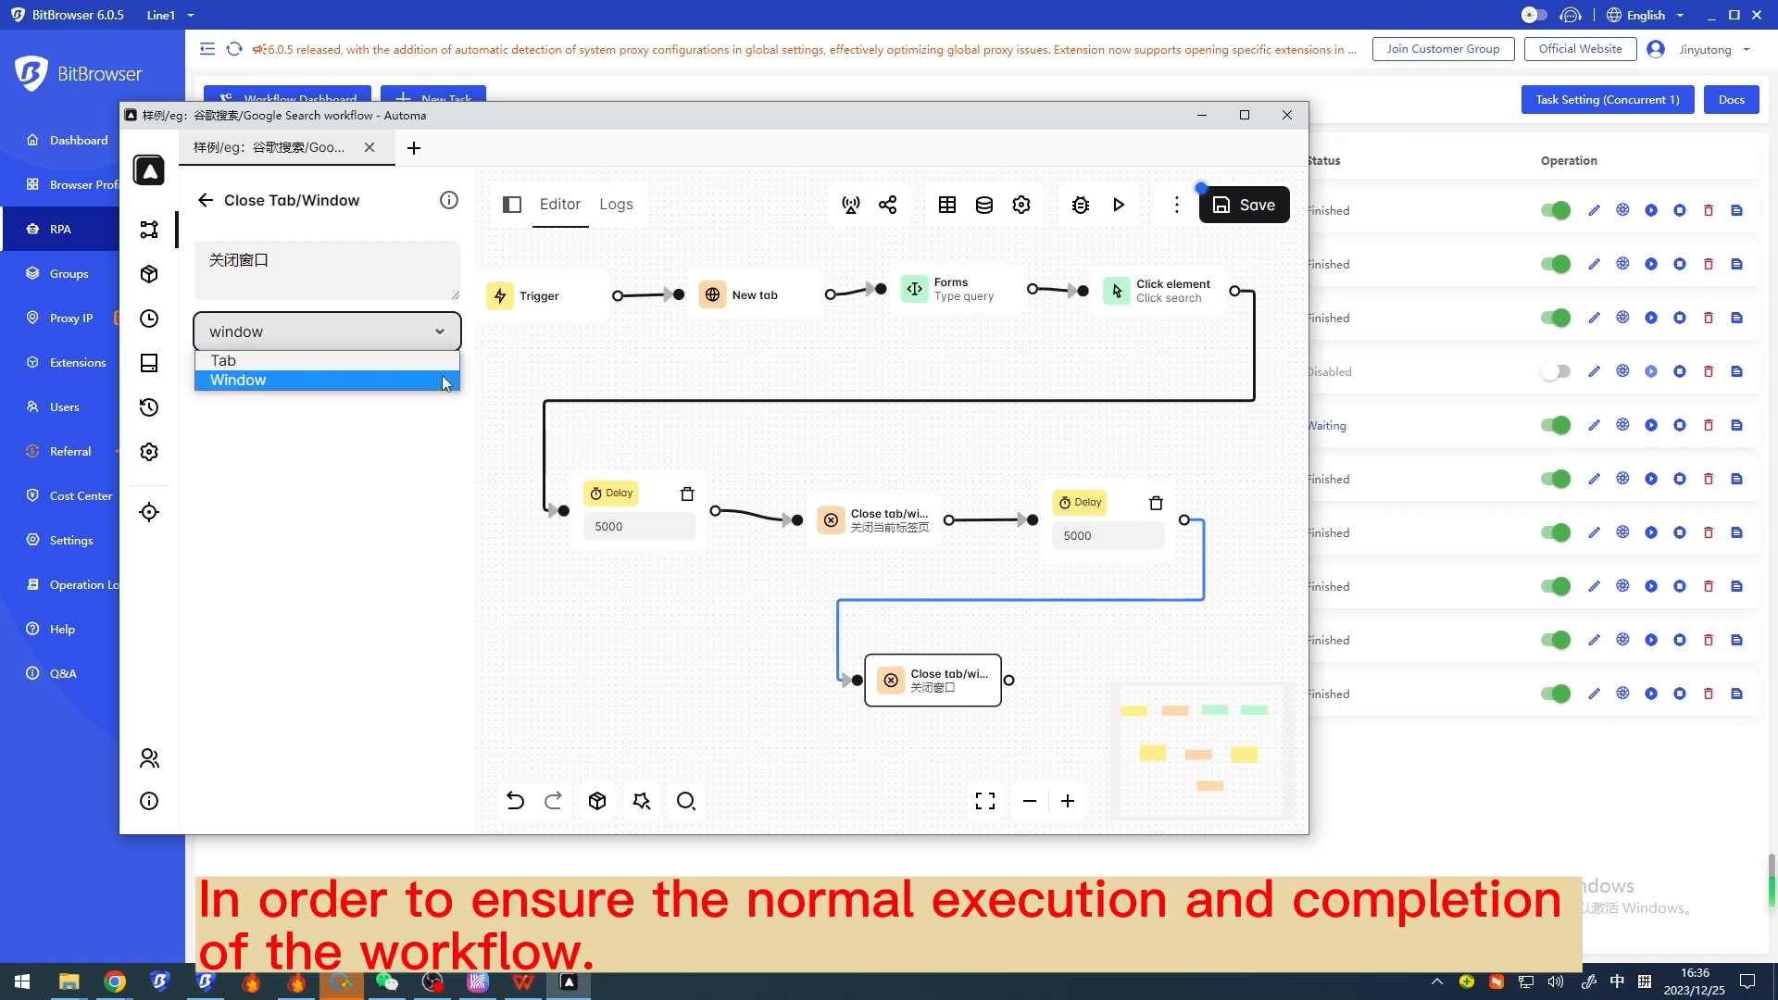
left_click(239, 380)
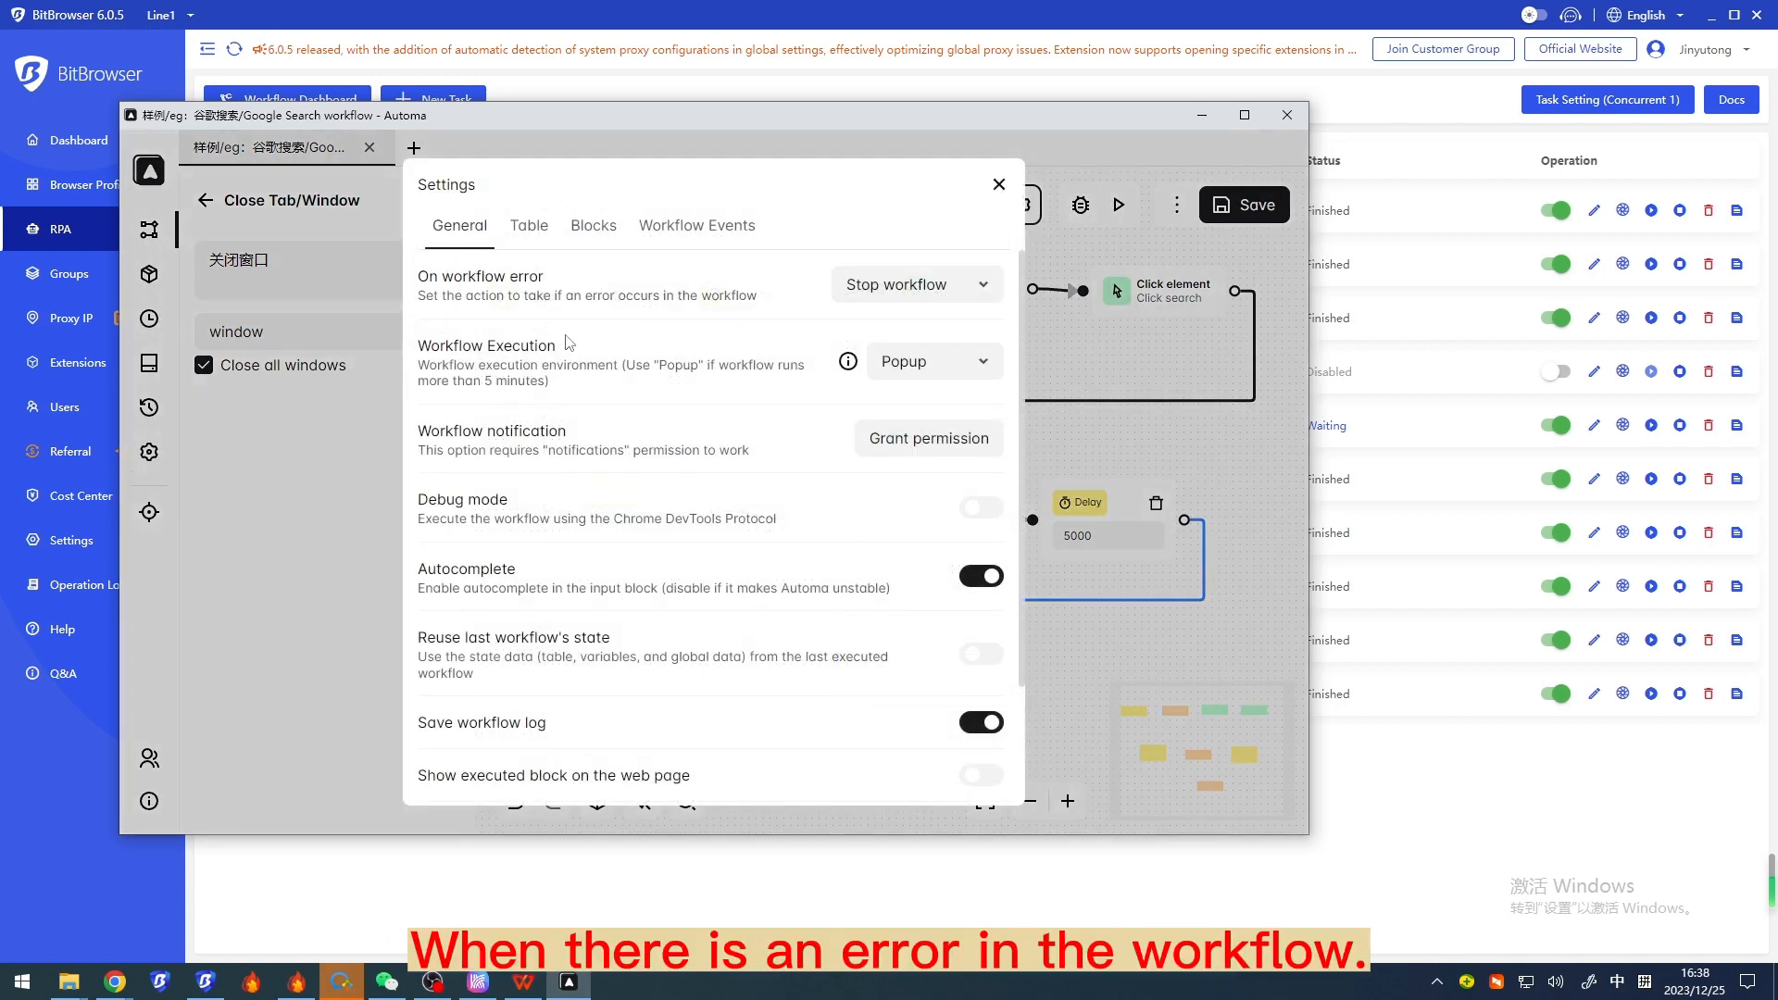
triple_click(584, 294)
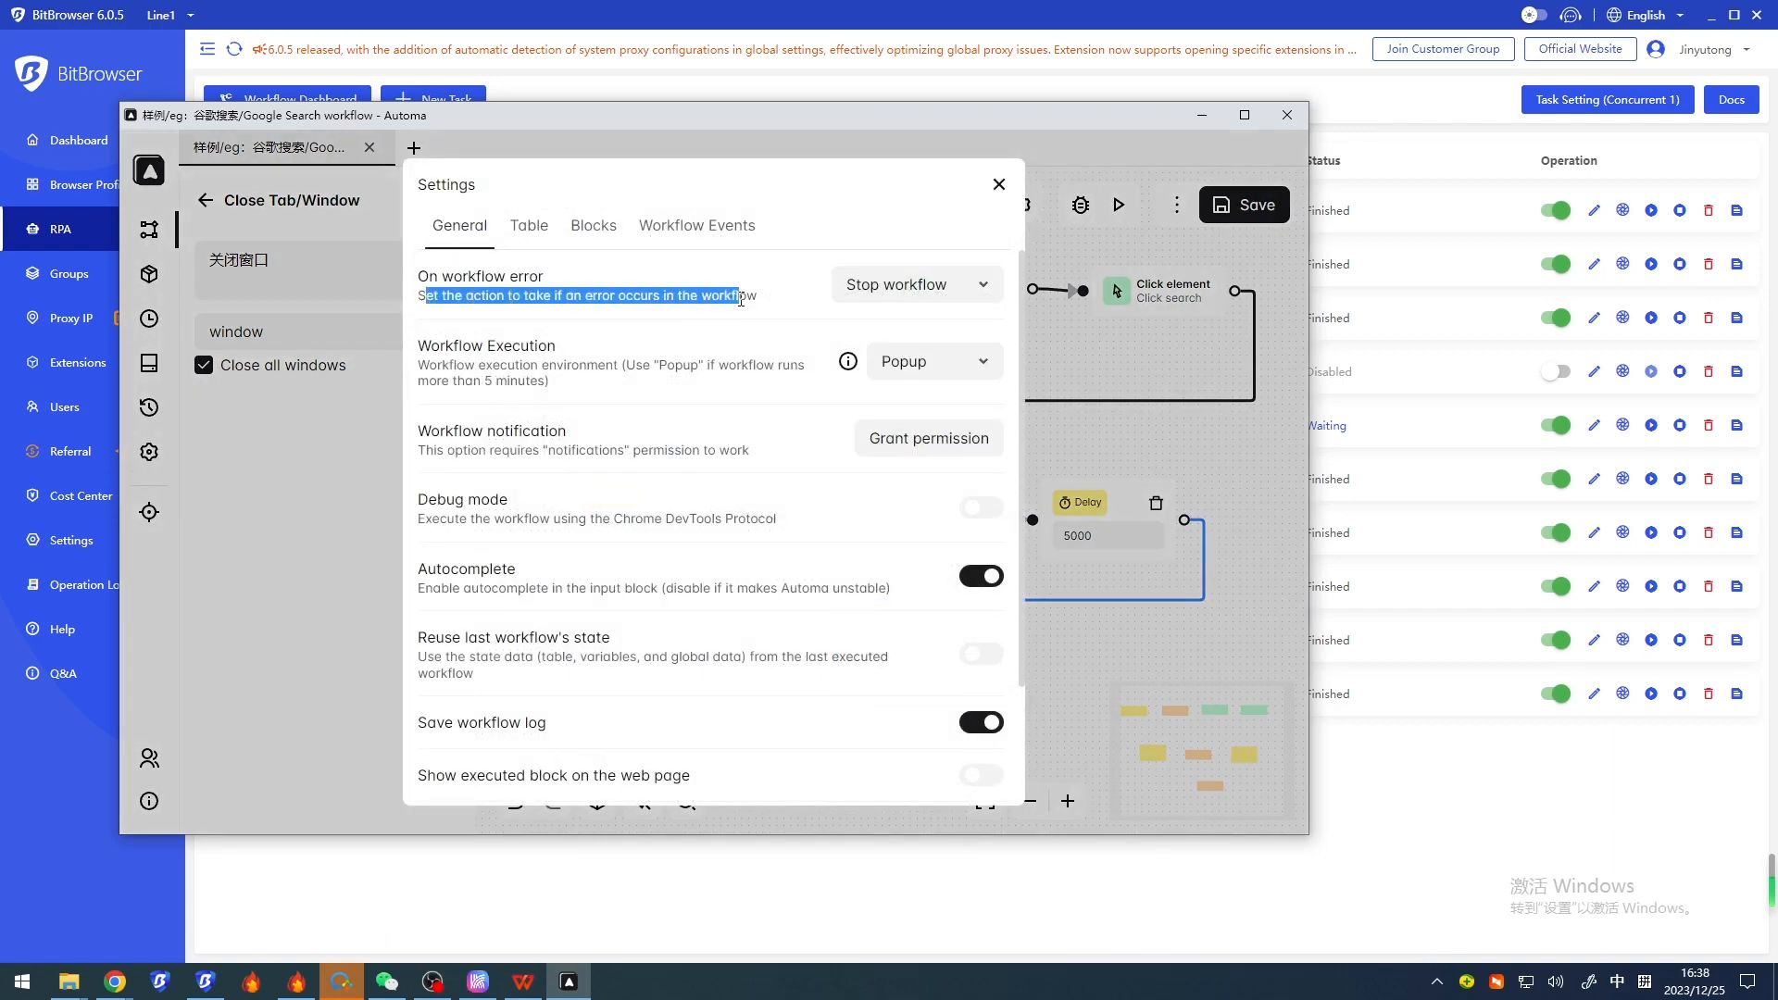
left_click(913, 283)
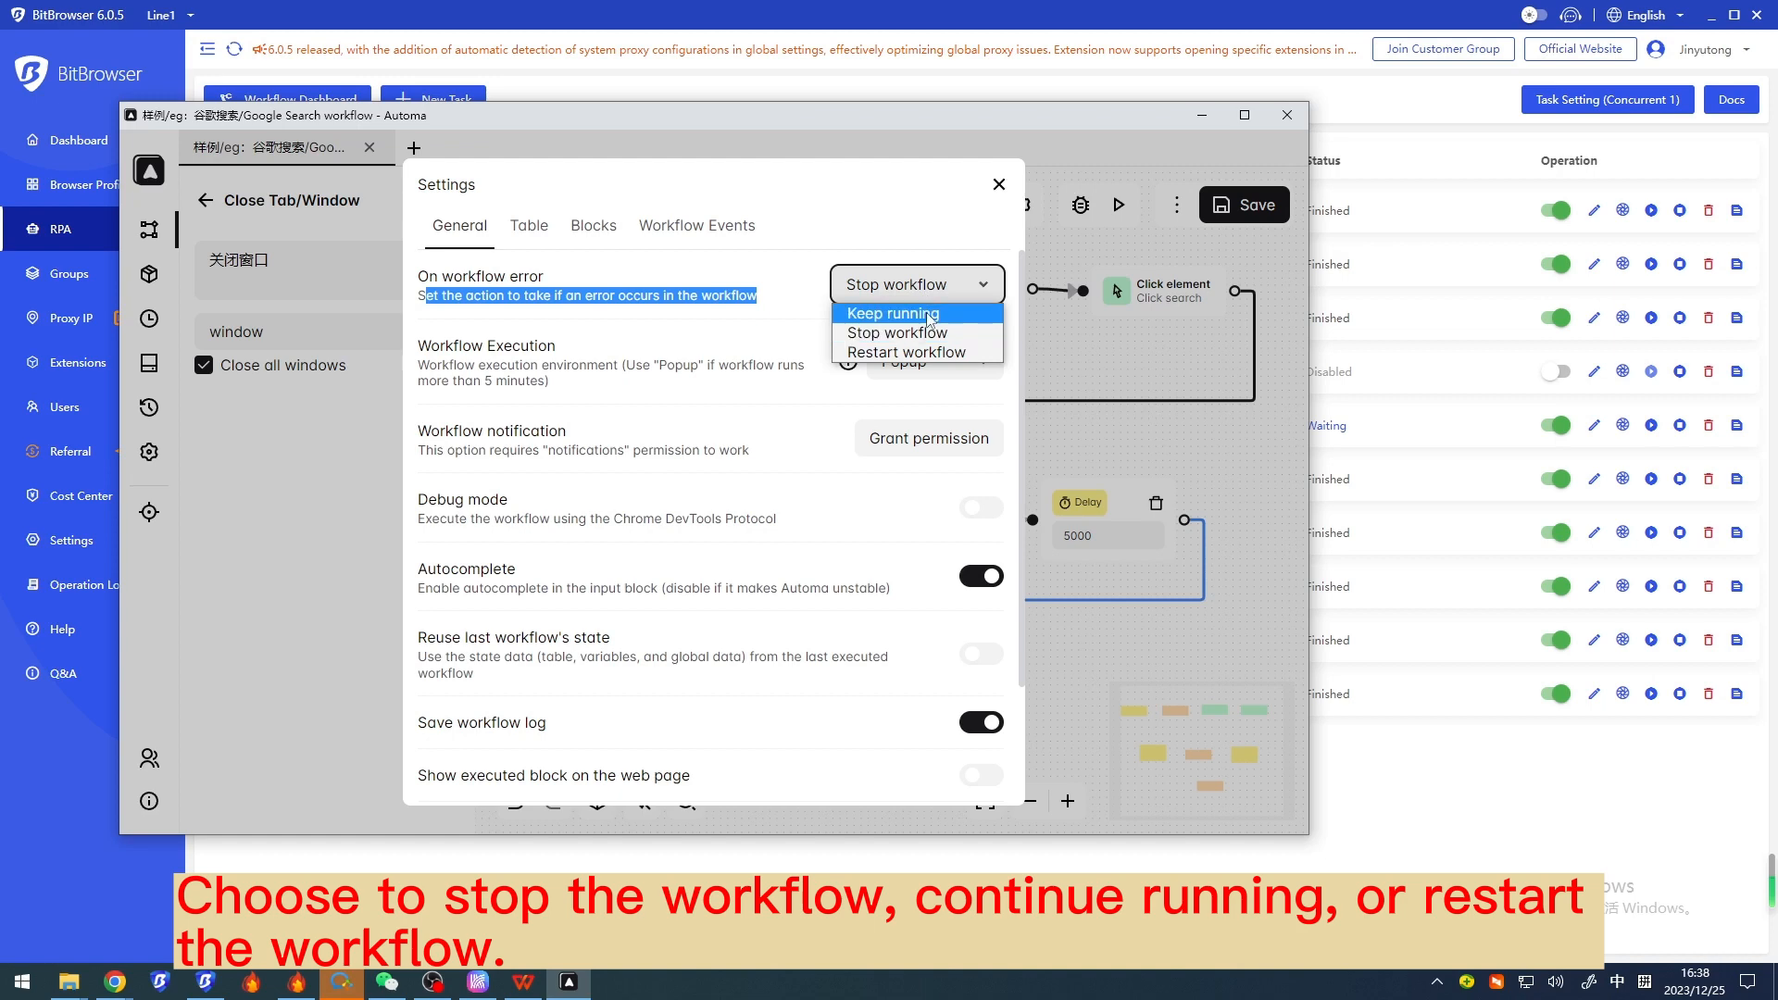
mouse_move(905, 352)
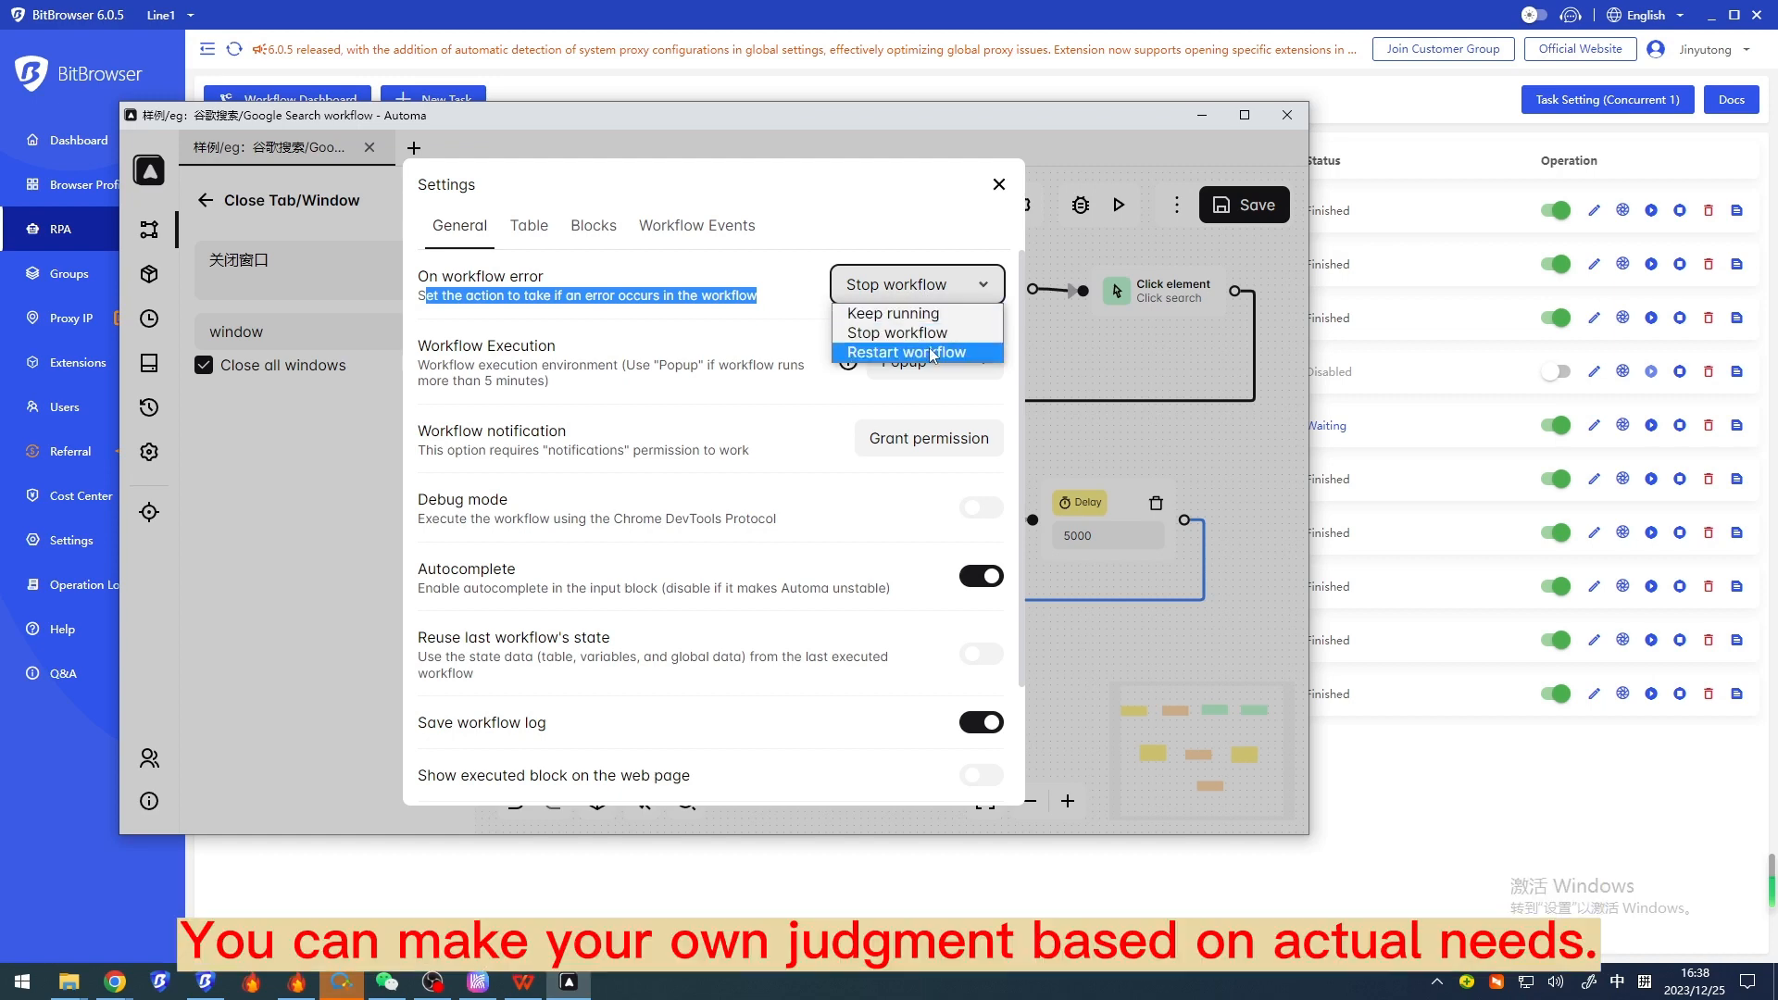
left_click(896, 331)
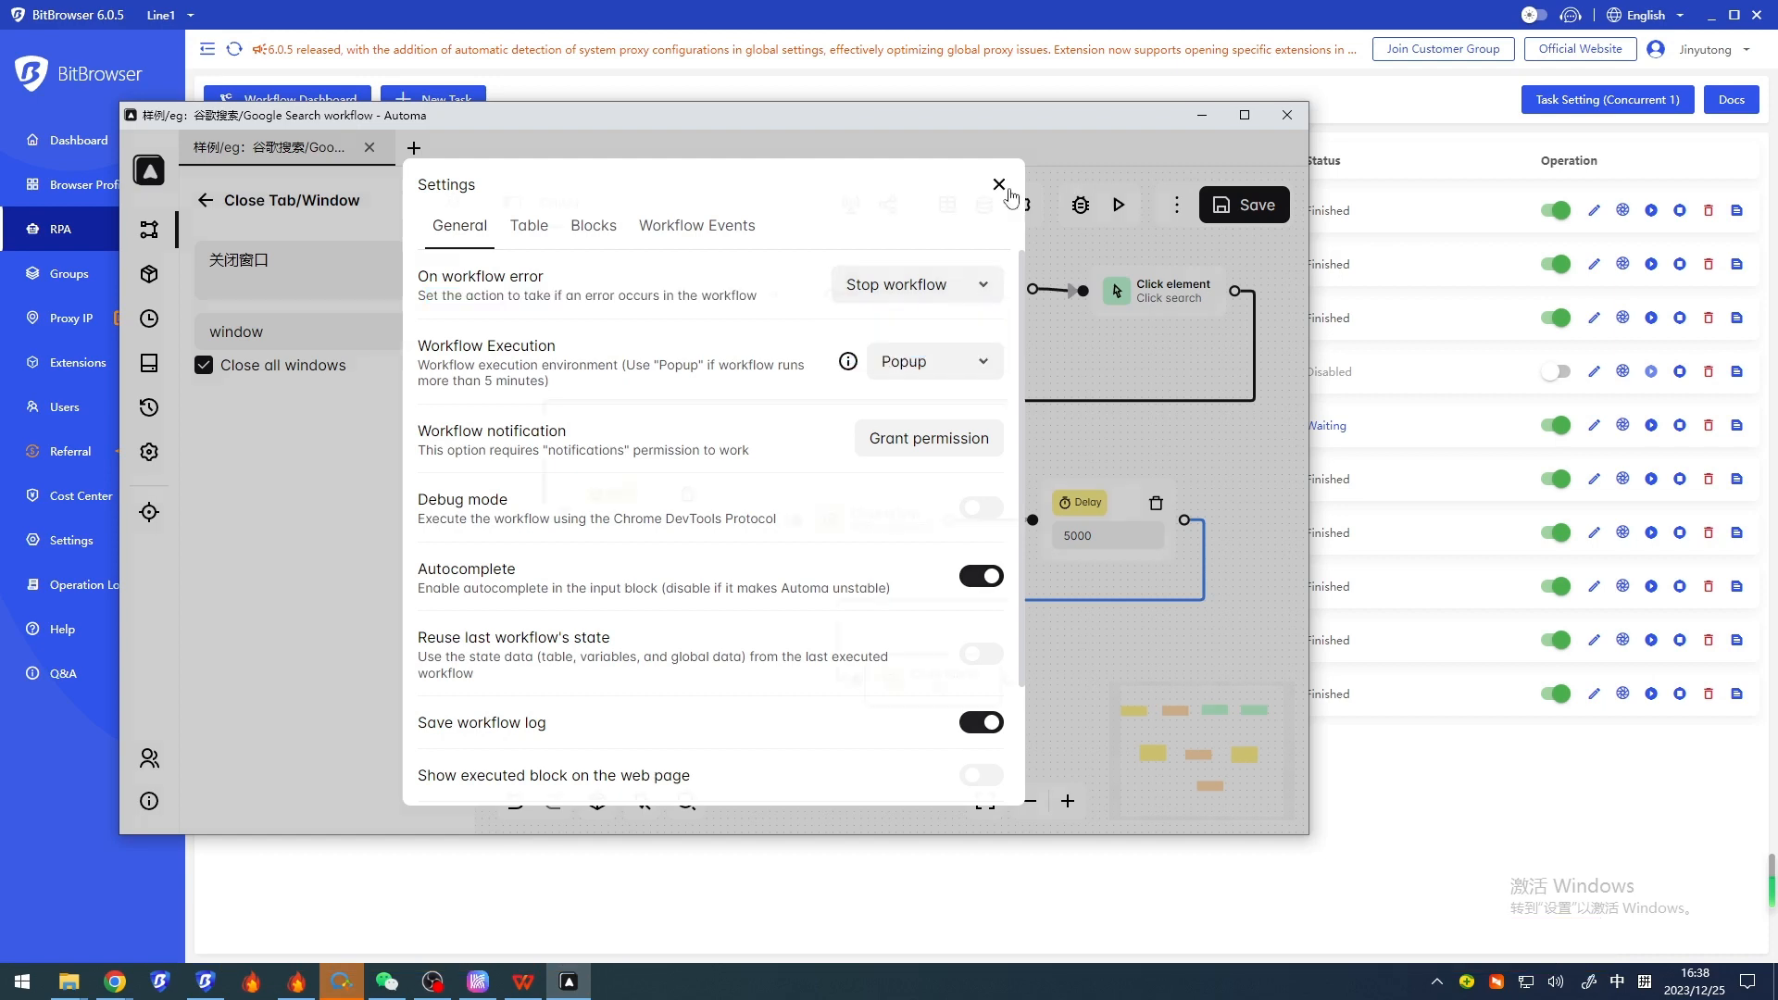
left_click(998, 185)
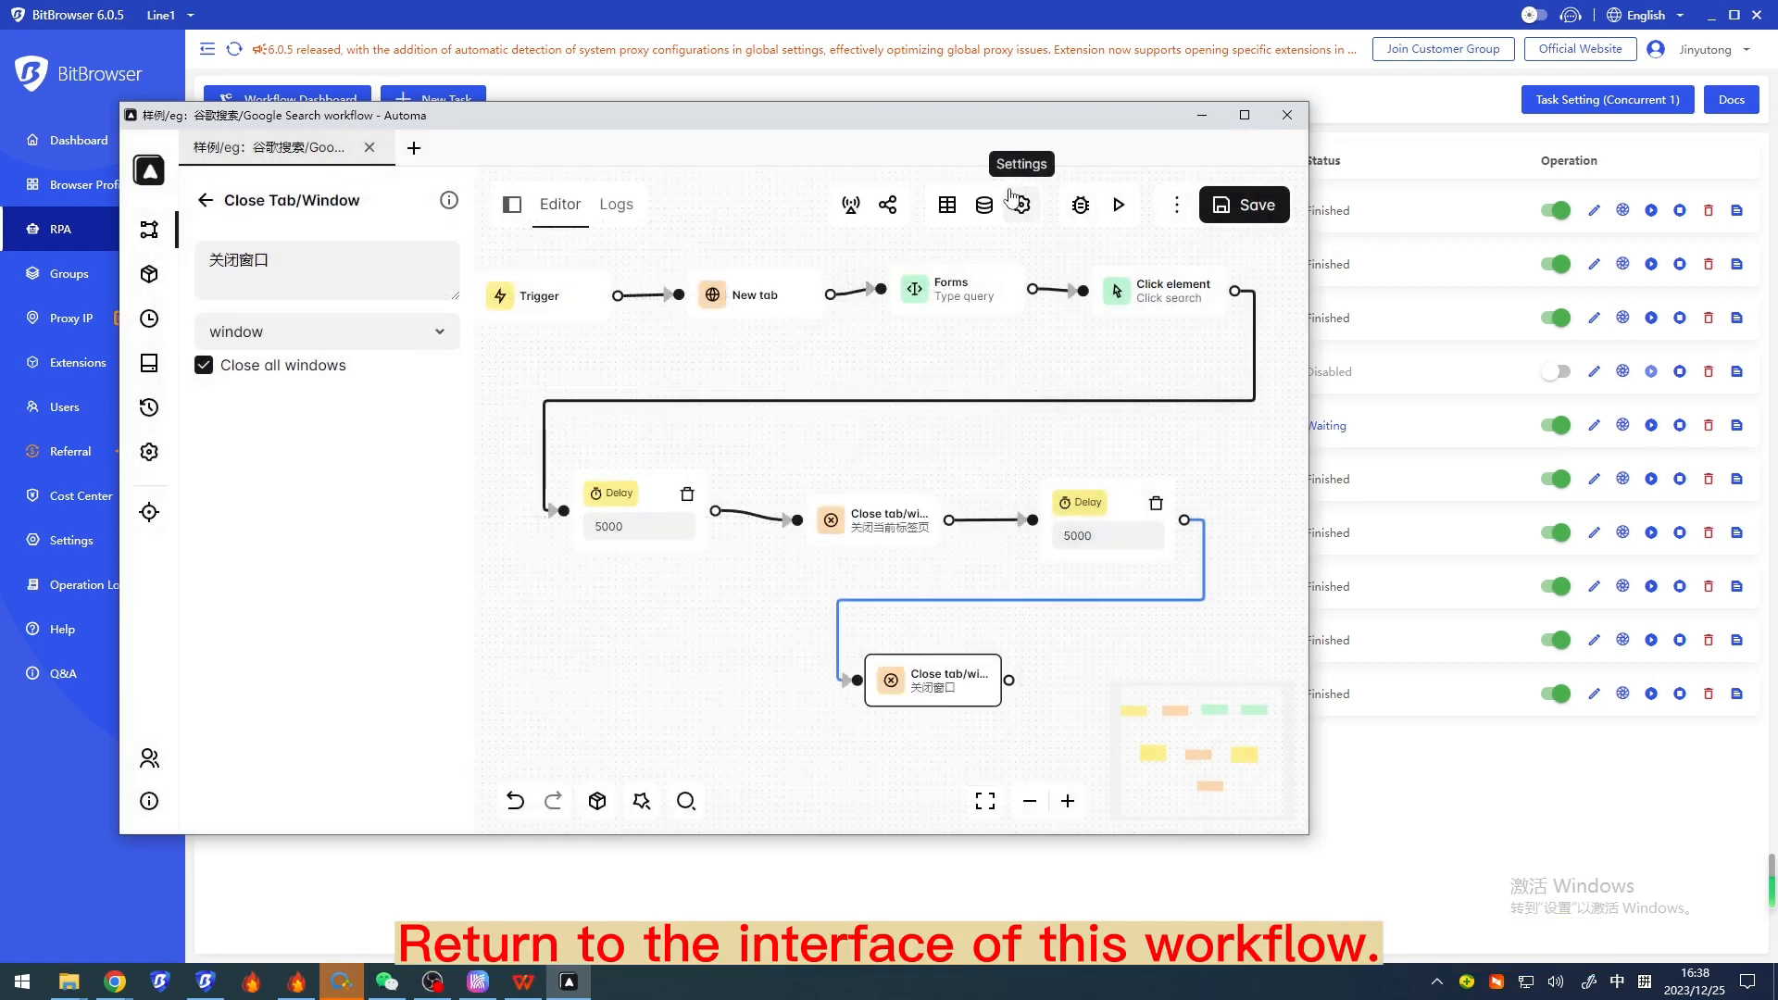
mouse_move(363, 334)
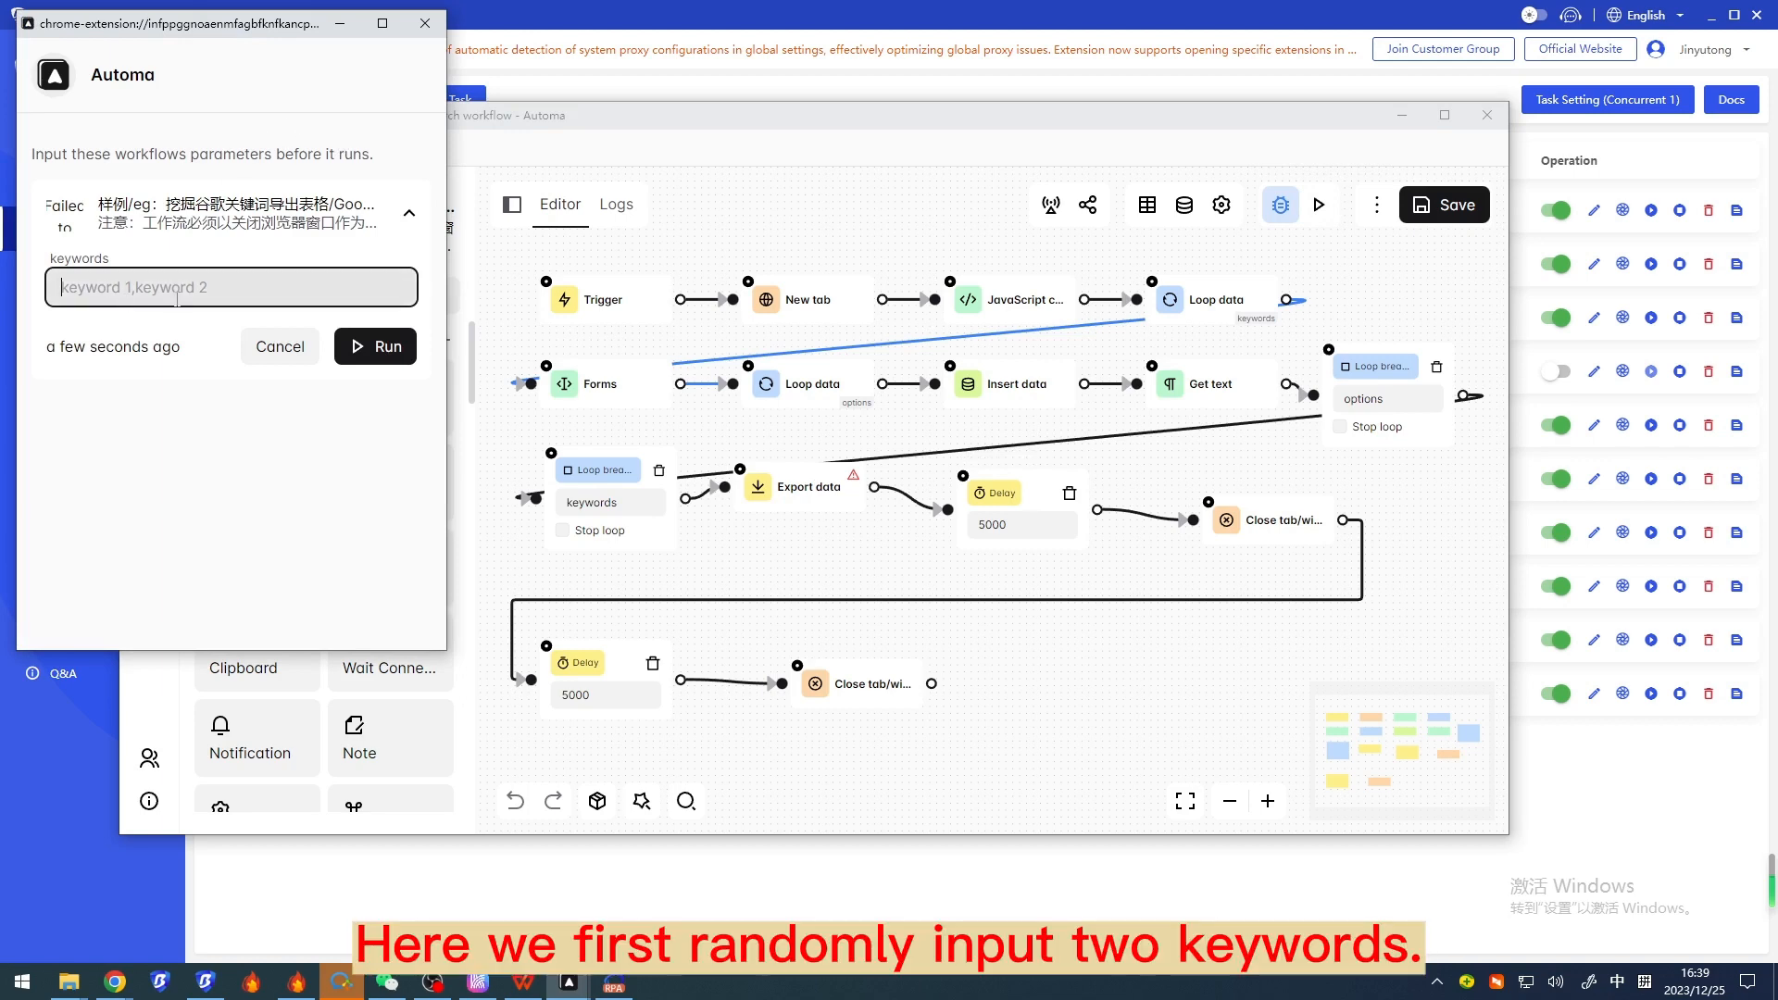
Step: Run the workflow with keywords 'bitbrowser,比特浏览器' and view the exported related-keywords CSV
type("bitbrowser,比特浏览器")
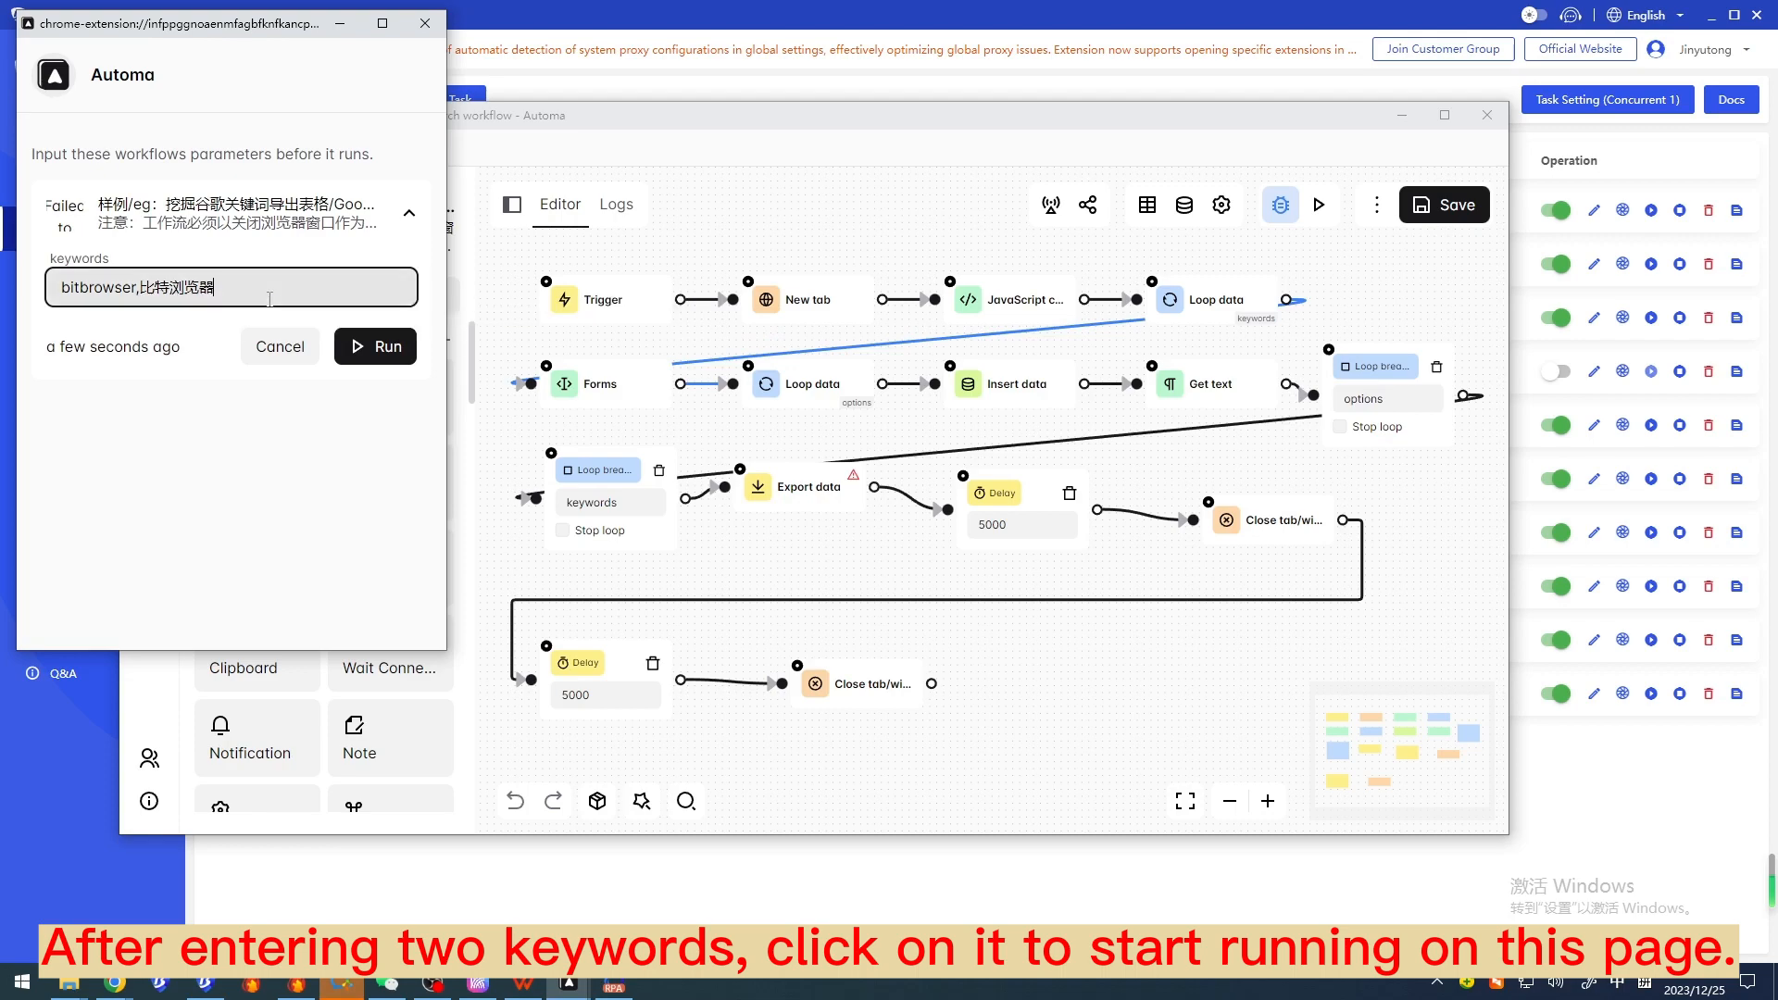
left_click(374, 346)
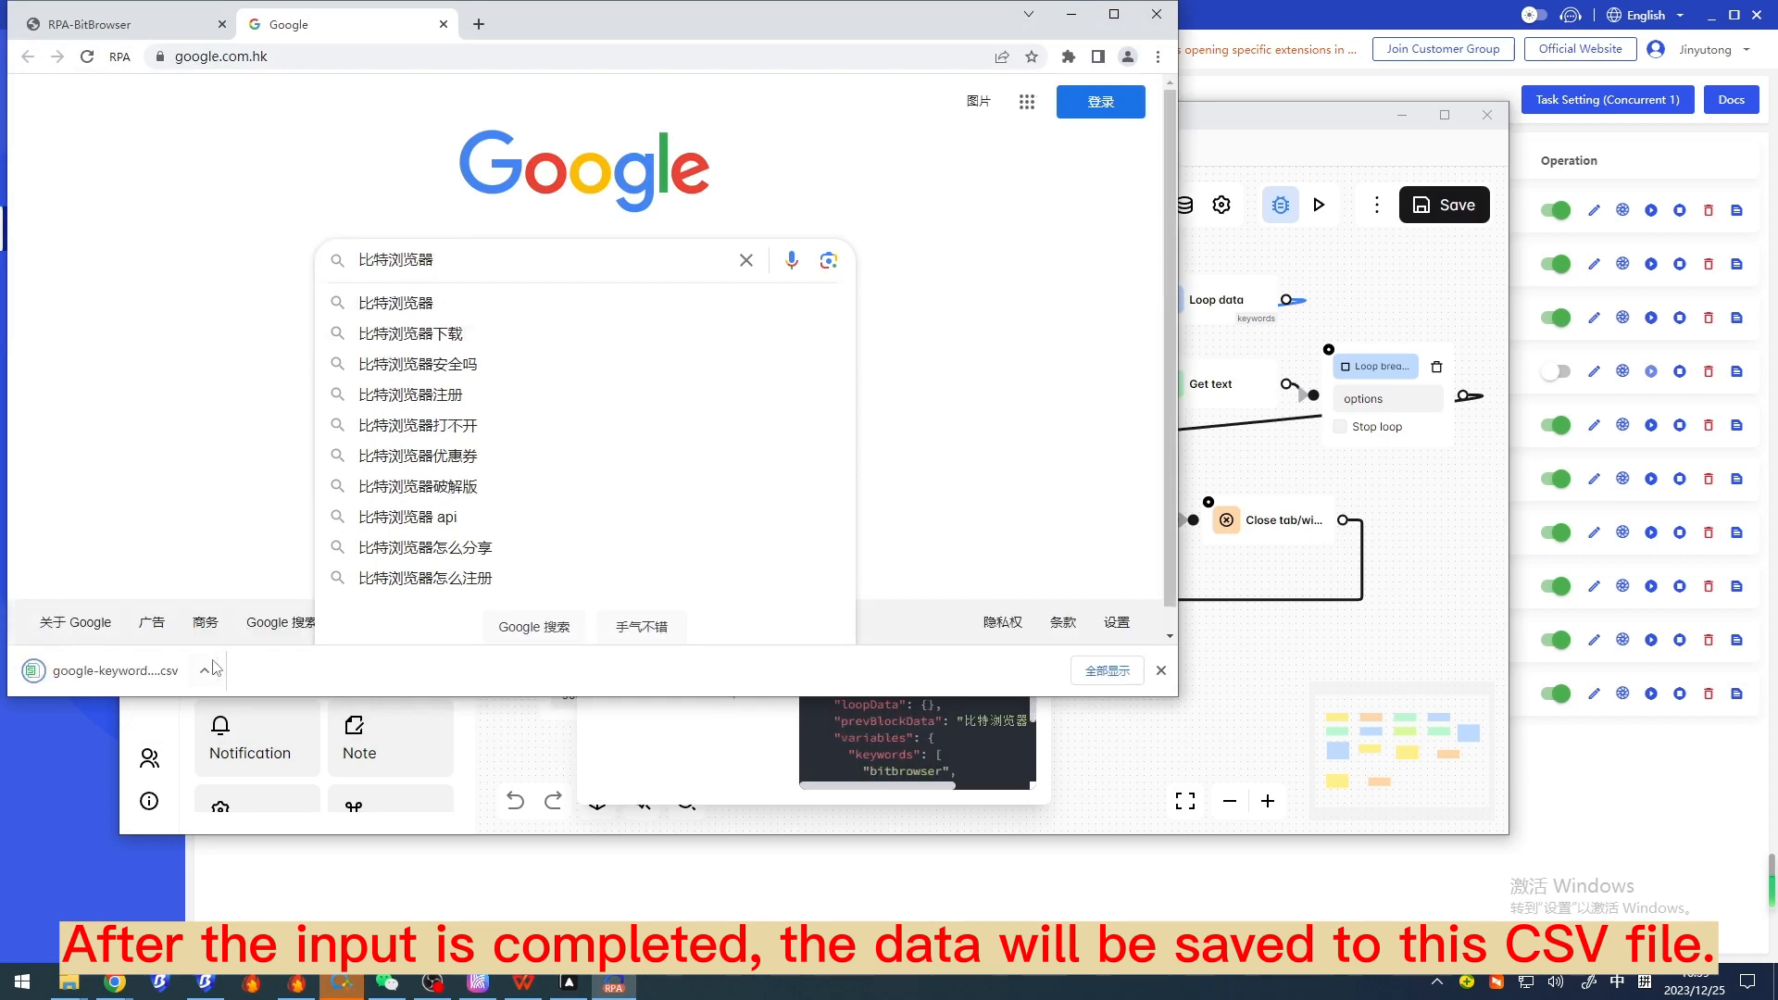
left_click(113, 670)
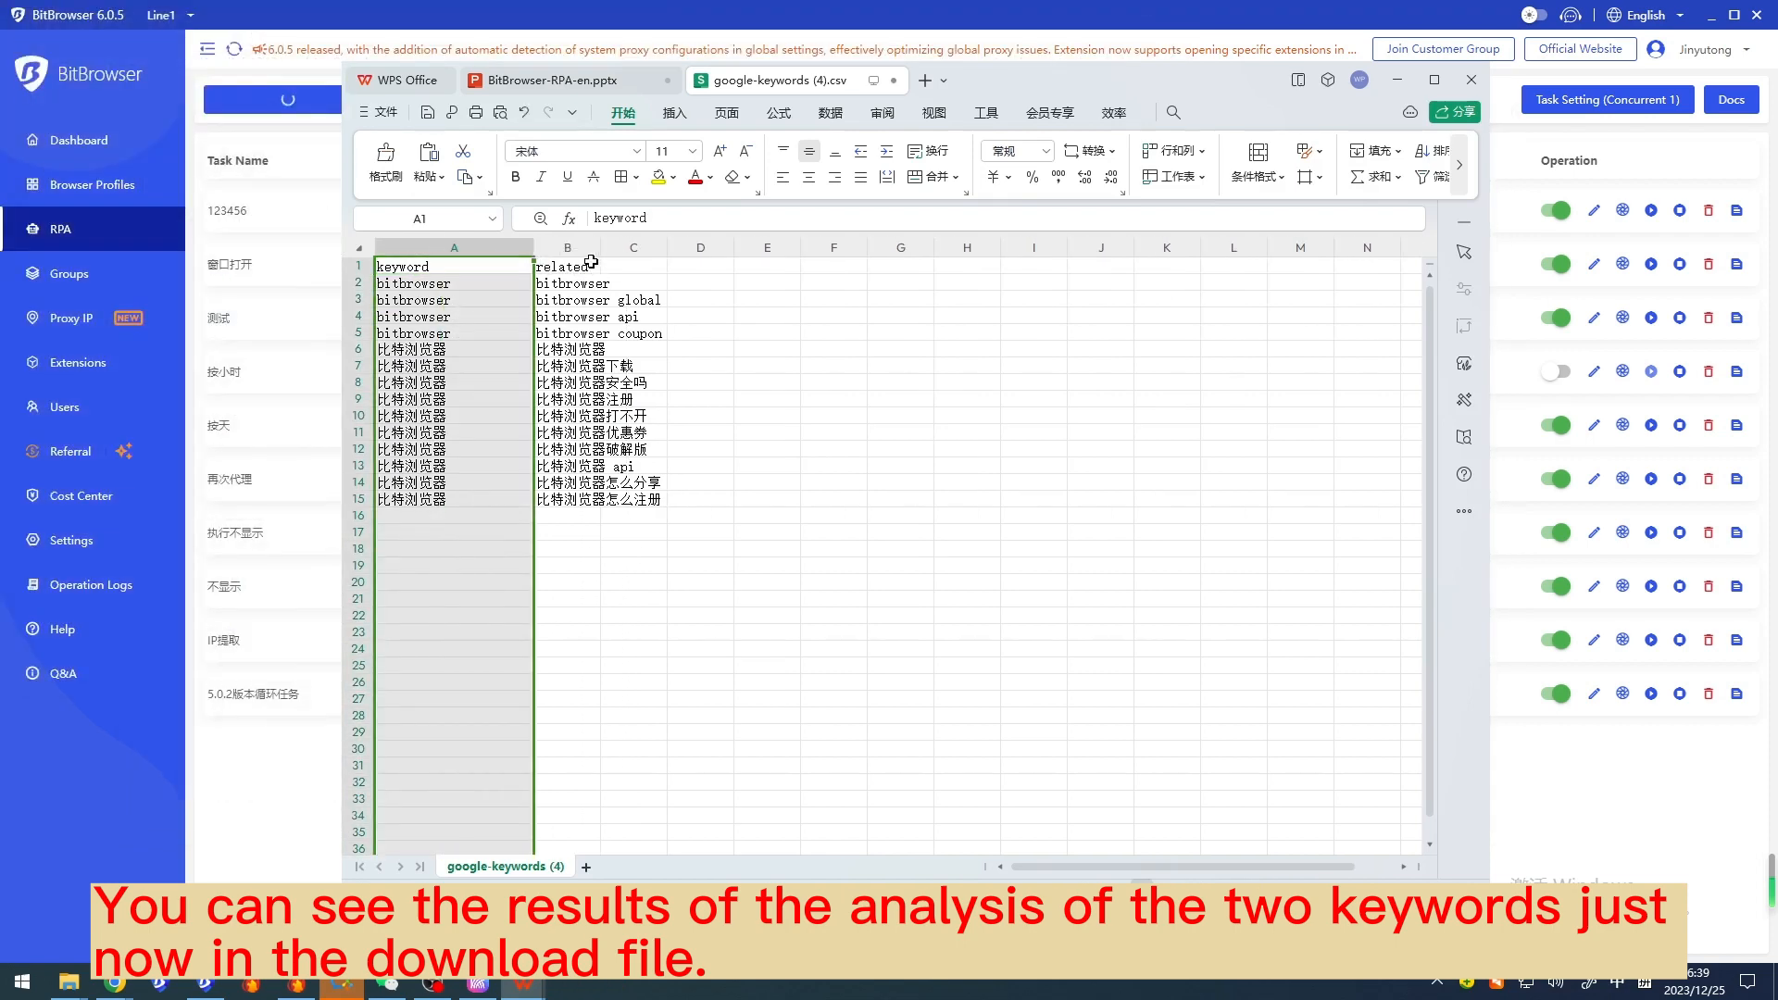
left_click(595, 265)
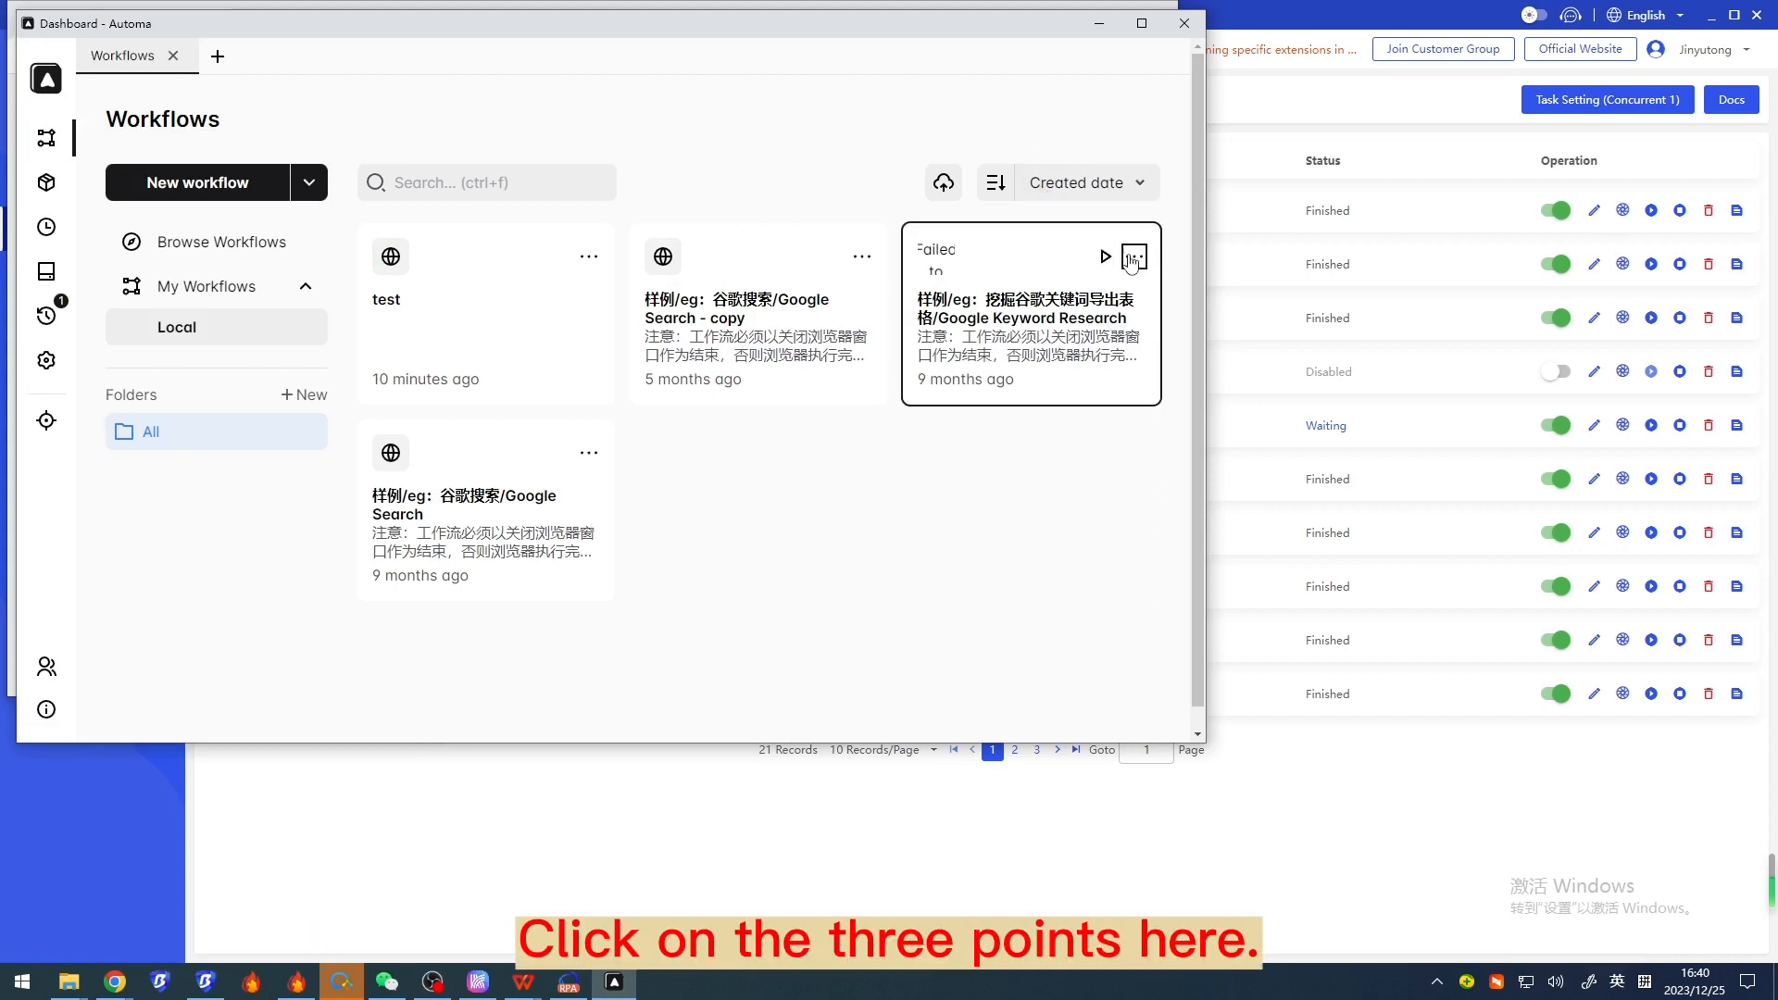
Step: Show more options for the Google Keyword Research workflow card on the Workflows dashboard
left_click(1134, 256)
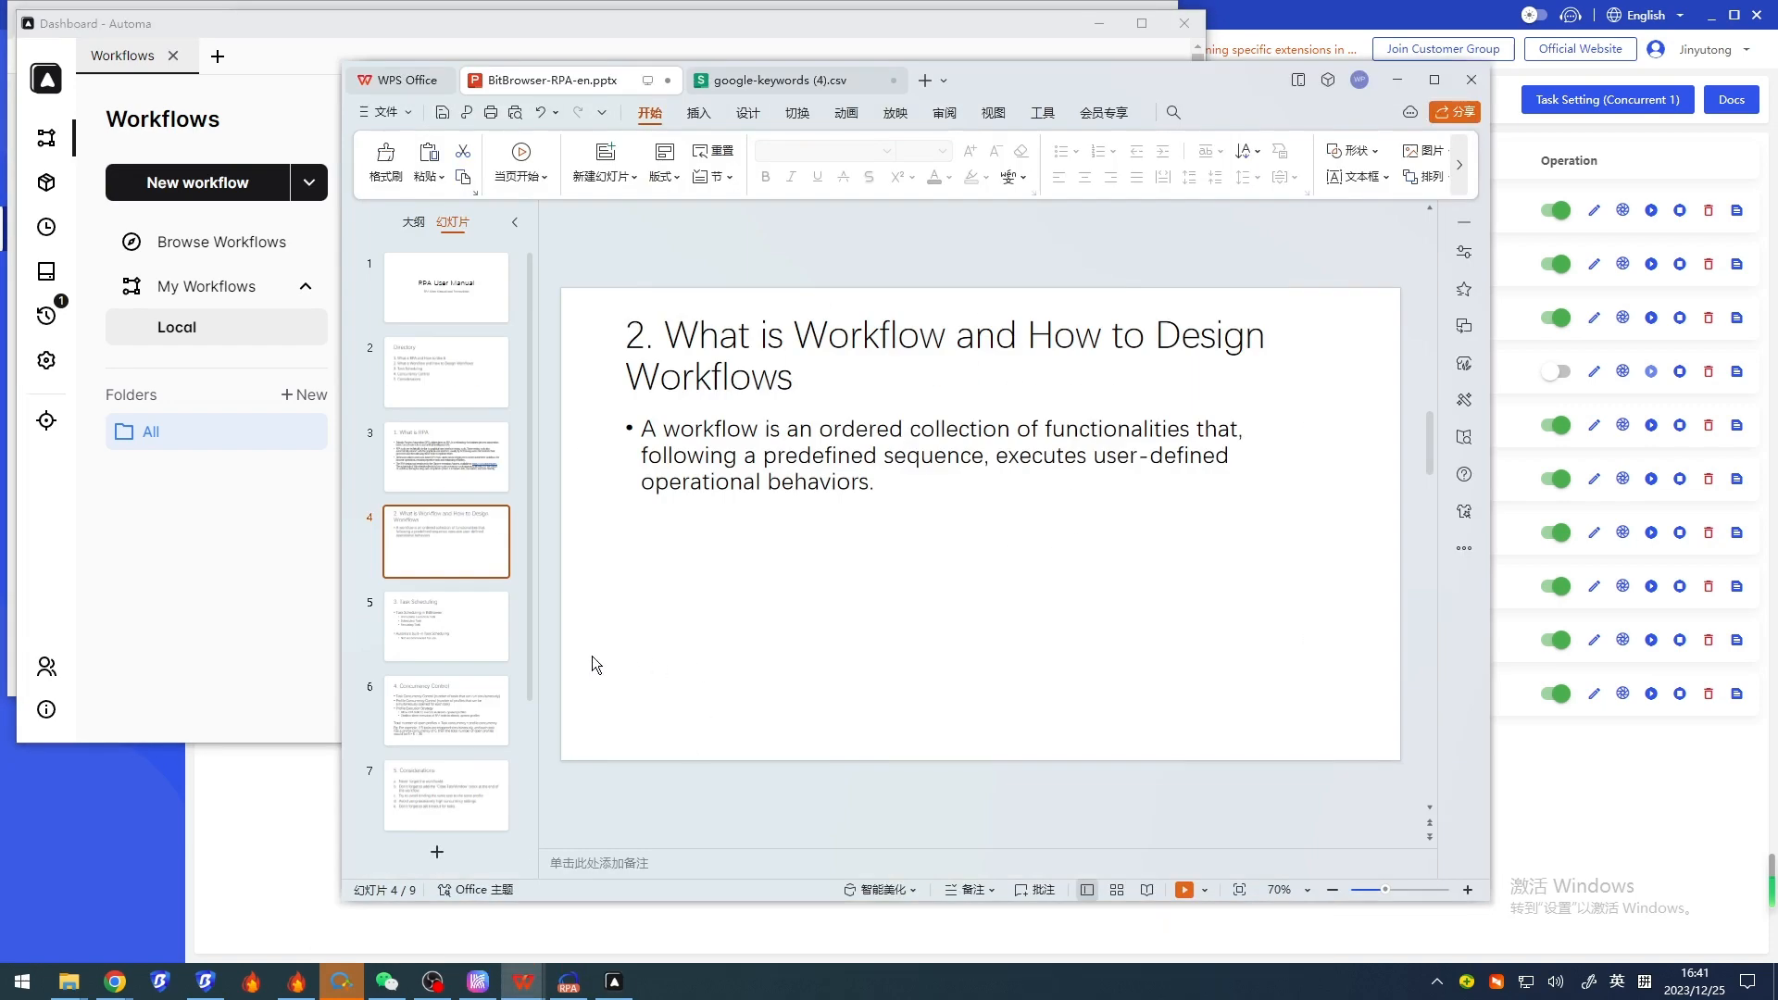
Step: Advance the presentation to the Task Scheduling slide and return to BitBrowser's RPA task list
left_click(447, 626)
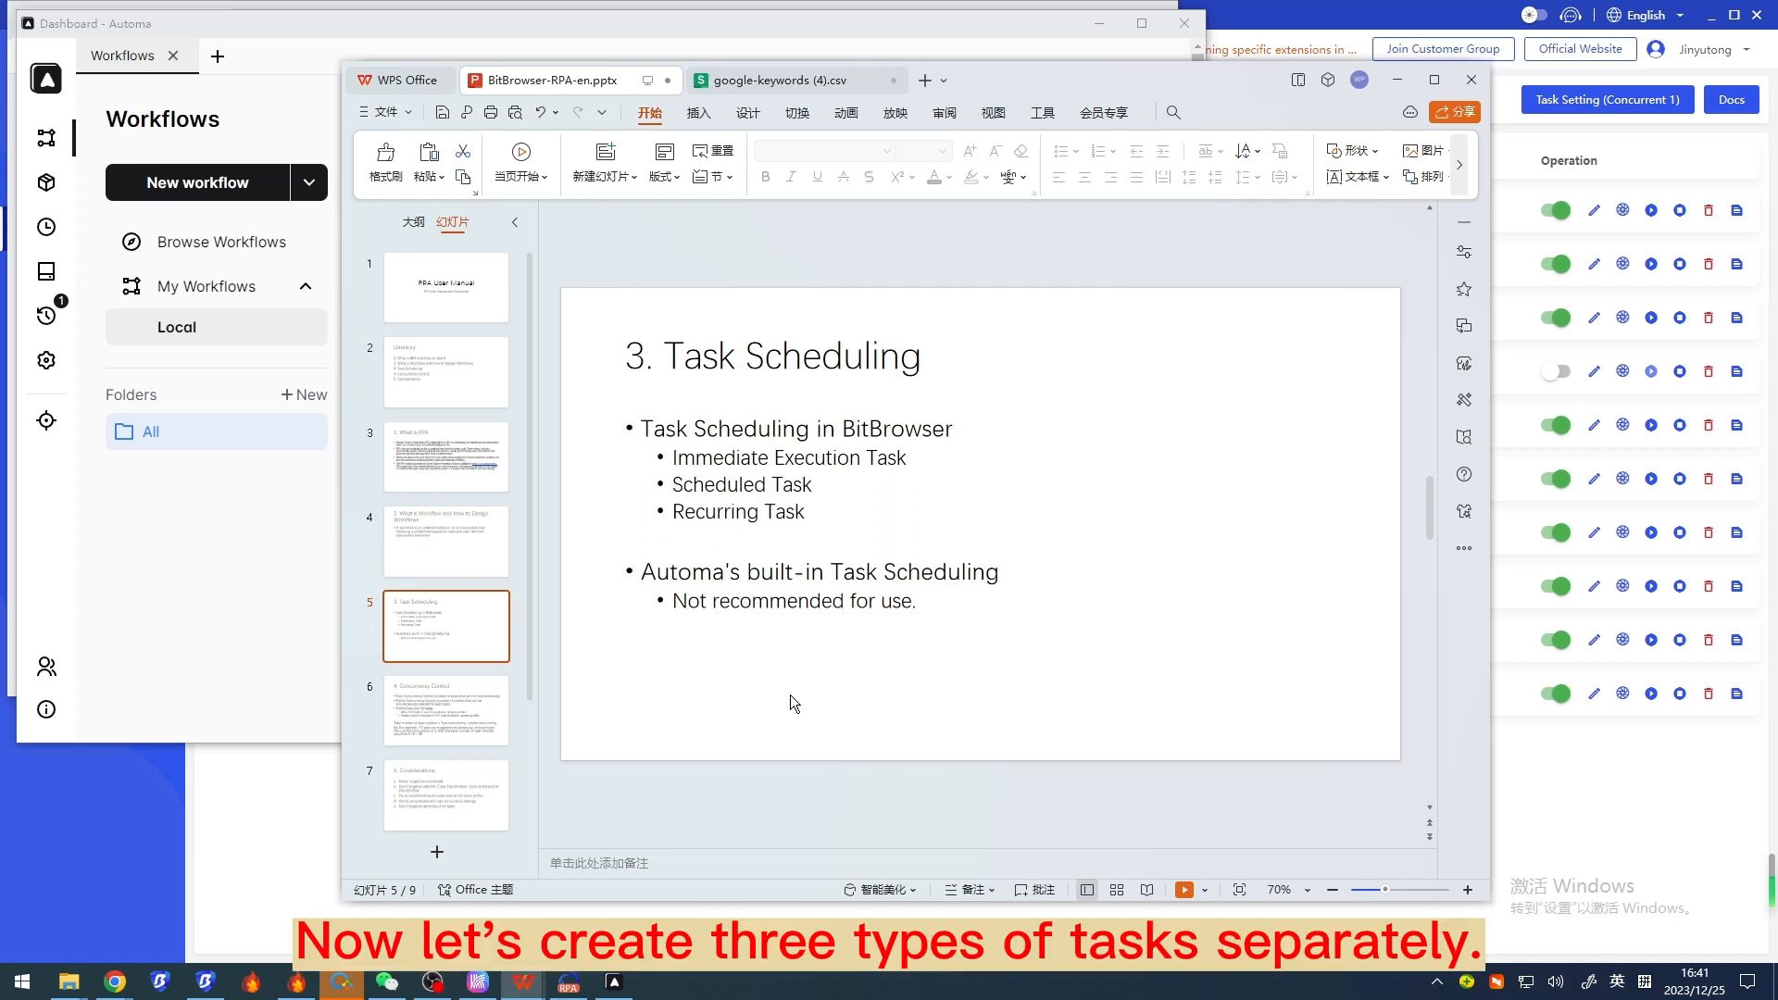
left_click(204, 981)
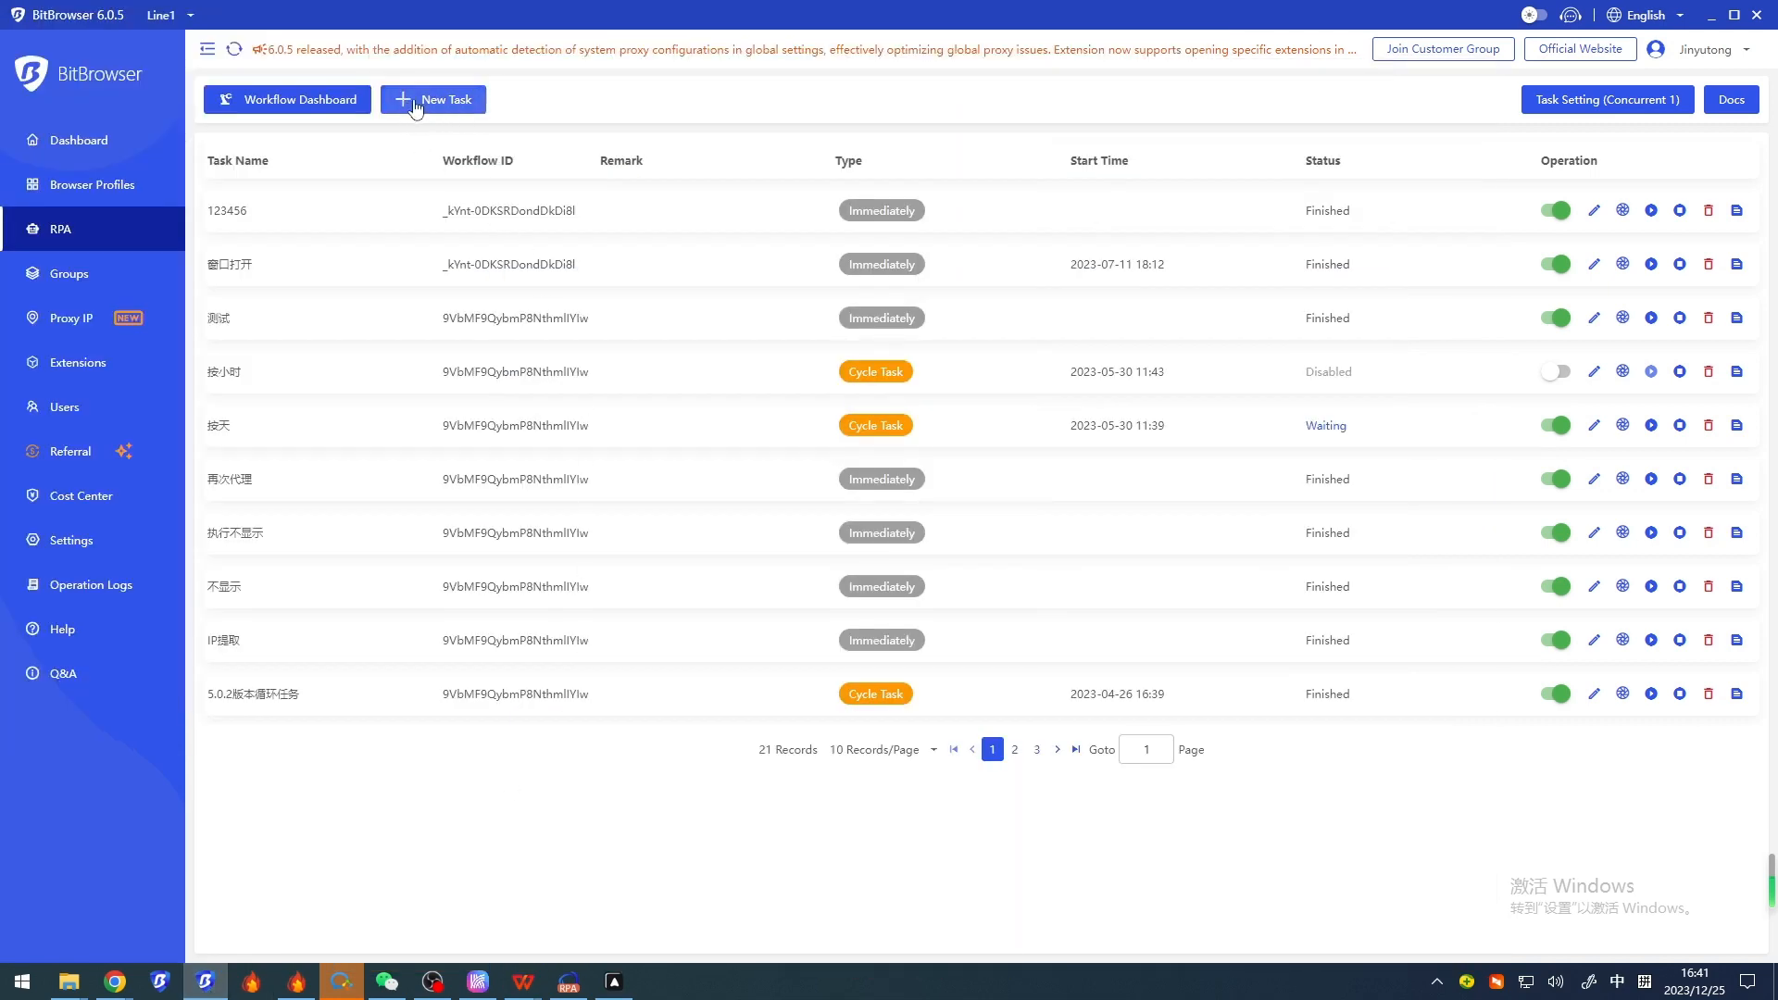
Step: Start a new RPA task of type Immediately named 'Immediately' and enter the workflow ID
left_click(431, 99)
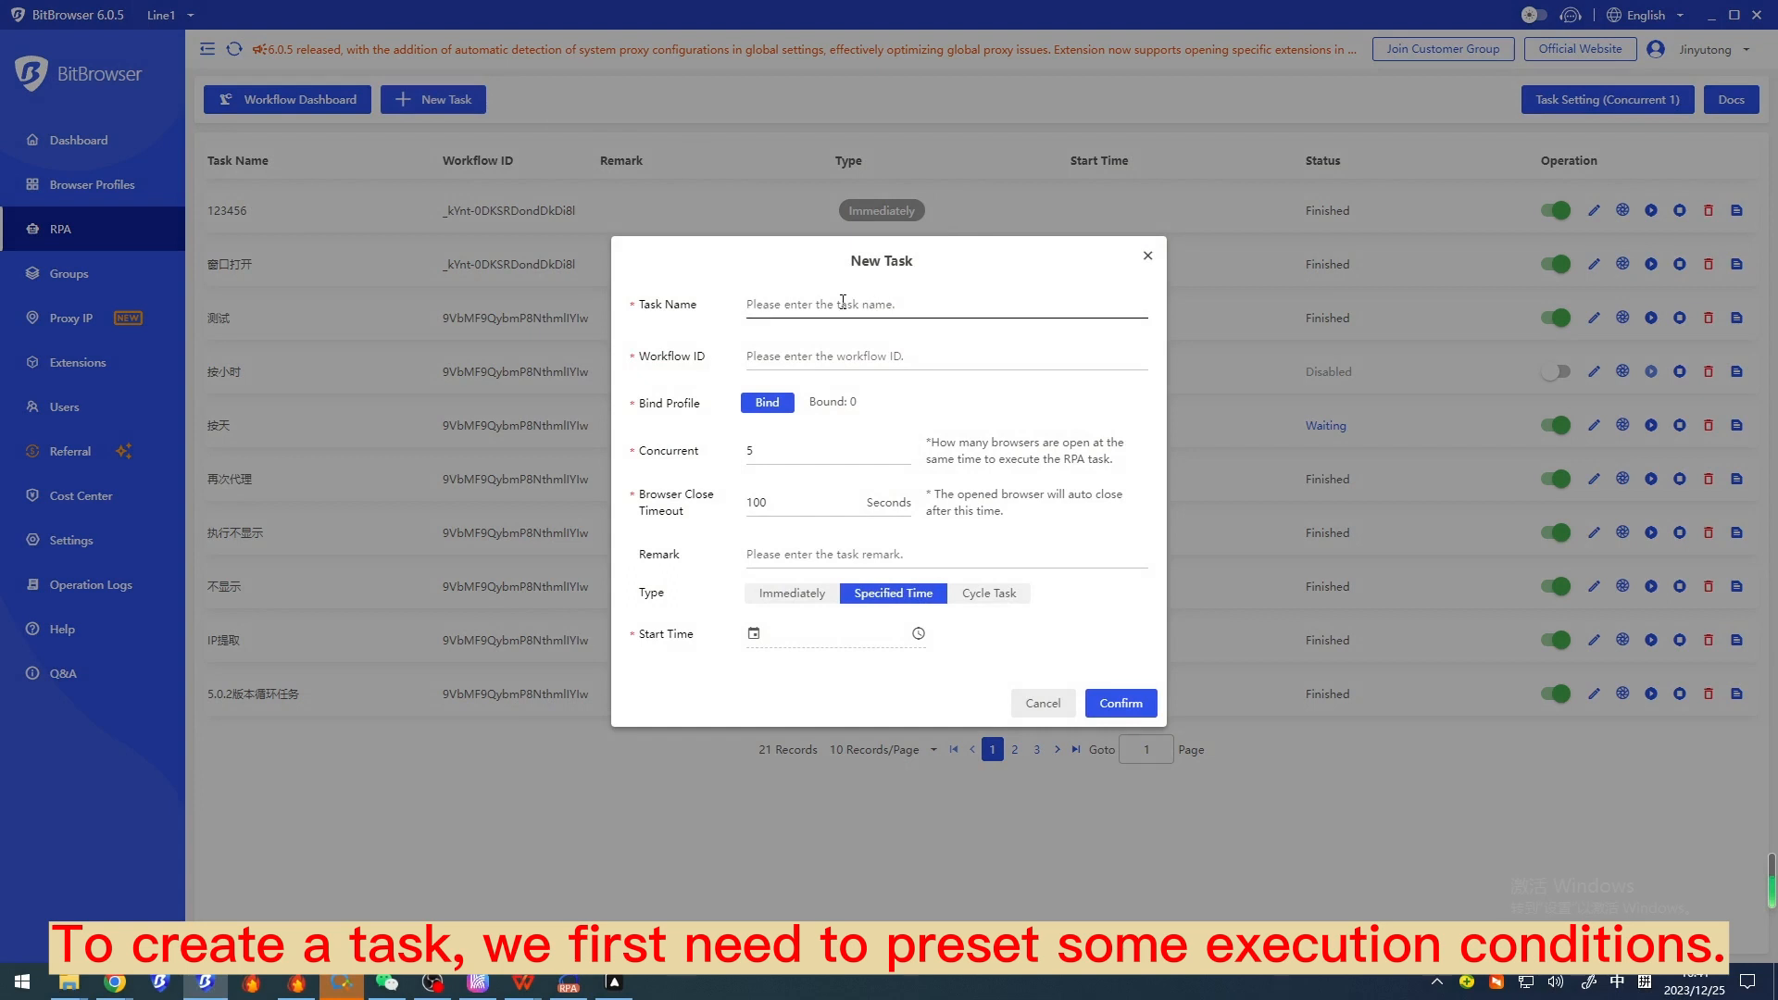
left_click(791, 619)
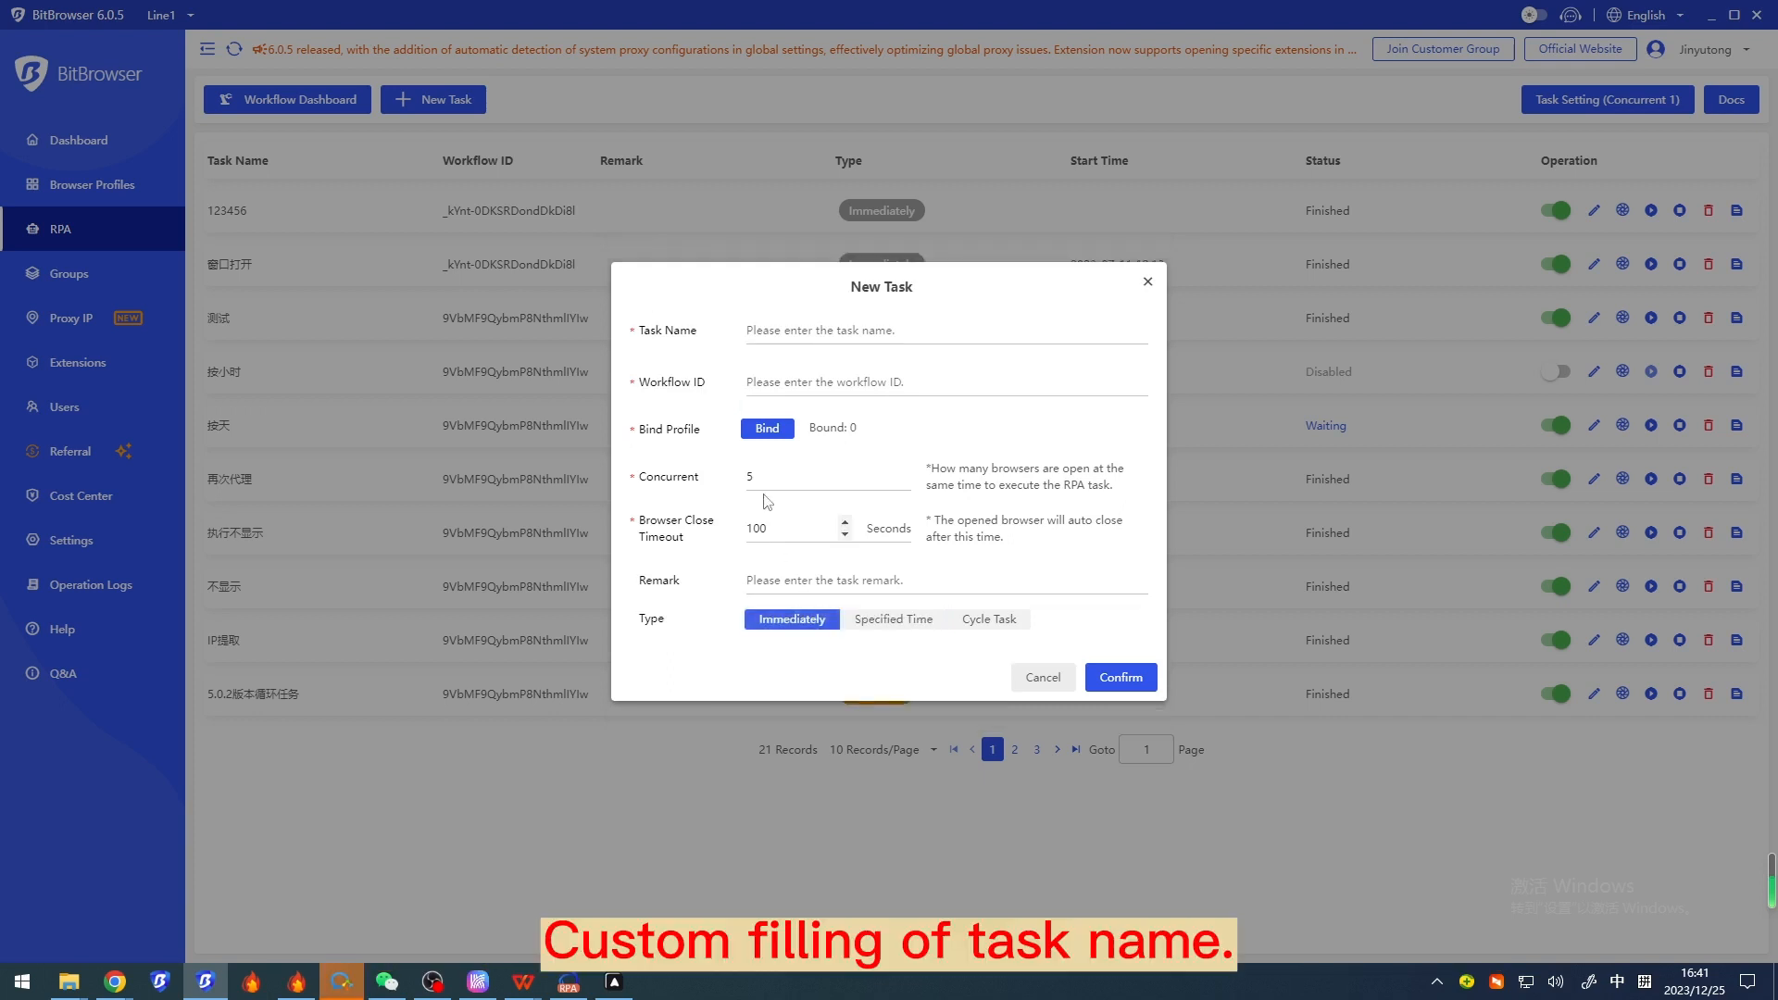
type("Immediately")
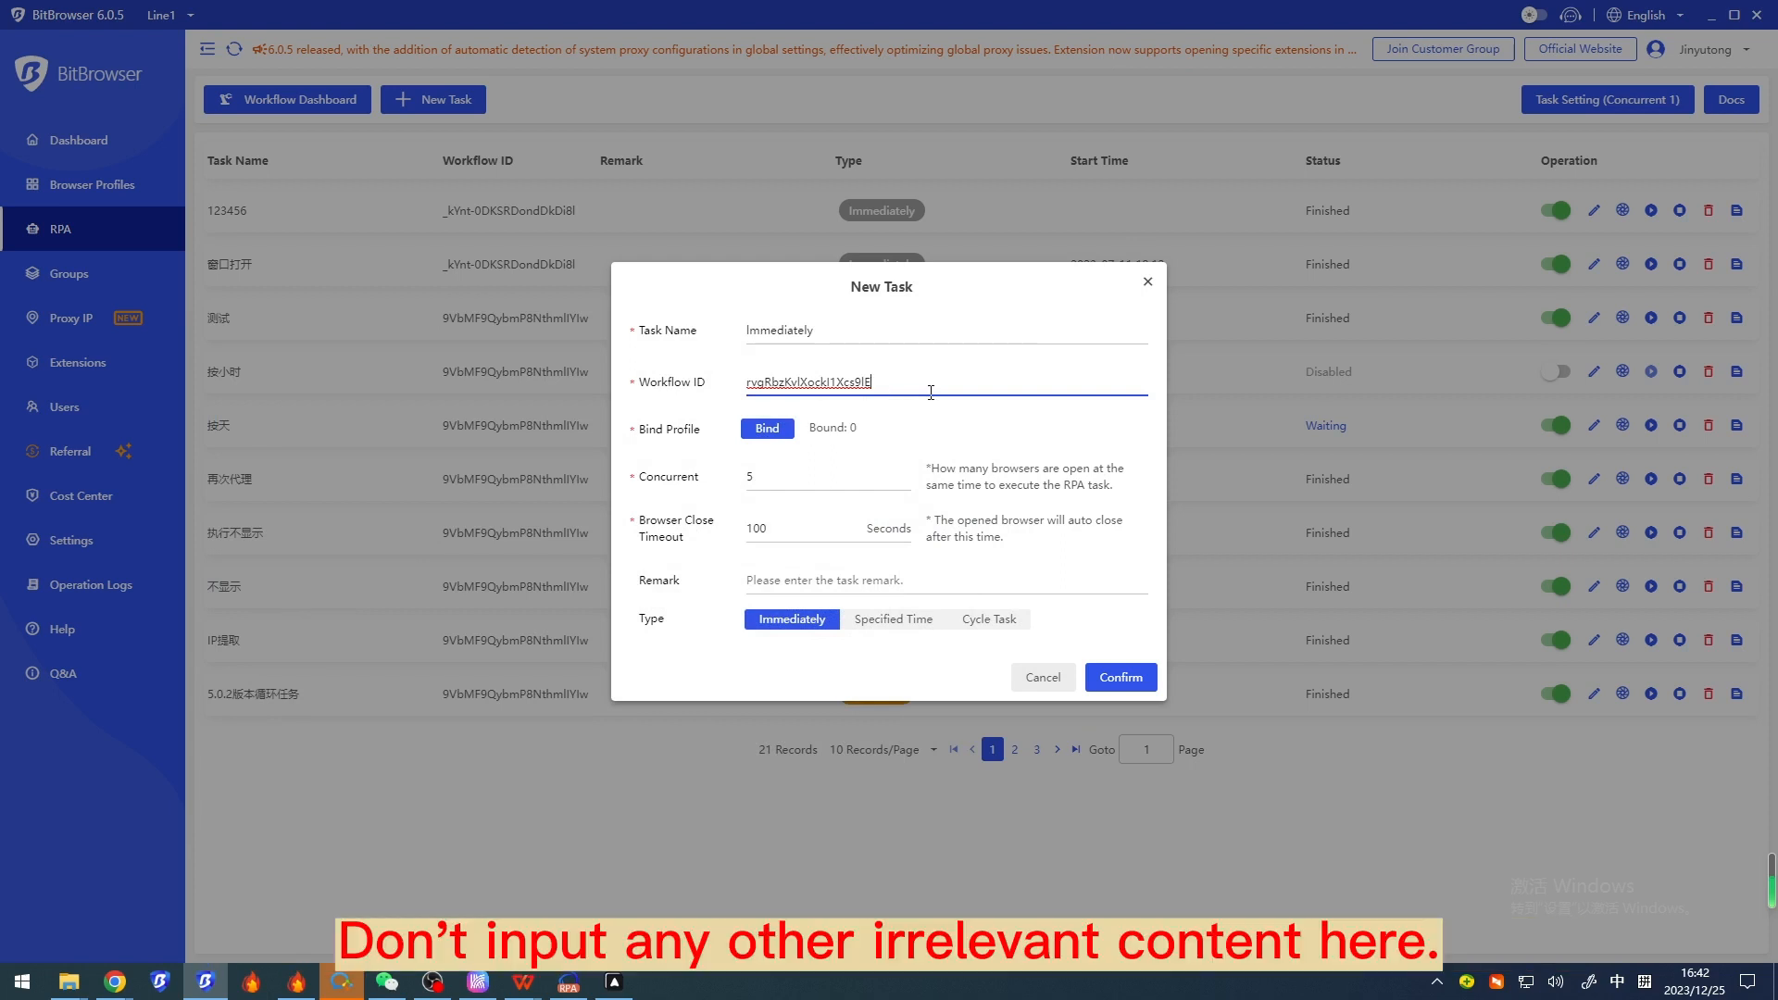
type("2222222")
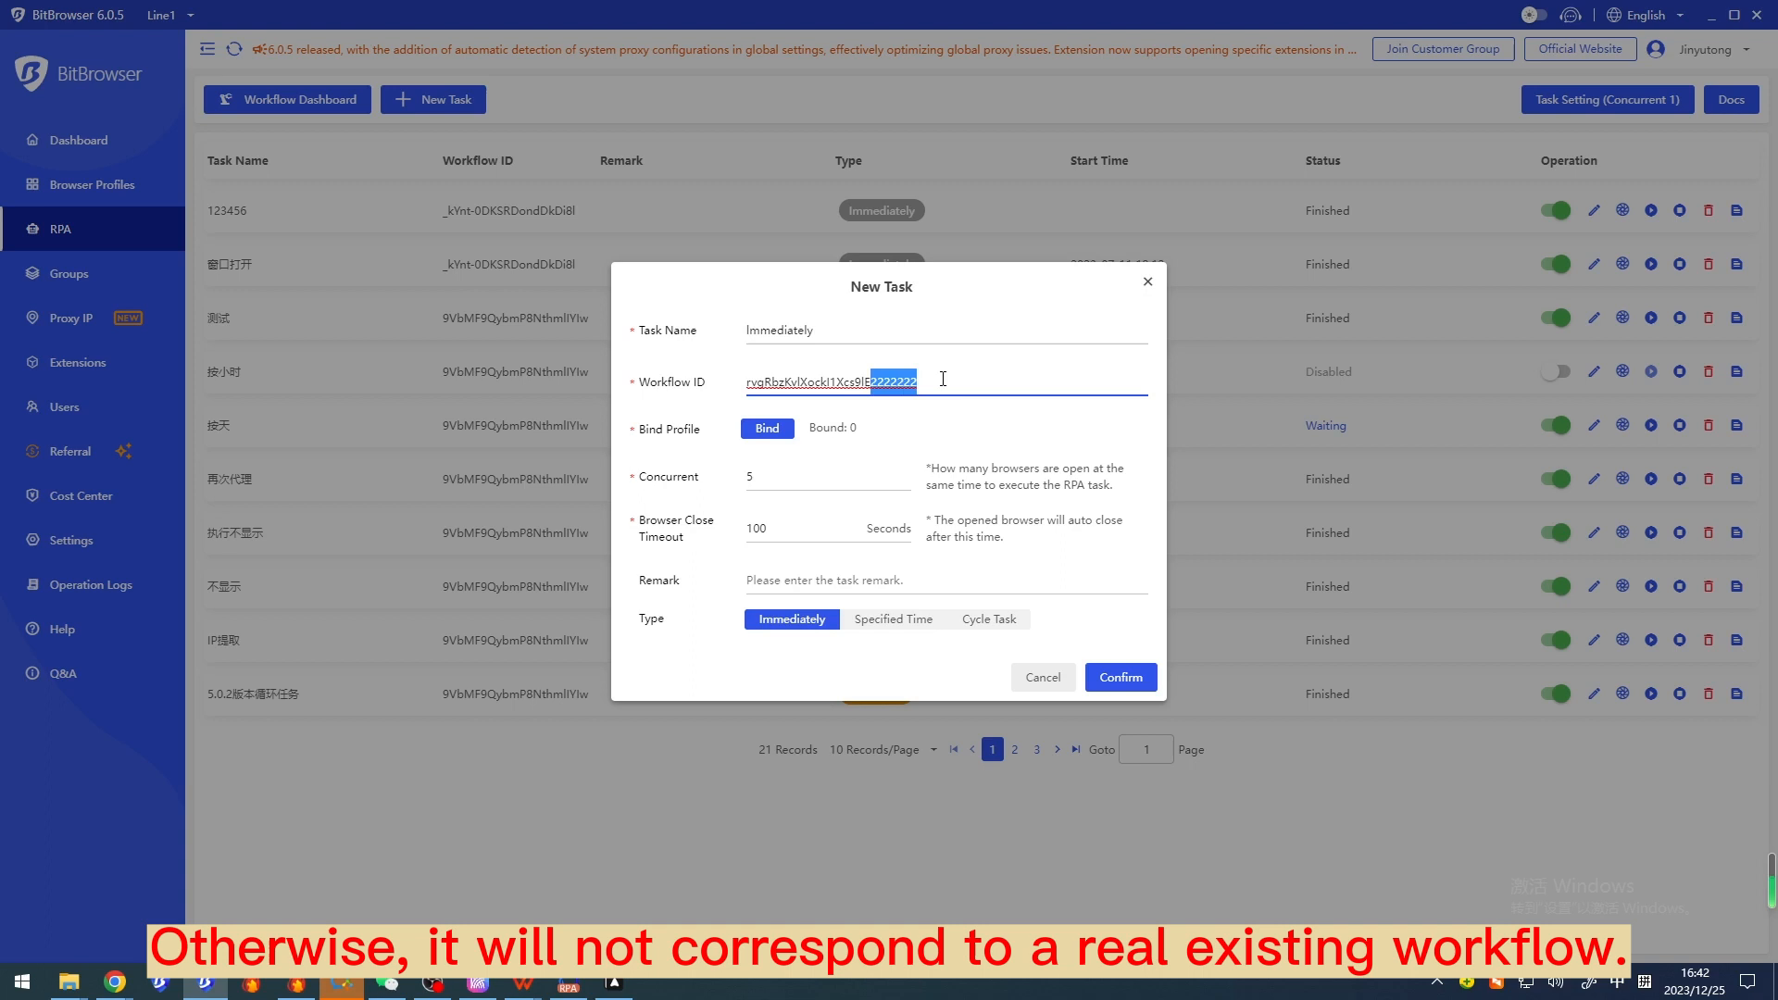
key("Backspace")
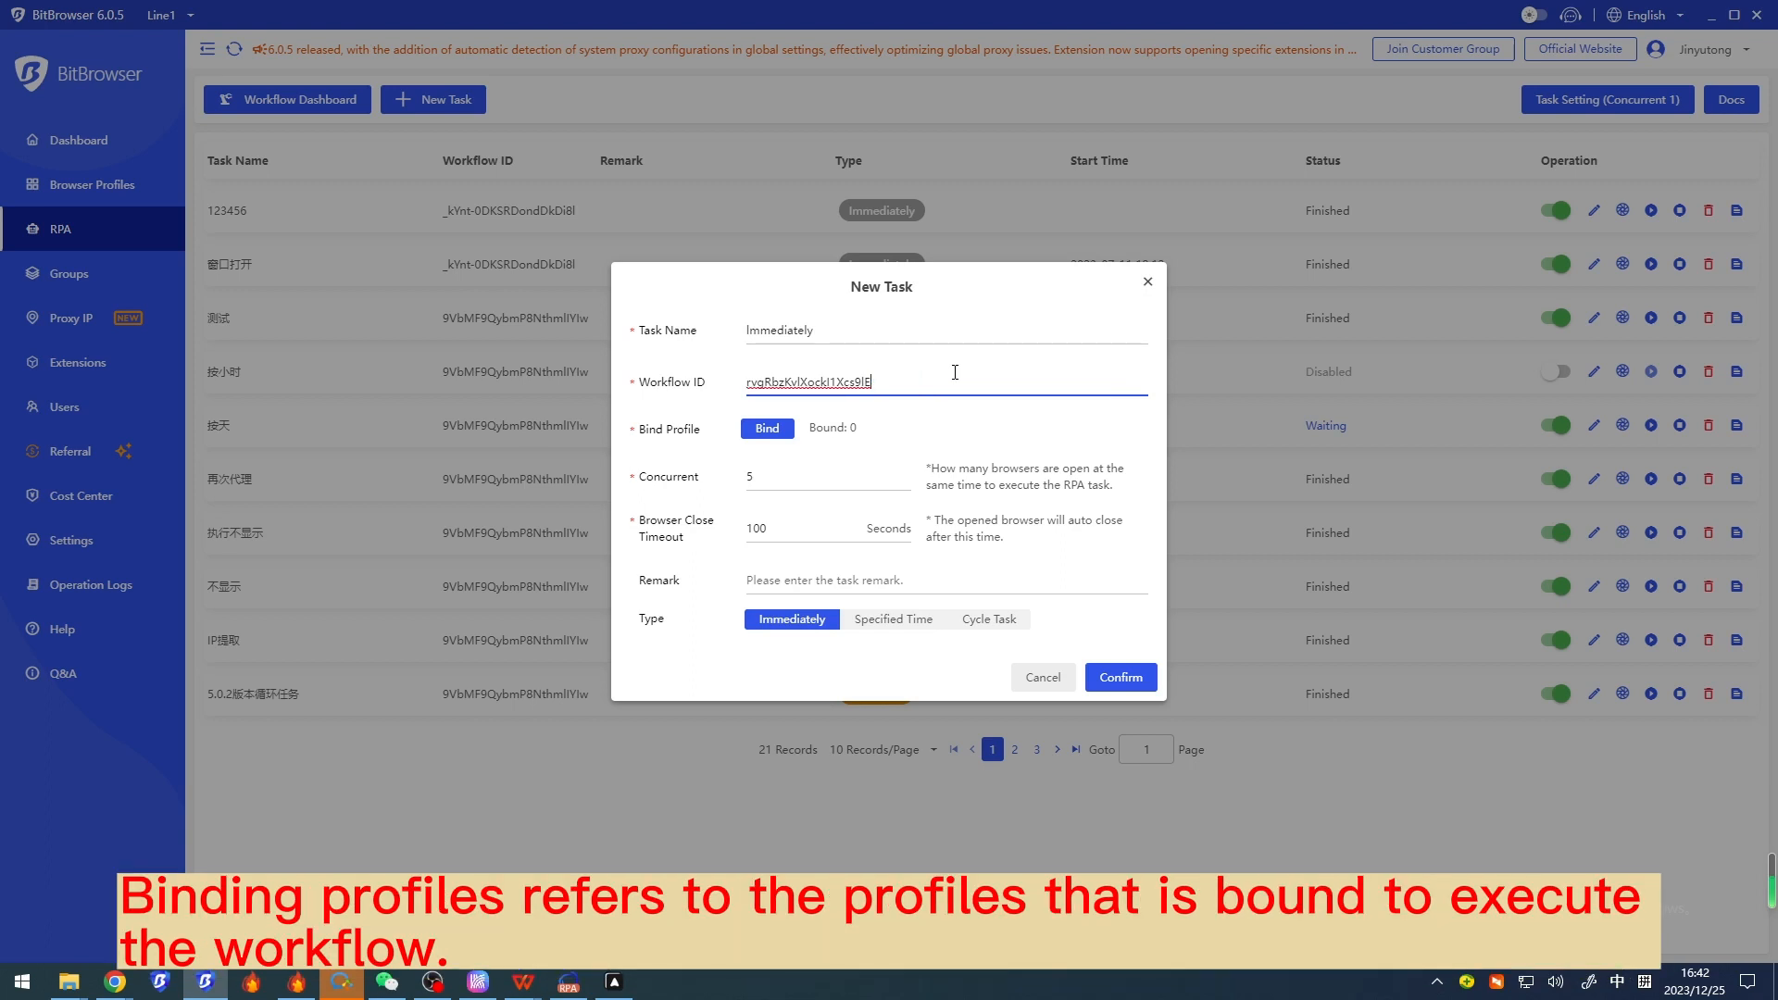
Step: Bind profile 2929 to the task and confirm it so it launches the profile browser
left_click(766, 428)
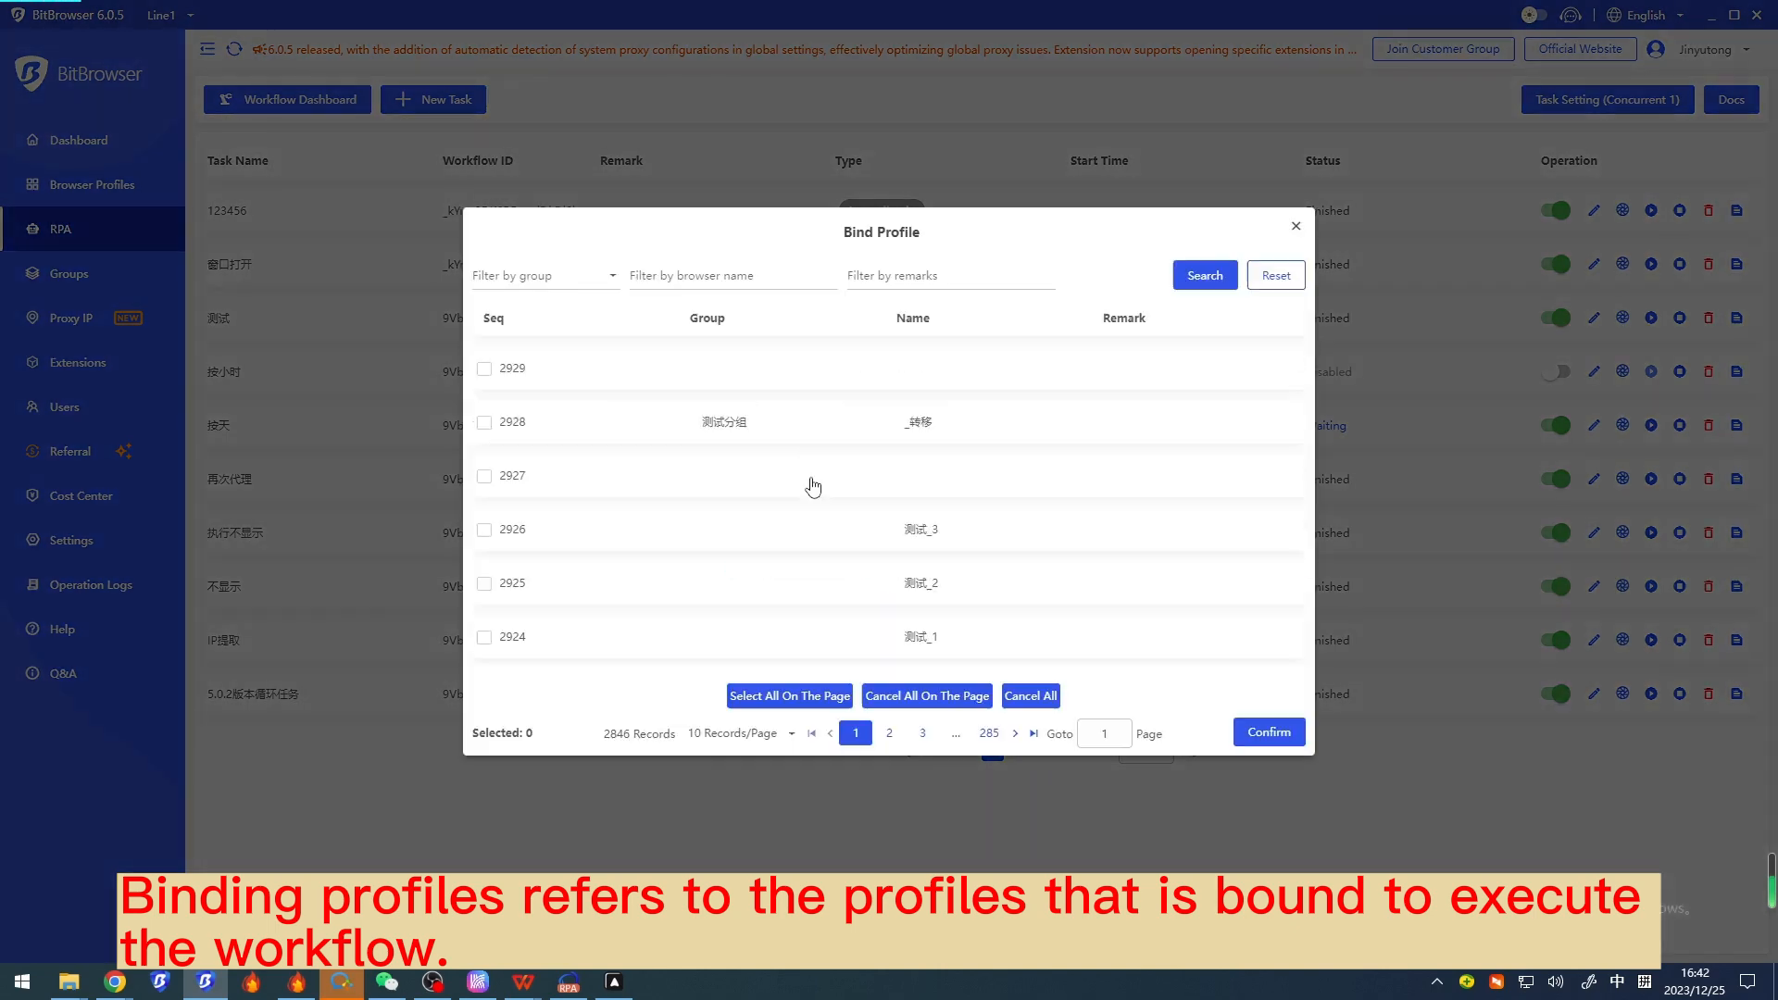
left_click(485, 367)
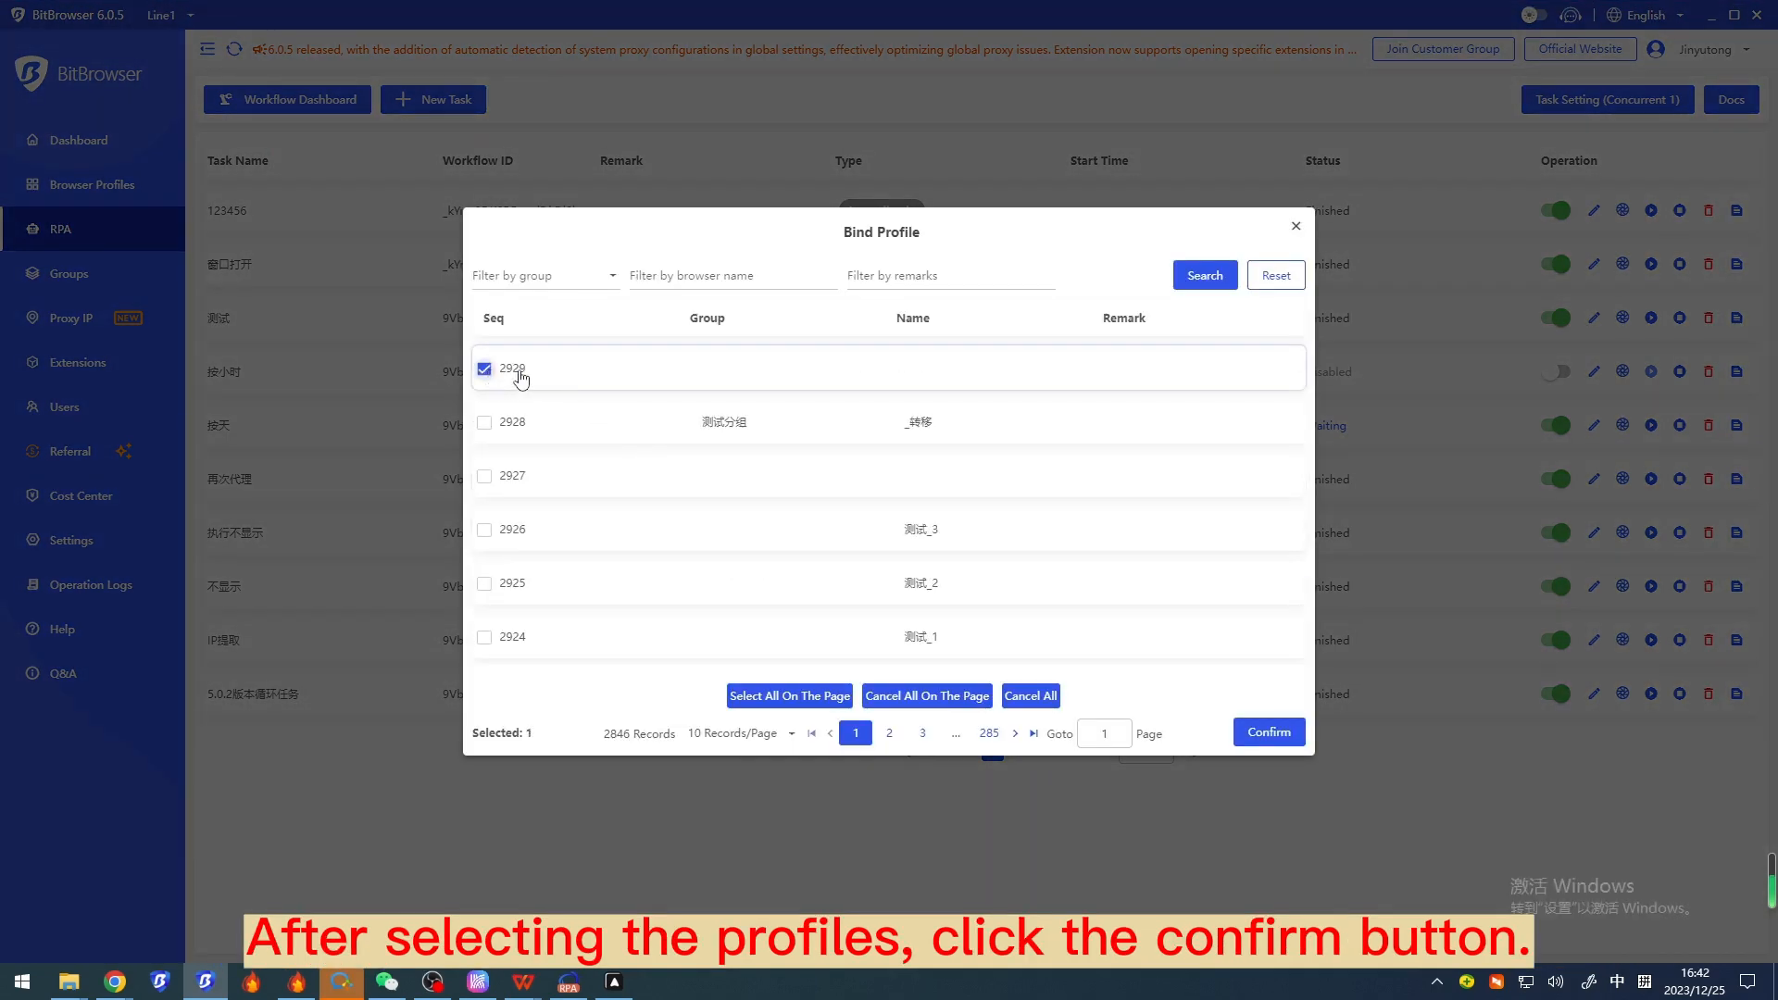
left_click(1267, 732)
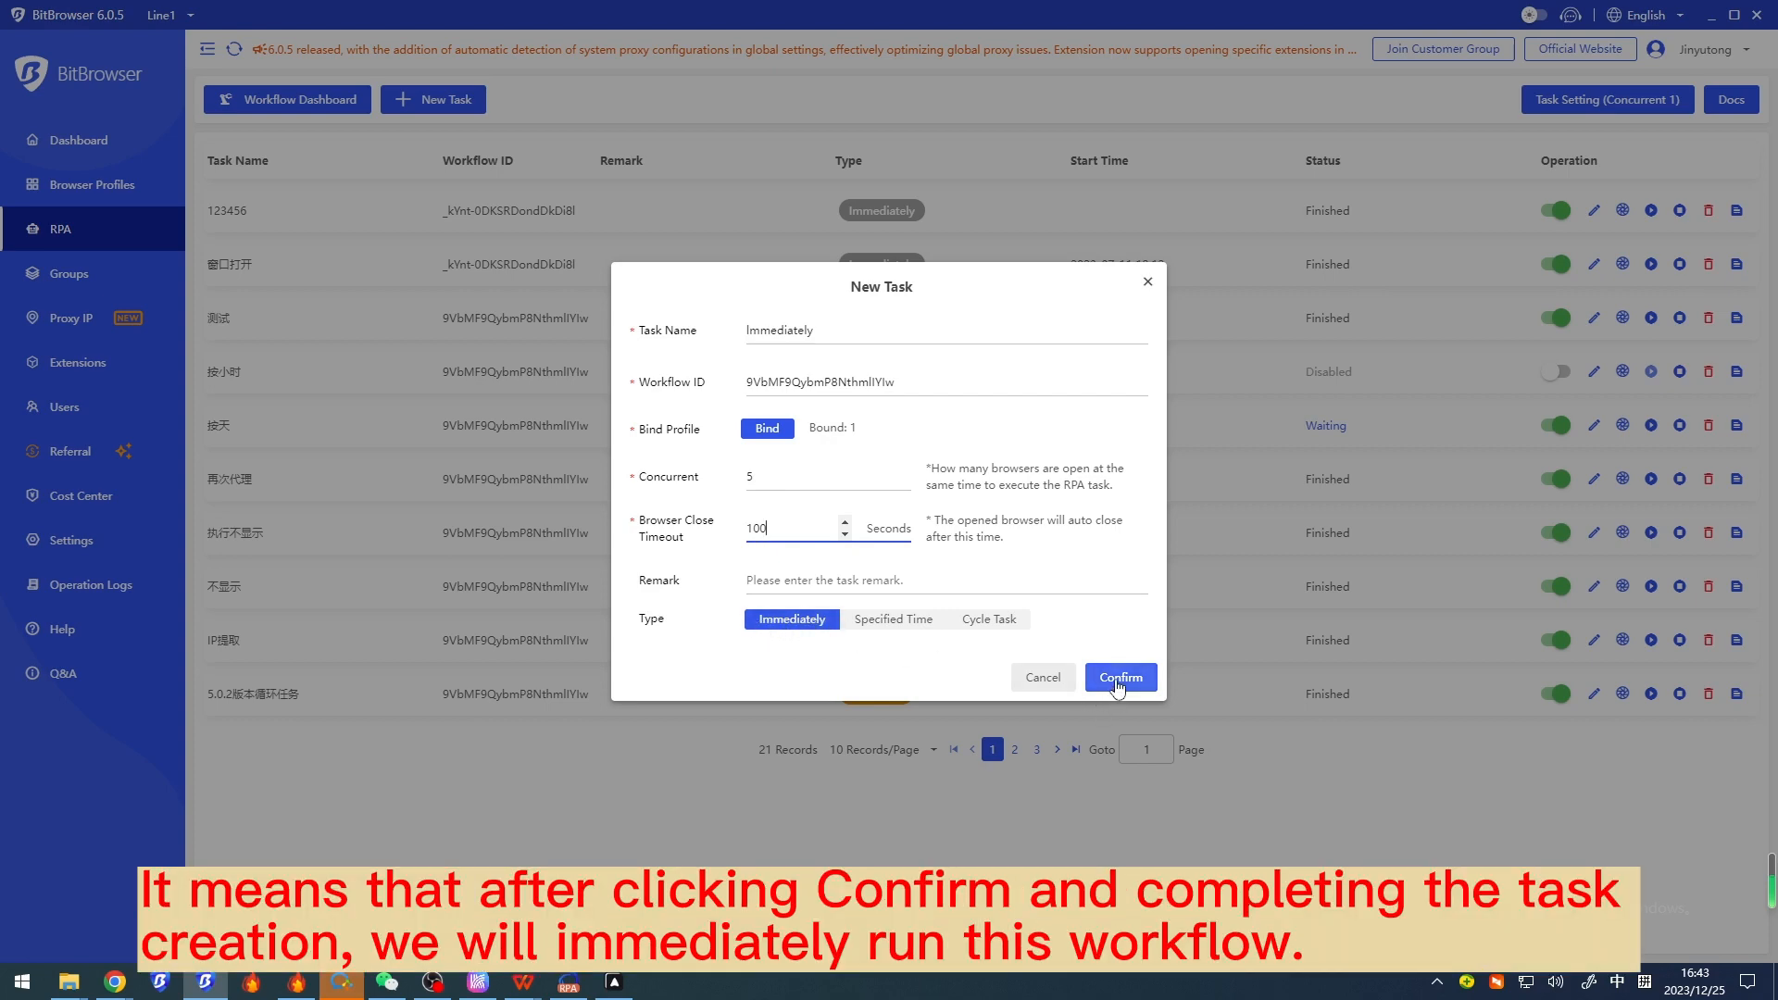
left_click(1119, 678)
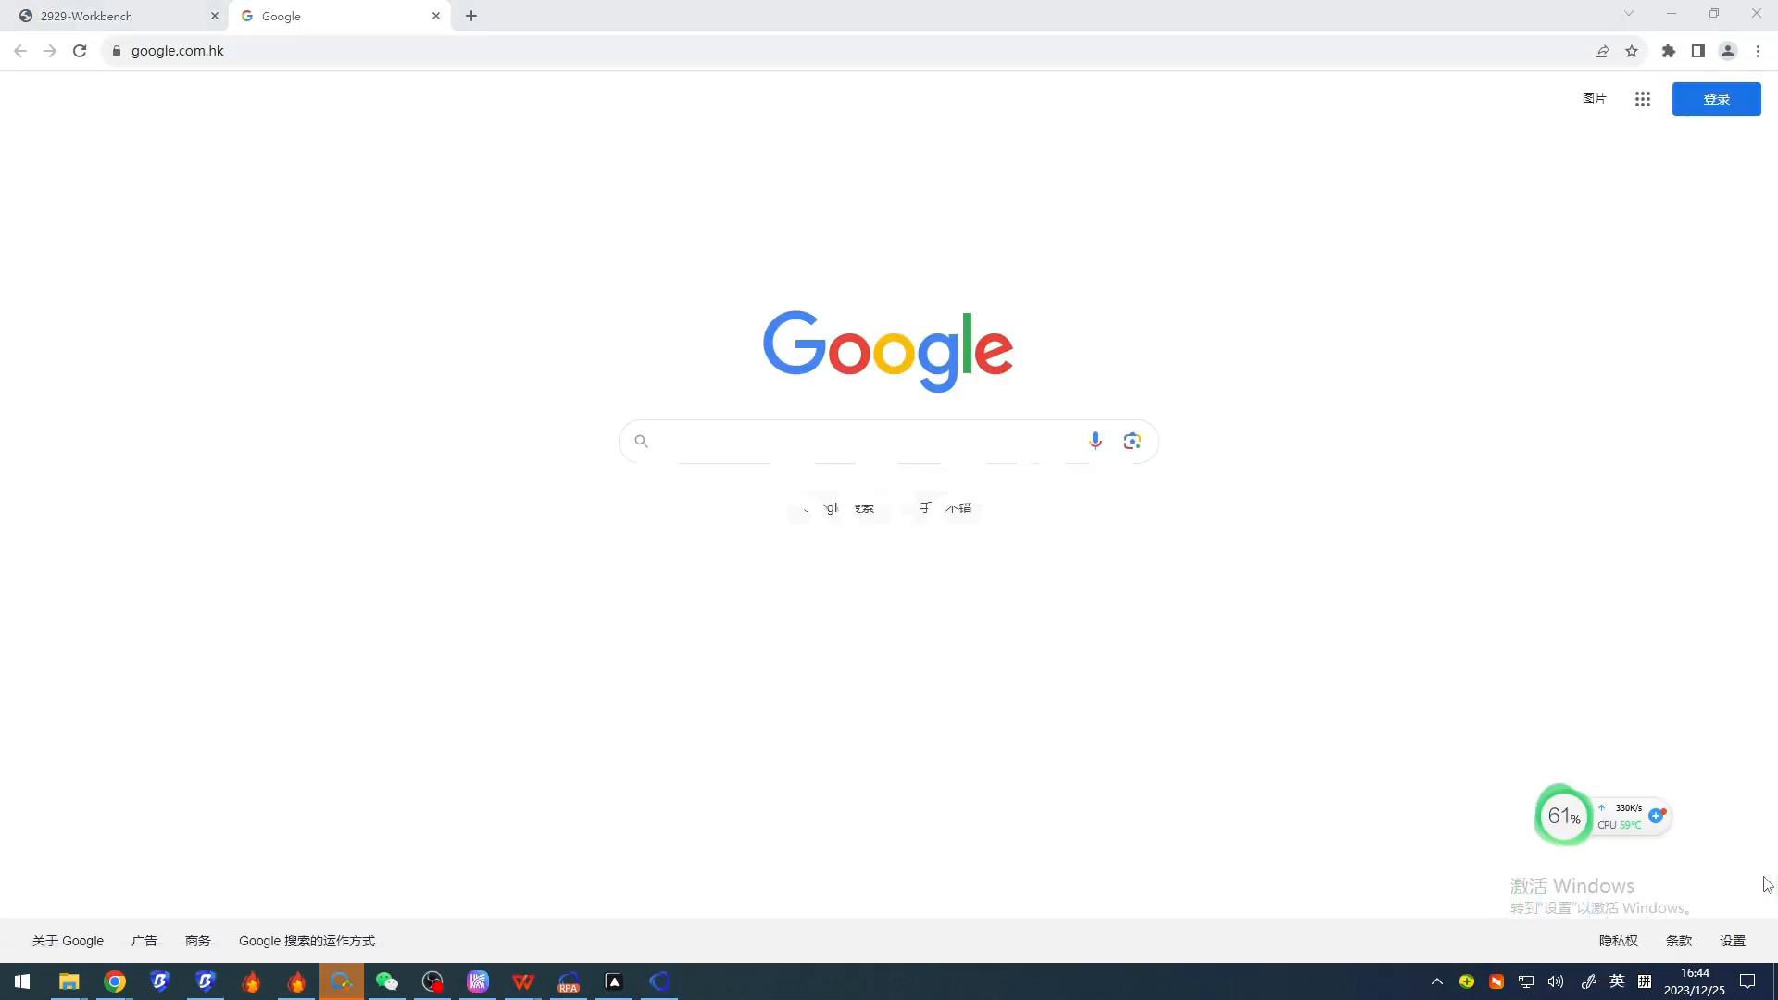
Step: Let the profile browser search 'bitbrowser' on Google and close, leaving the task Finished
type("bitbrowser")
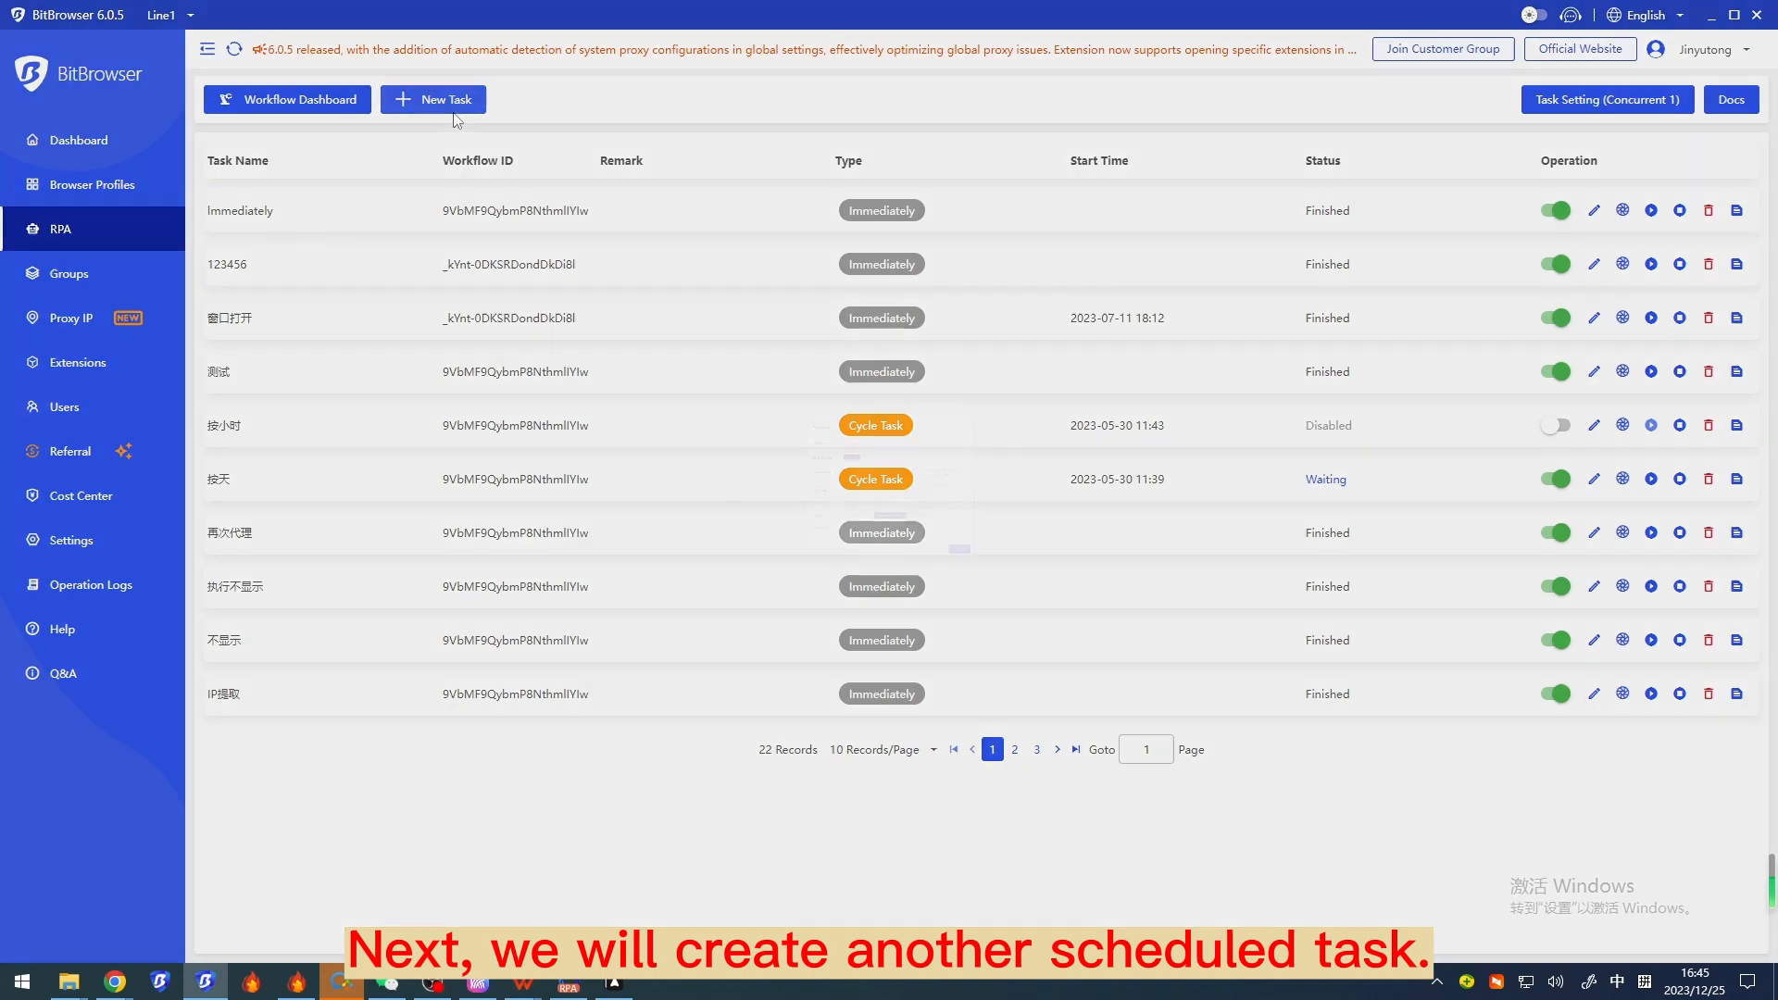
Step: Start a new task named 'Specified Time' with workflow ID 9VbMF9QybmP8NthmllYIw
left_click(432, 99)
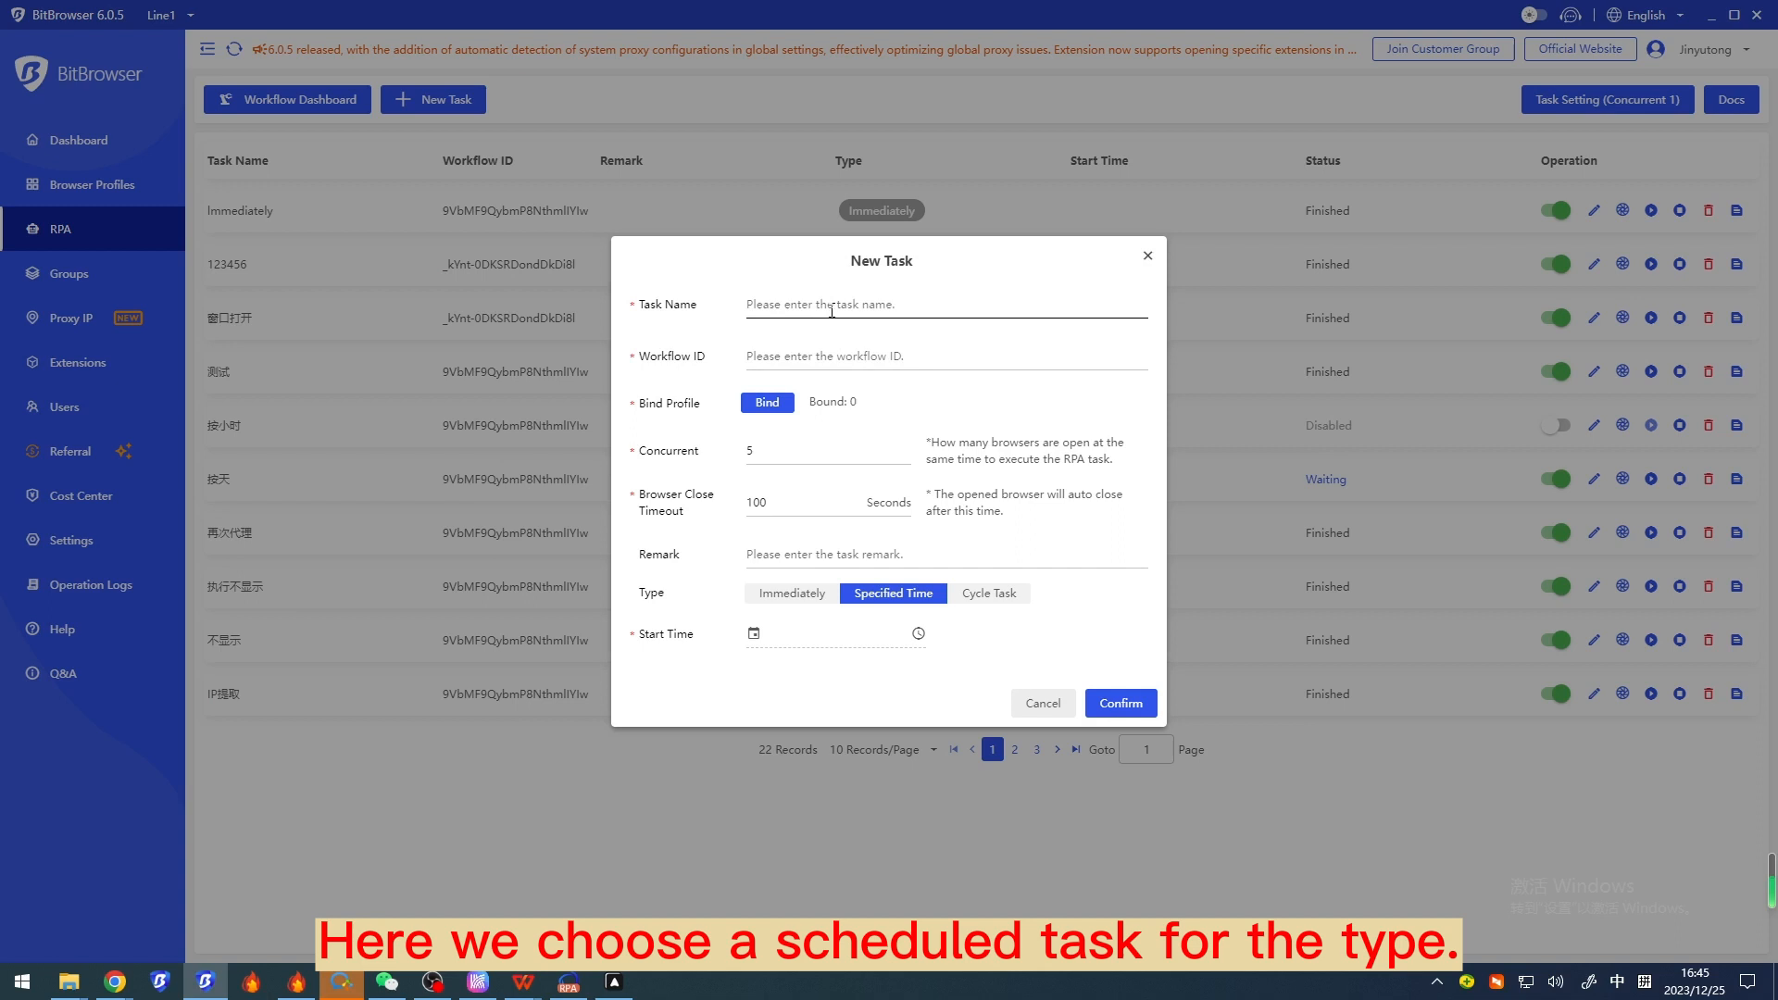
left_click(893, 593)
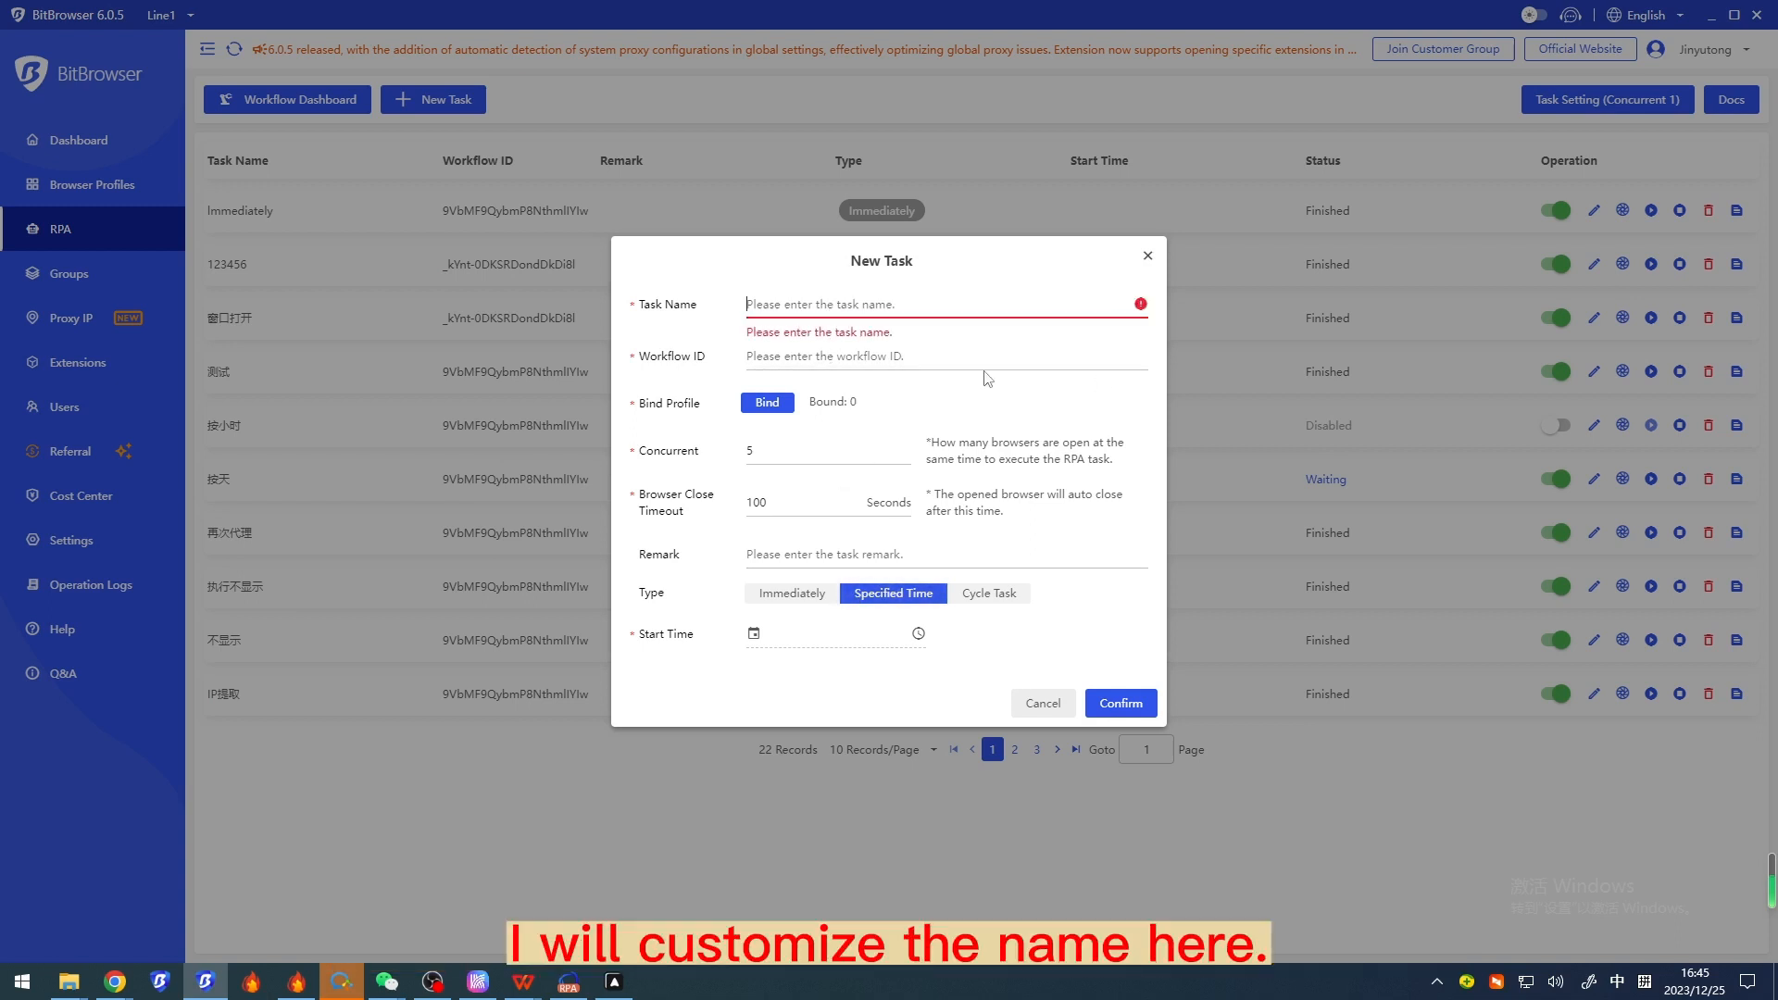
type("Specified Time")
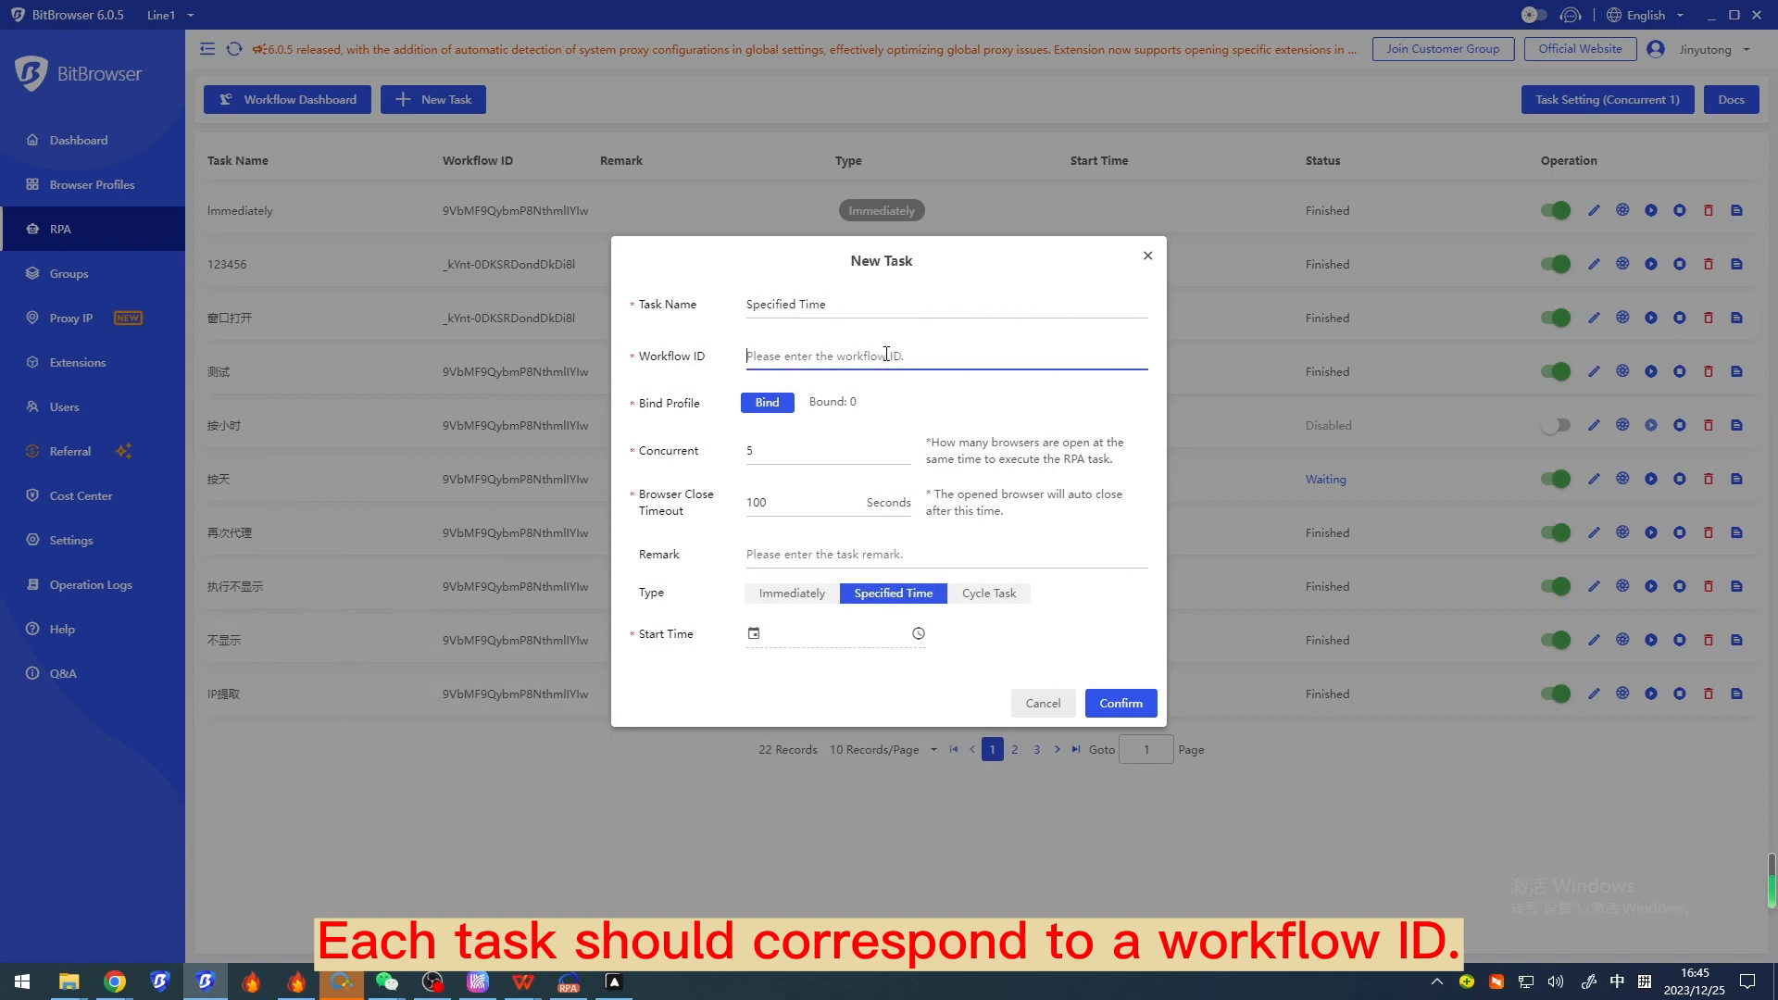
type("9VbMF9QybmP8NthmllYIw")
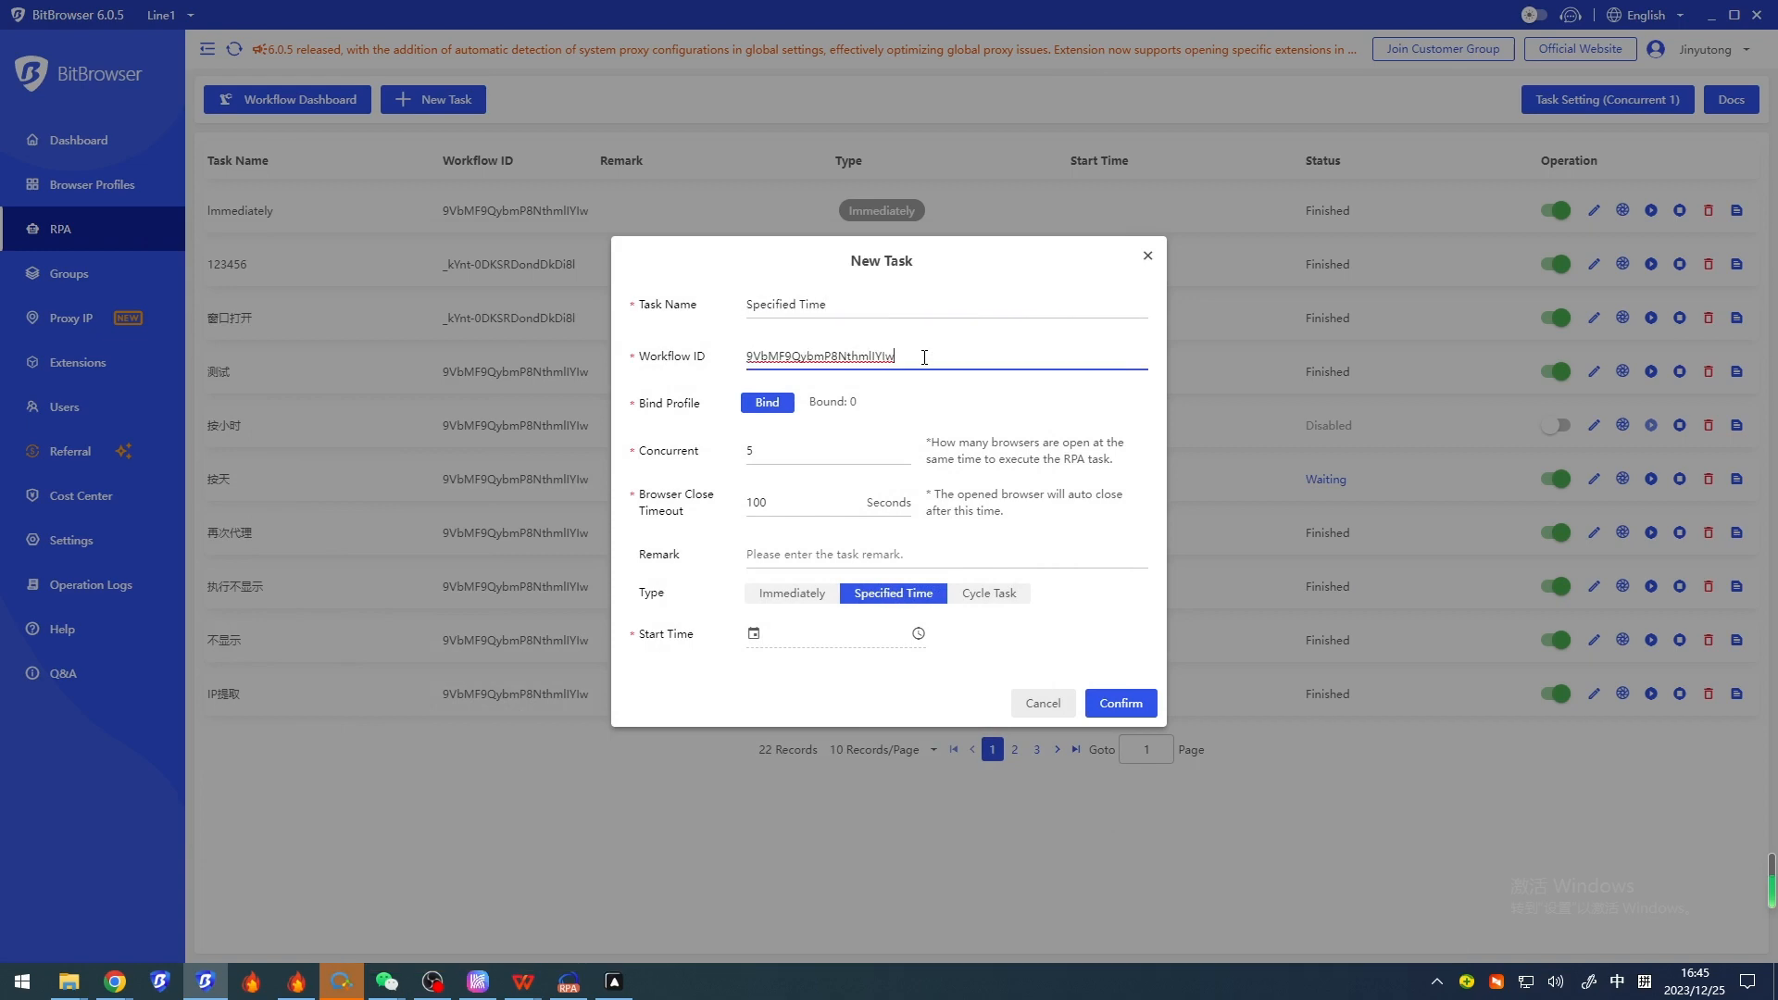
left_click(766, 402)
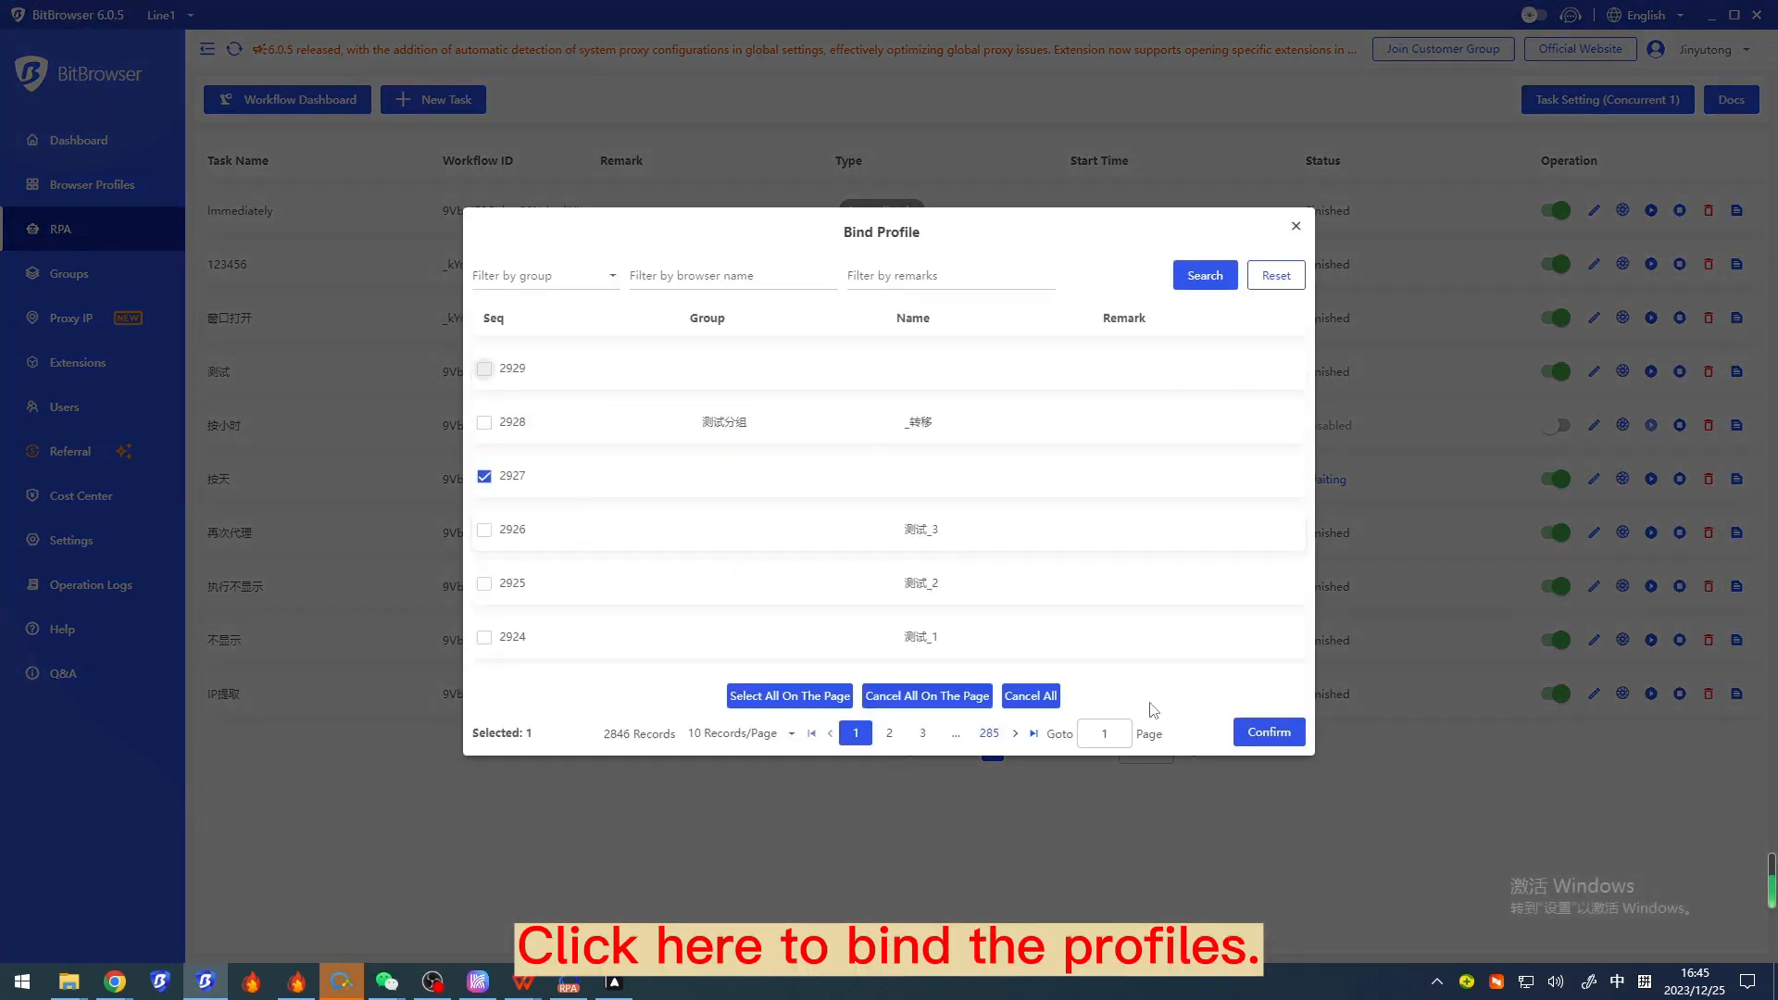
left_click(1267, 732)
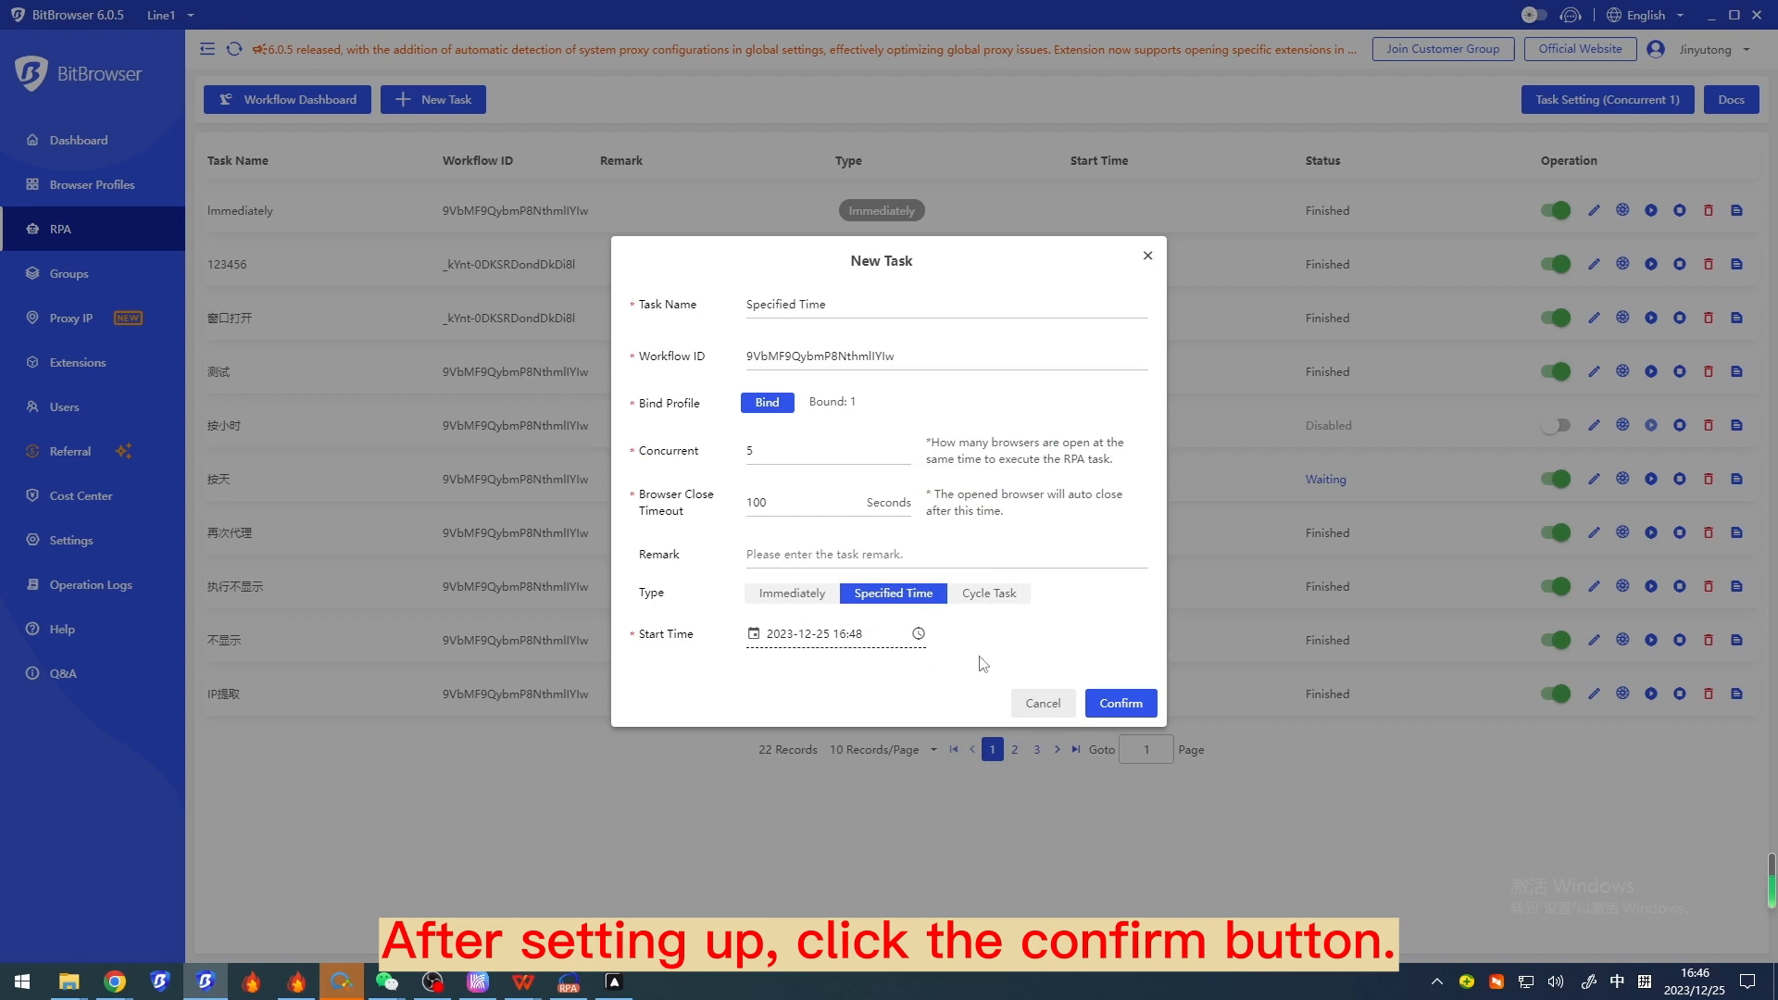
left_click(1119, 704)
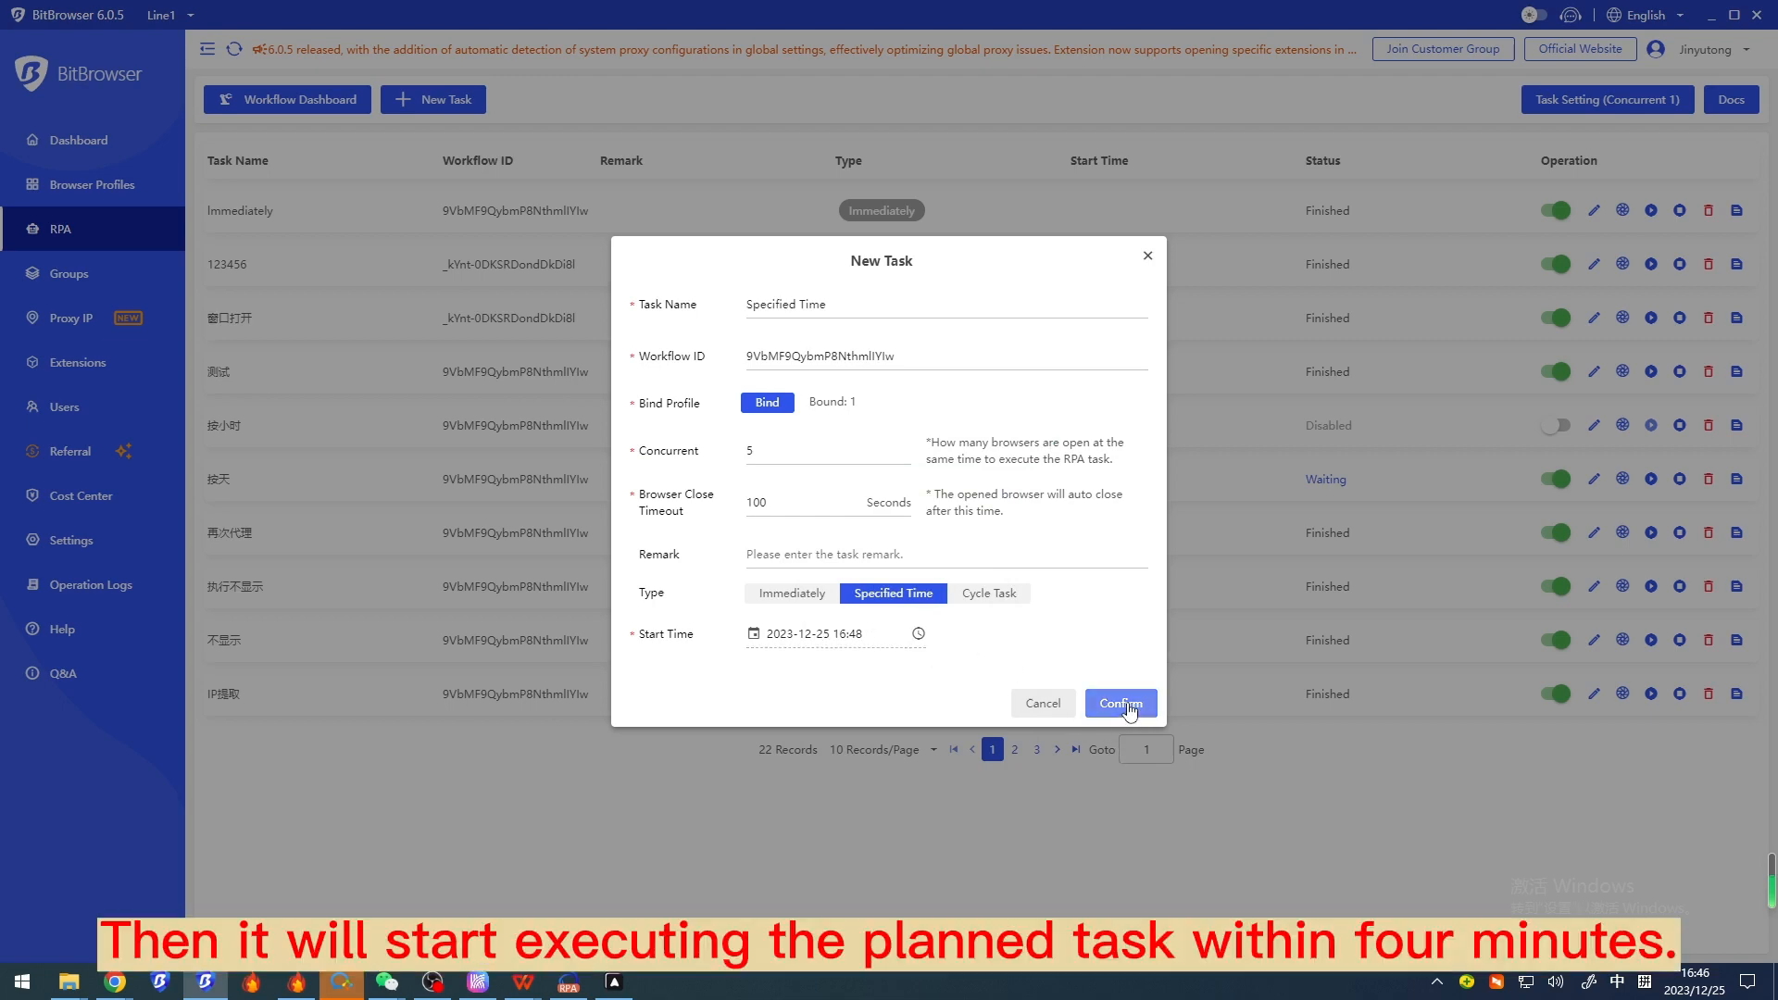
left_click(1118, 702)
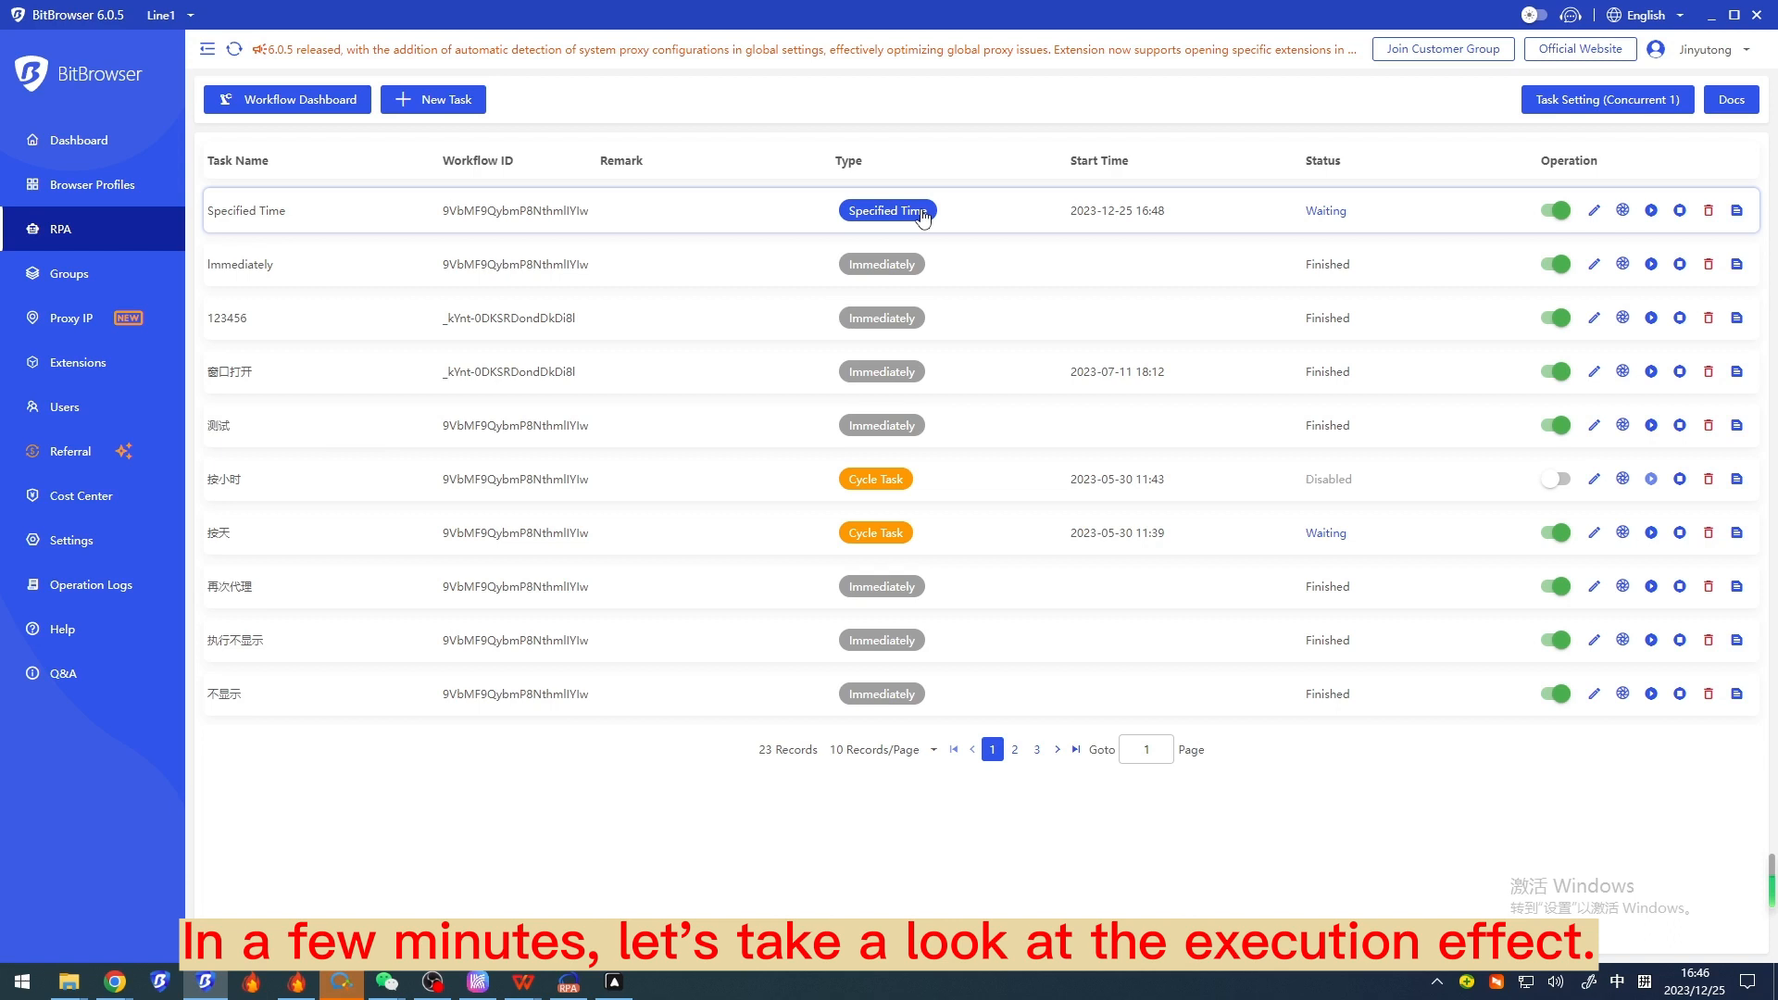
mouse_move(1408, 222)
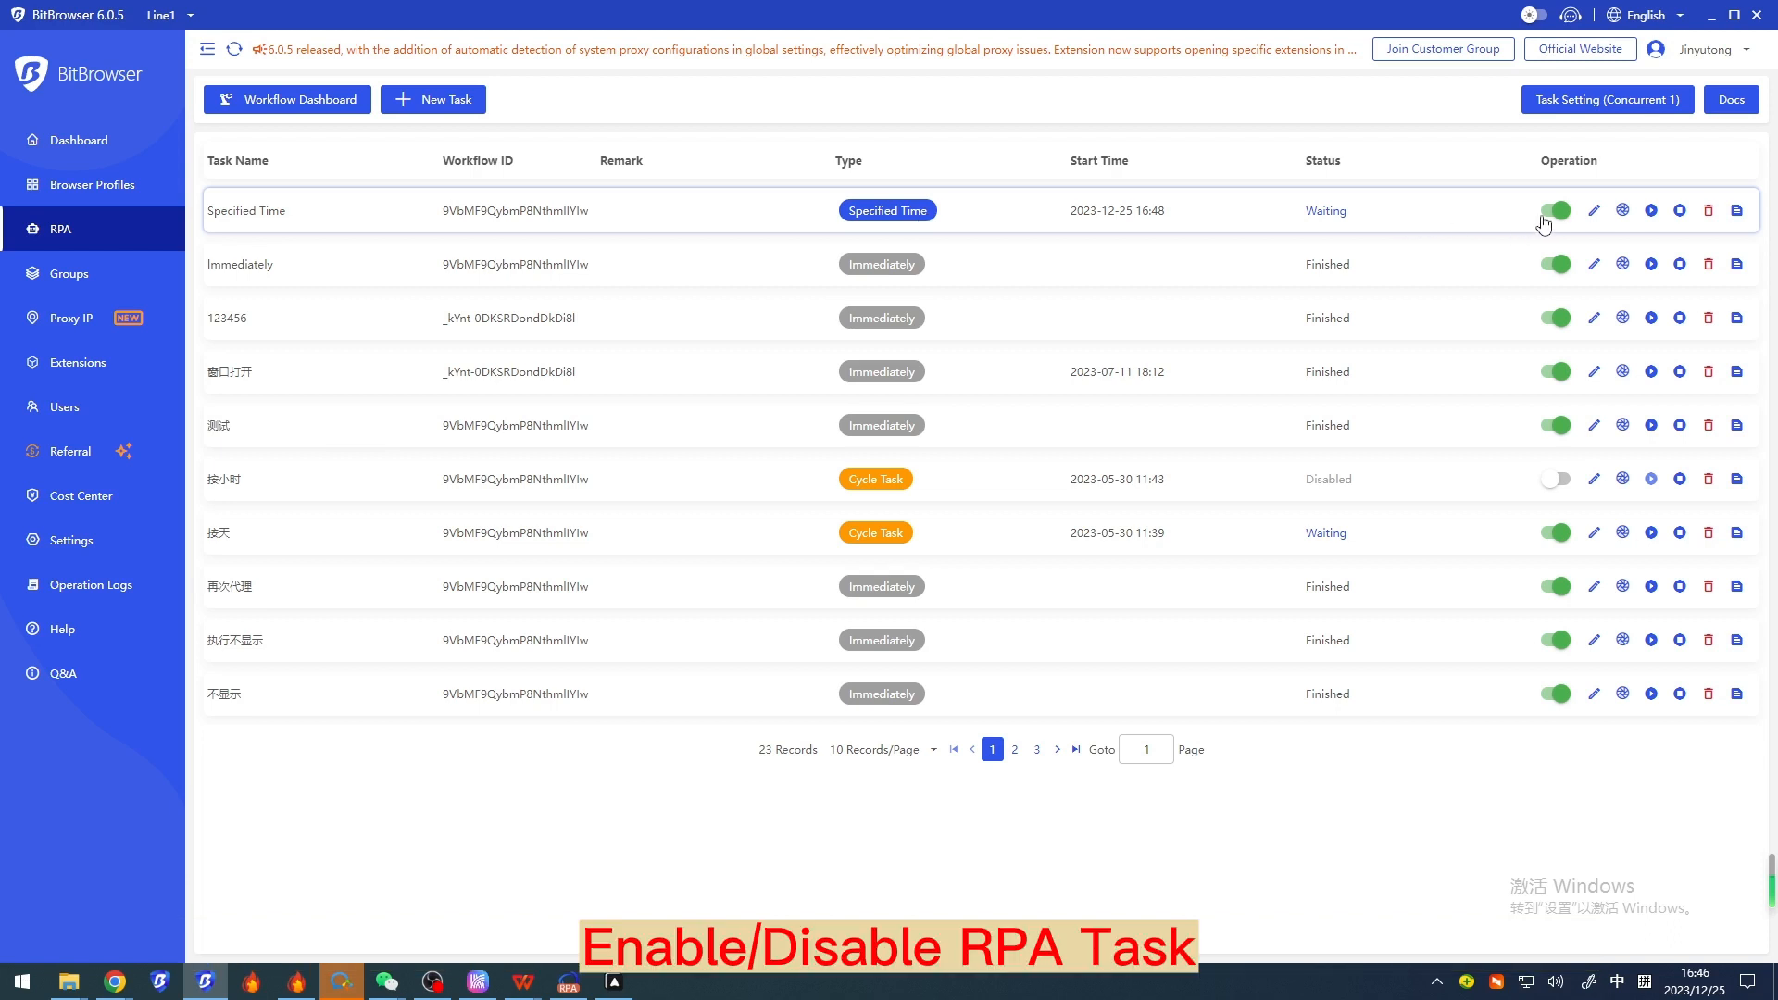
mouse_move(1585, 220)
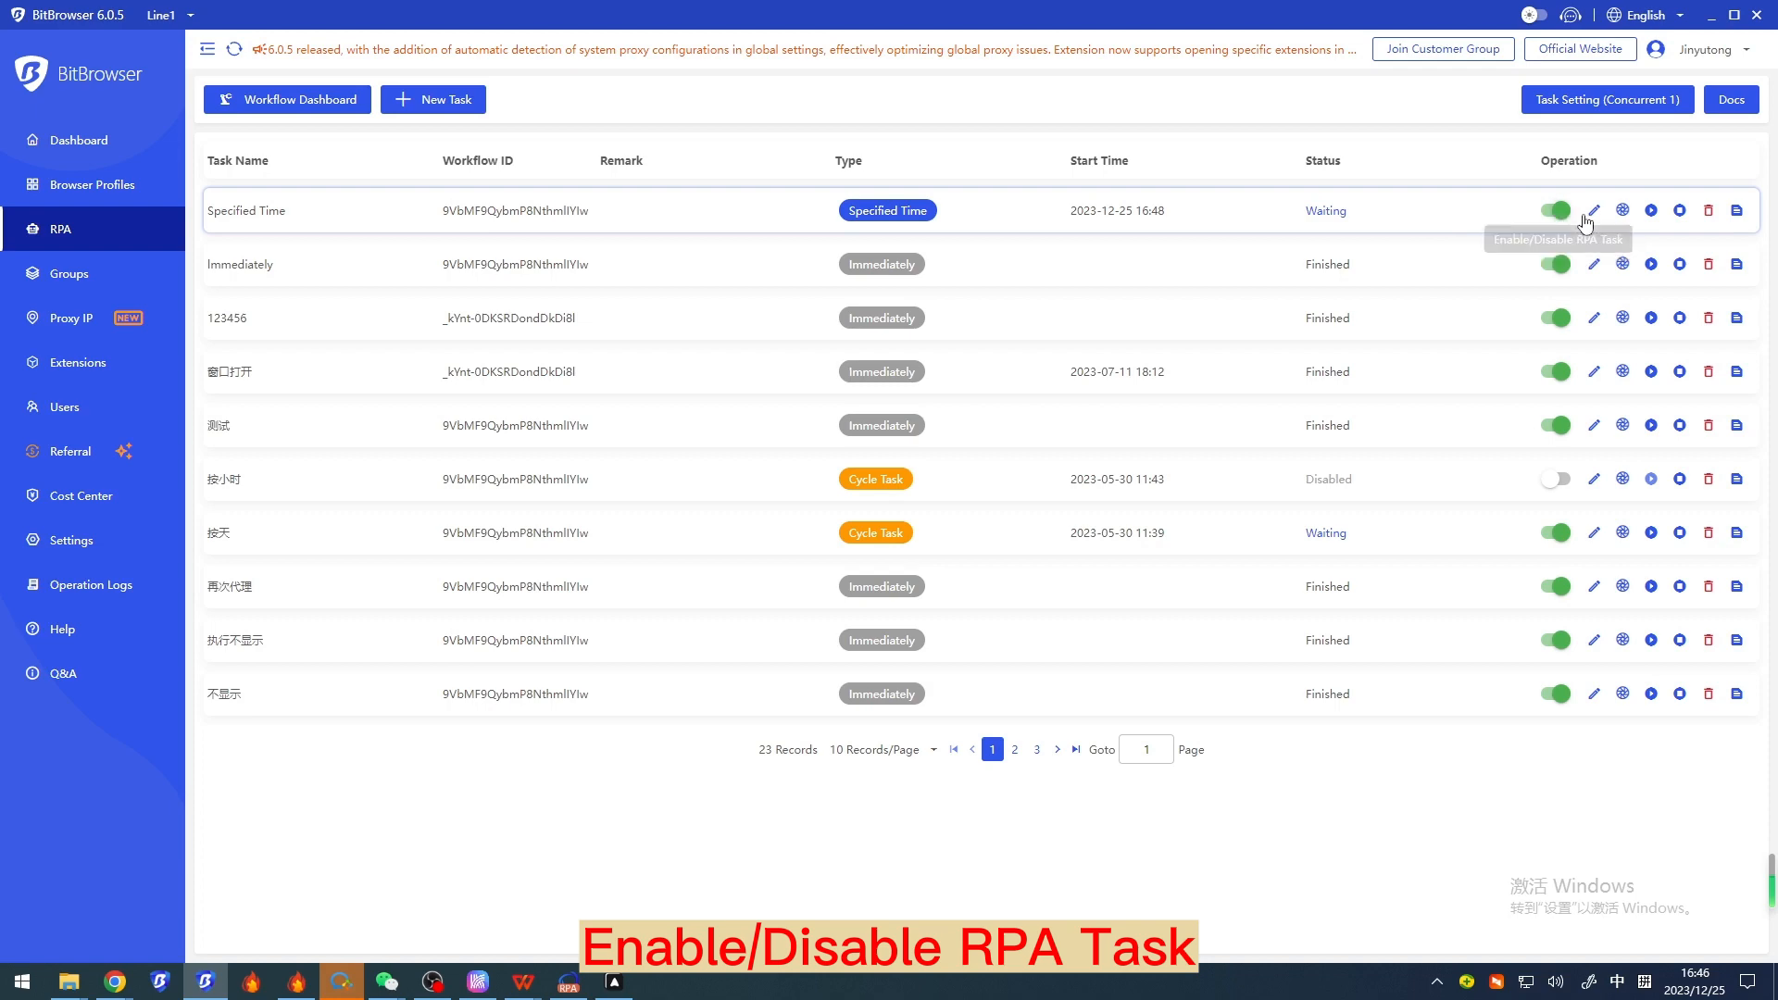
mouse_move(1623, 210)
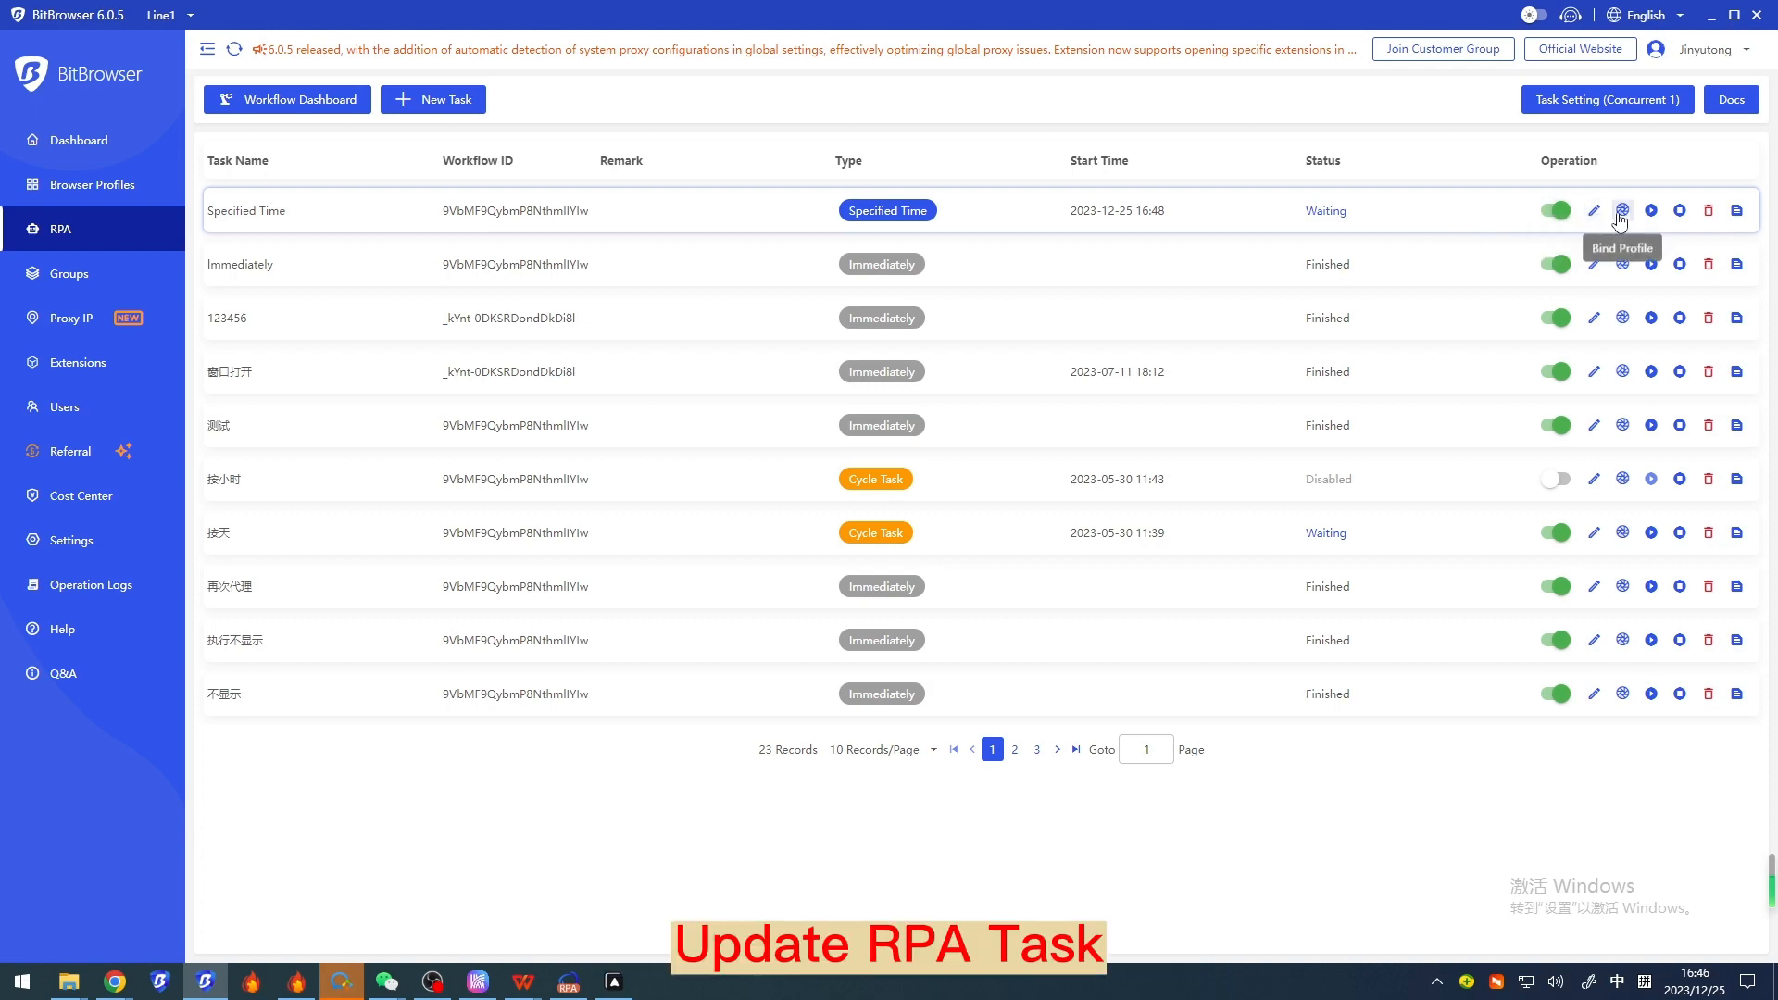
left_click(1623, 209)
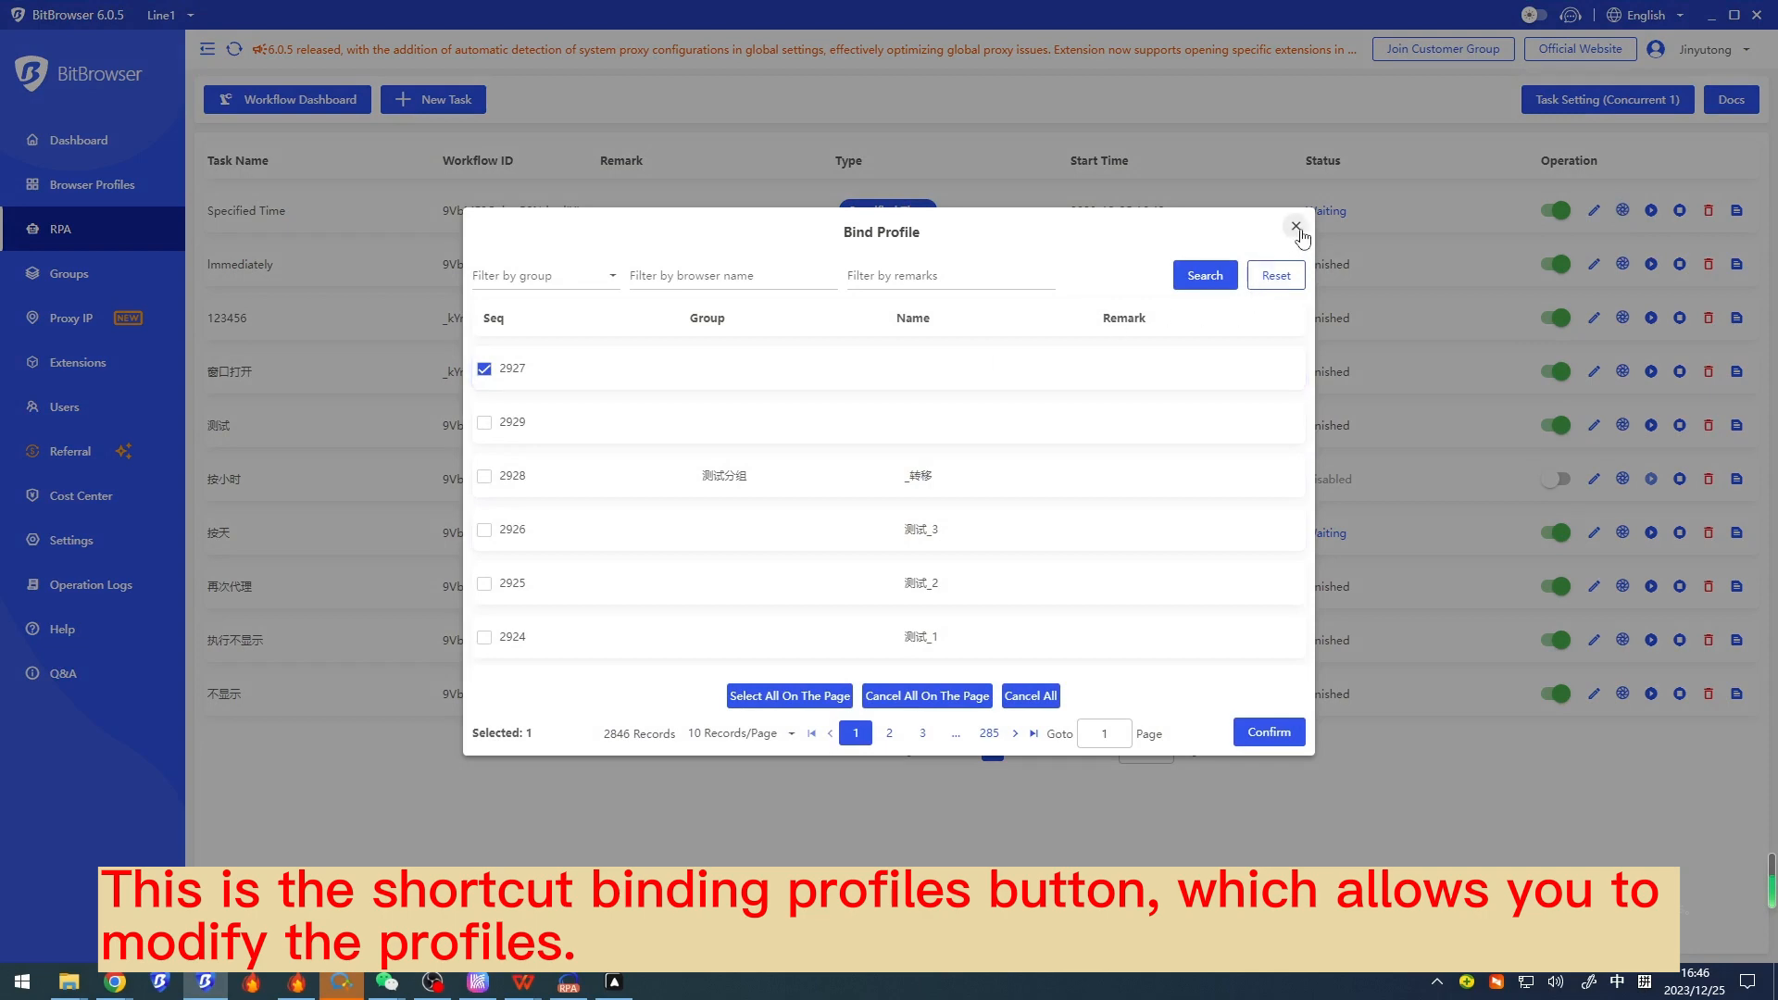
left_click(1297, 228)
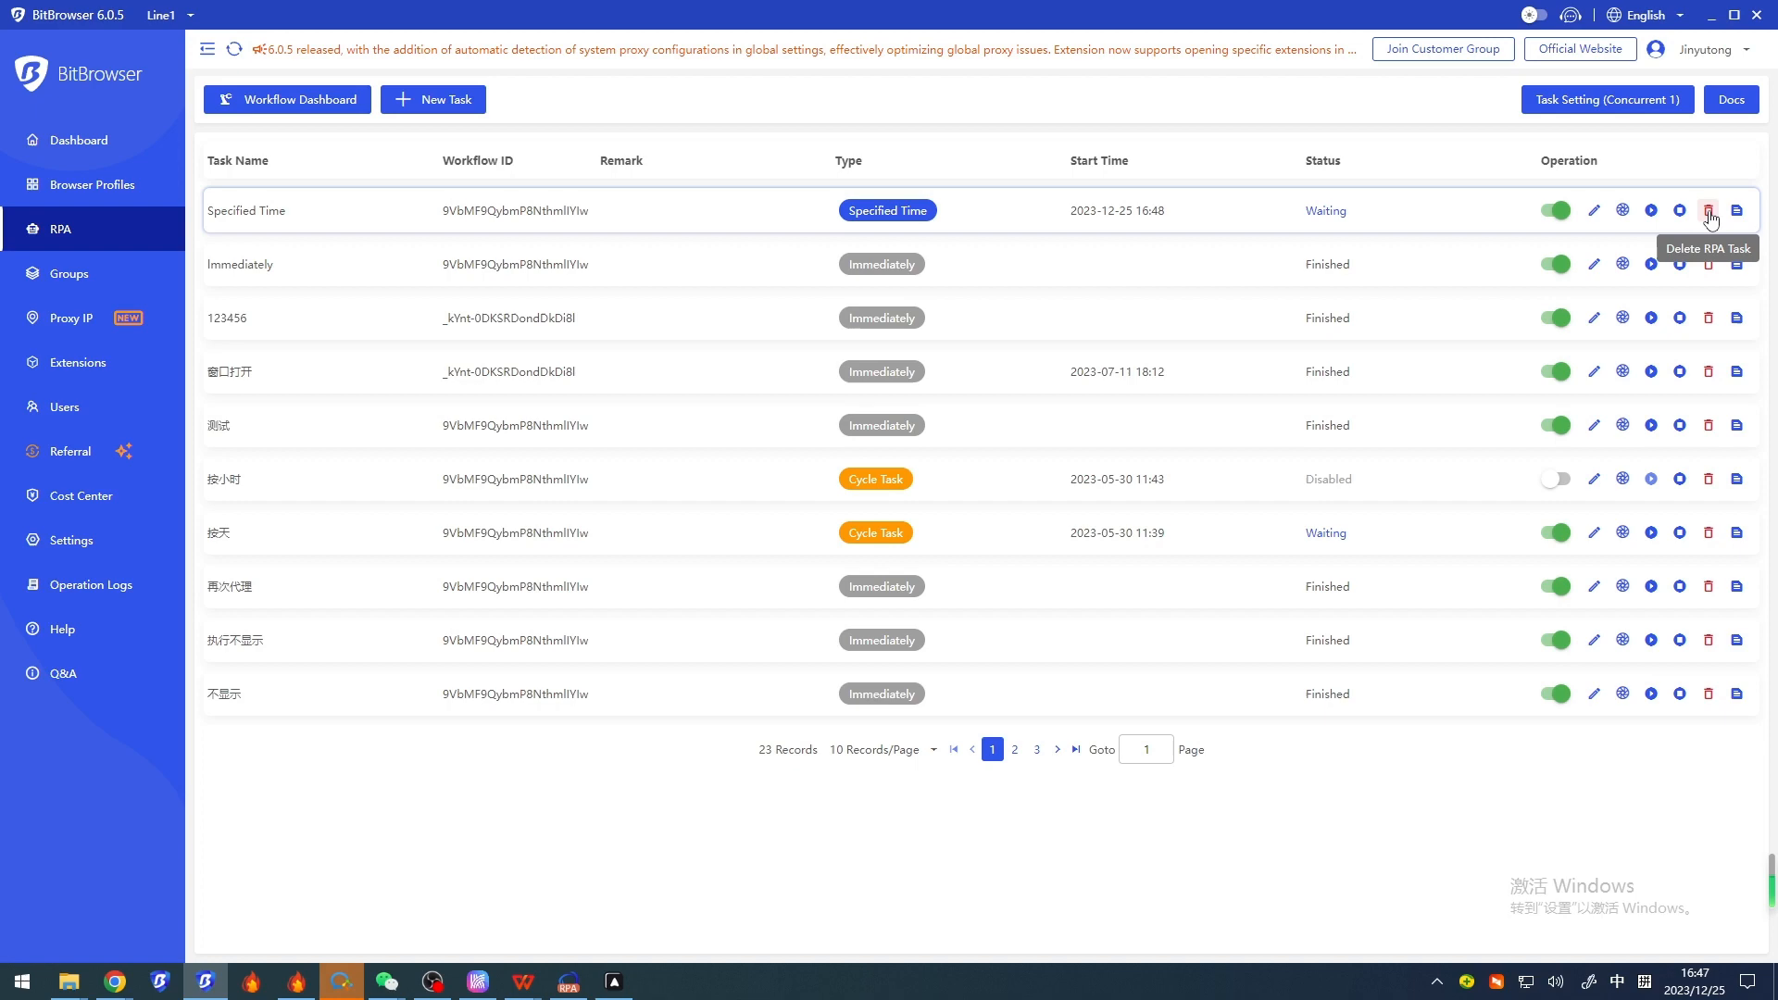
left_click(1735, 210)
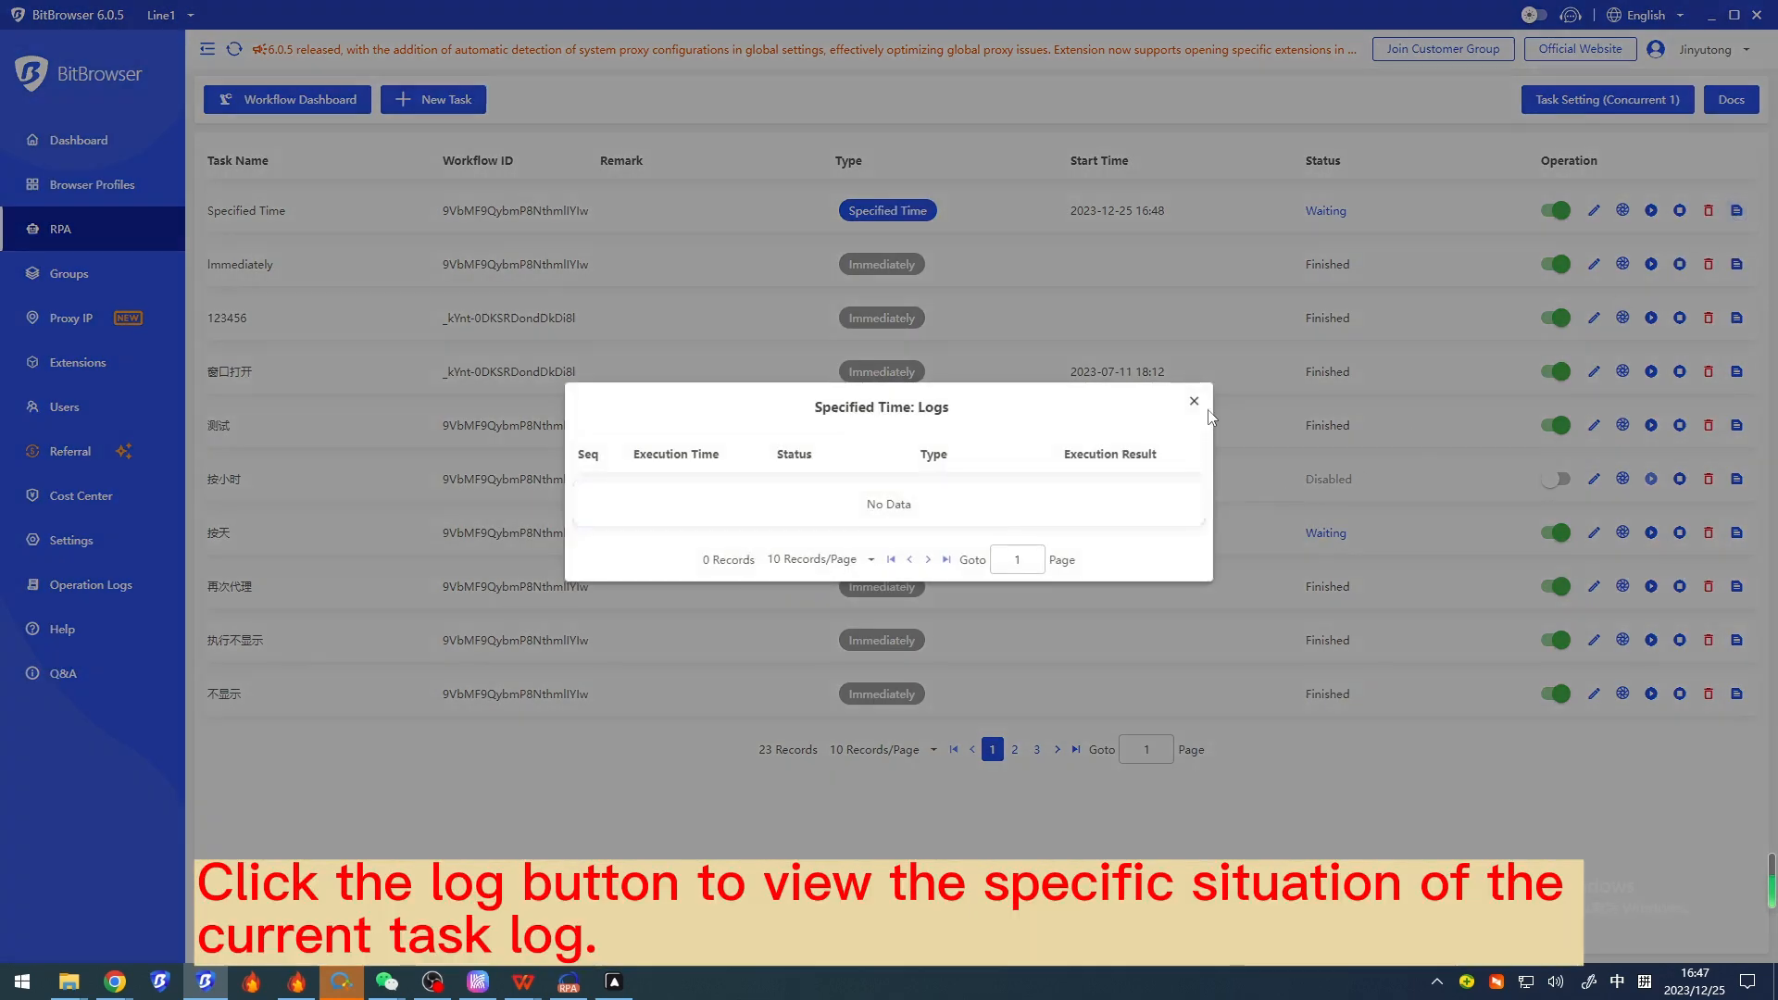
left_click(1193, 400)
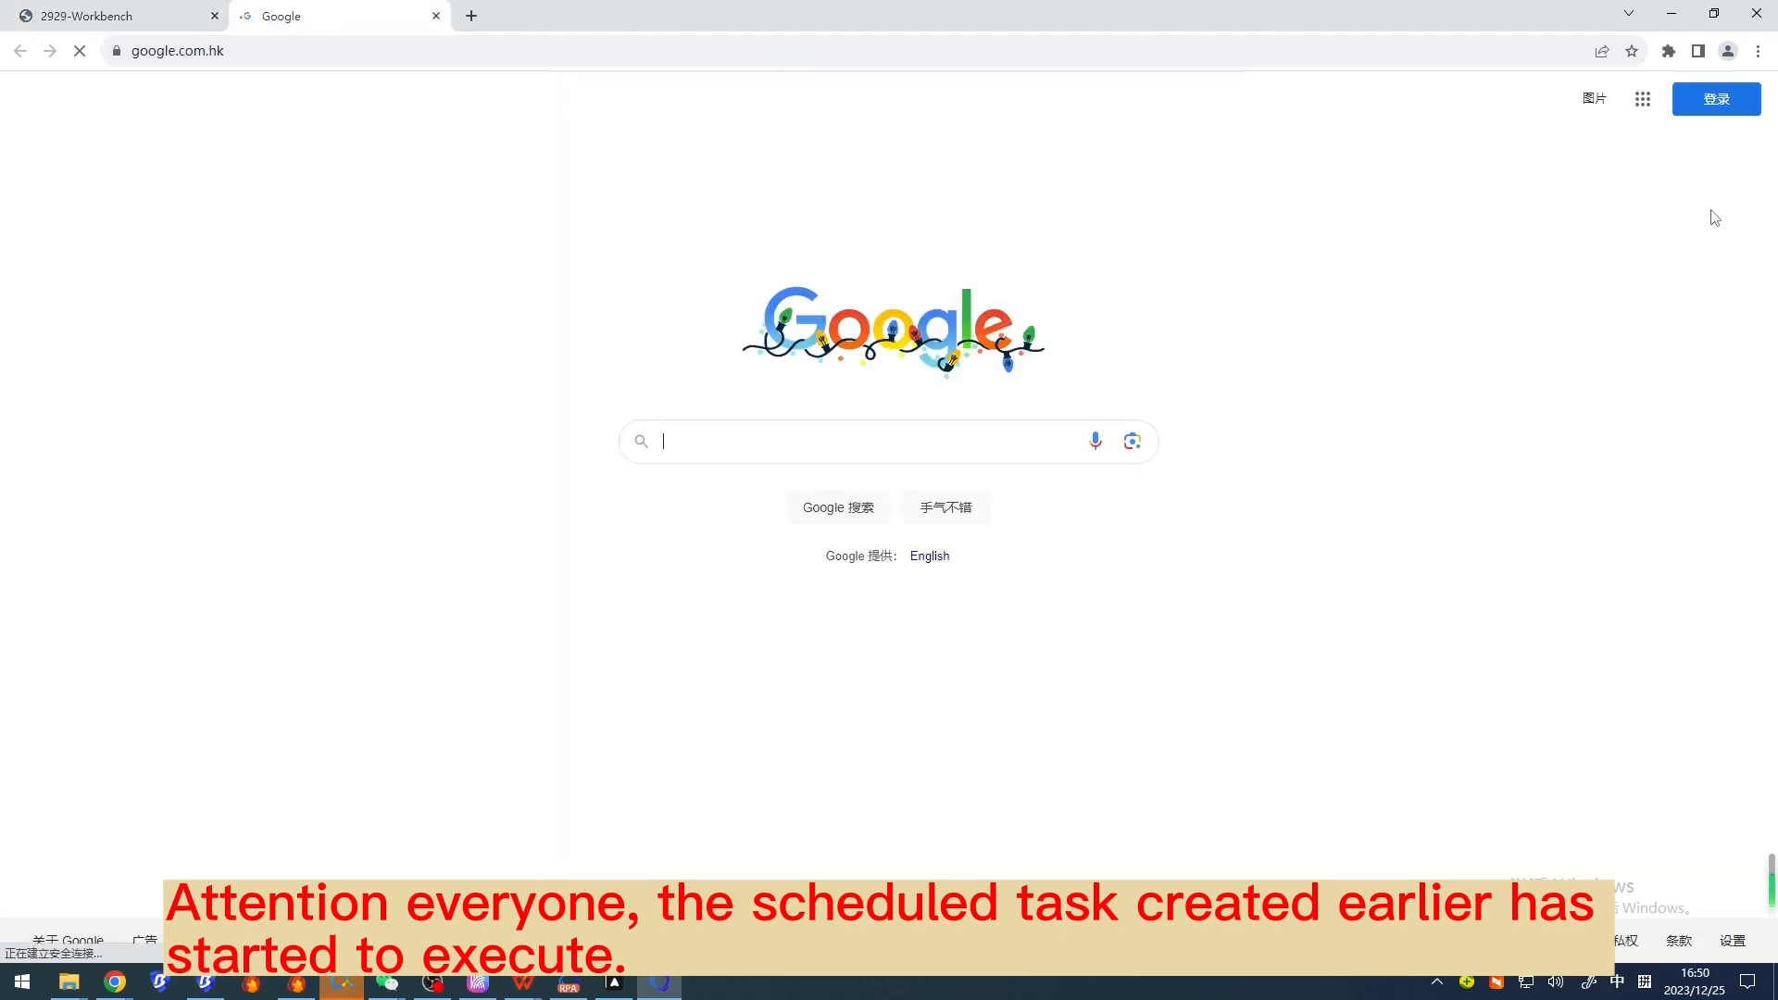
Step: Let the scheduled task's profile browser run its Google search and close, showing Finished
type("bitbrowse")
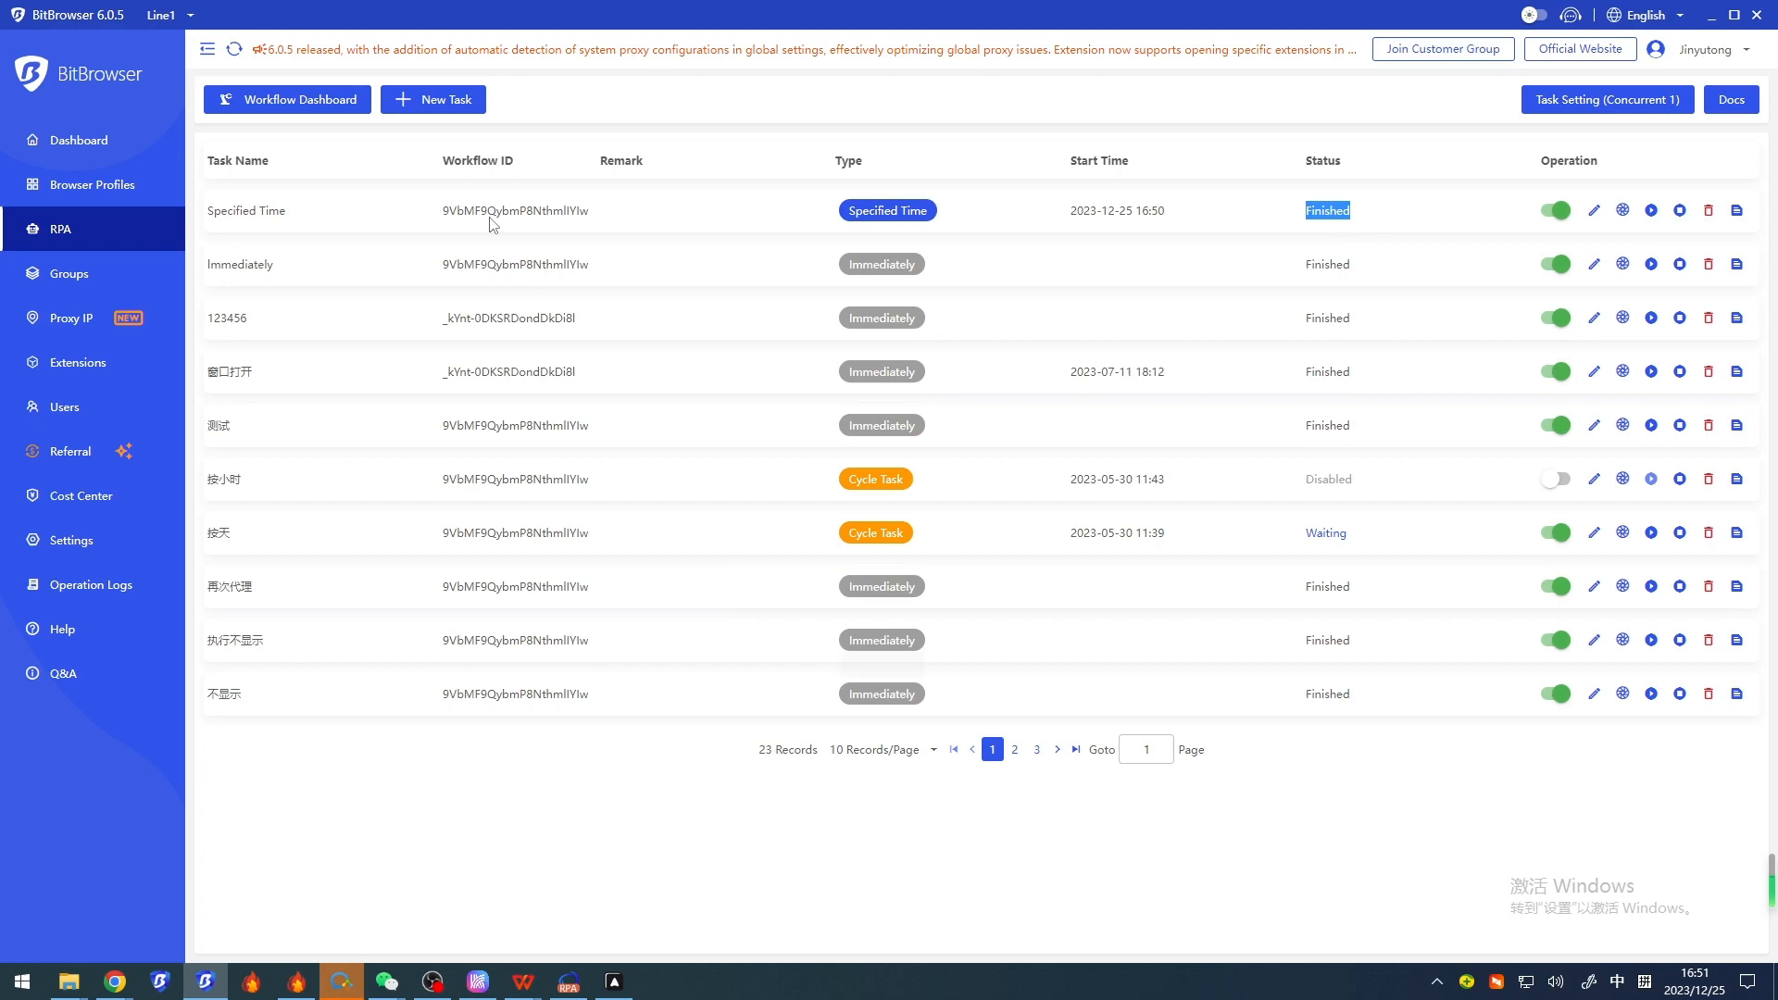
Step: Start a new Cycle Task with the workflow ID copied from Automa and profile 2929 bound
left_click(434, 98)
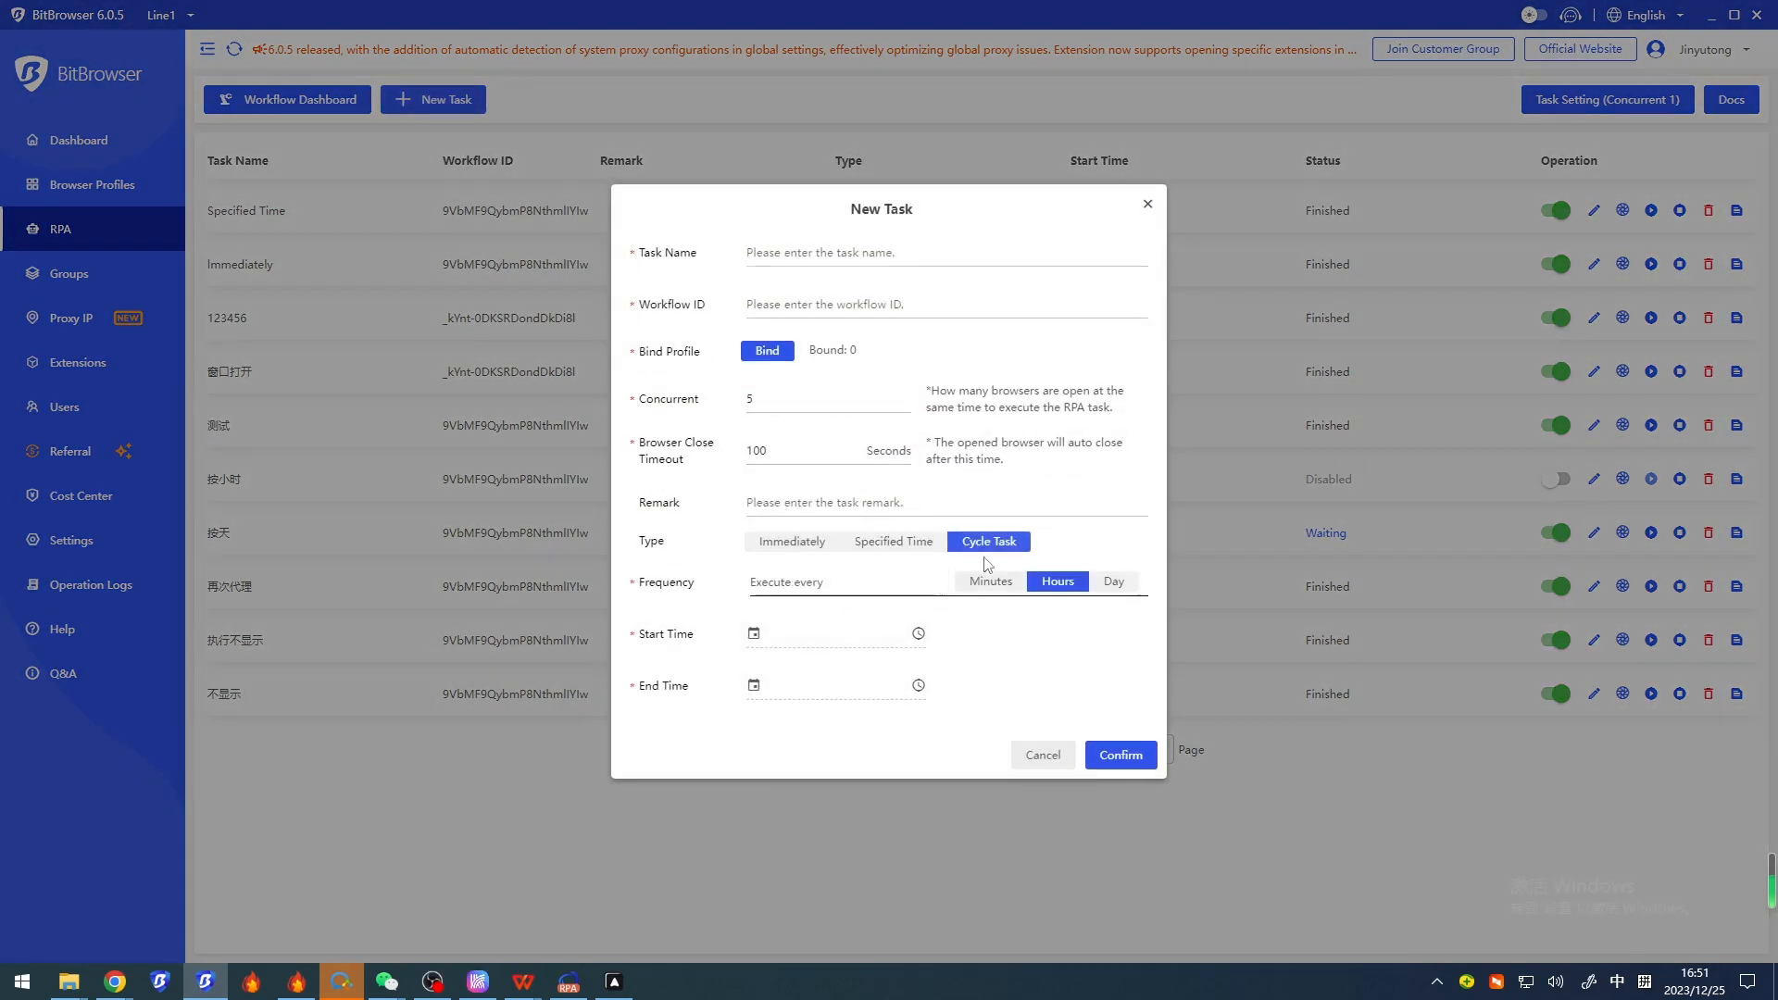
left_click(941, 252)
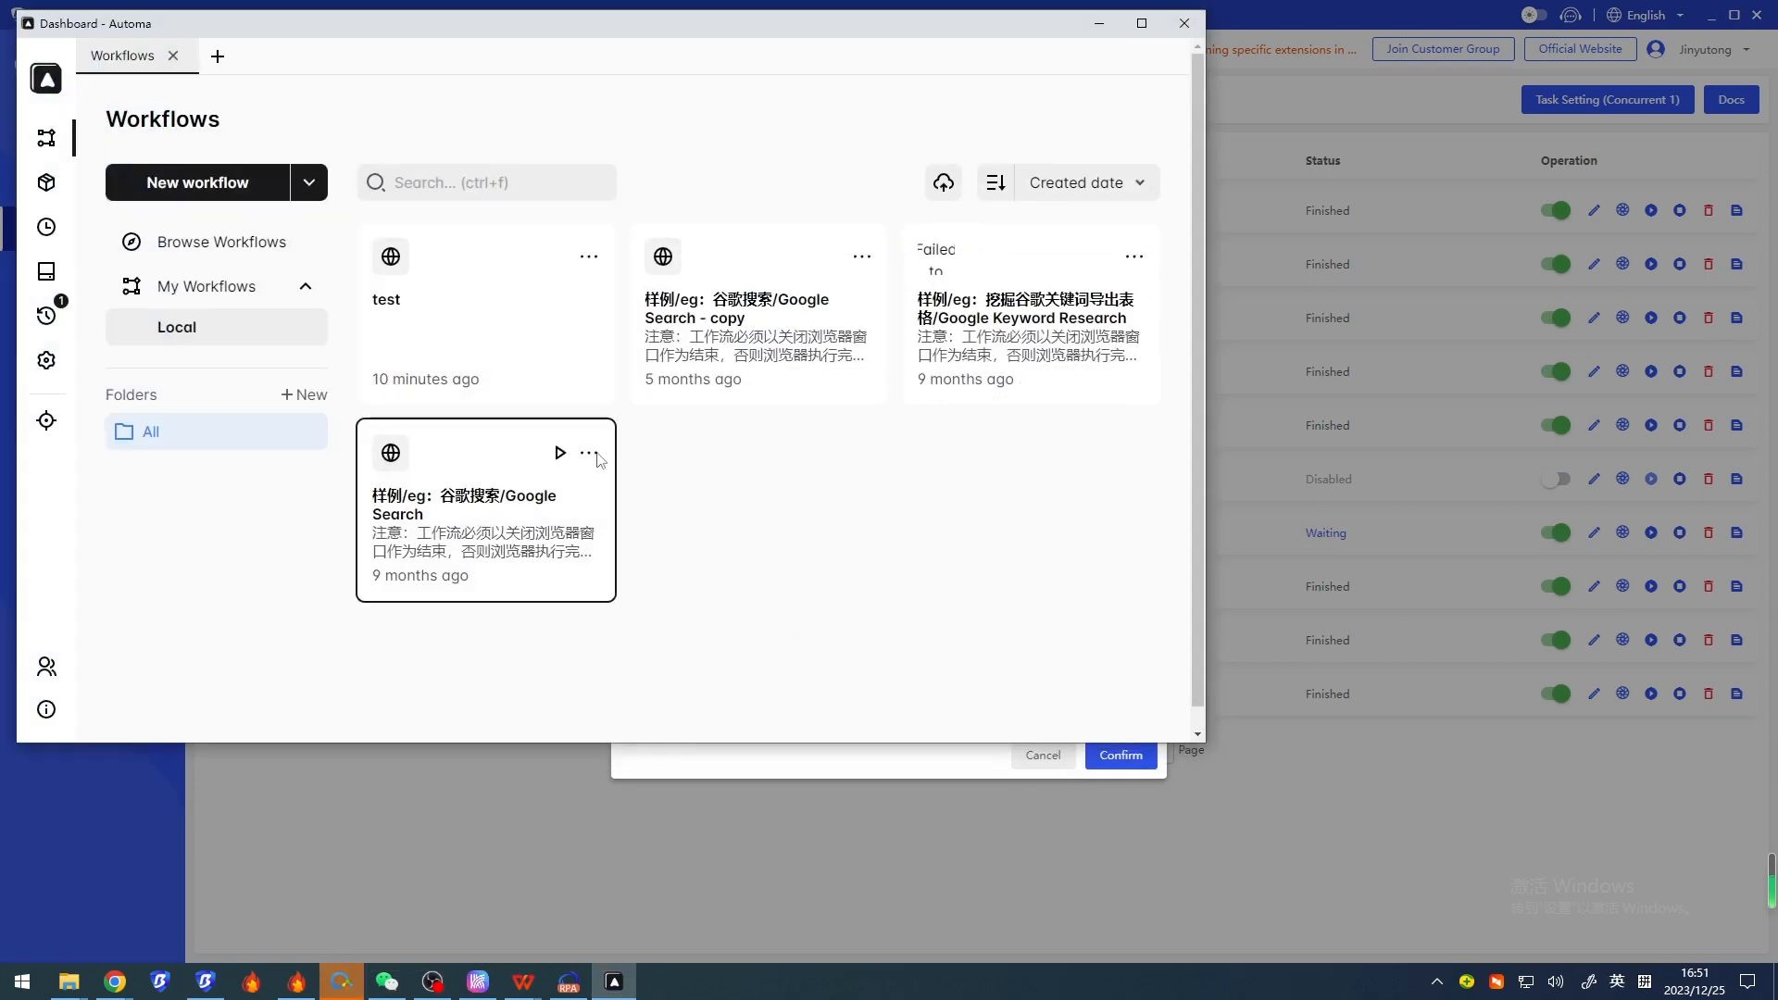
mouse_move(982, 322)
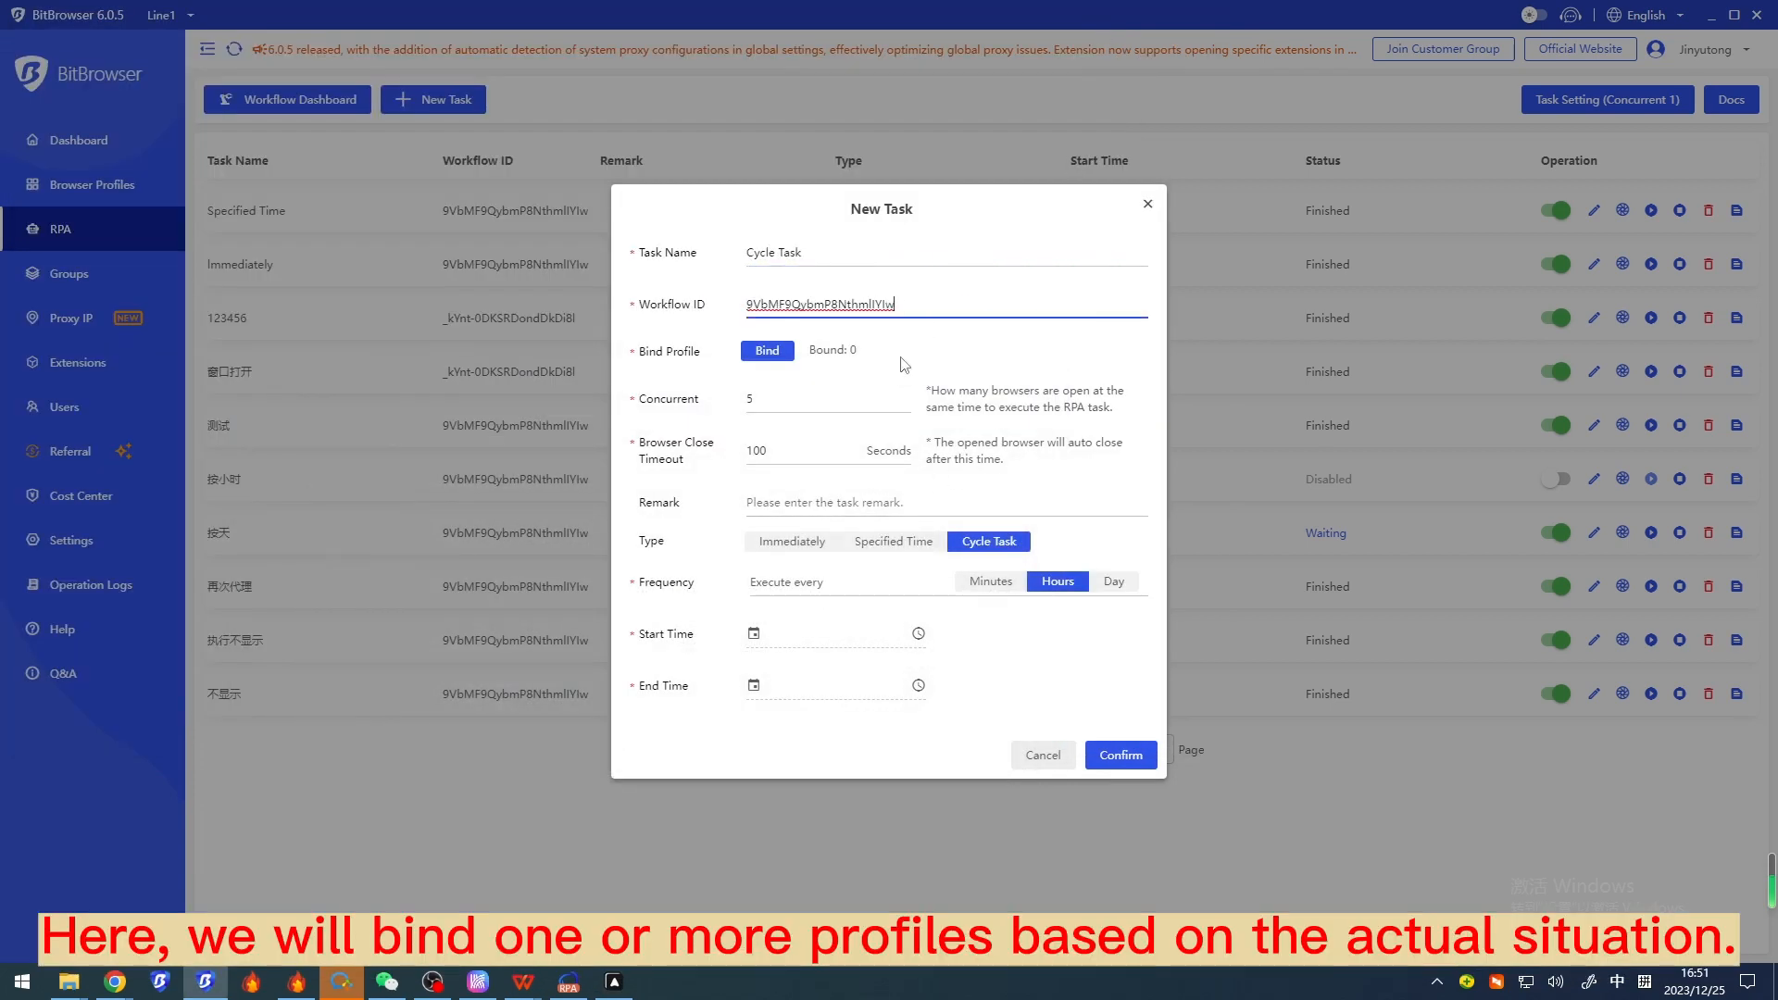
left_click(767, 350)
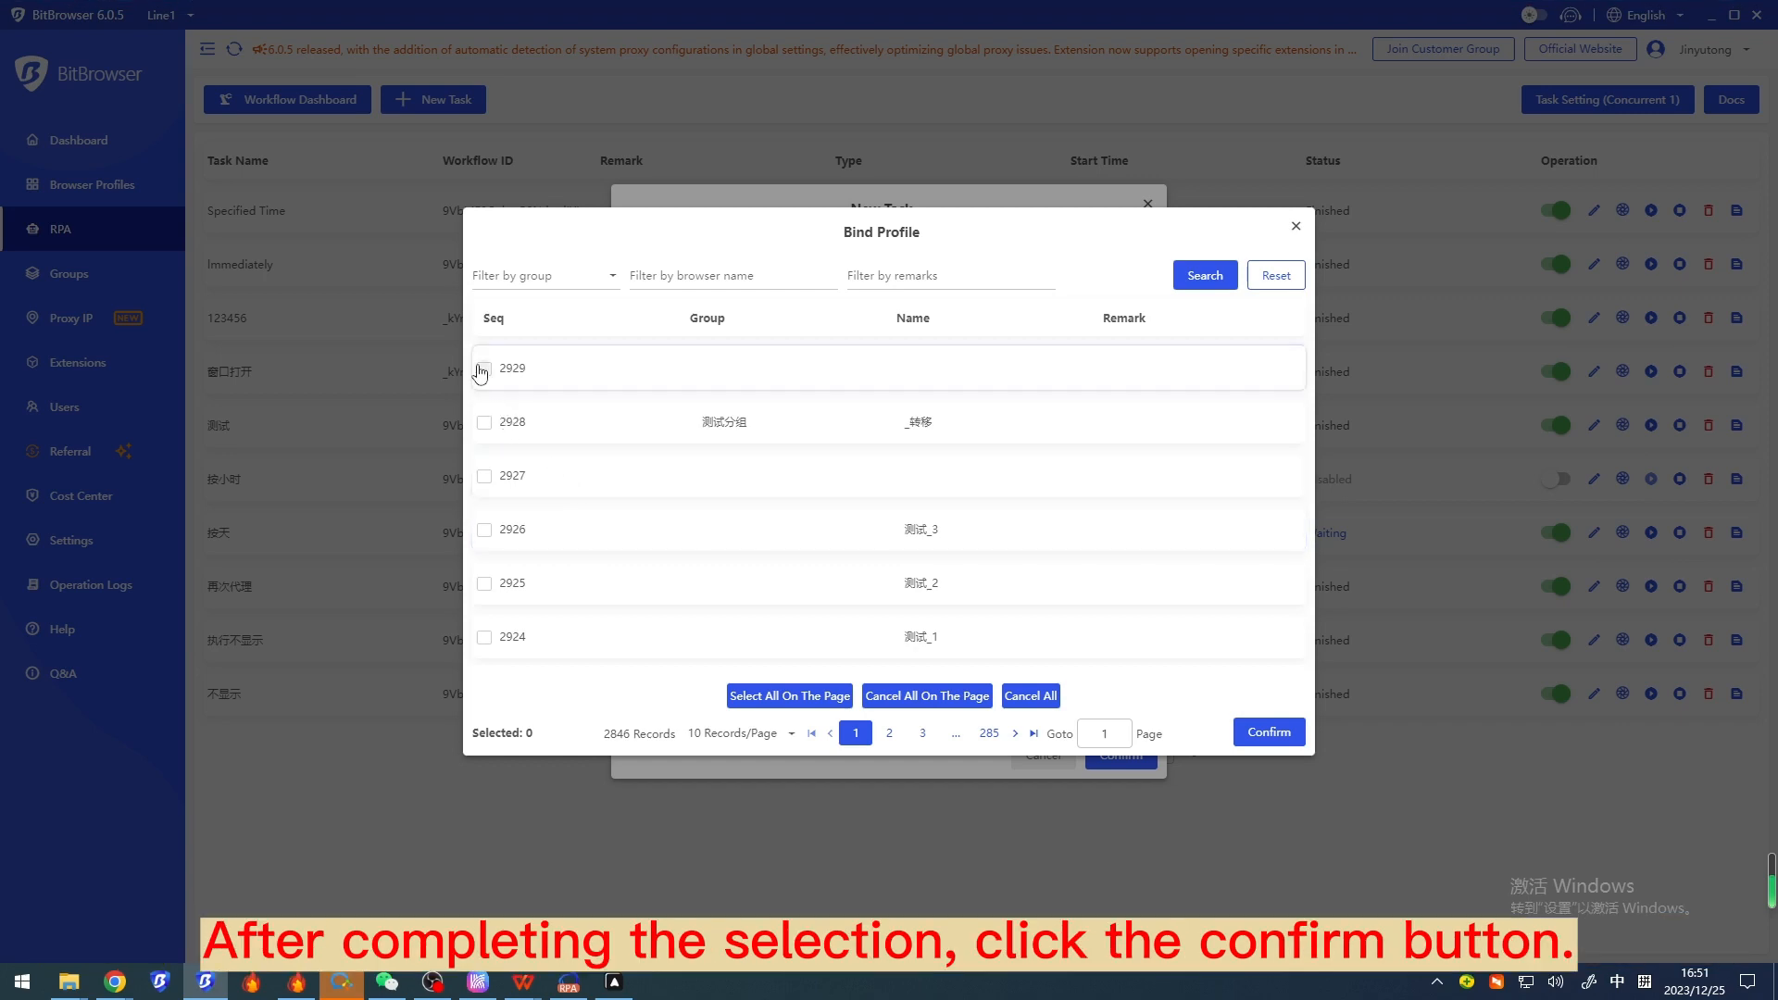
left_click(1268, 732)
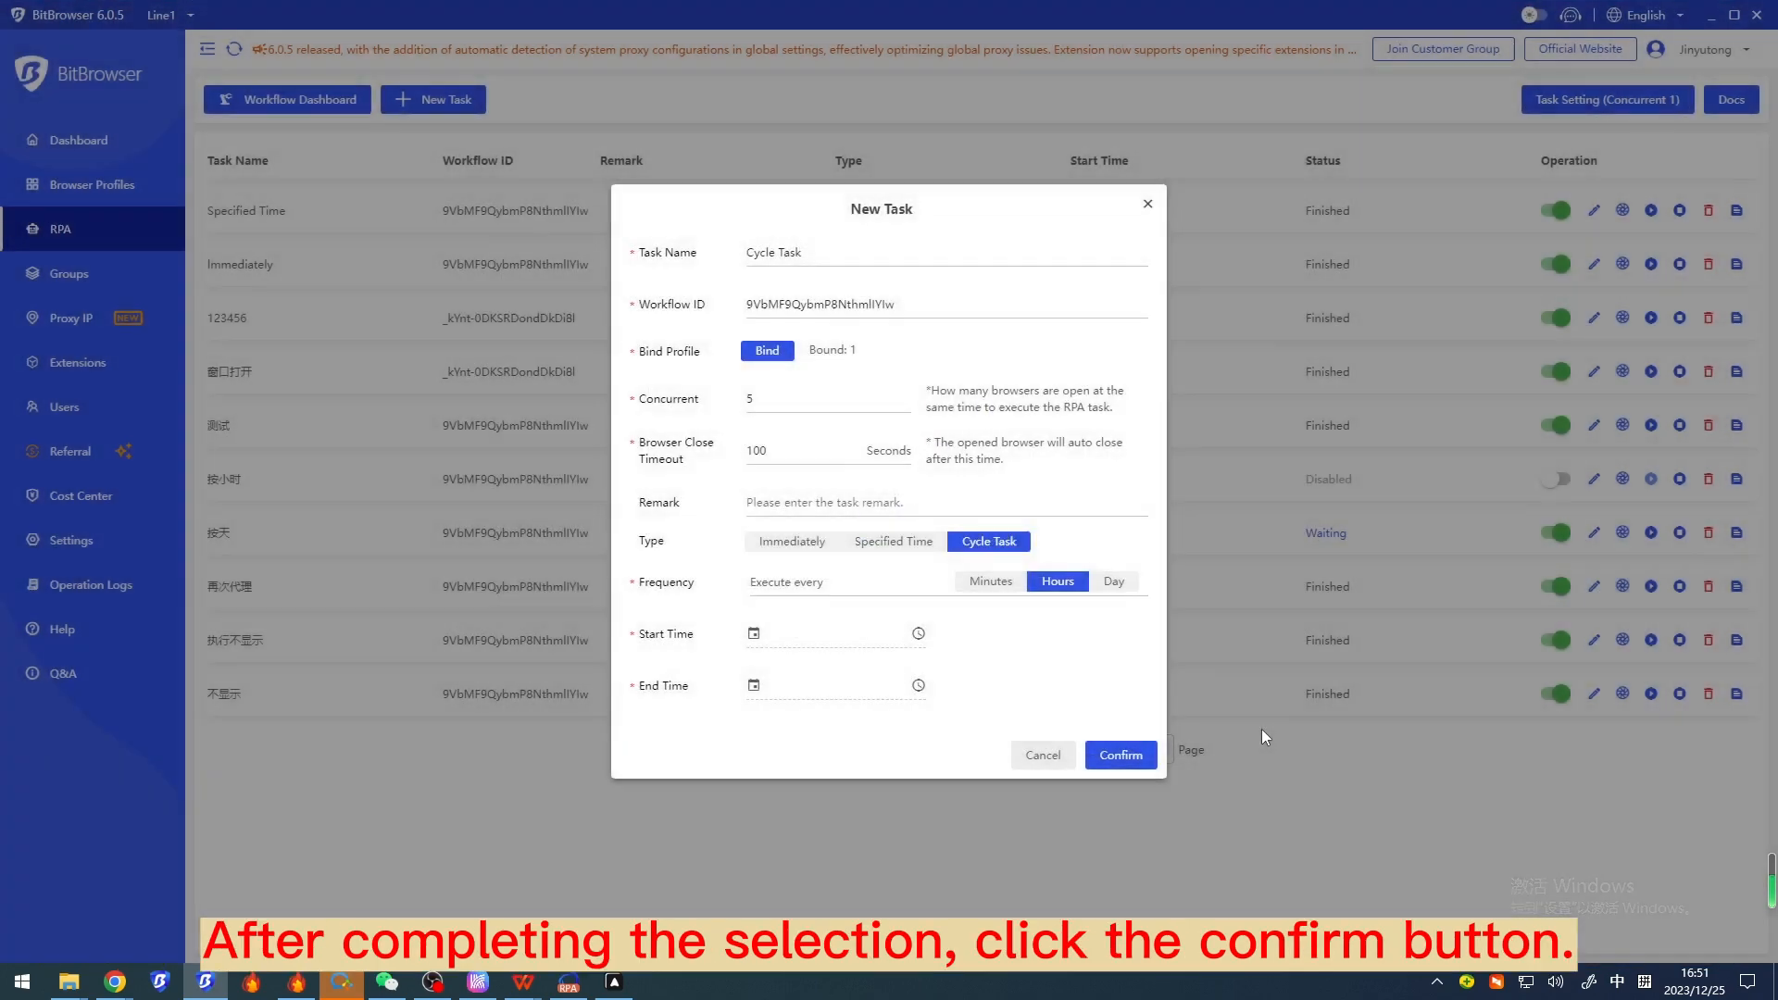
Step: Set frequency to every 2 Hours, start 16:53 and end 16:58 on 2023-12-25, and save the cycle task
left_click(845, 581)
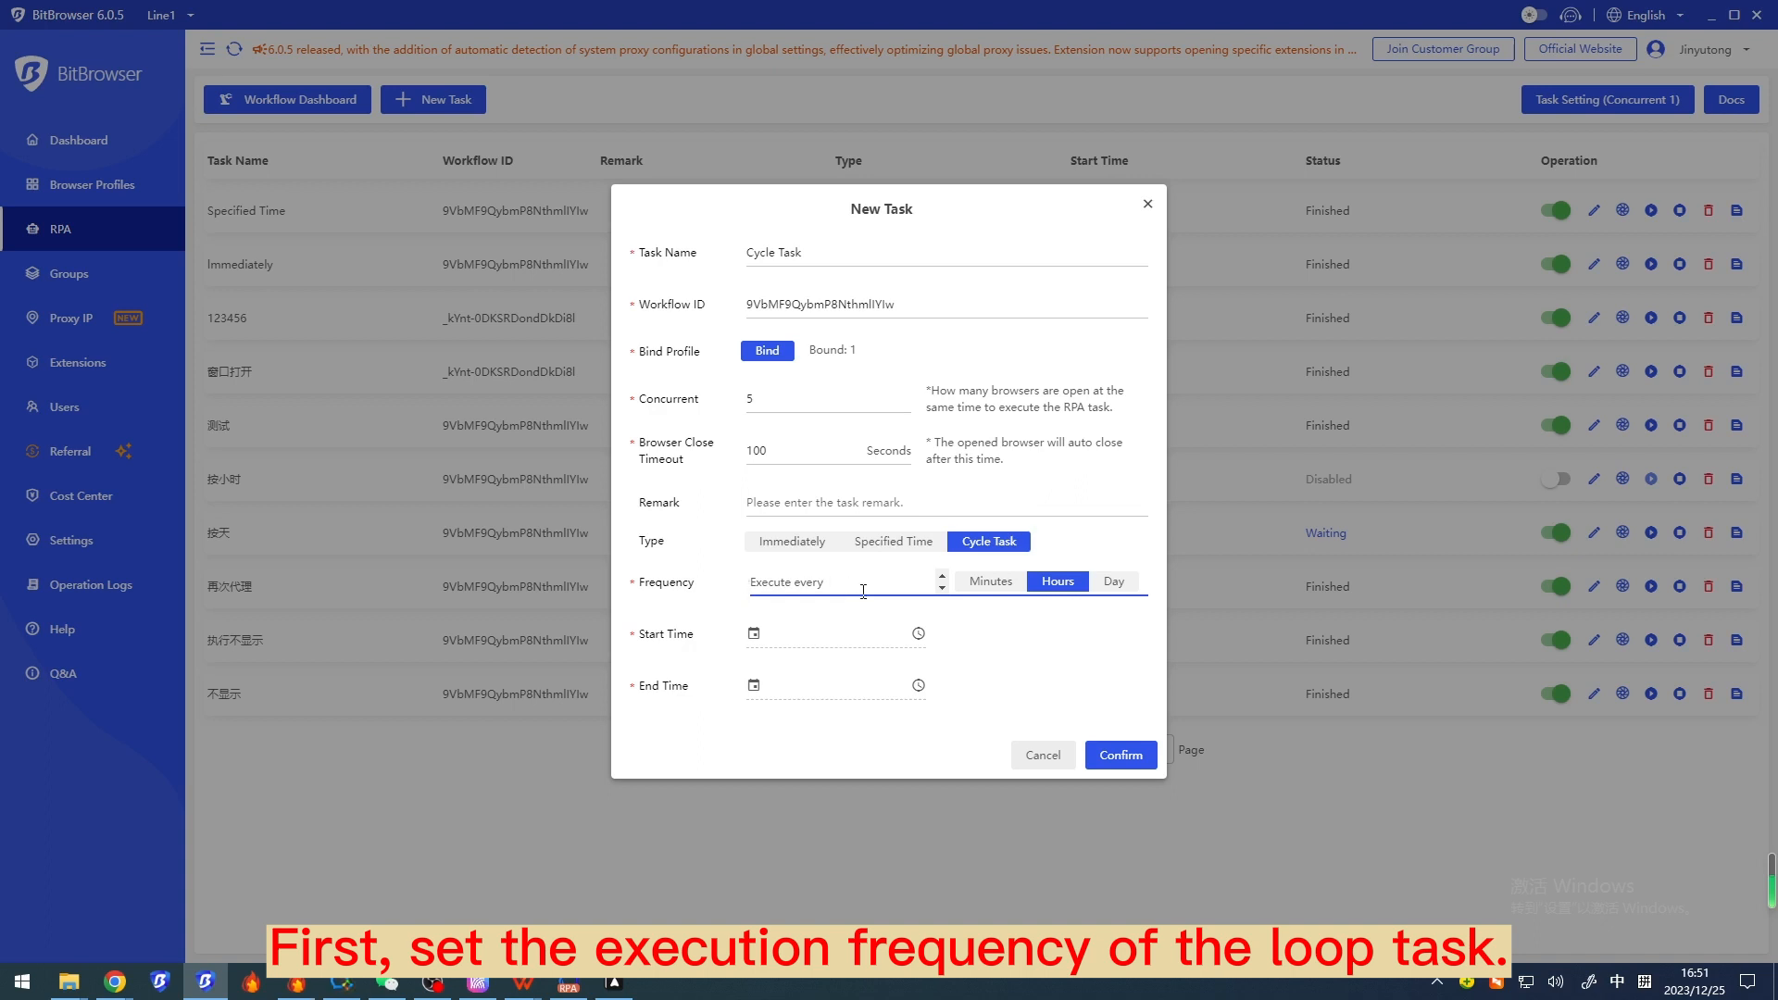
type("2")
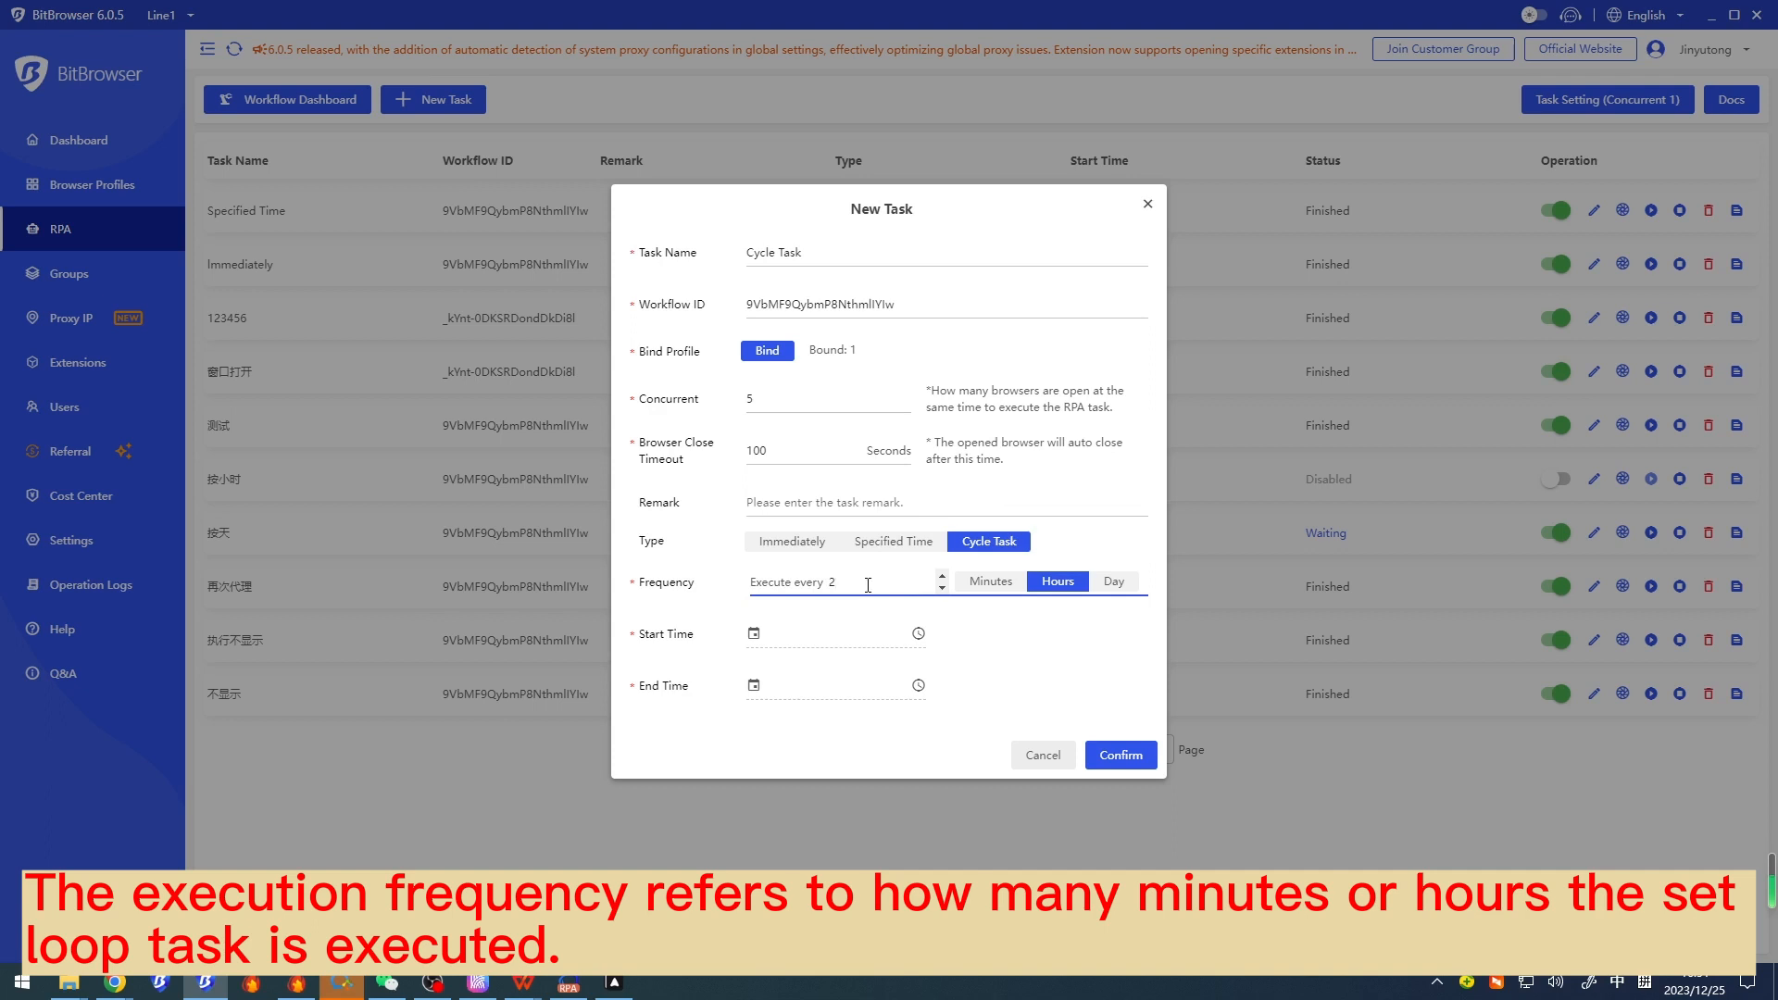
left_click(752, 633)
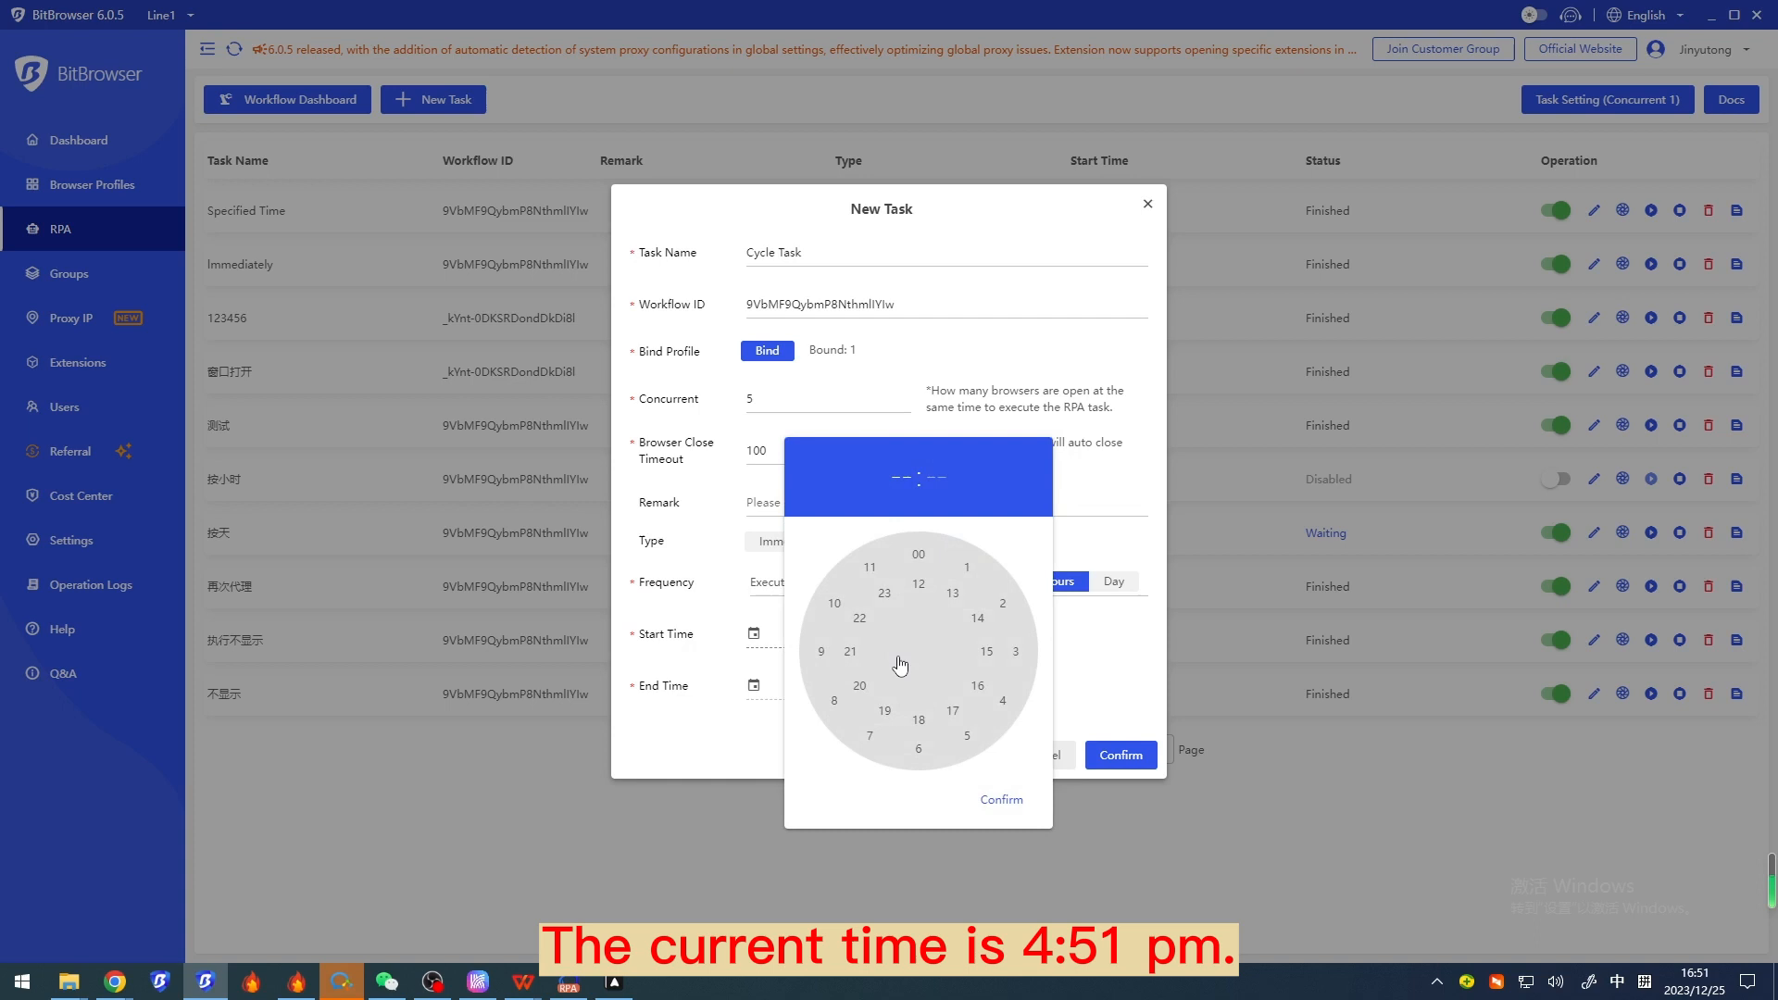
mouse_move(1007, 650)
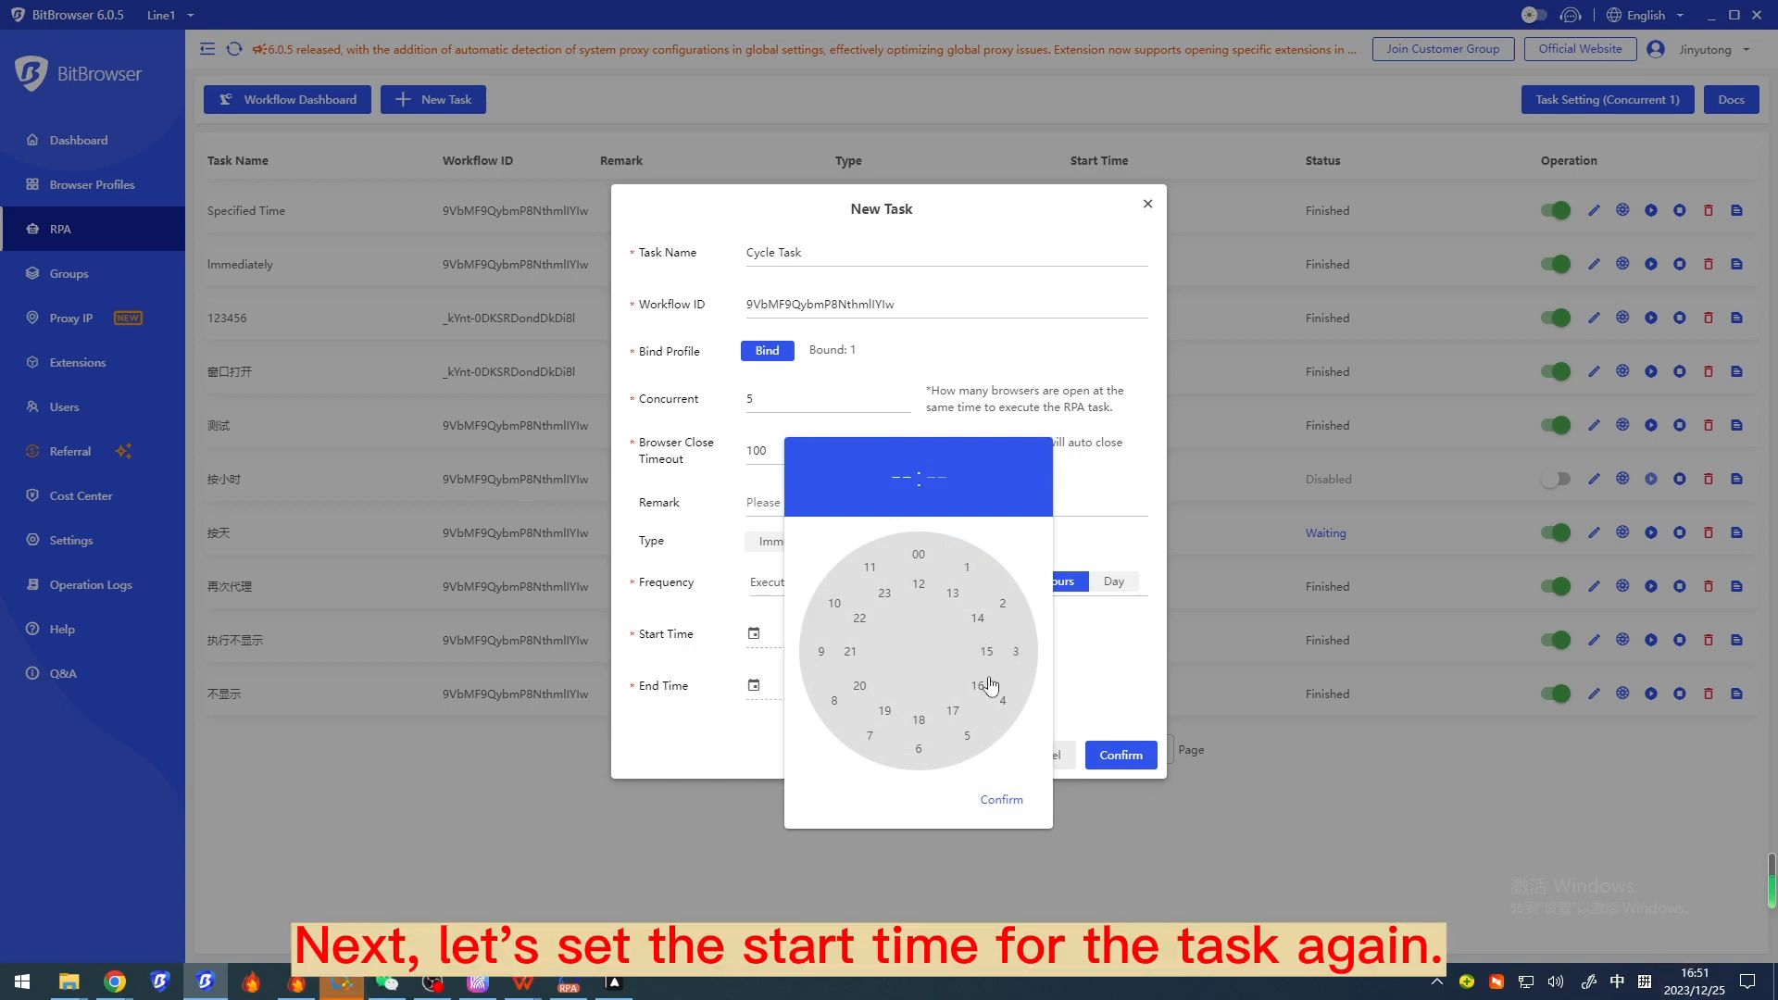
left_click(850, 580)
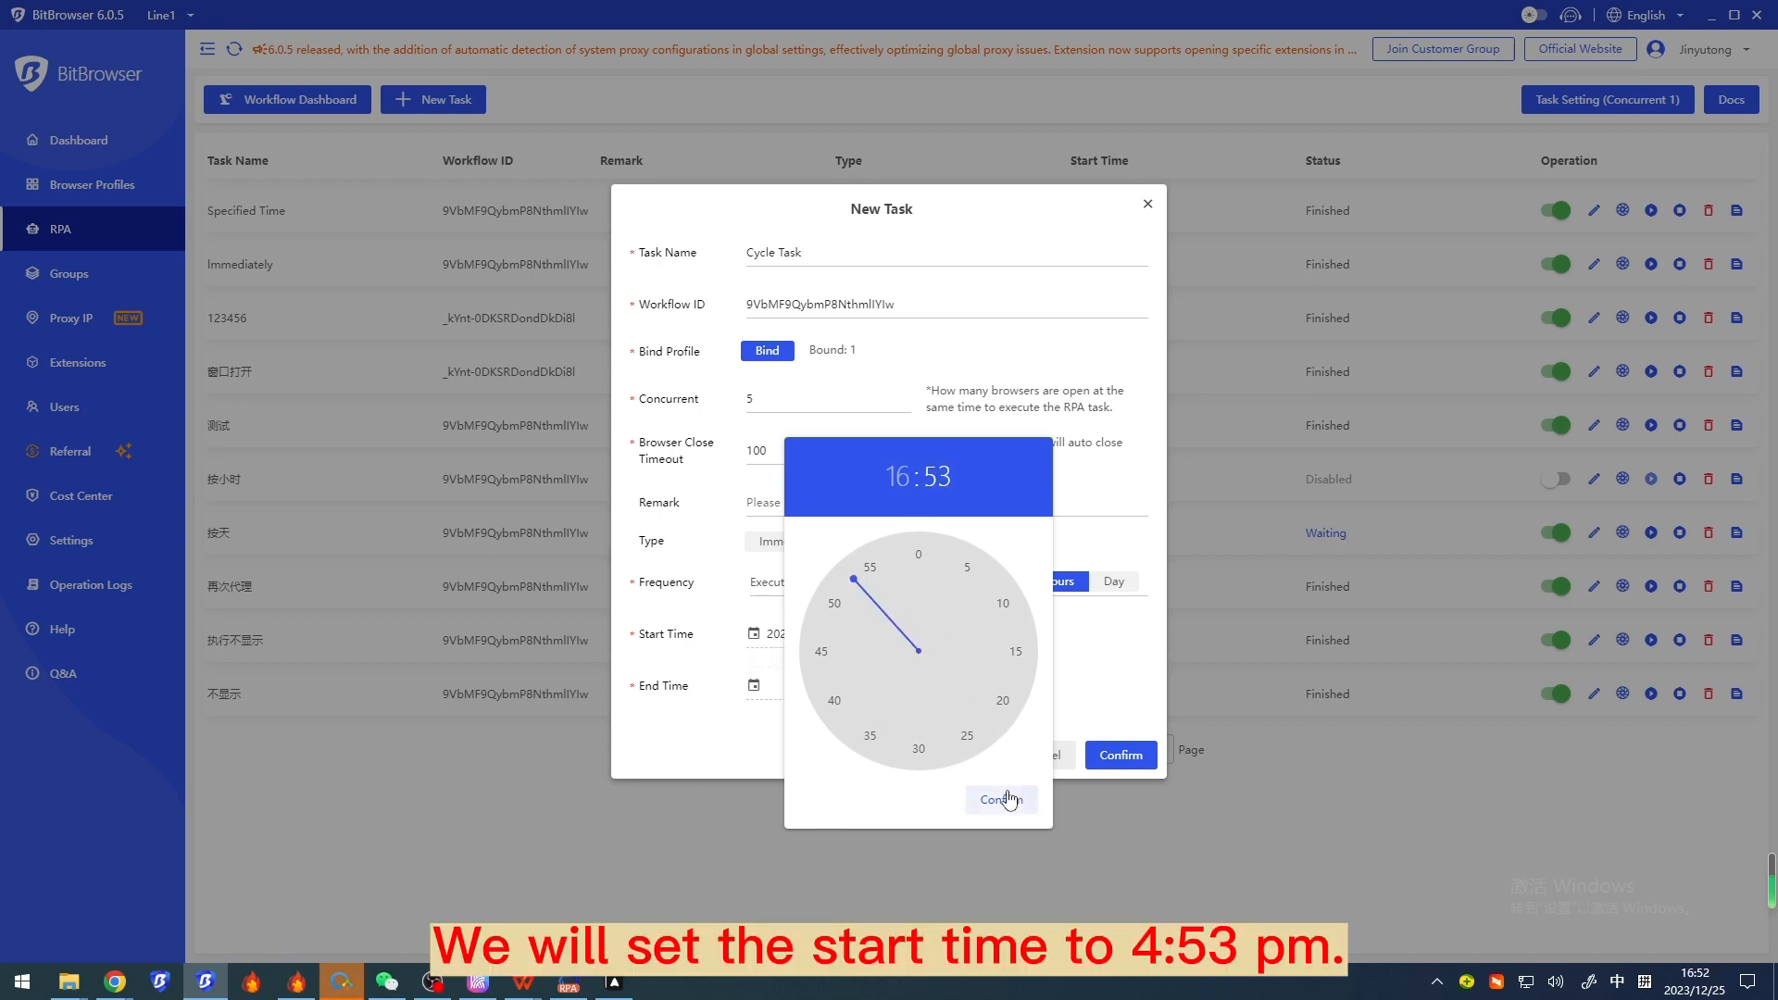
left_click(1000, 801)
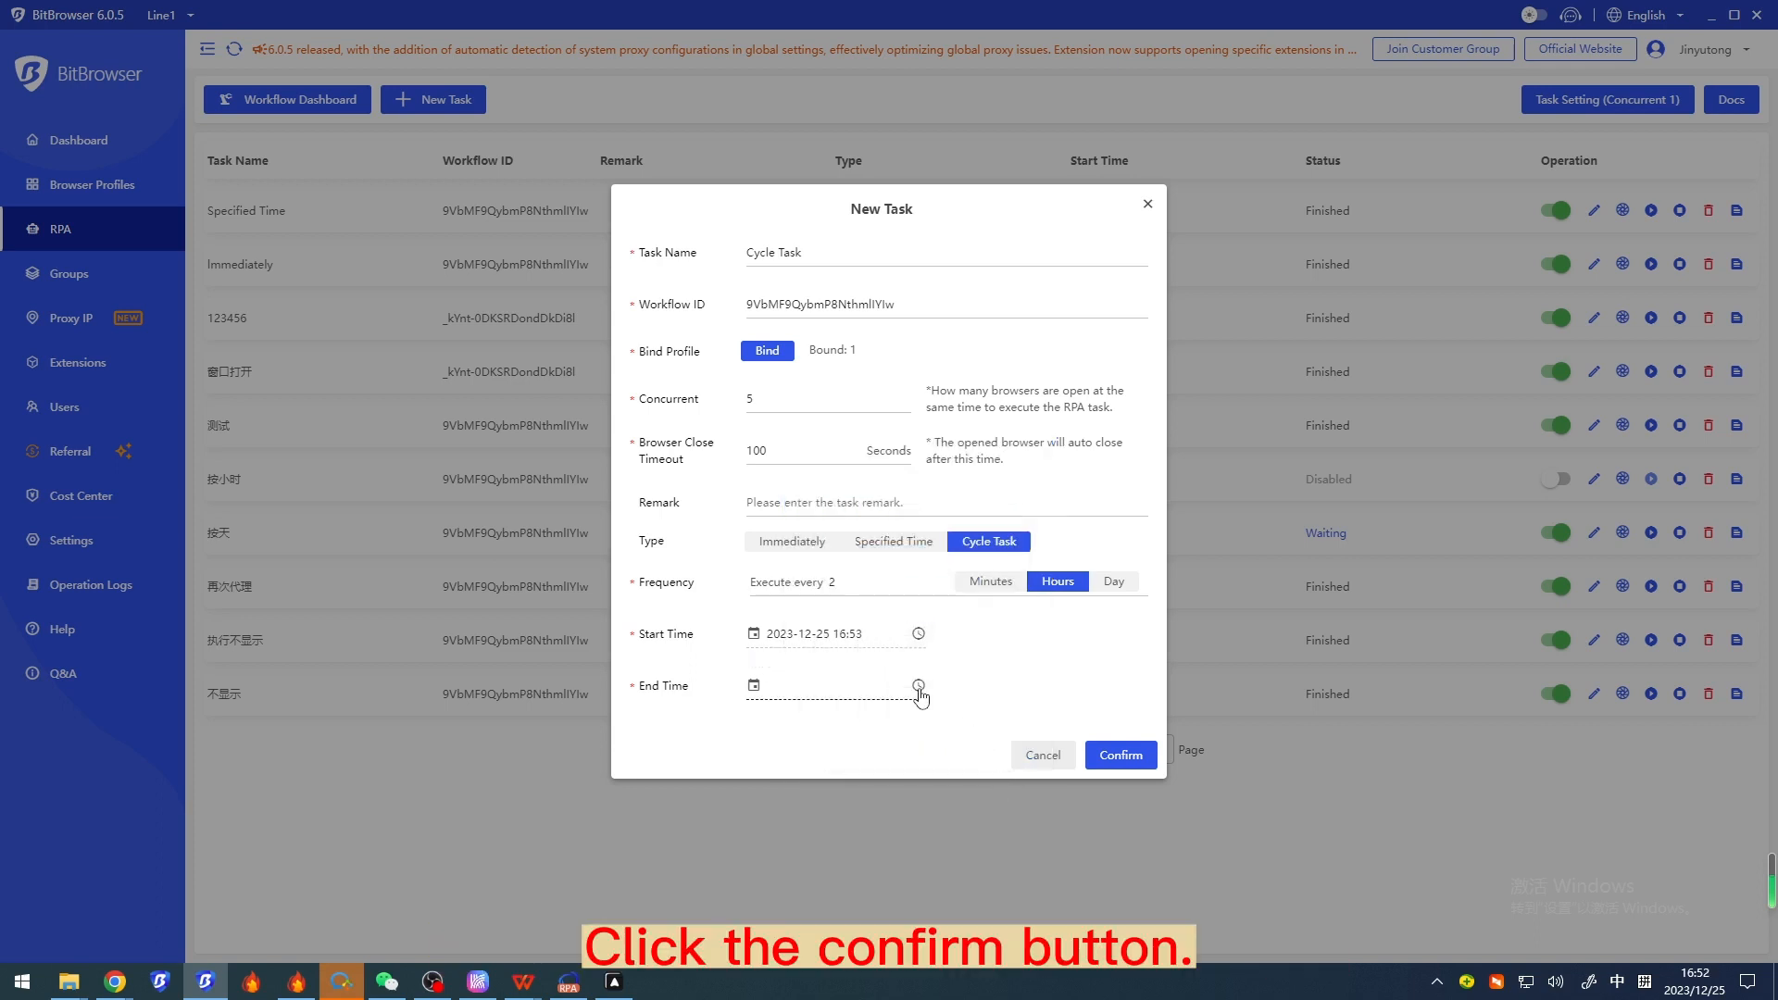
left_click(918, 685)
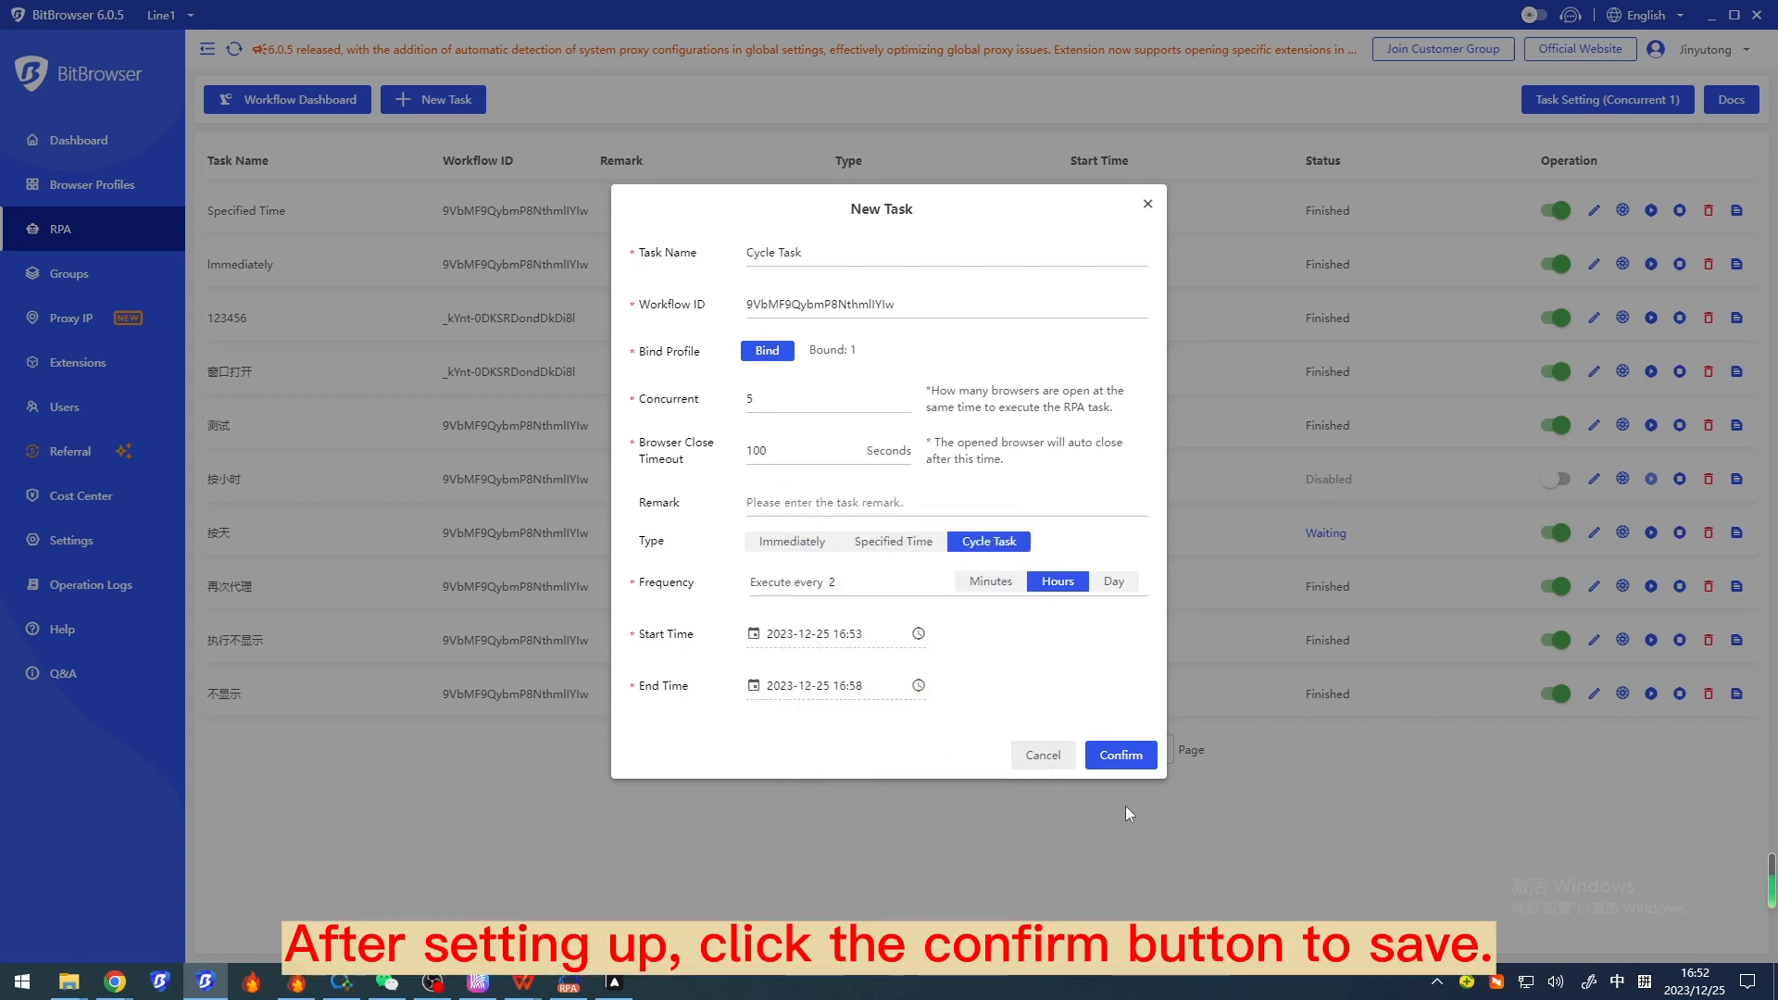
left_click(1119, 755)
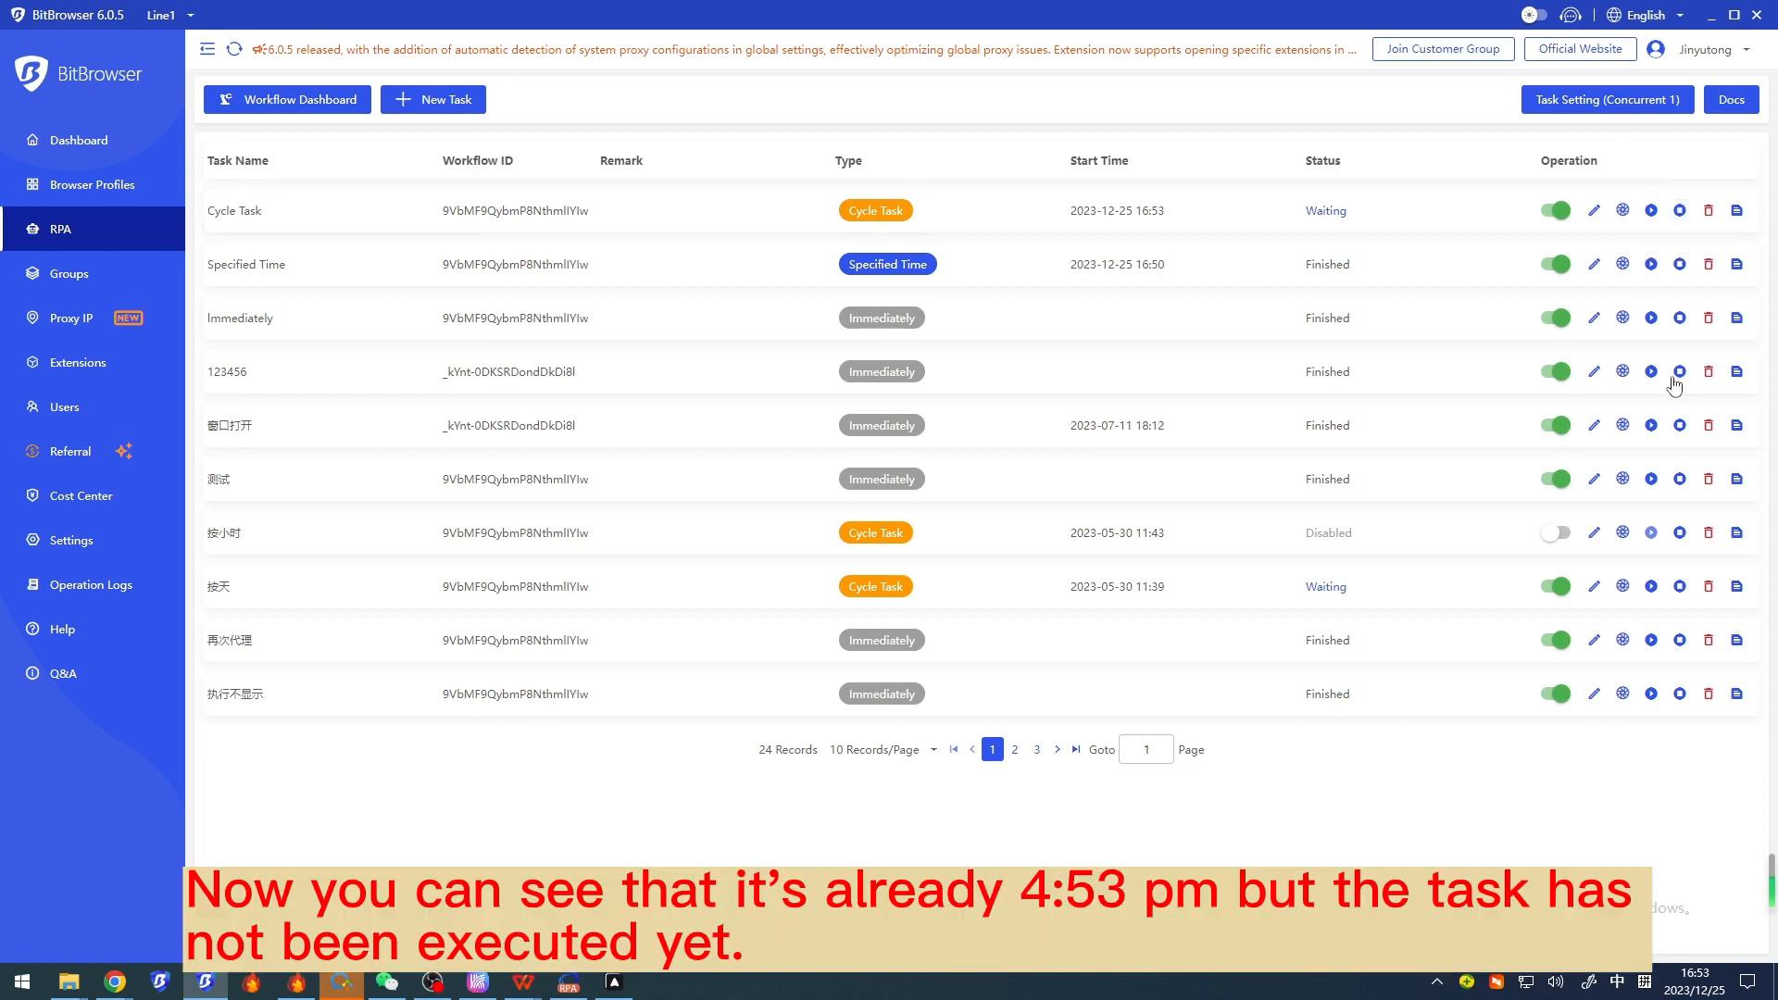
mouse_move(1095, 191)
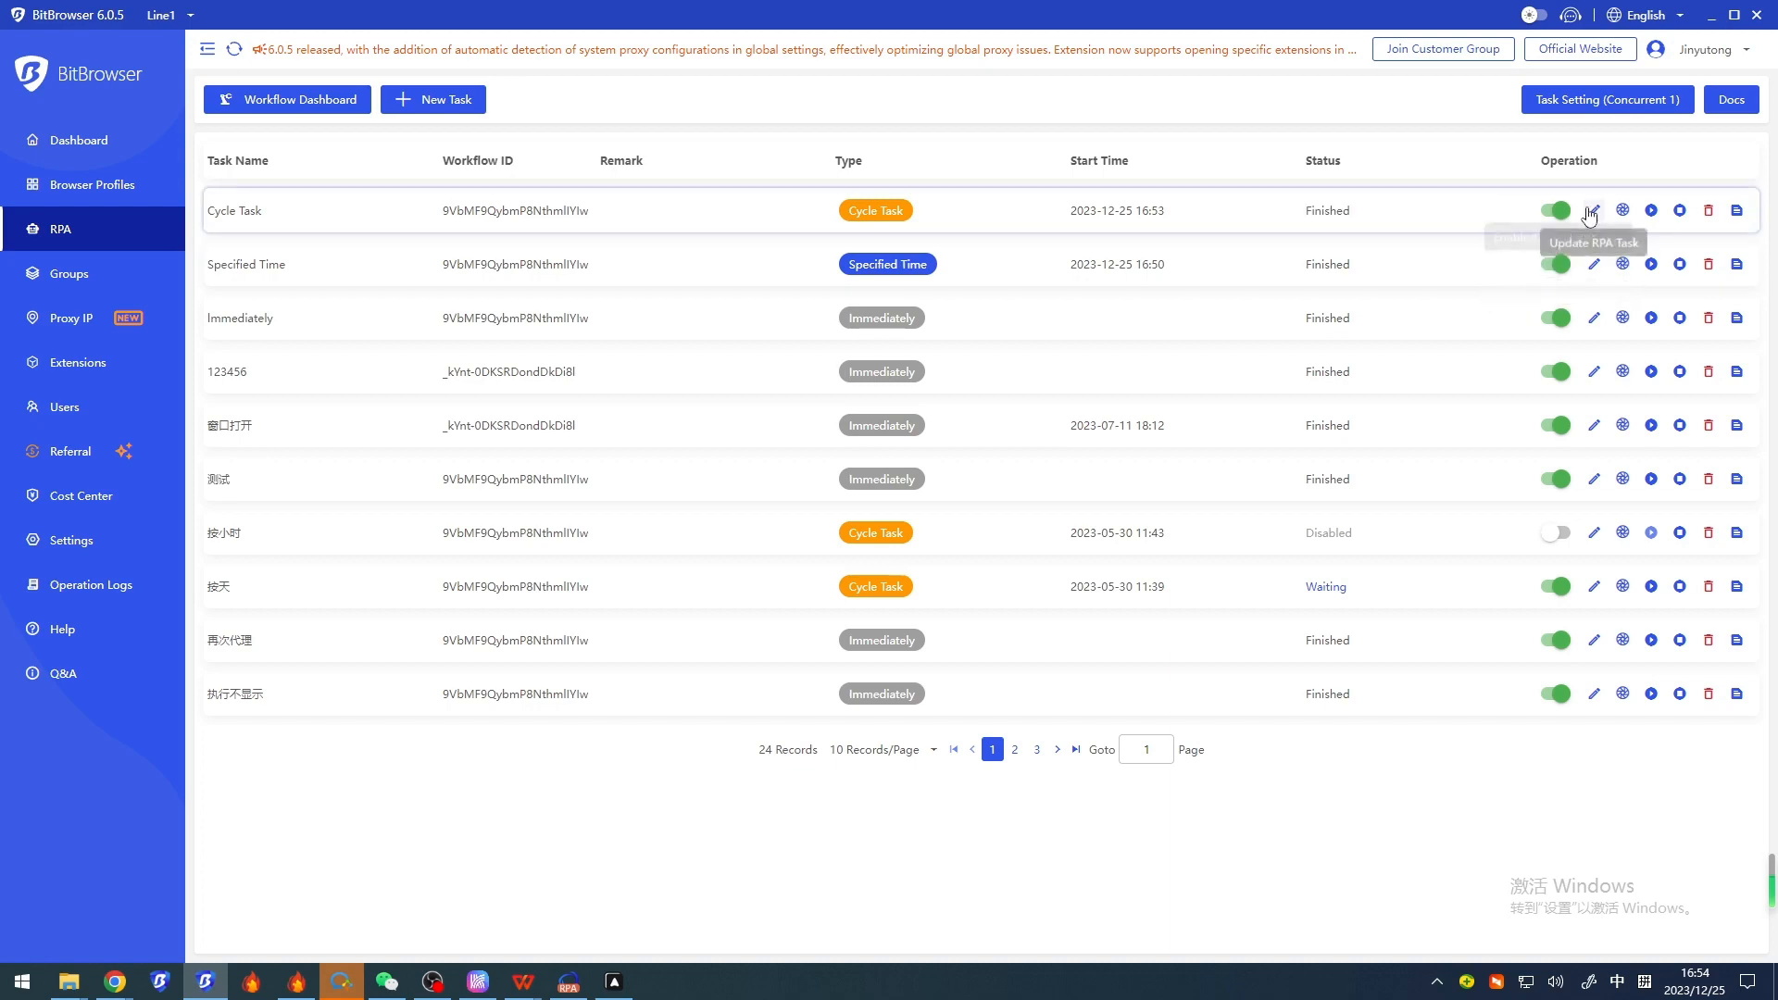
Step: Review the Cycle Task's log of four successful steps, then close the log
left_click(1592, 209)
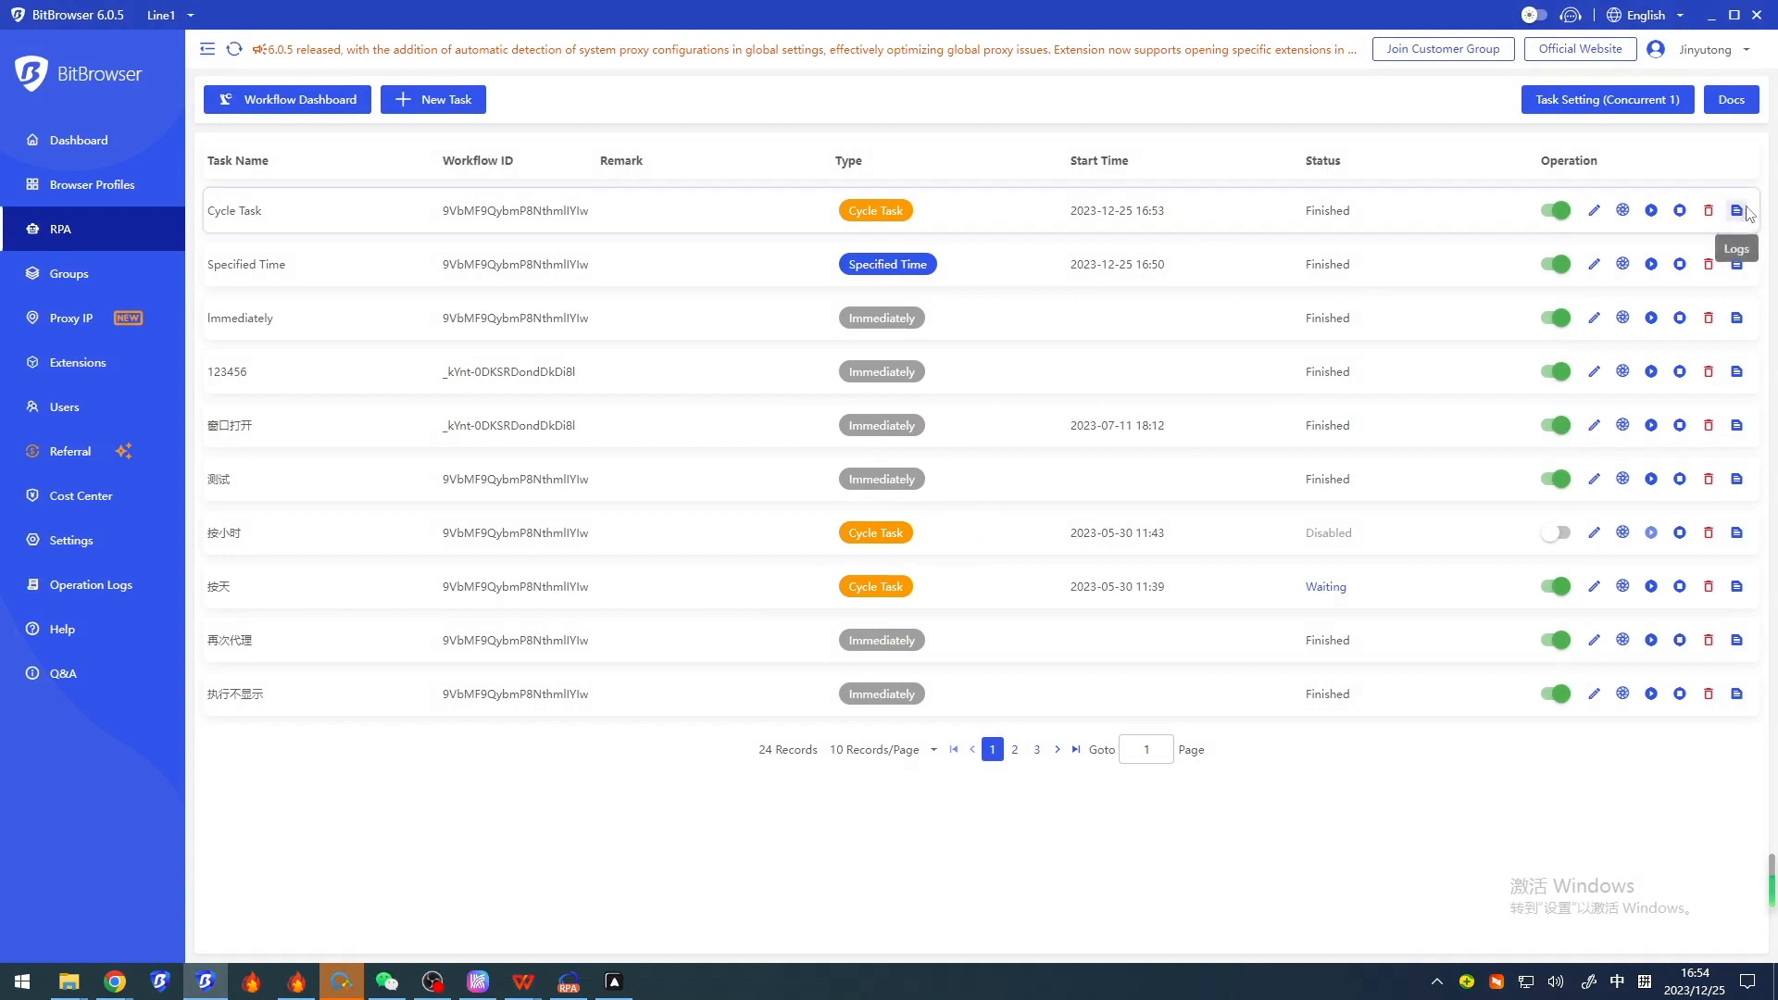
left_click(1737, 209)
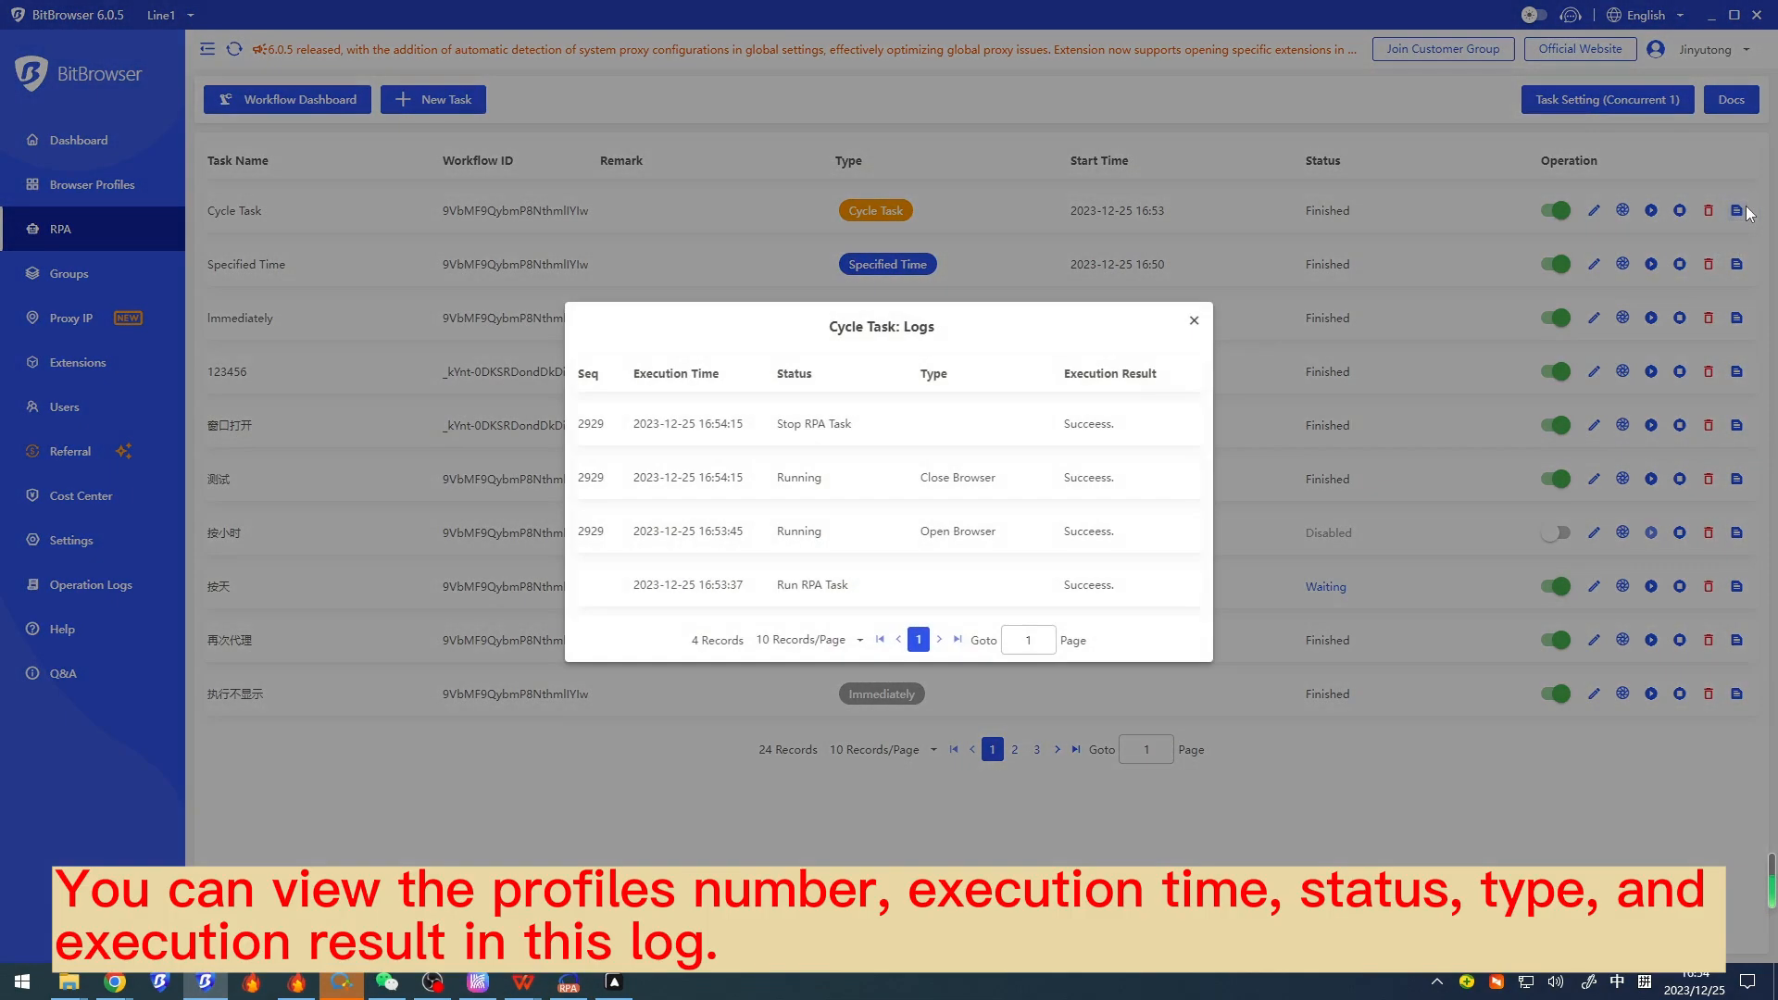
mouse_move(733, 483)
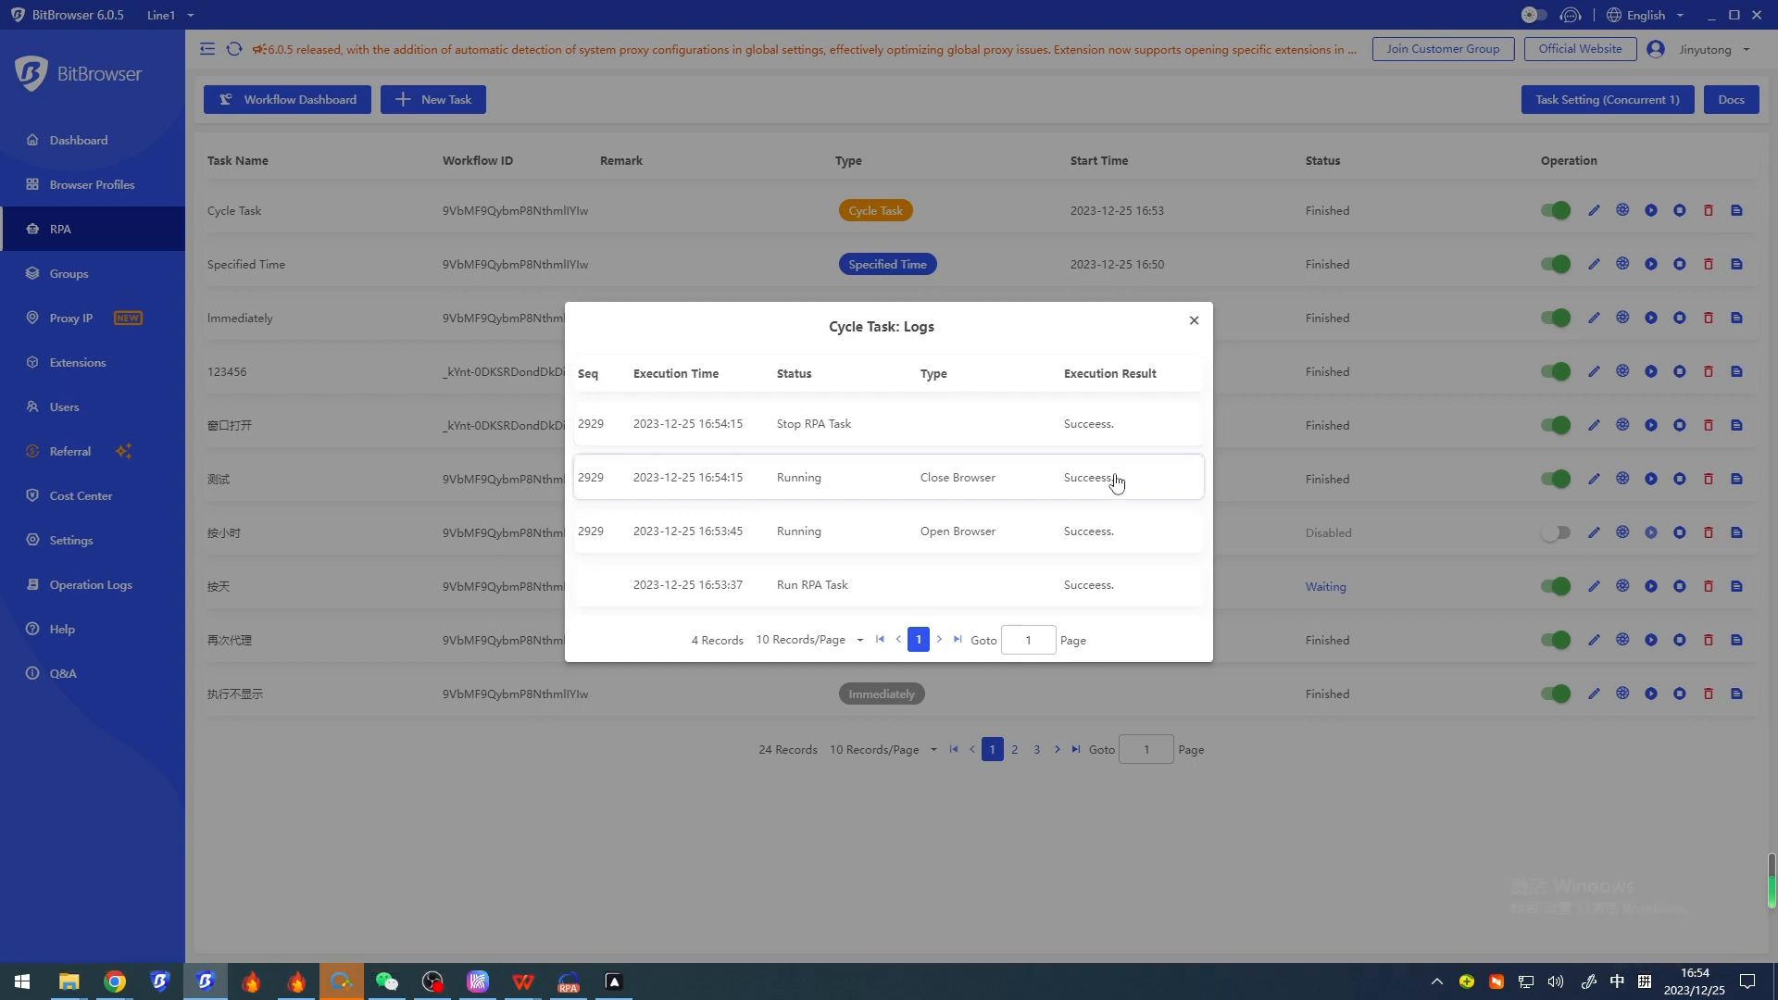
left_click(1193, 320)
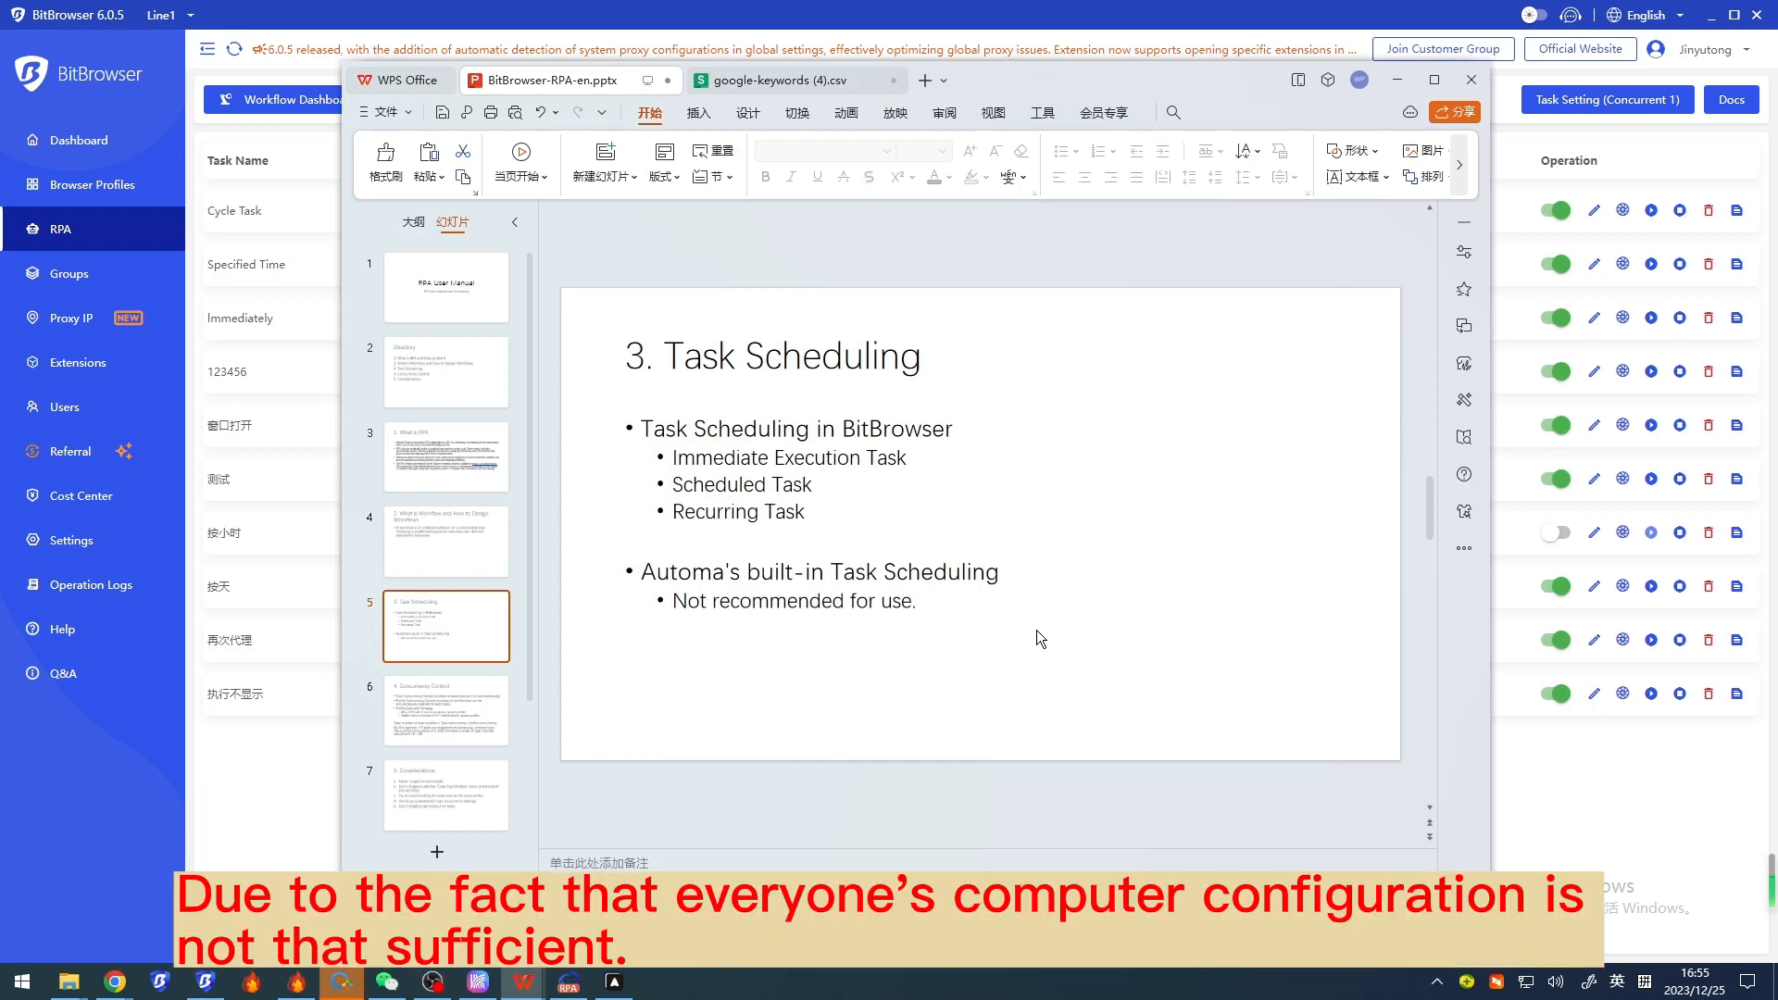
Step: Present the Task Scheduling slide, then return to the RPA task list
left_click(446, 709)
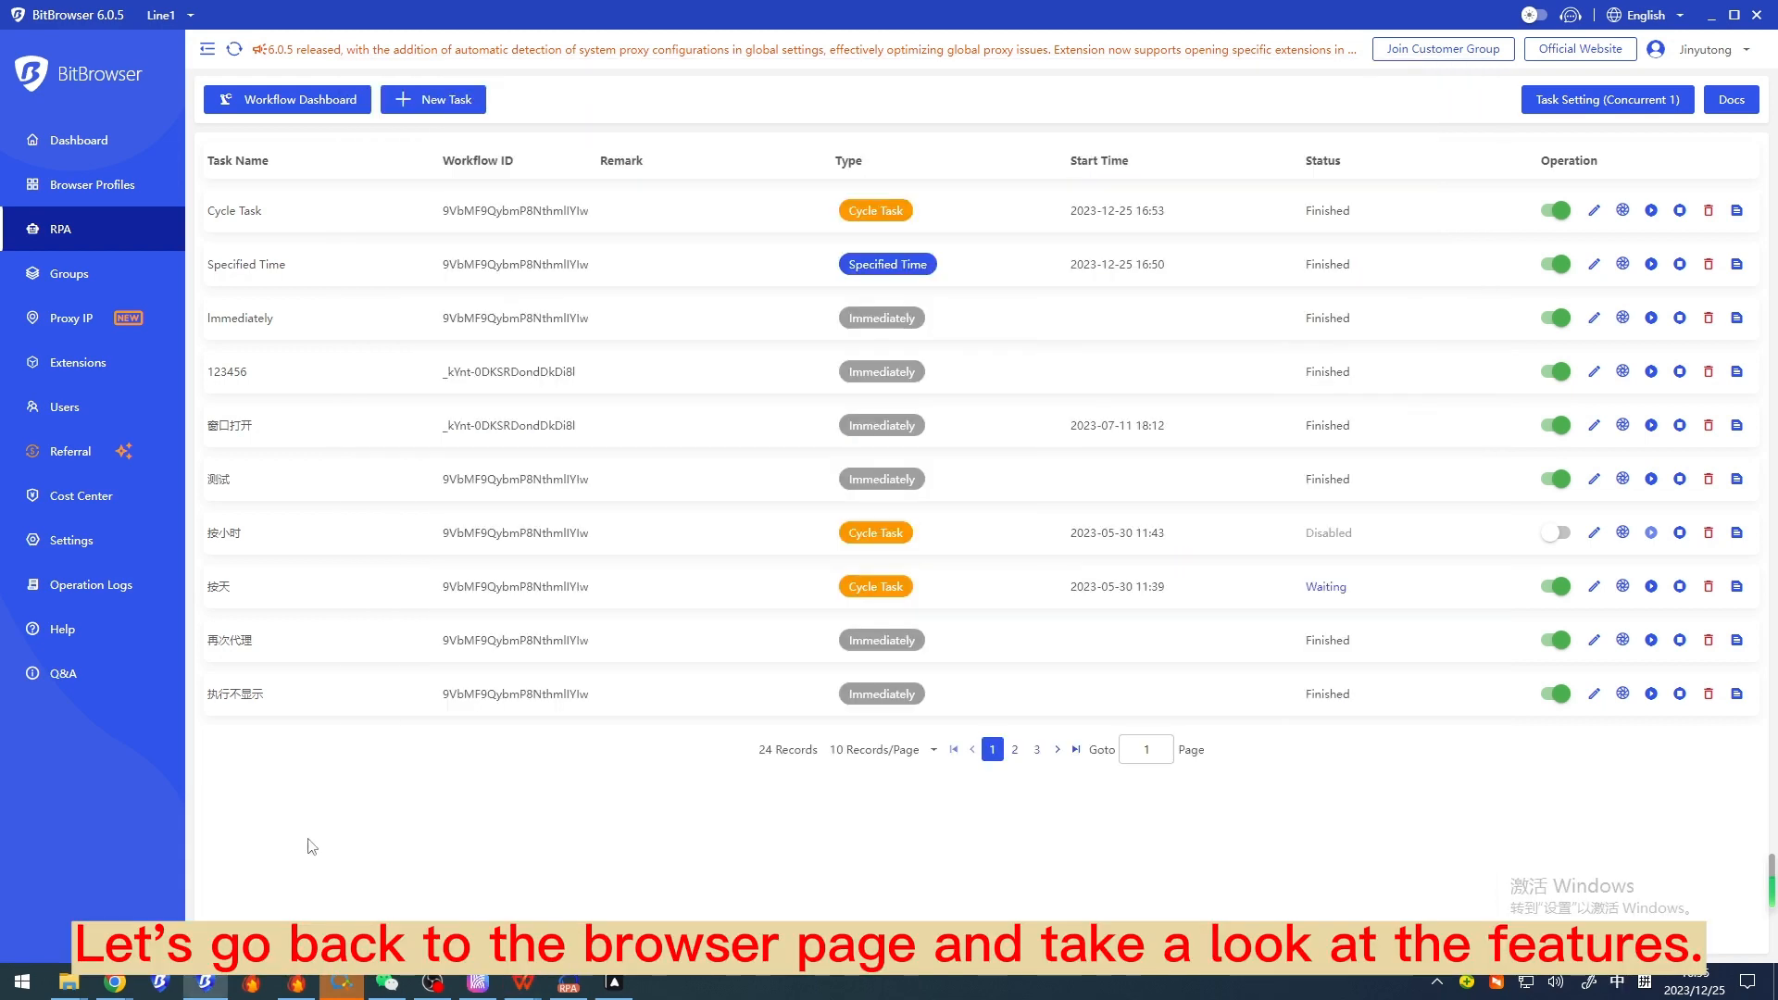
left_click(1606, 100)
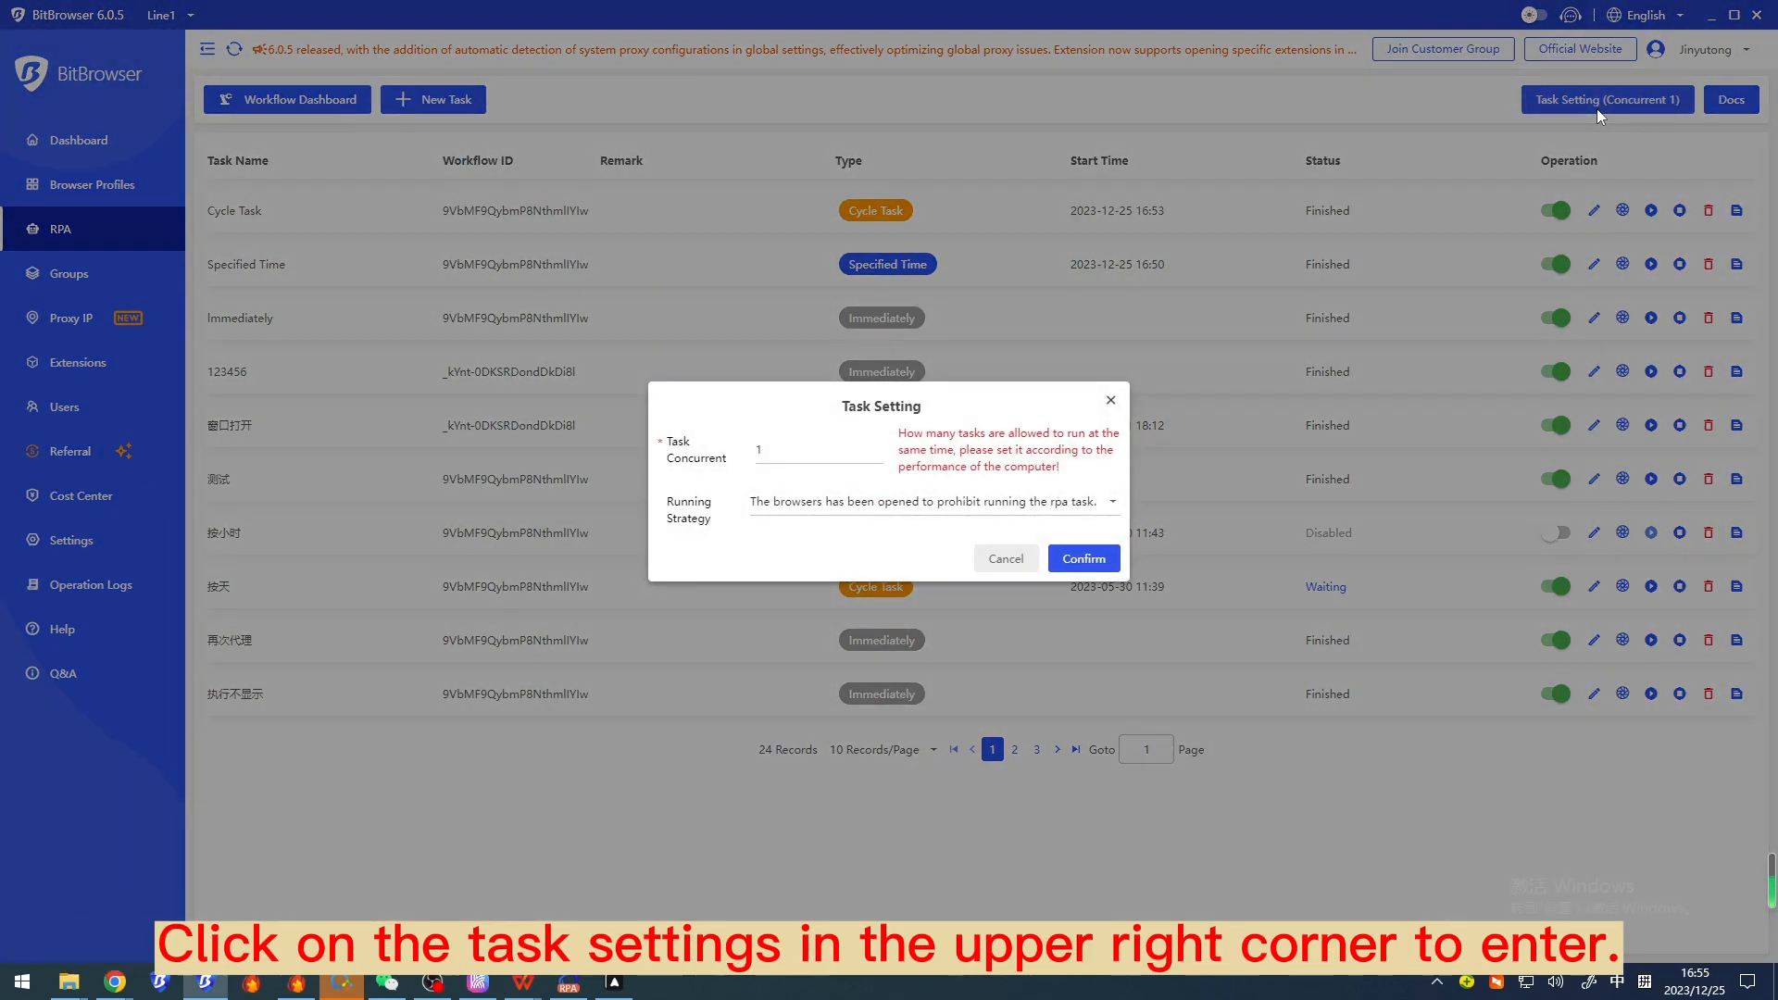
mouse_move(860, 719)
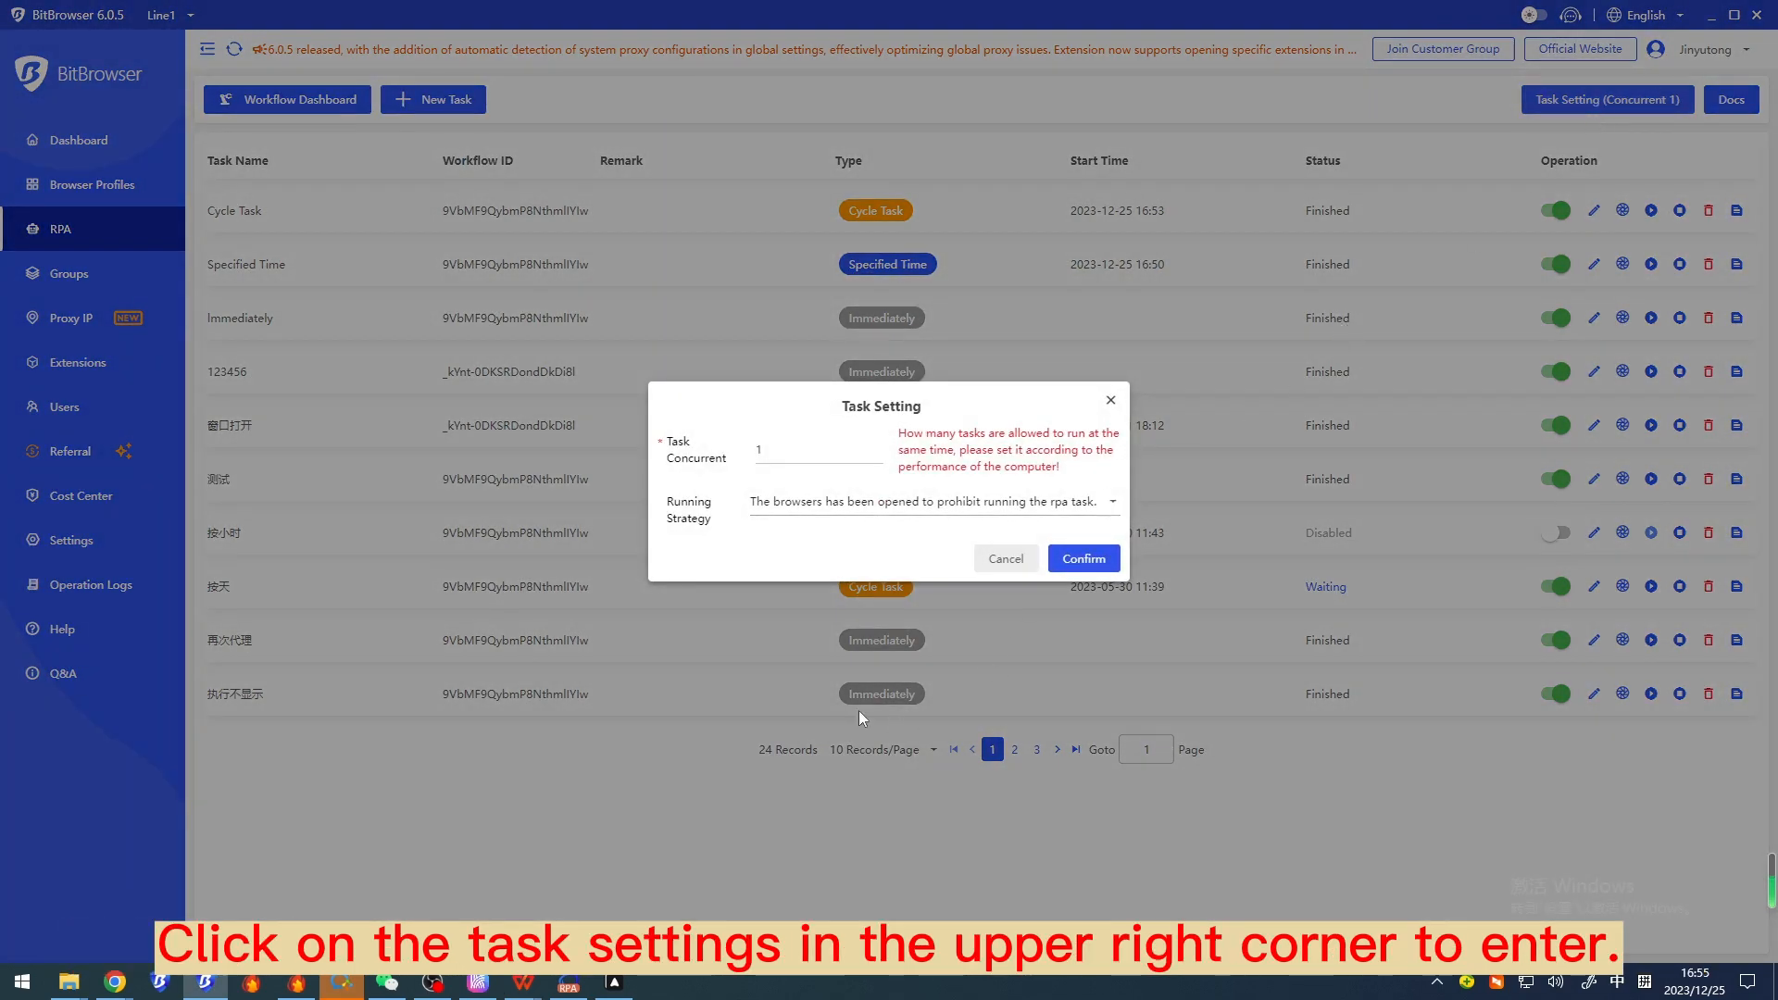
type("6")
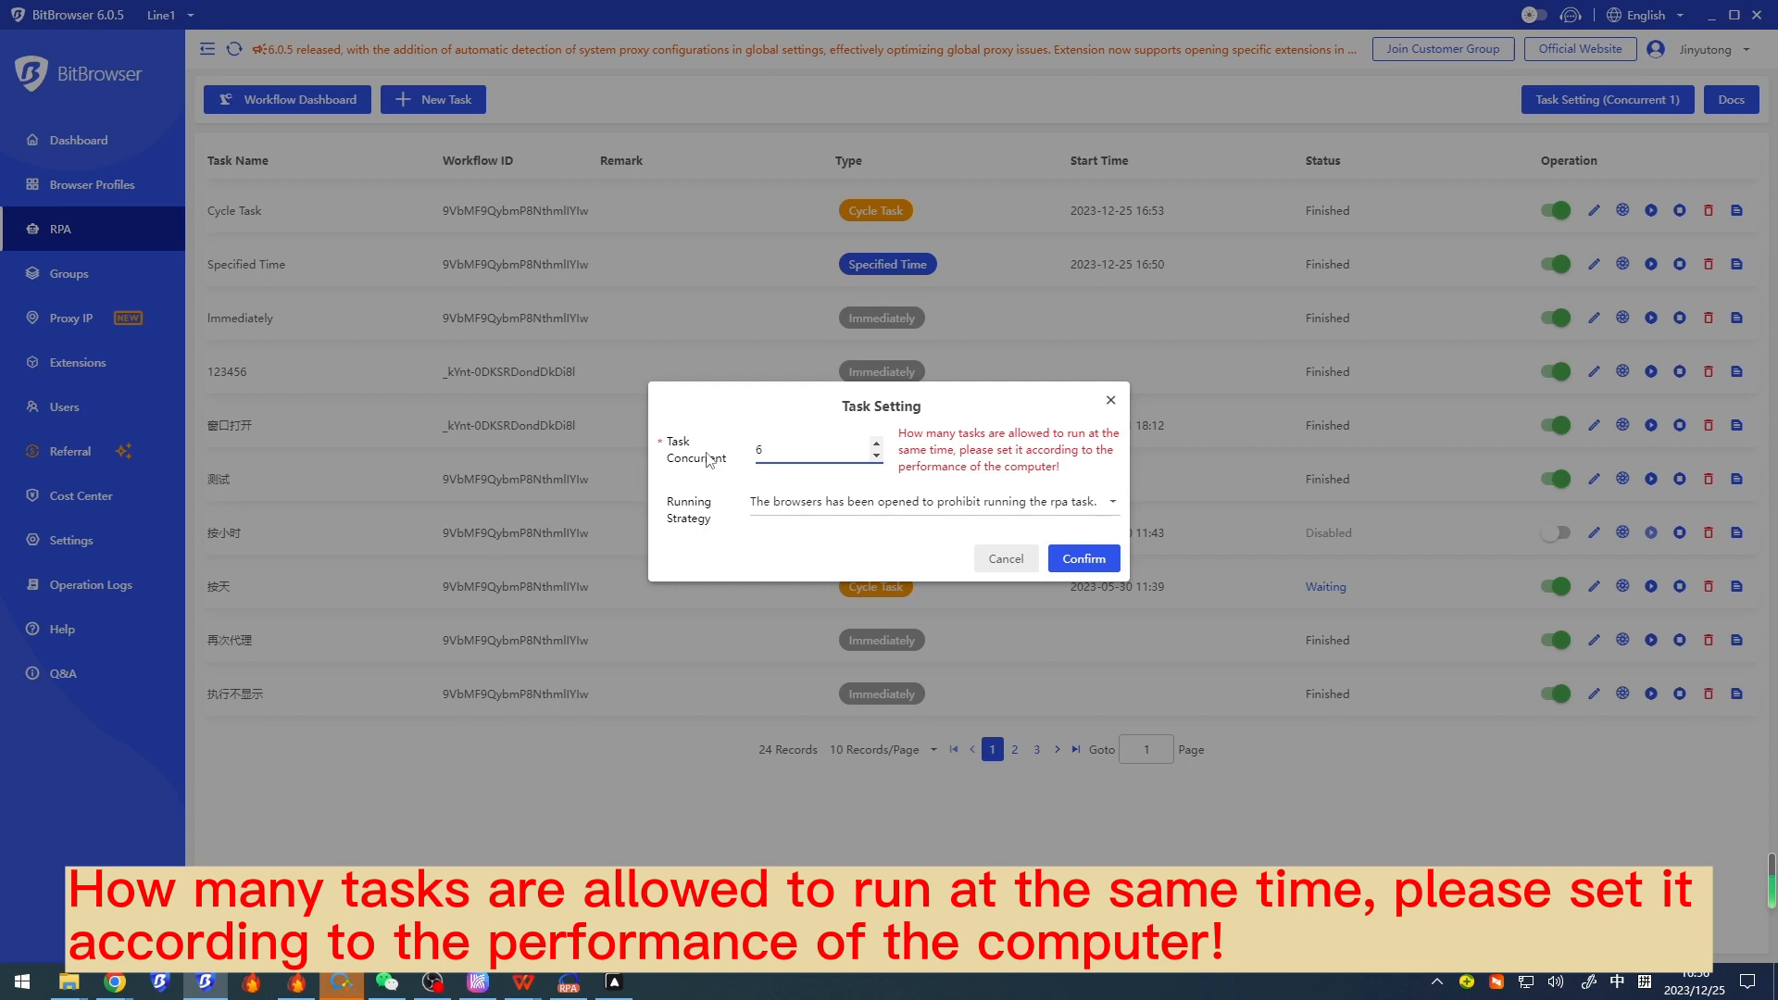
left_click_drag(903, 432, 1059, 467)
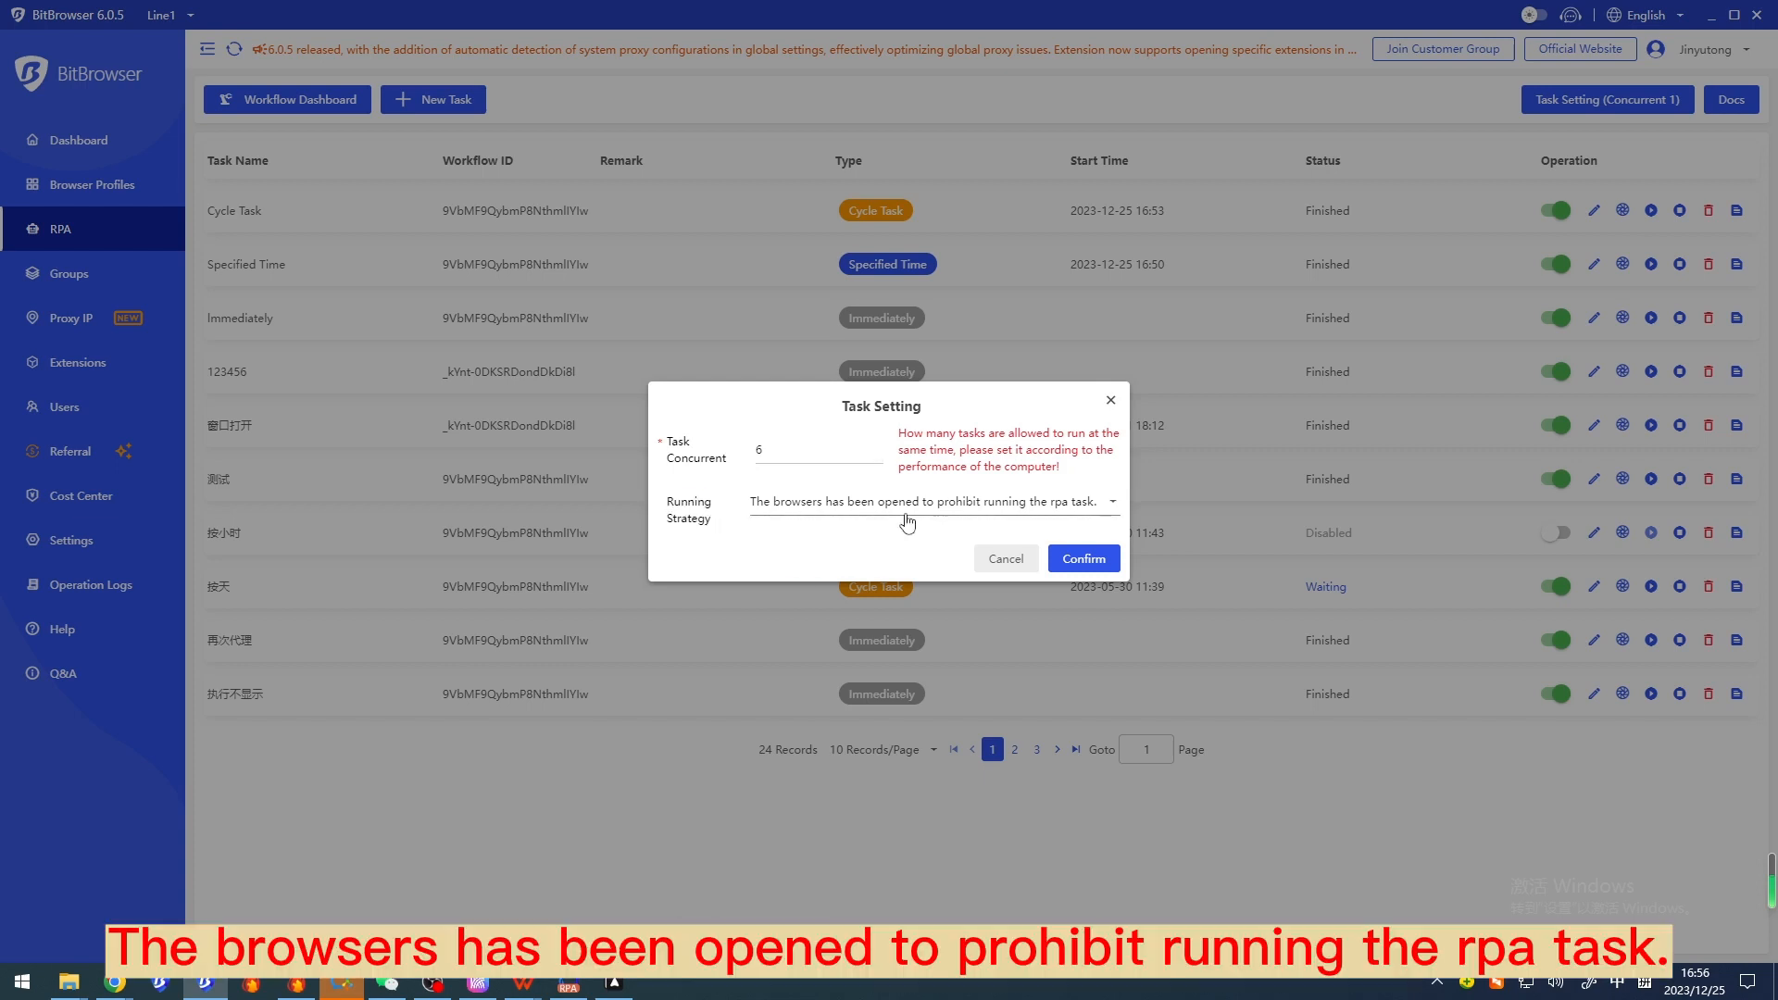
left_click(930, 502)
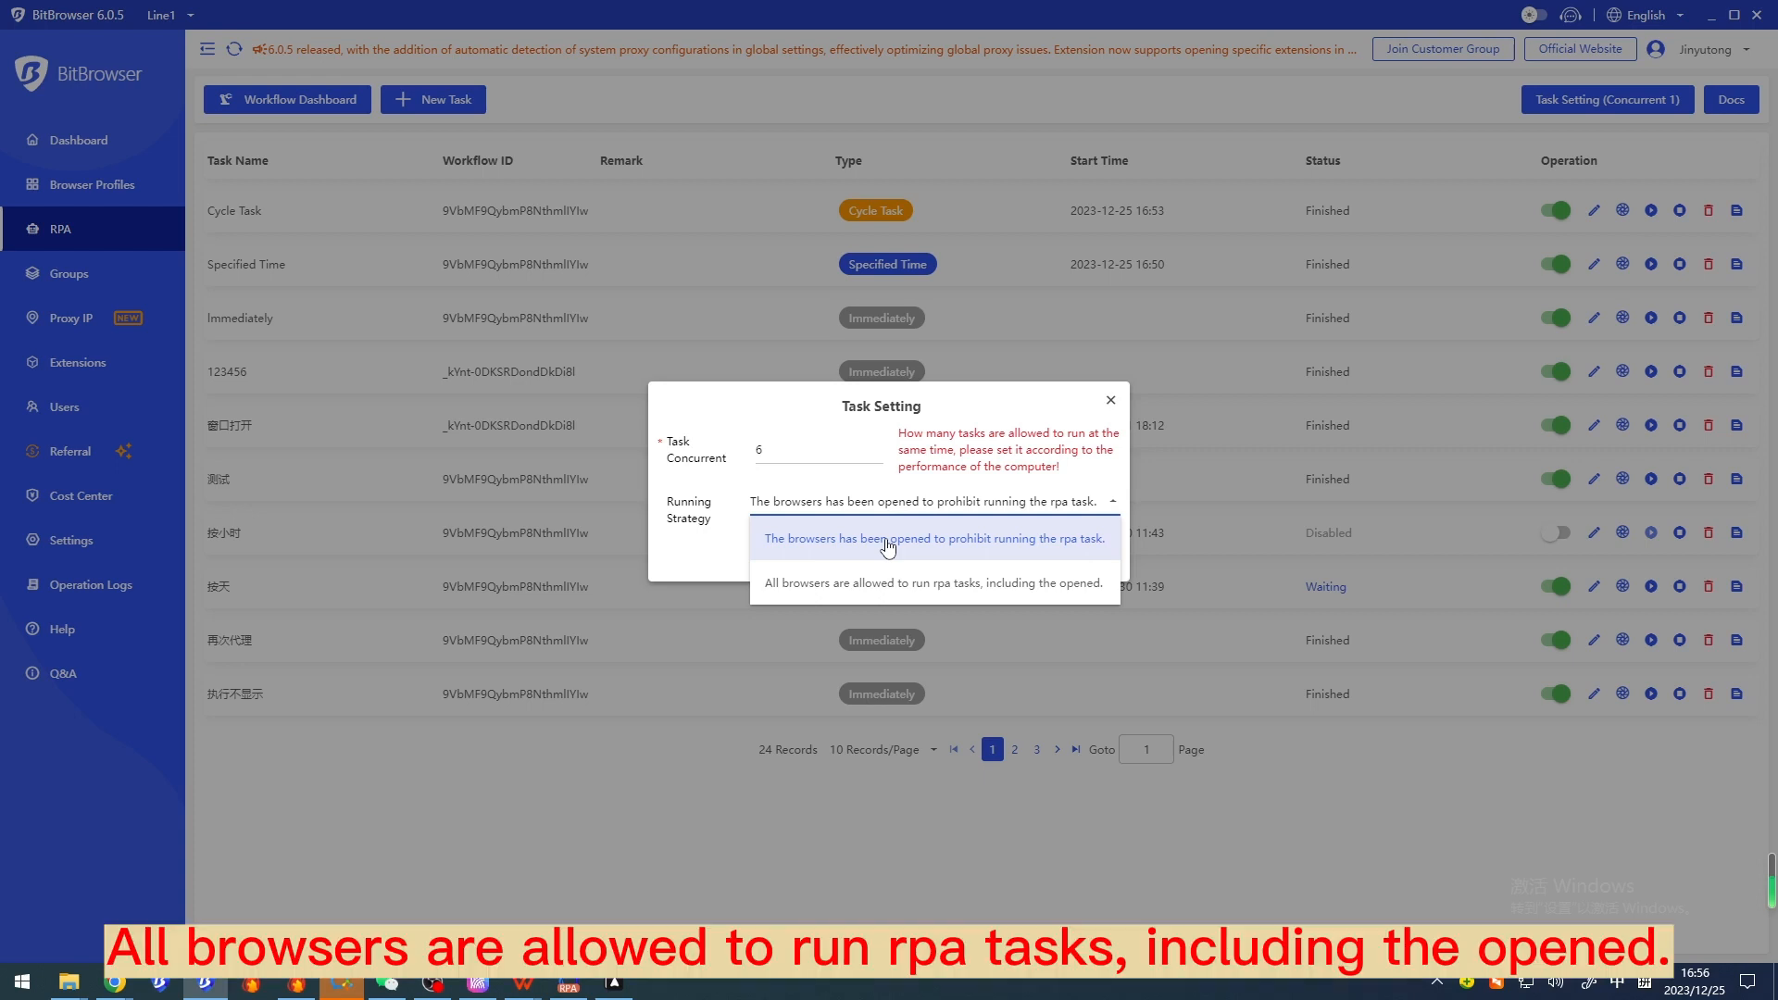
left_click(933, 584)
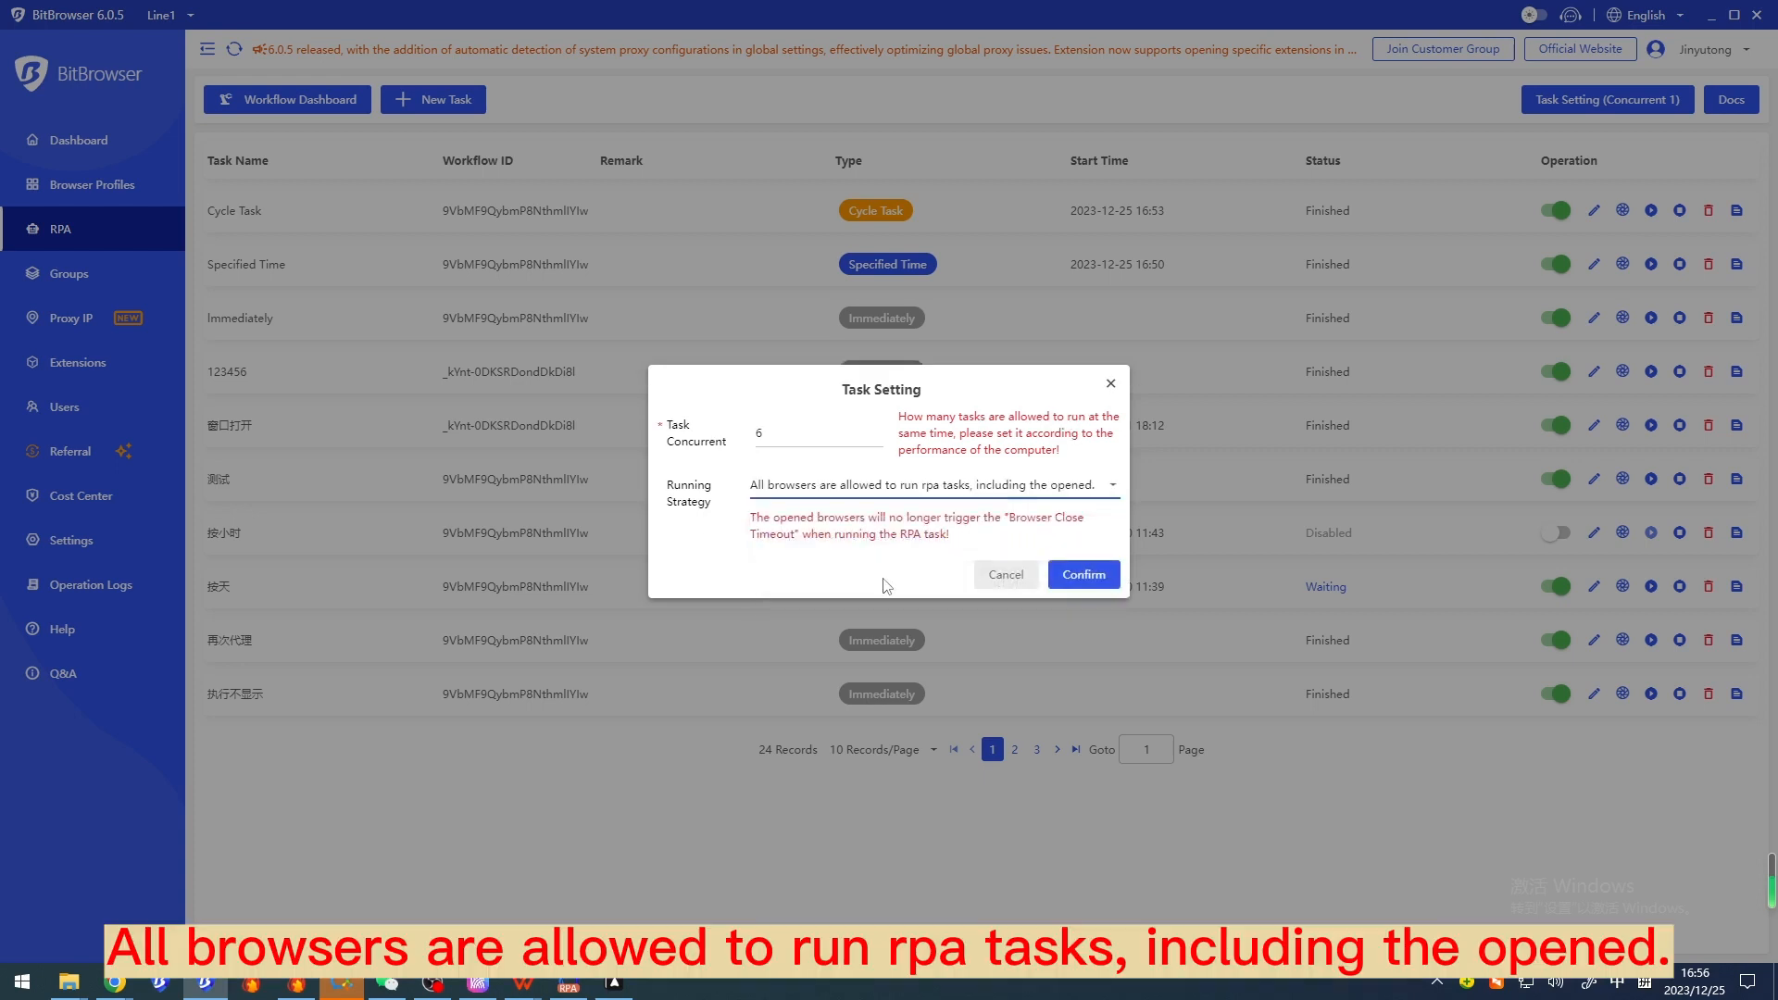
left_click(930, 483)
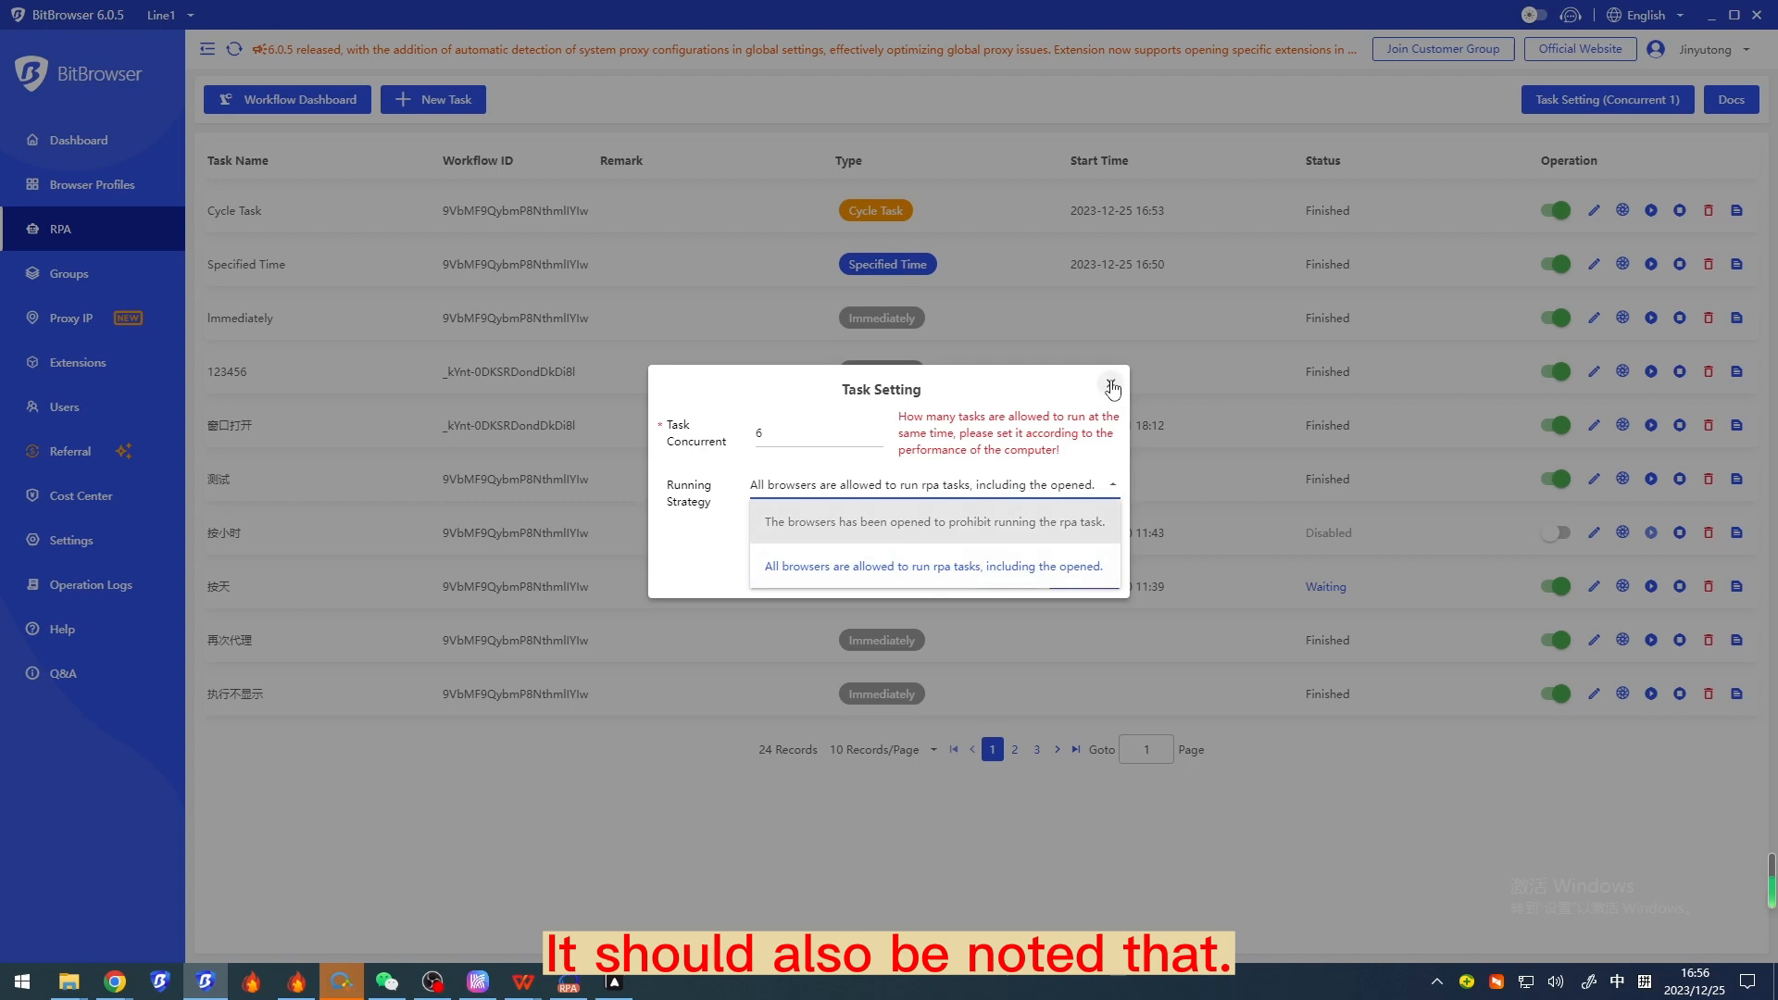
left_click(1111, 387)
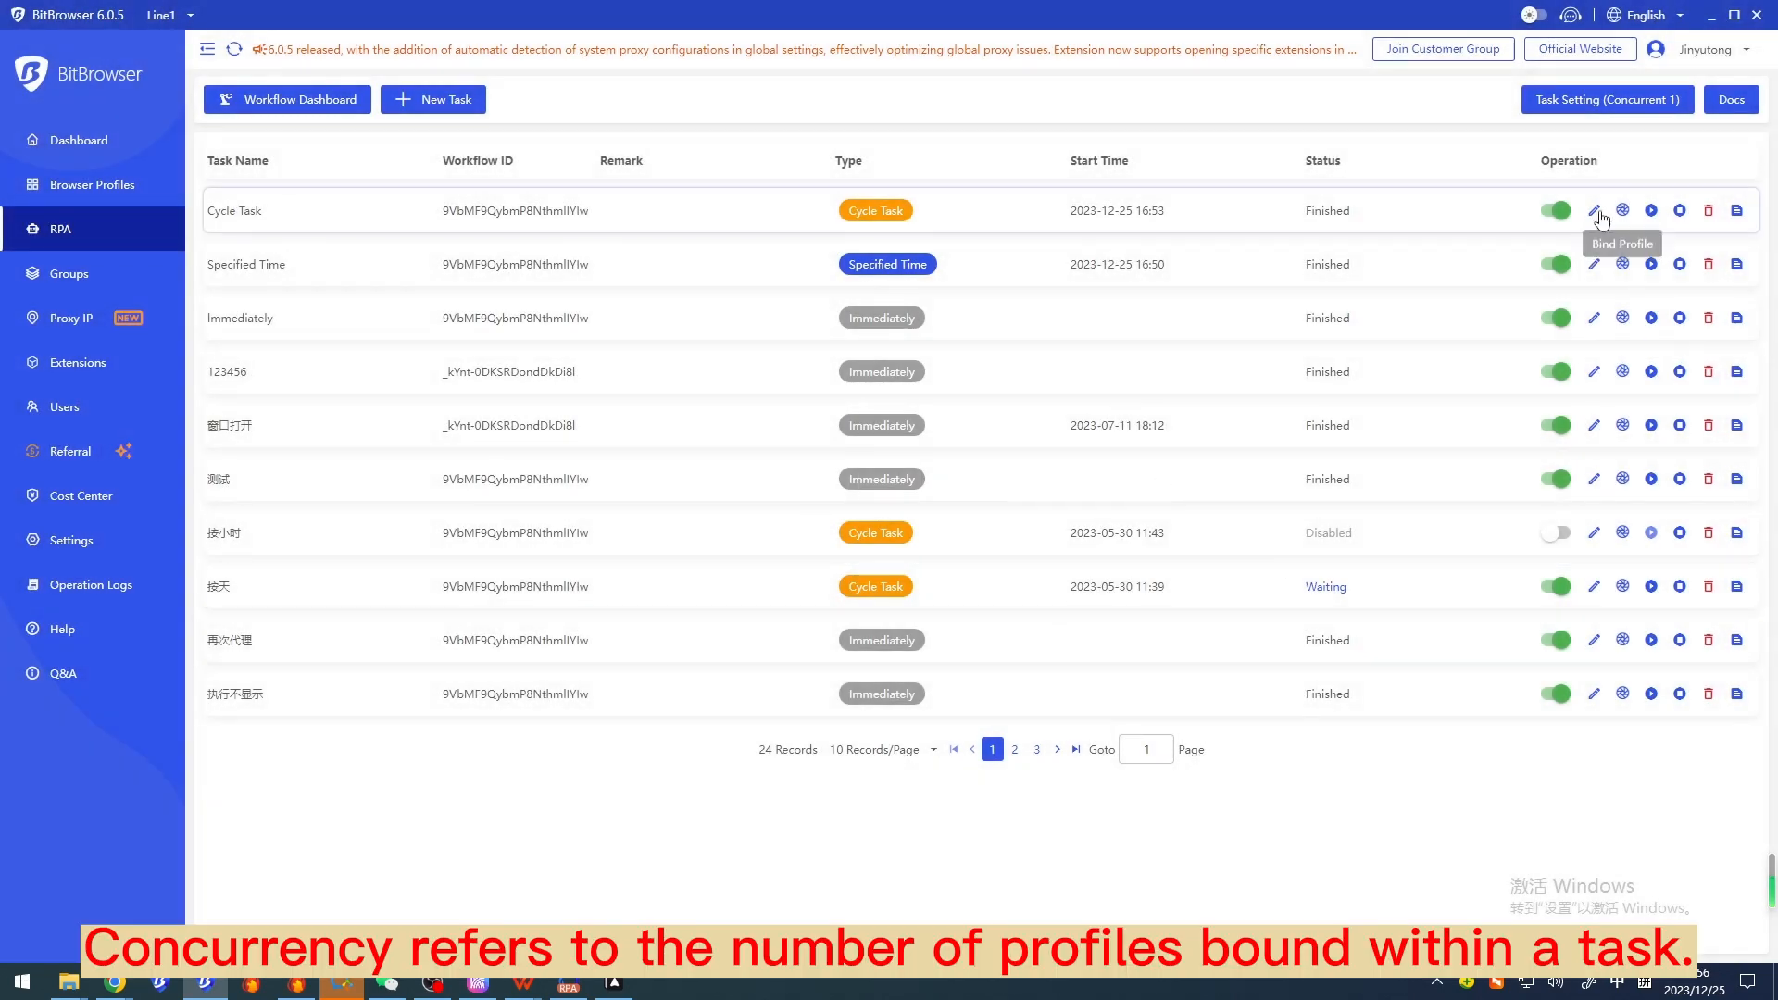
Step: Check the Cycle Task's concurrency value and tick profile 2925 in its bound profiles
left_click(1593, 212)
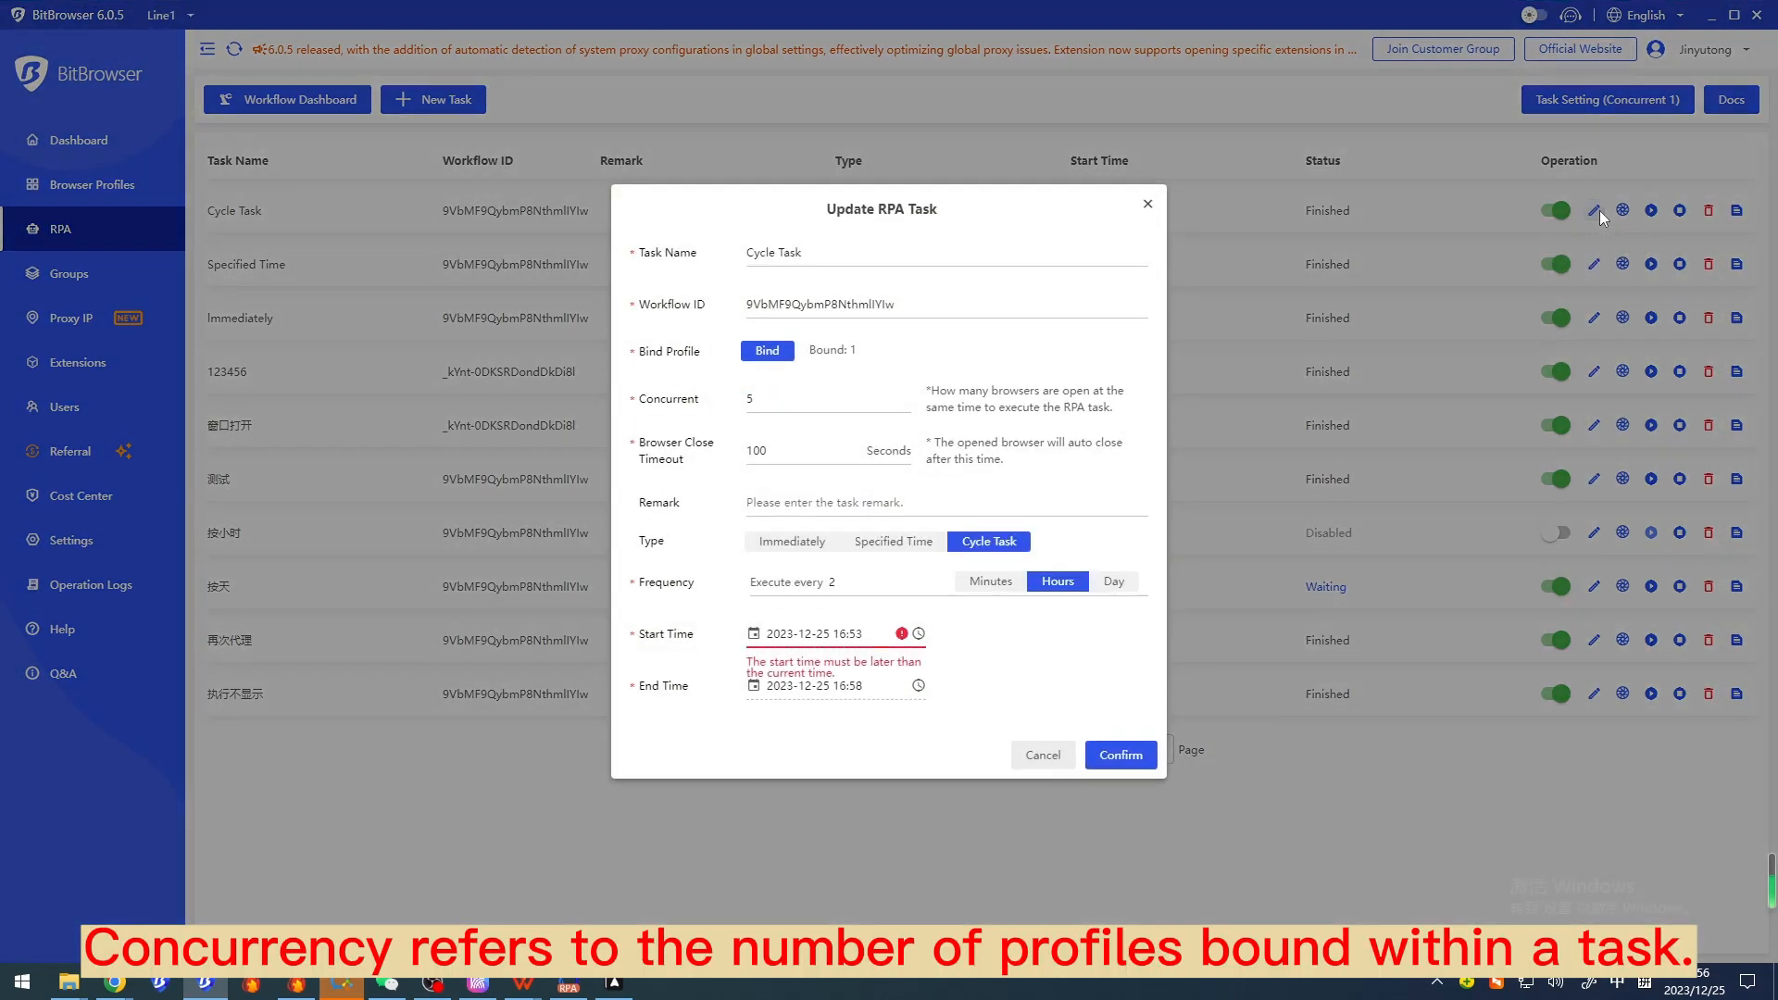
left_click(824, 398)
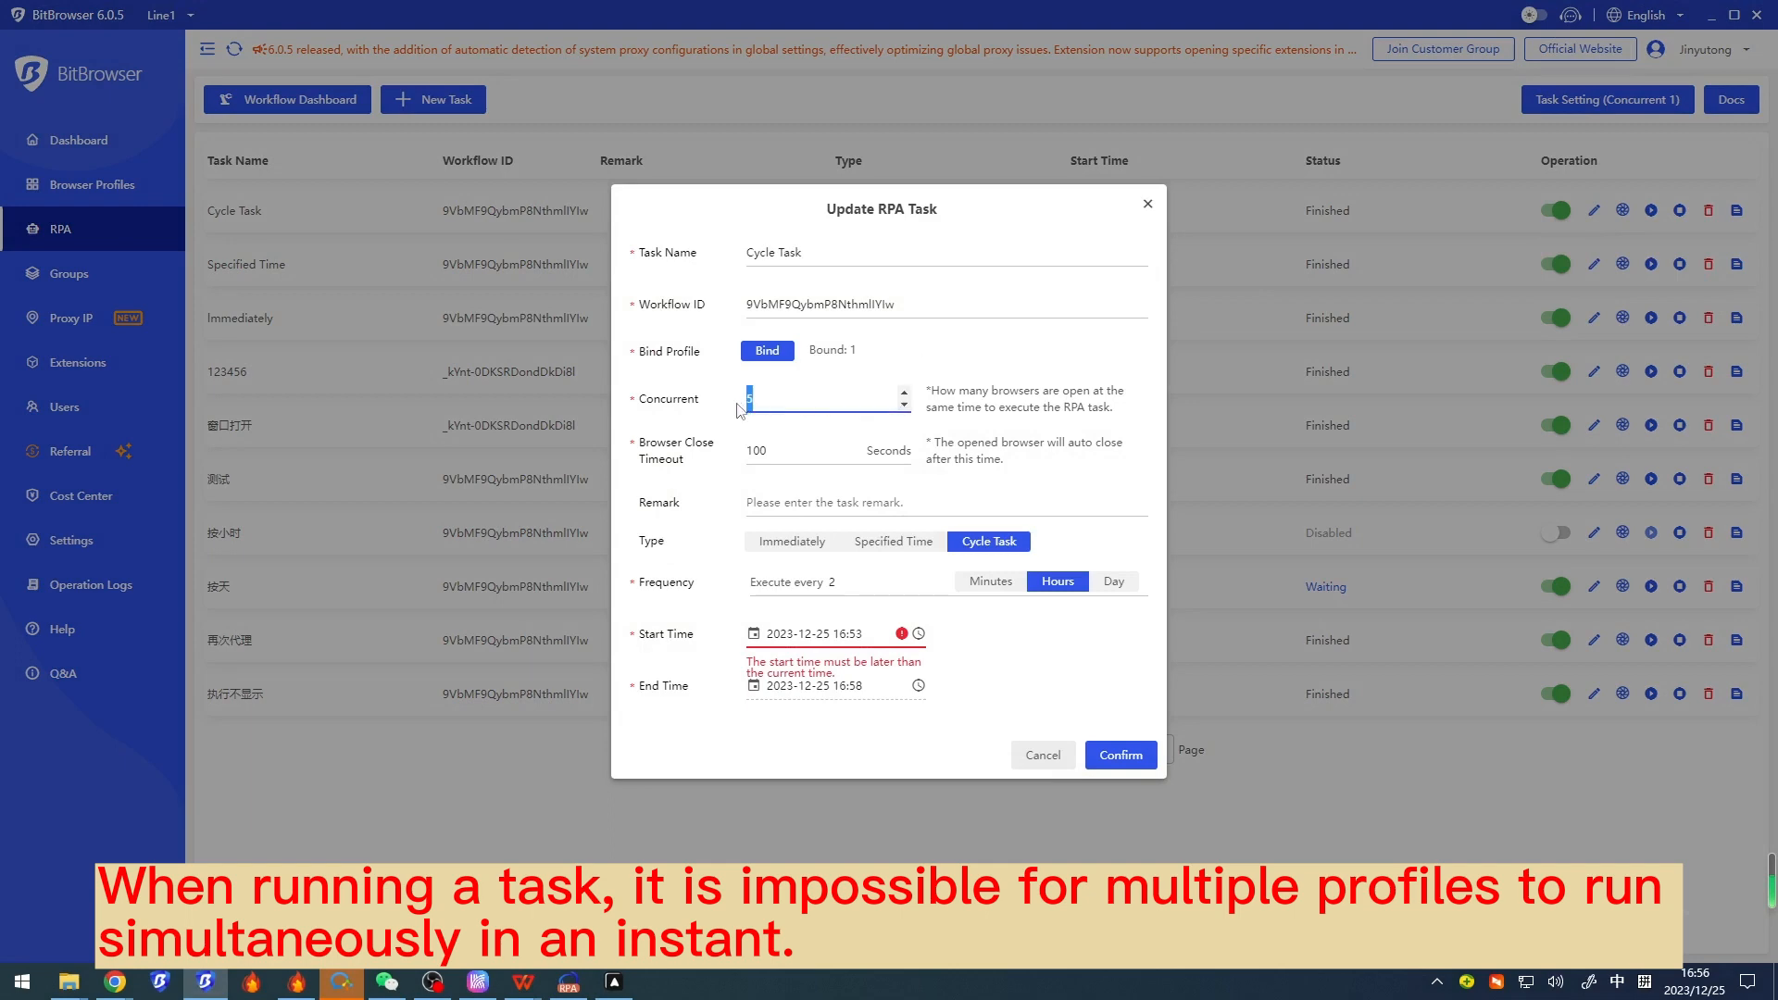
left_click(767, 350)
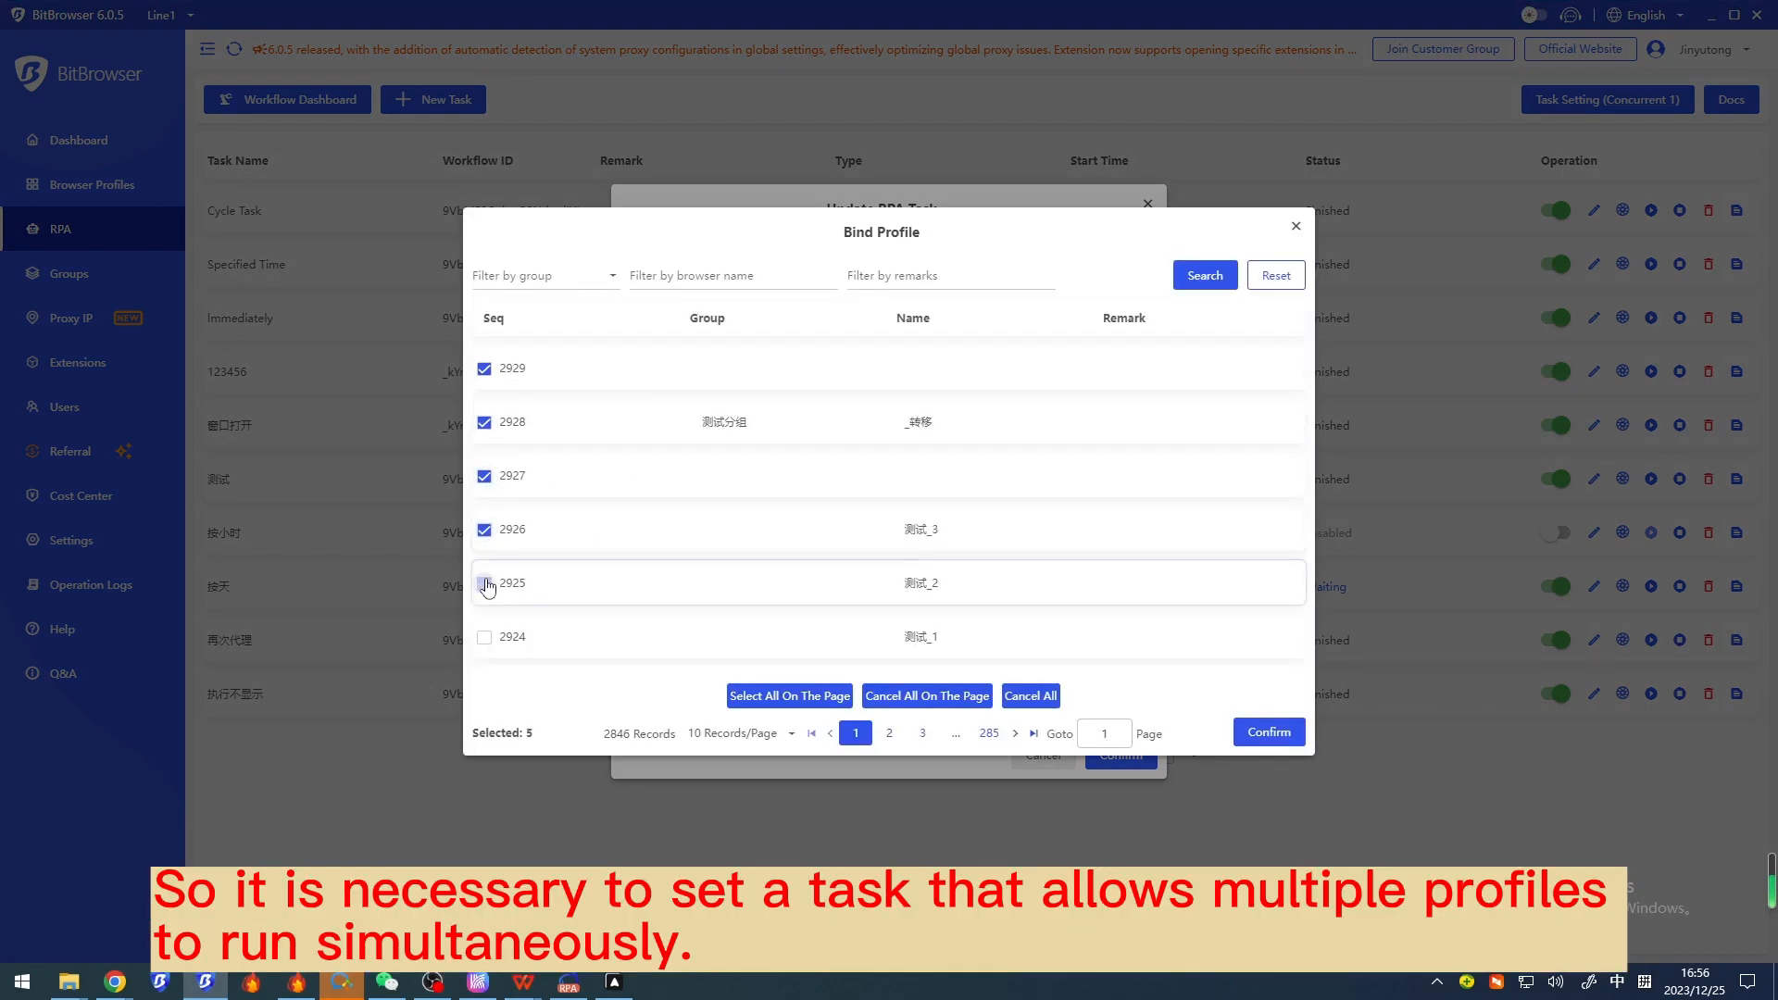
left_click(1267, 731)
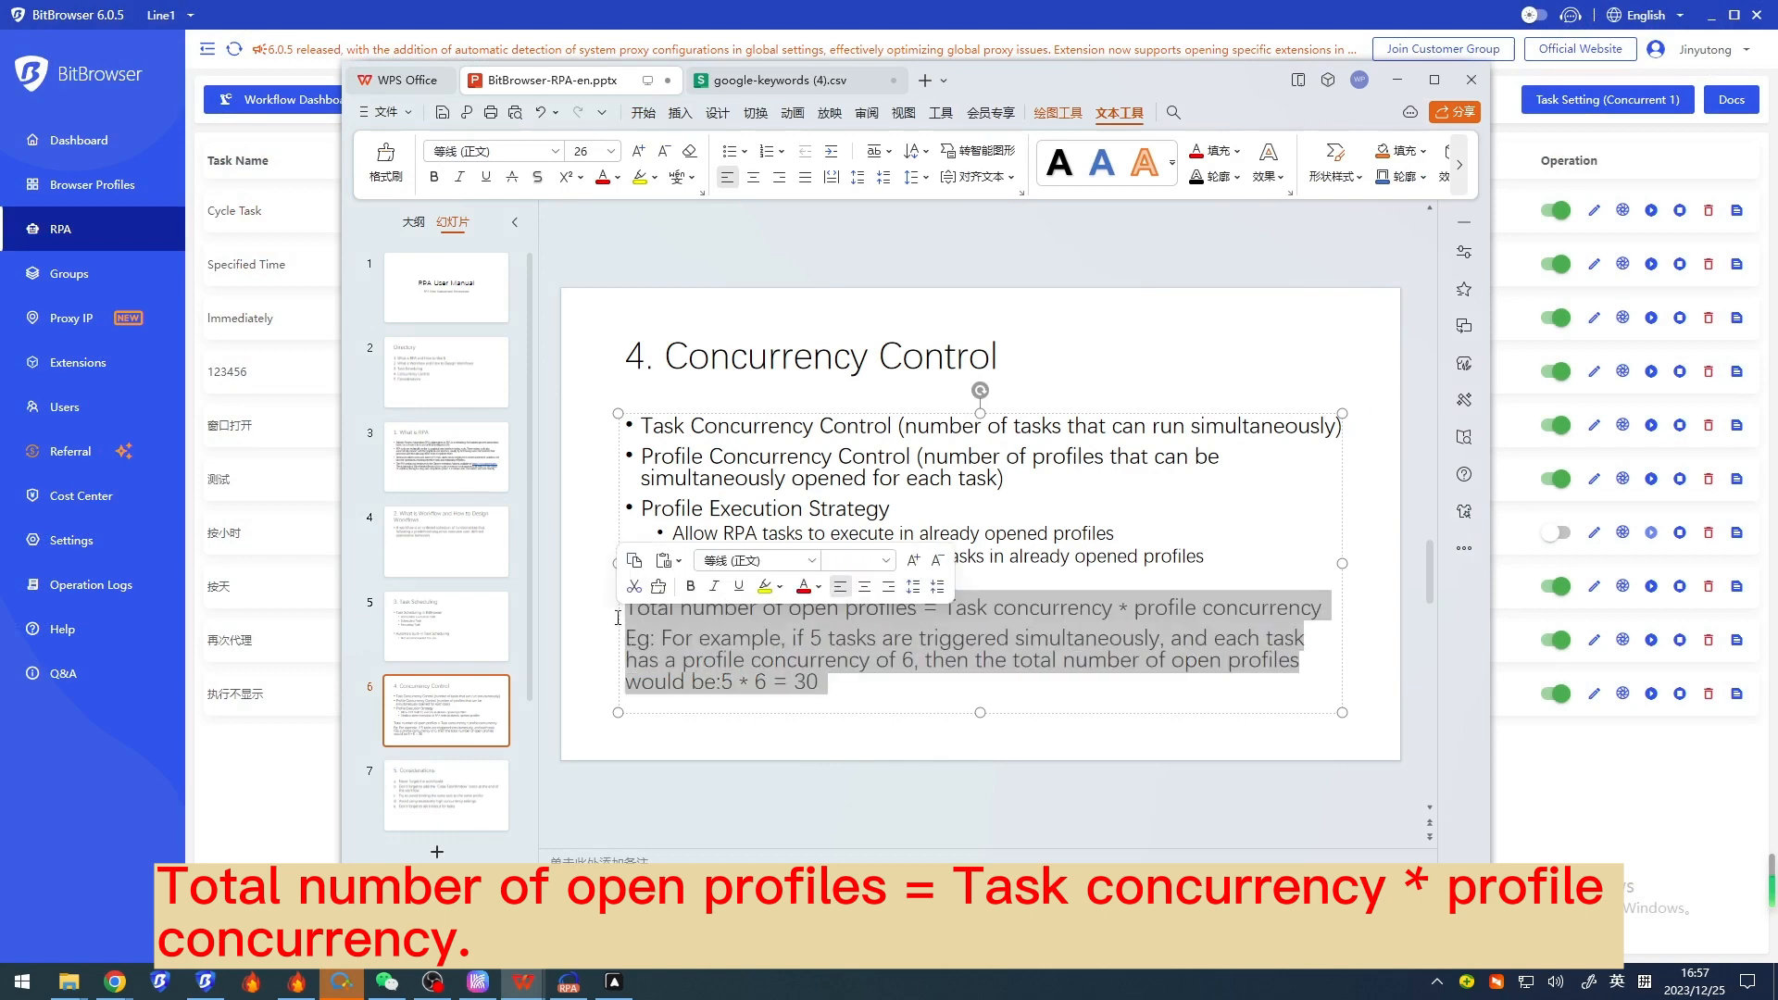
Step: Walk through the total open profiles formula on Concurrency Control, then advance to slide 7
left_click(850, 683)
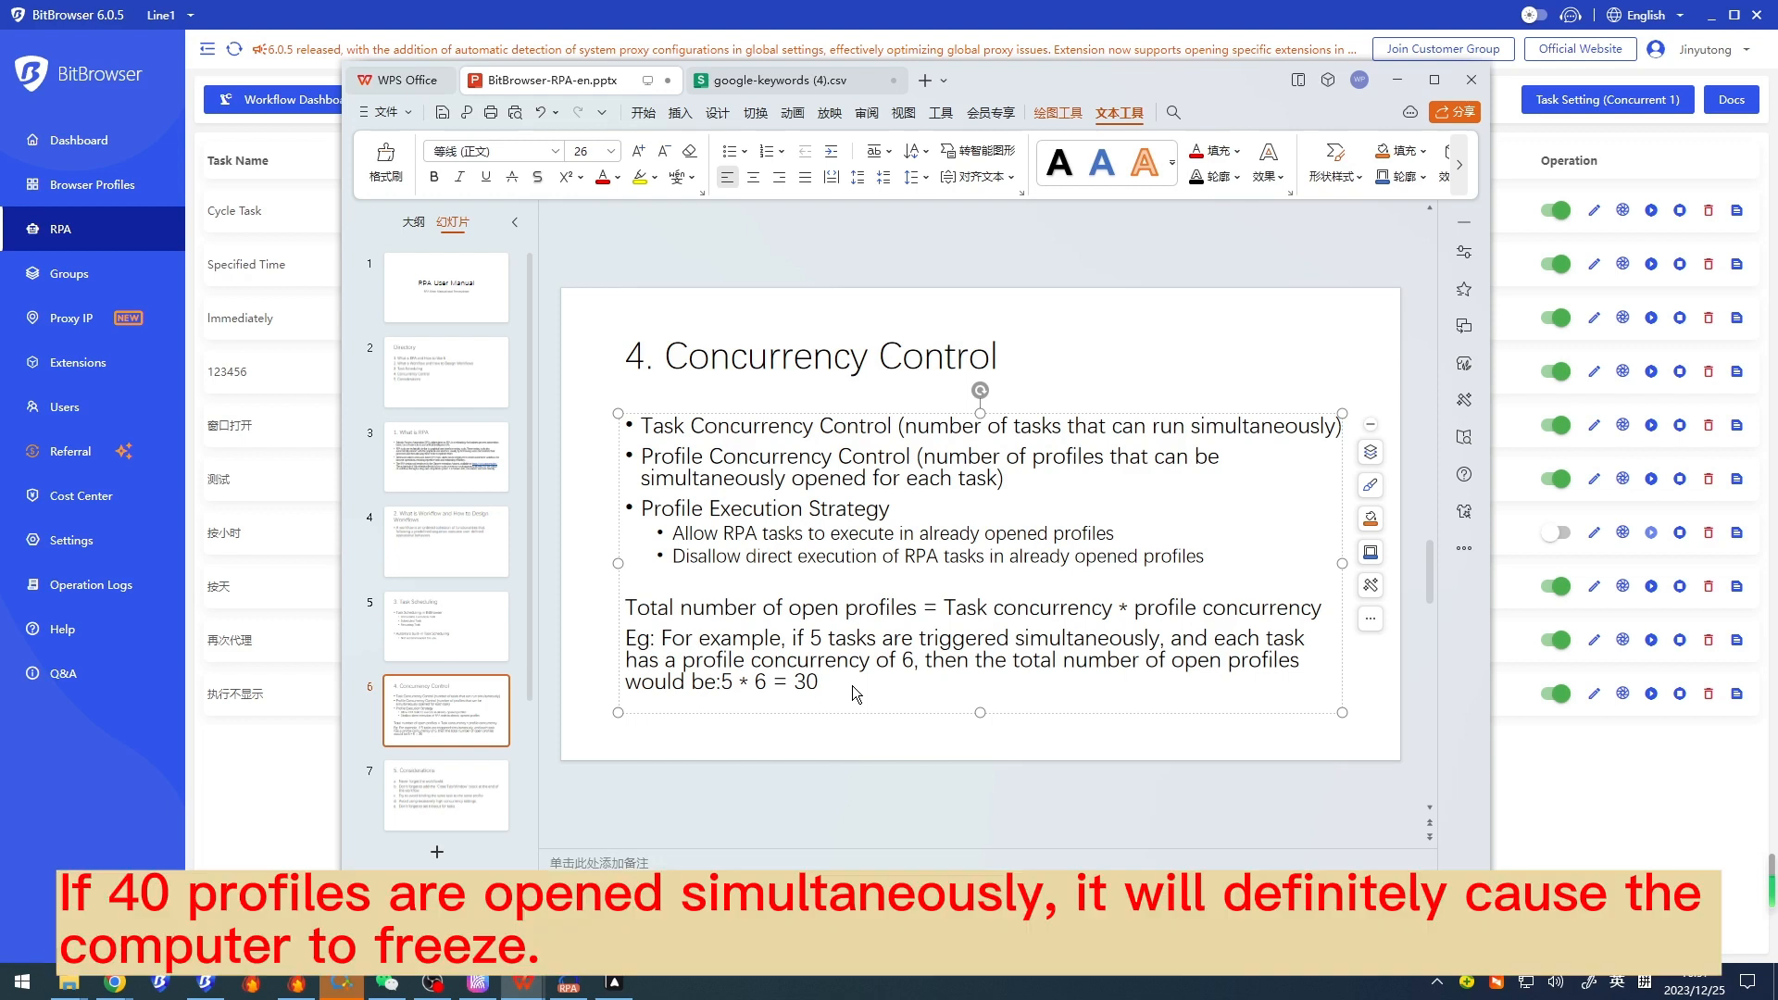
left_click(820, 681)
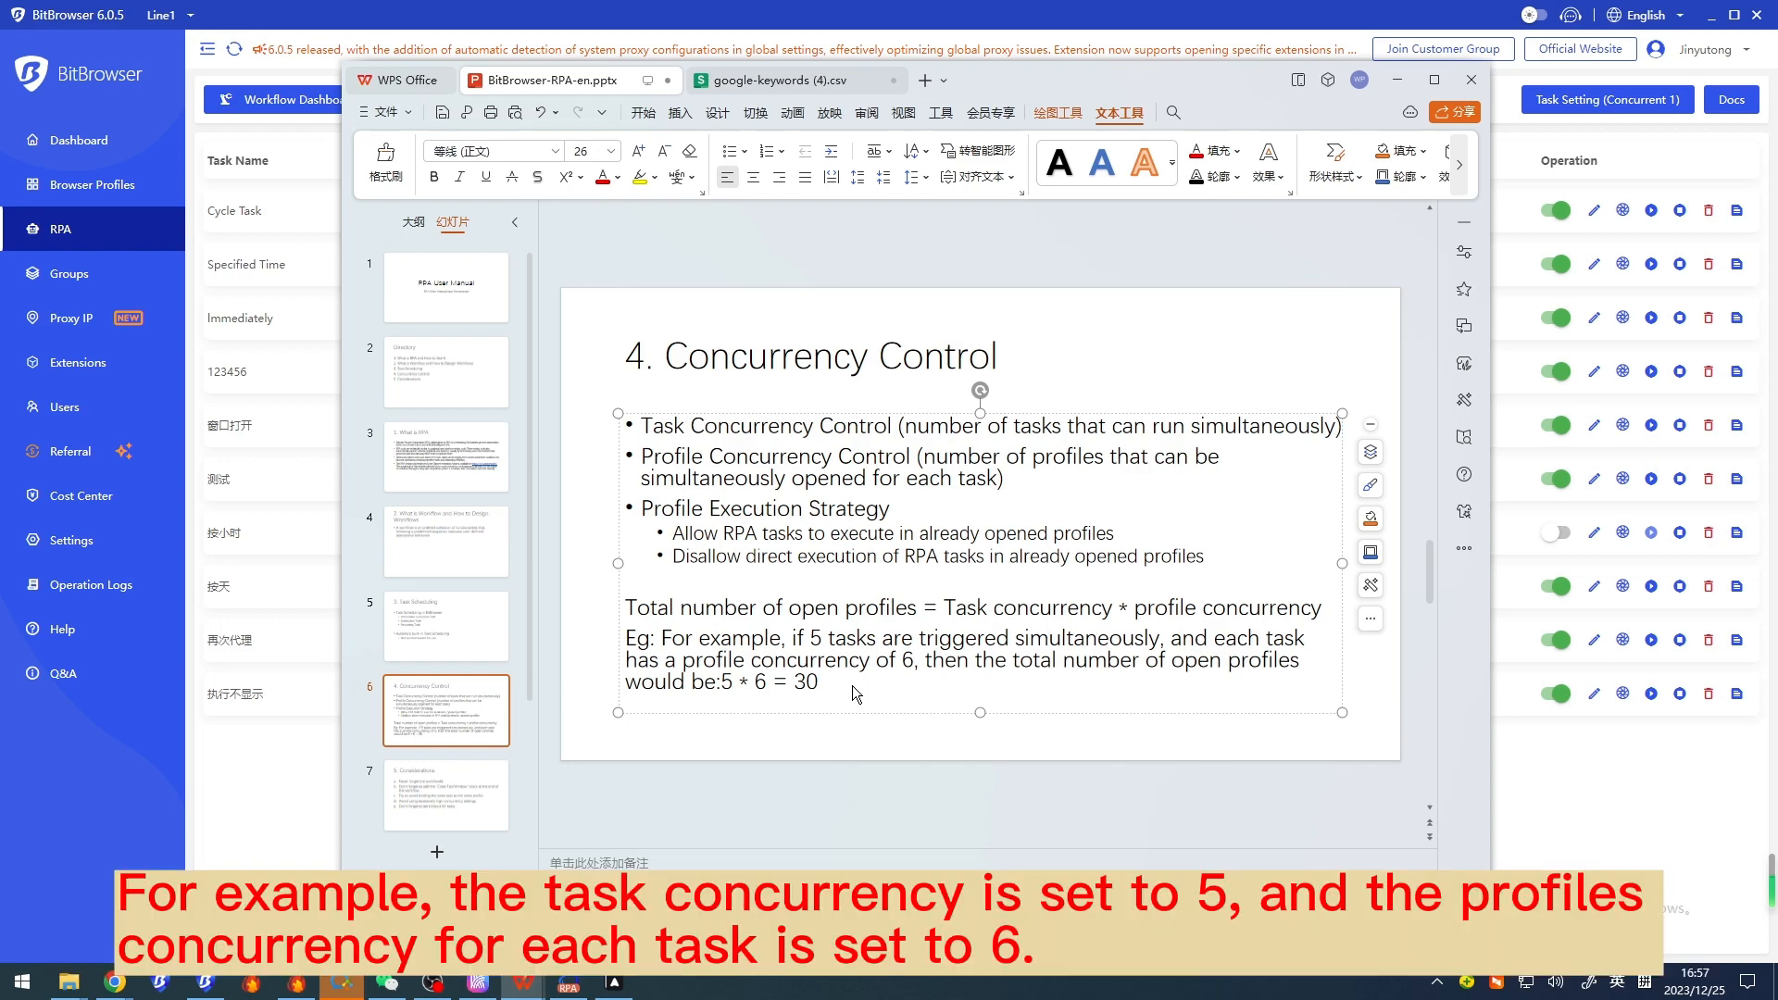
left_click(819, 682)
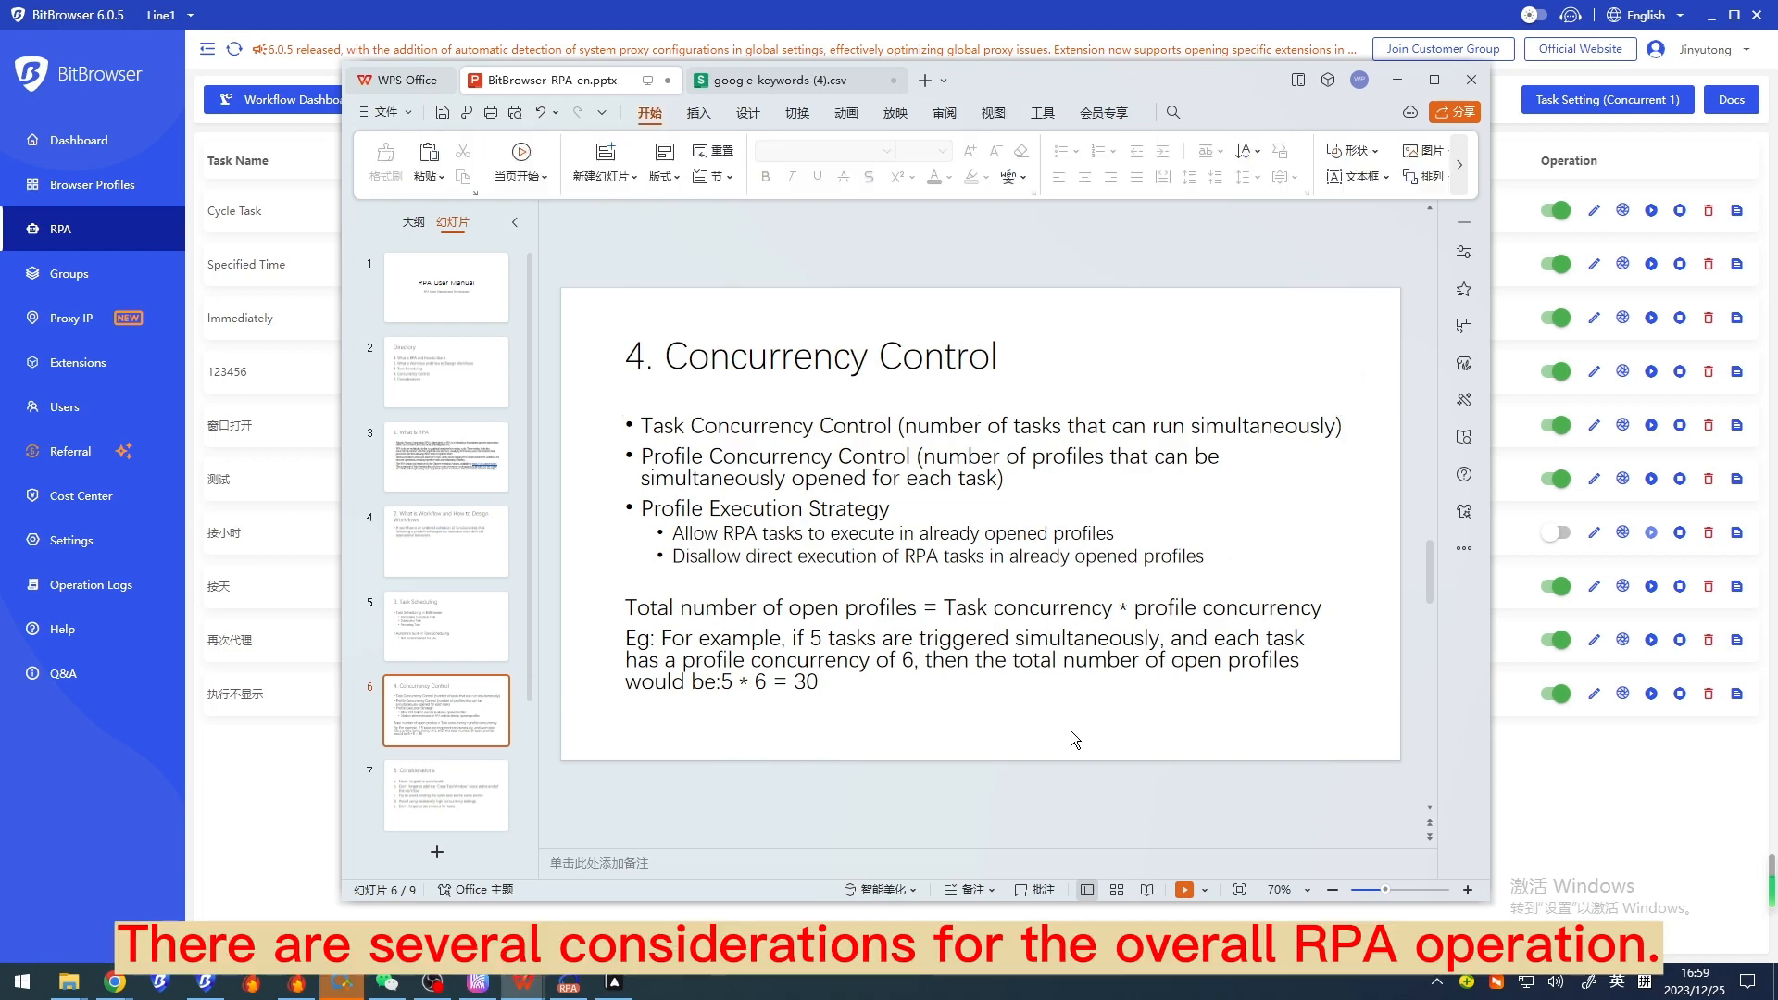
left_click(446, 795)
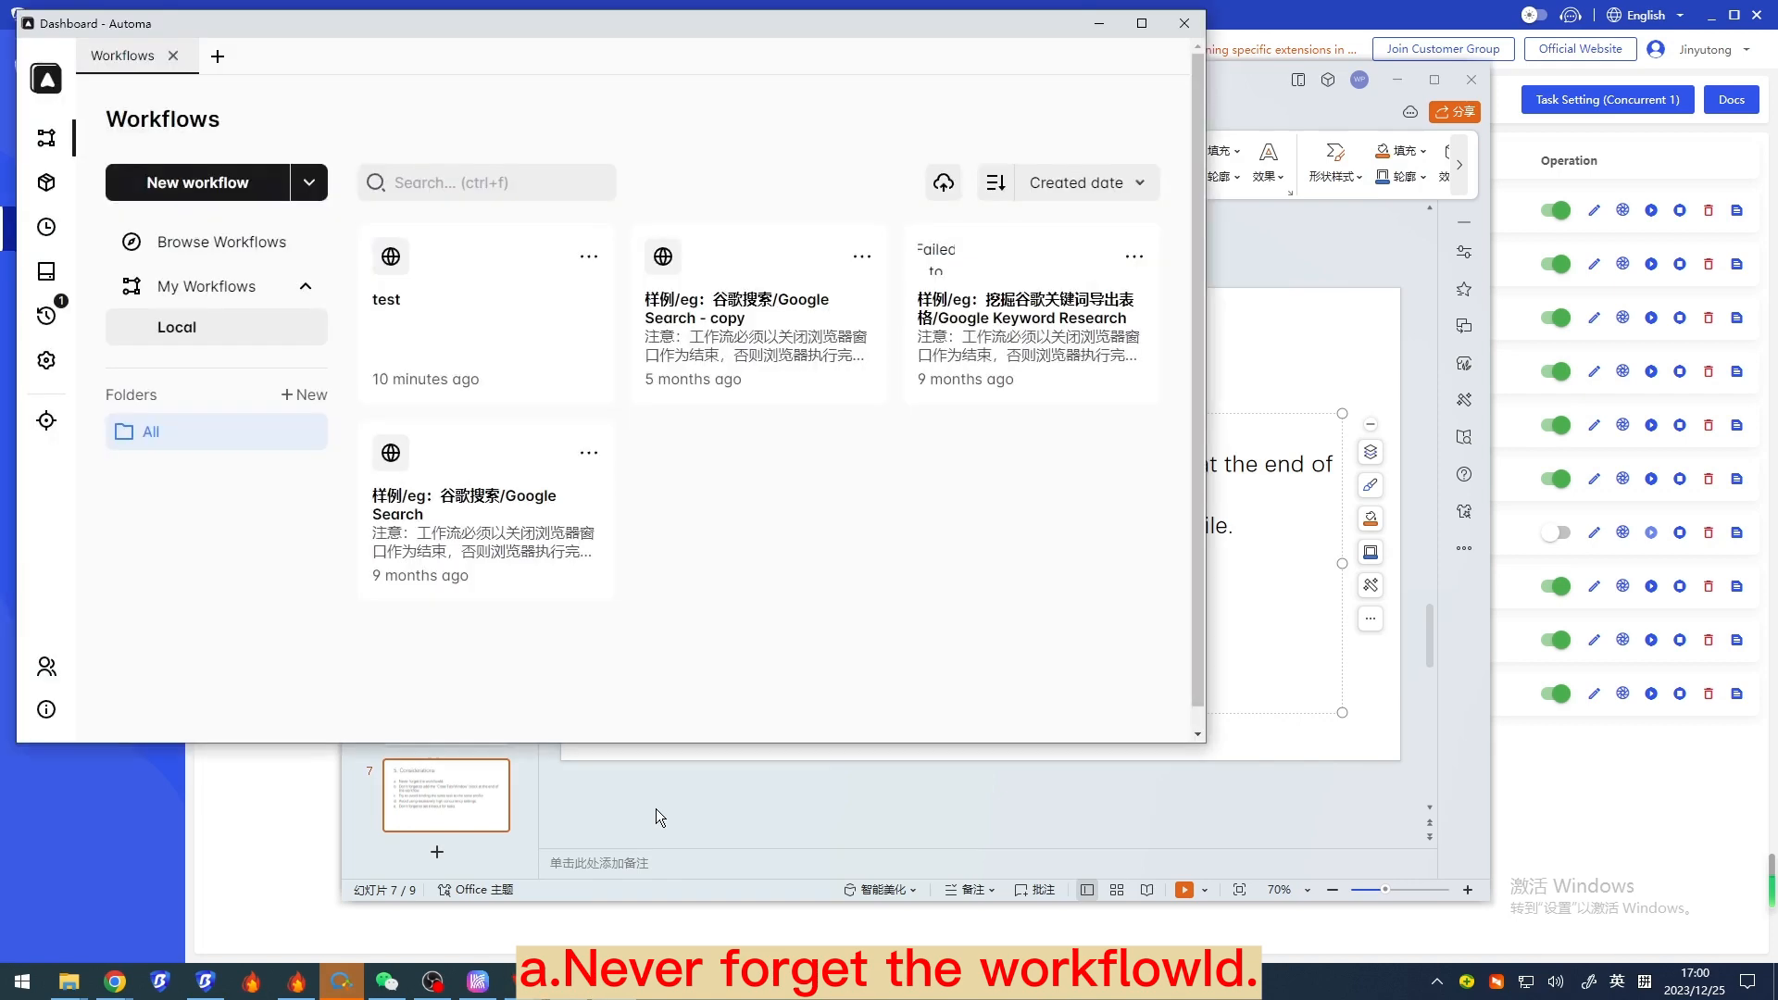
left_click(589, 452)
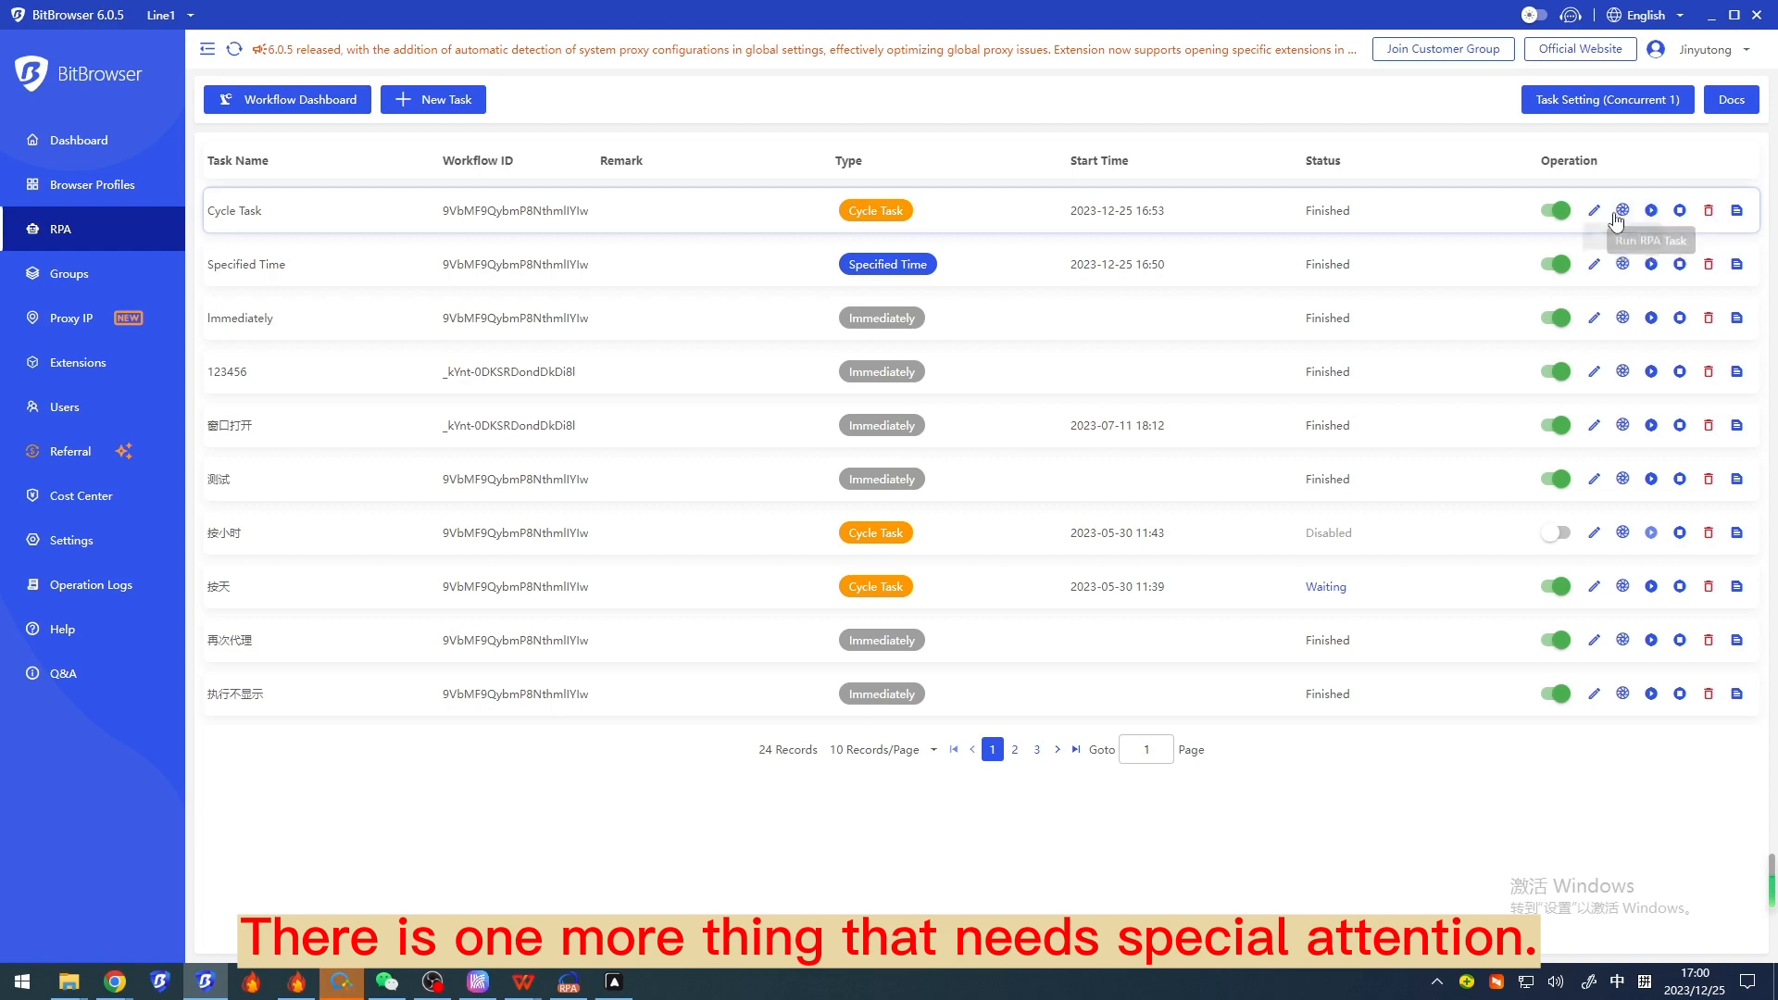
Step: Set the Cycle Task's browser close timeout to 0 seconds and close the editor
left_click(1593, 209)
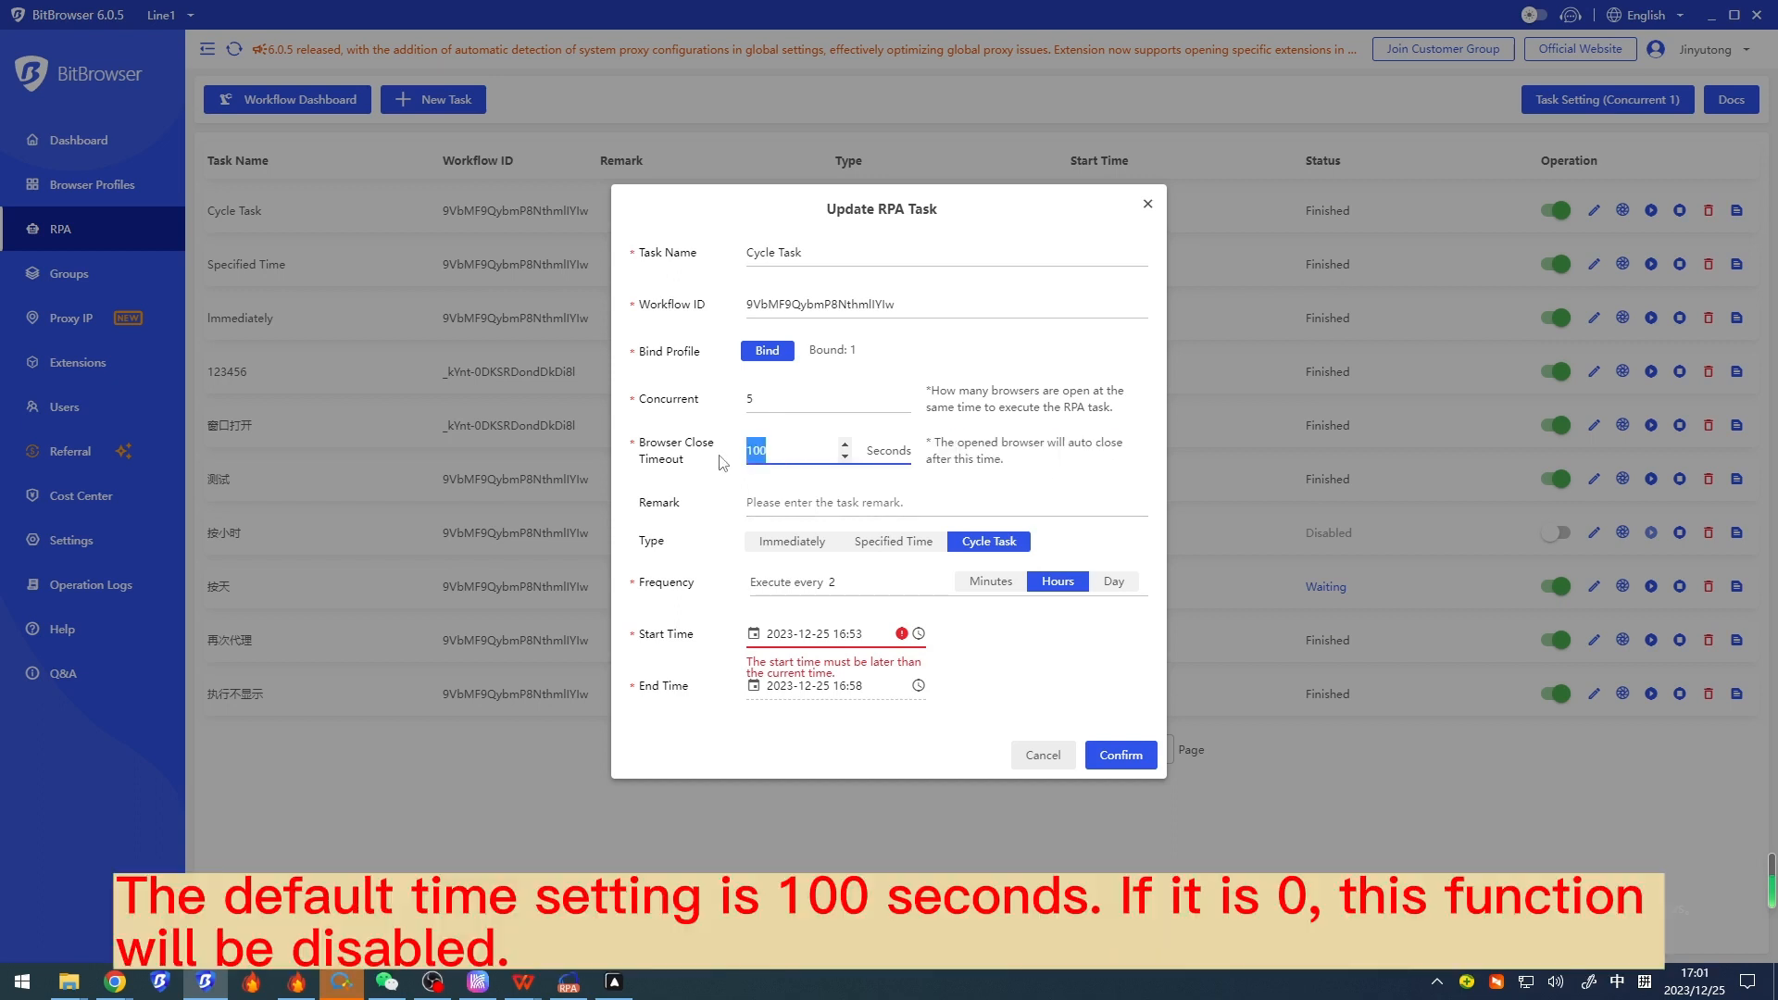
type("0")
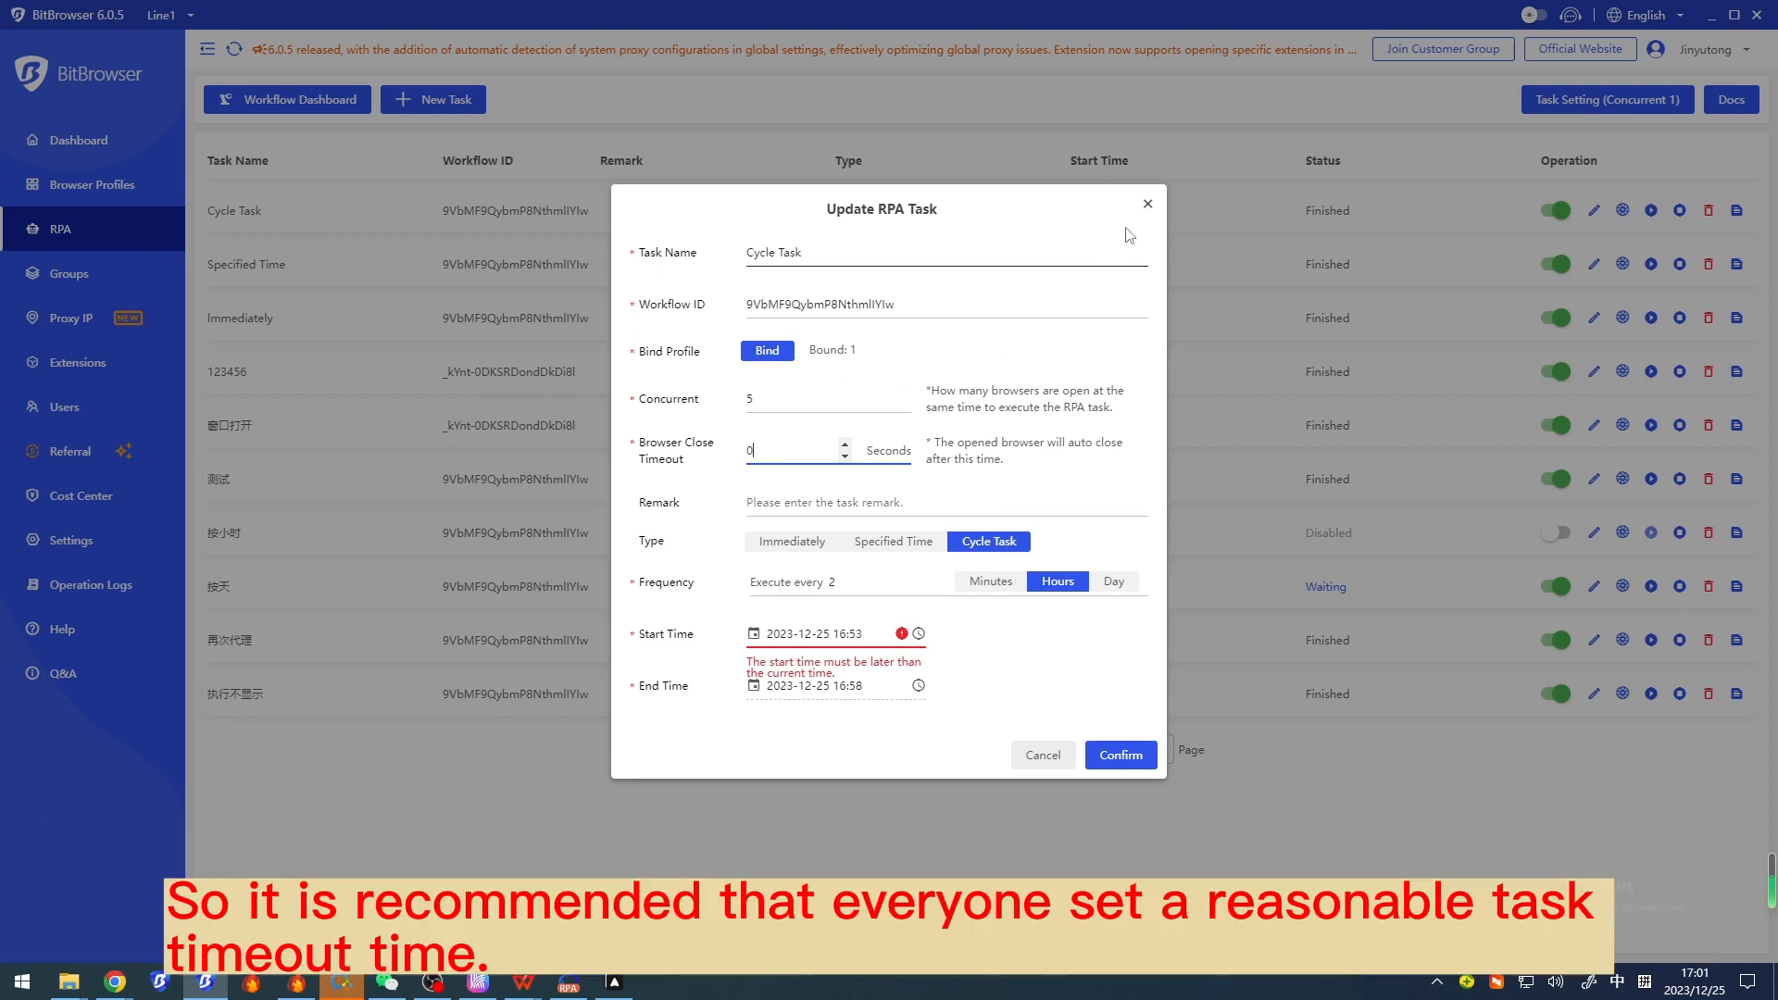
left_click(1148, 203)
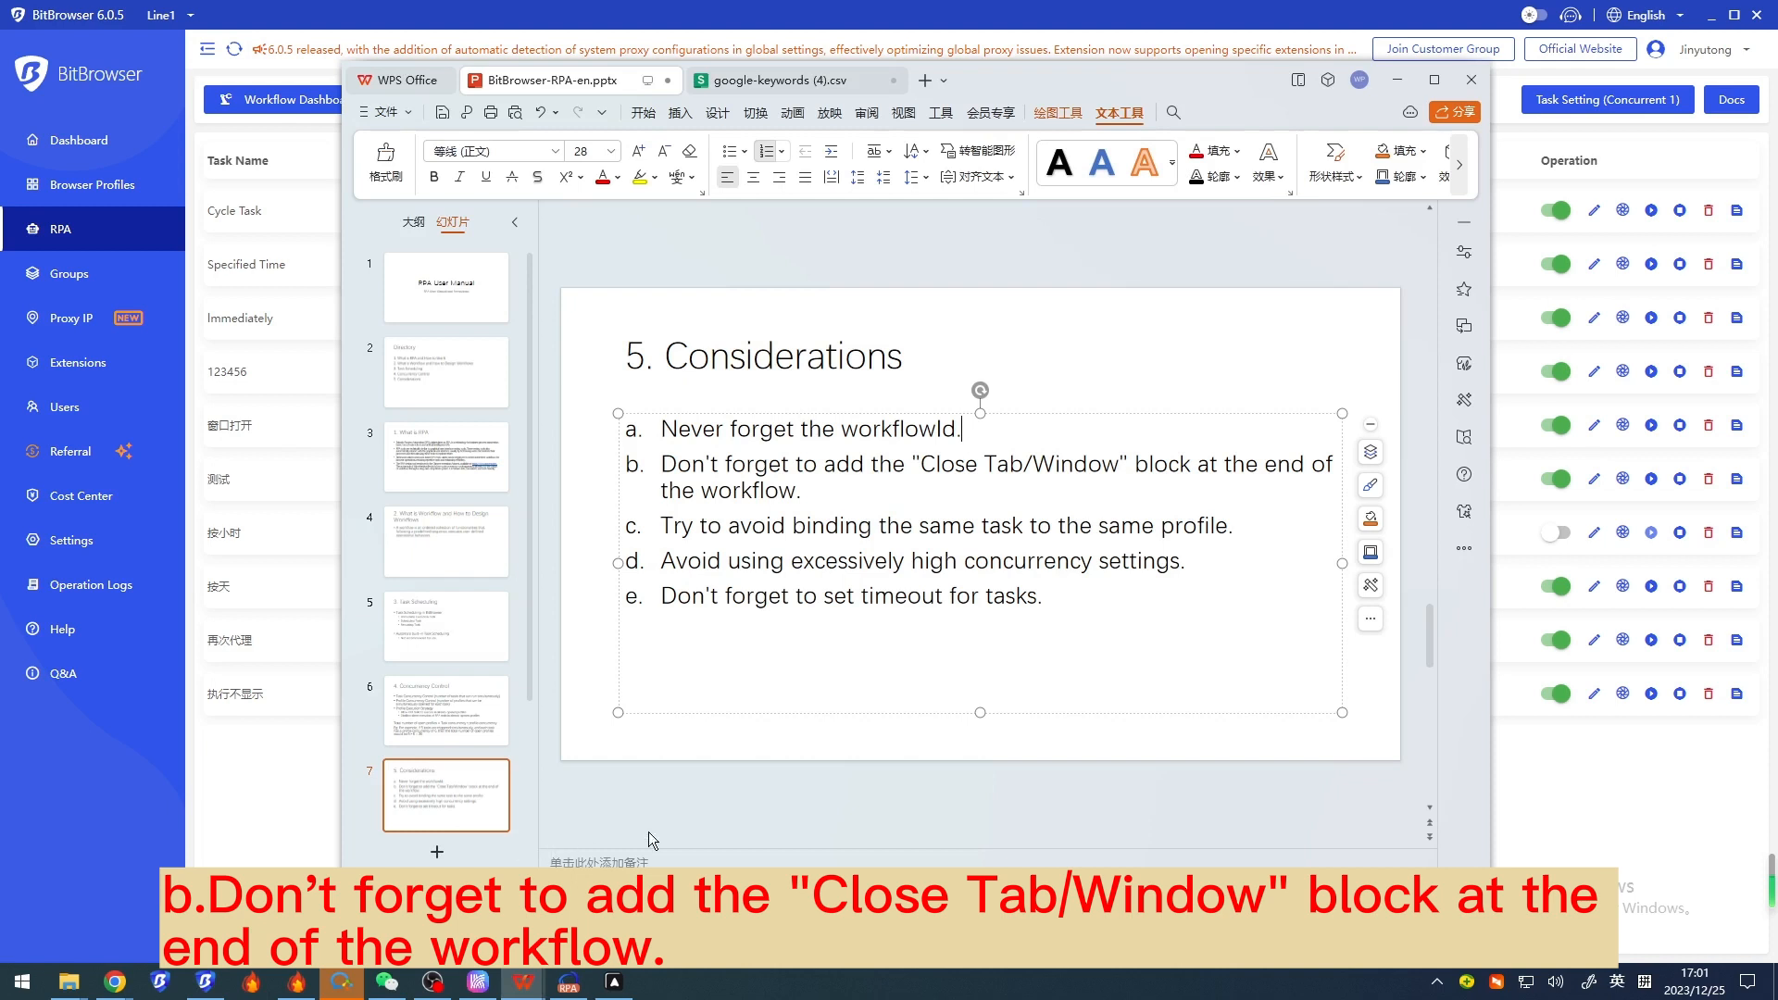
Step: Highlight the Considerations slide text before bringing up Automa's Google Search workflow
double_click(998, 463)
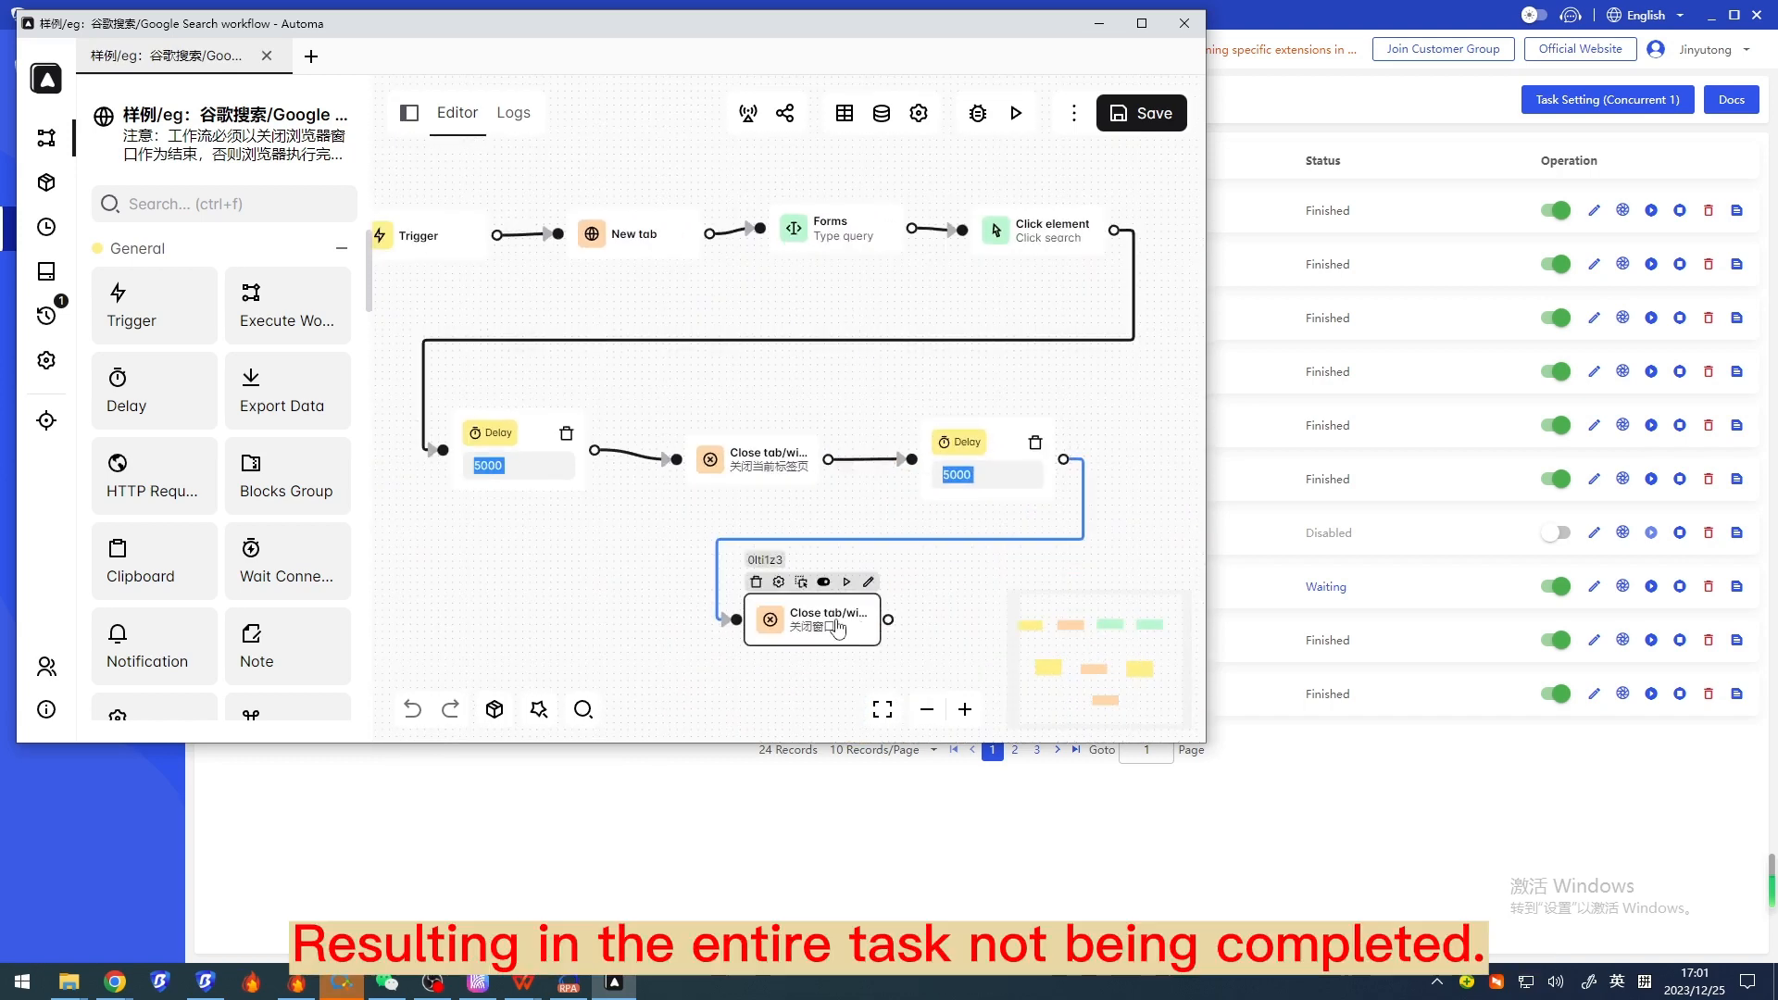
Step: Return from the Google Search workflow's close-tab blocks to the Considerations slide
left_click(811, 618)
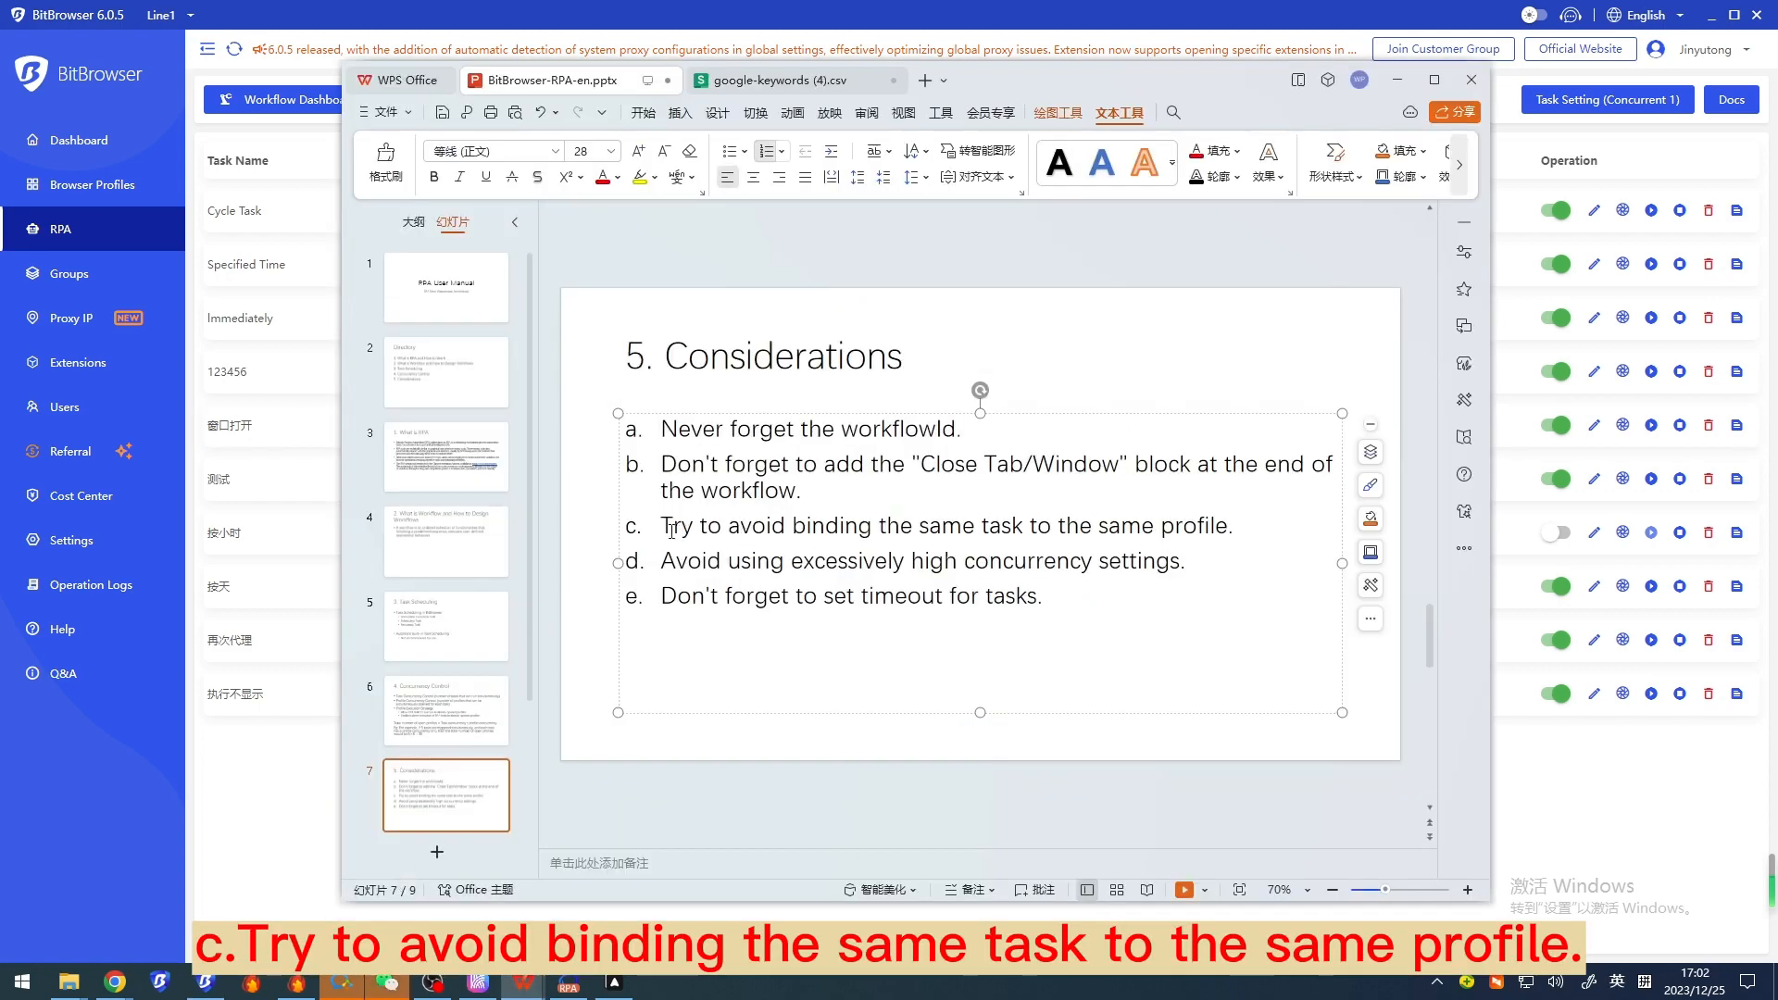
Step: Select tip c about binding the same task, then edit the Specified Time task
triple_click(943, 524)
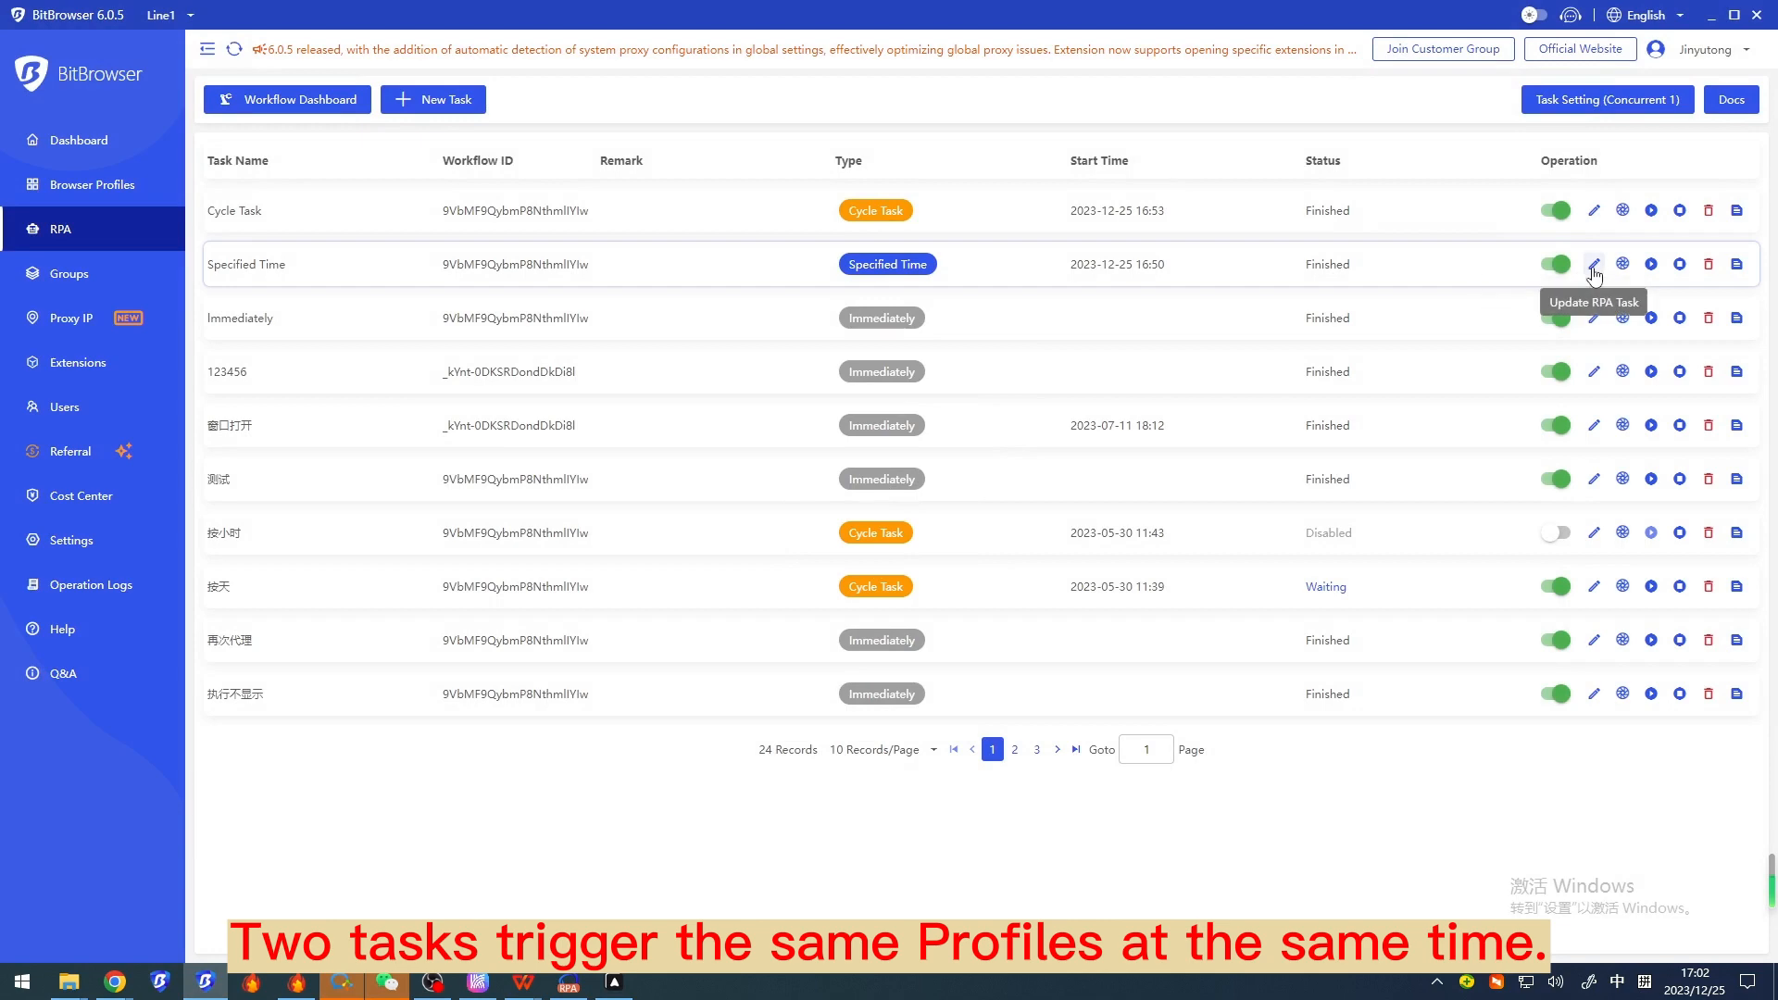
left_click(1593, 265)
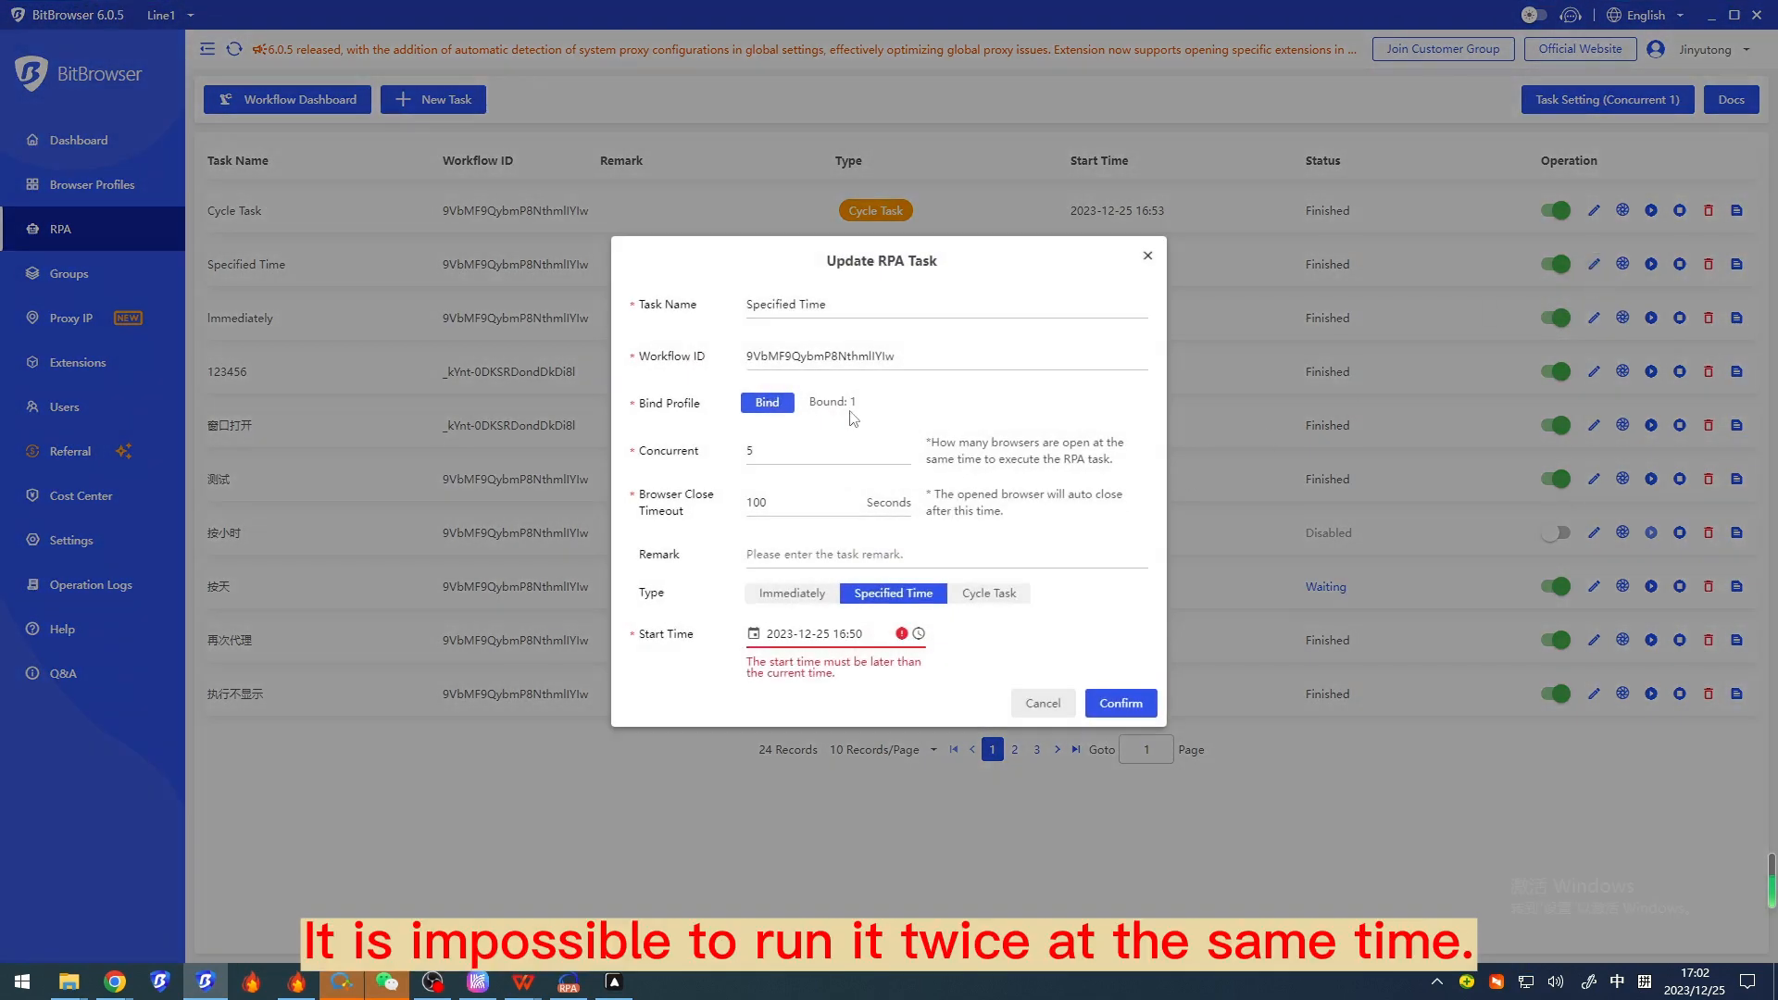